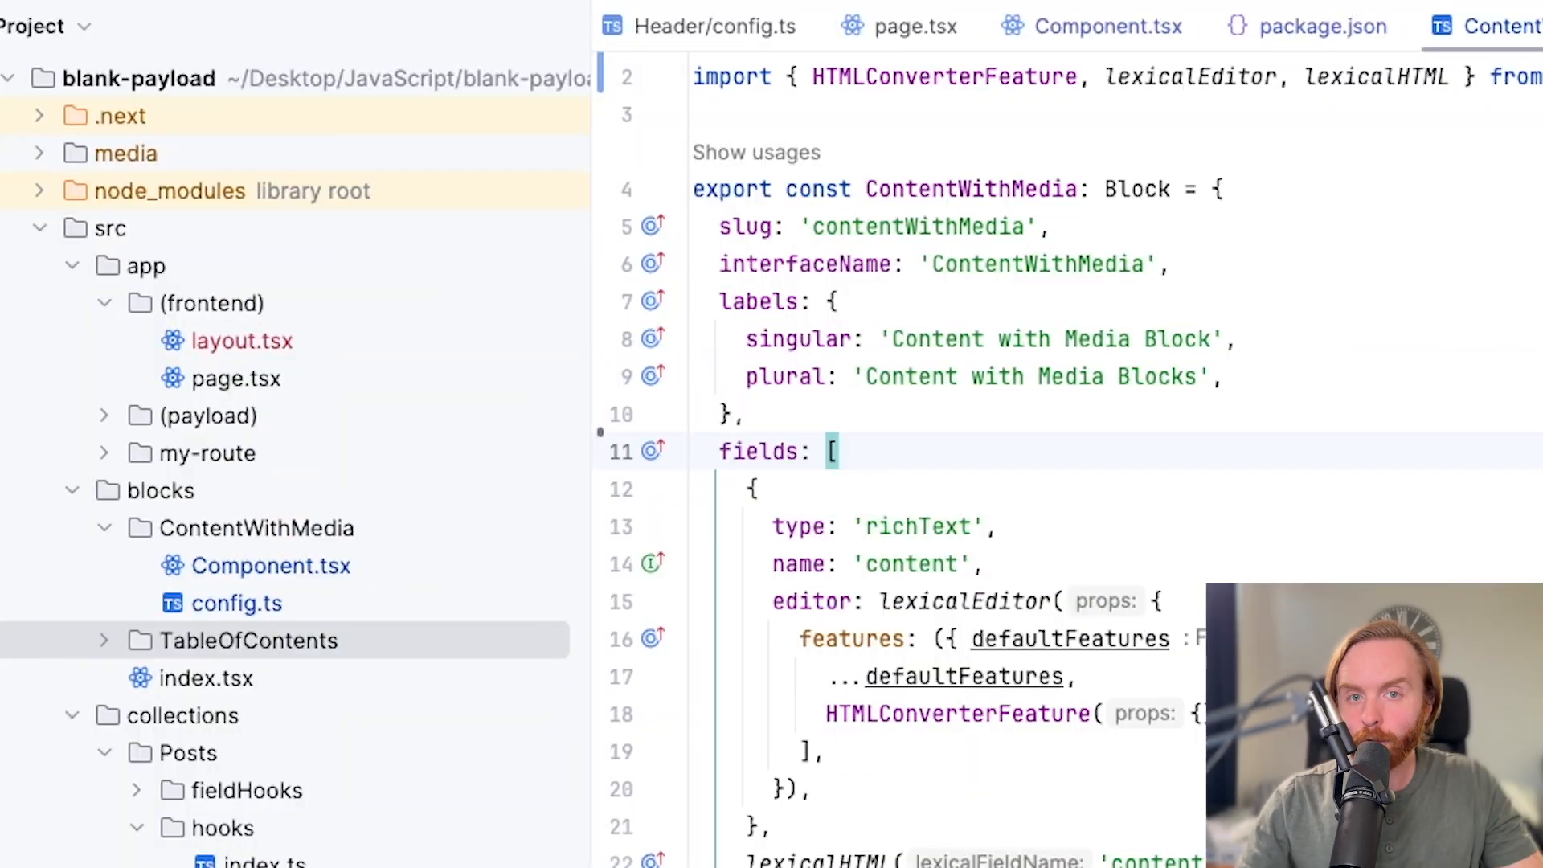
mouse_move(109, 245)
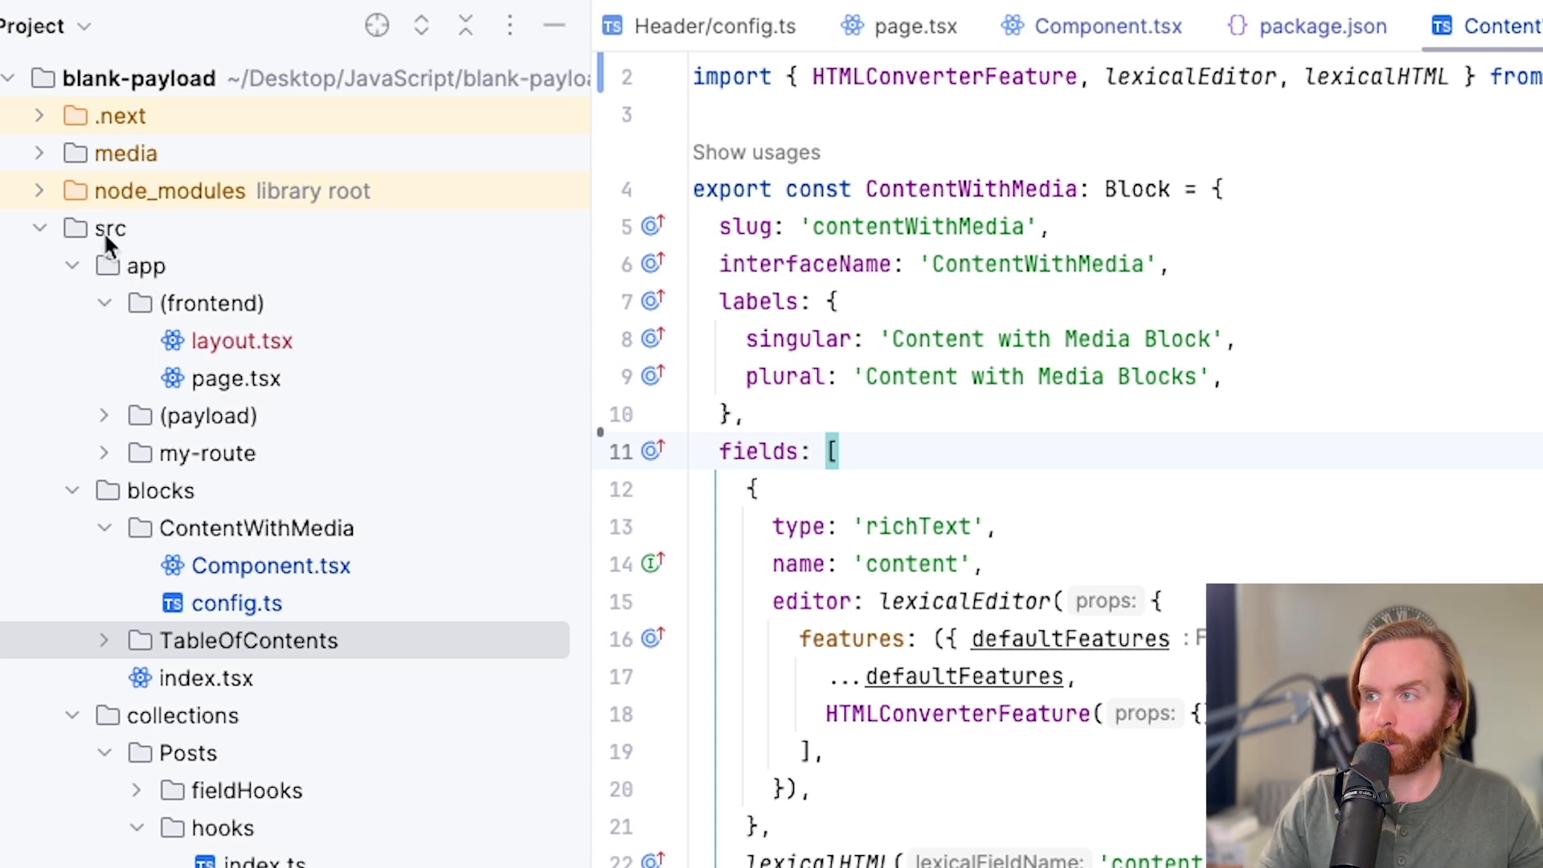
Step: Create a new RichText directory inside src/components
right_click(103, 228)
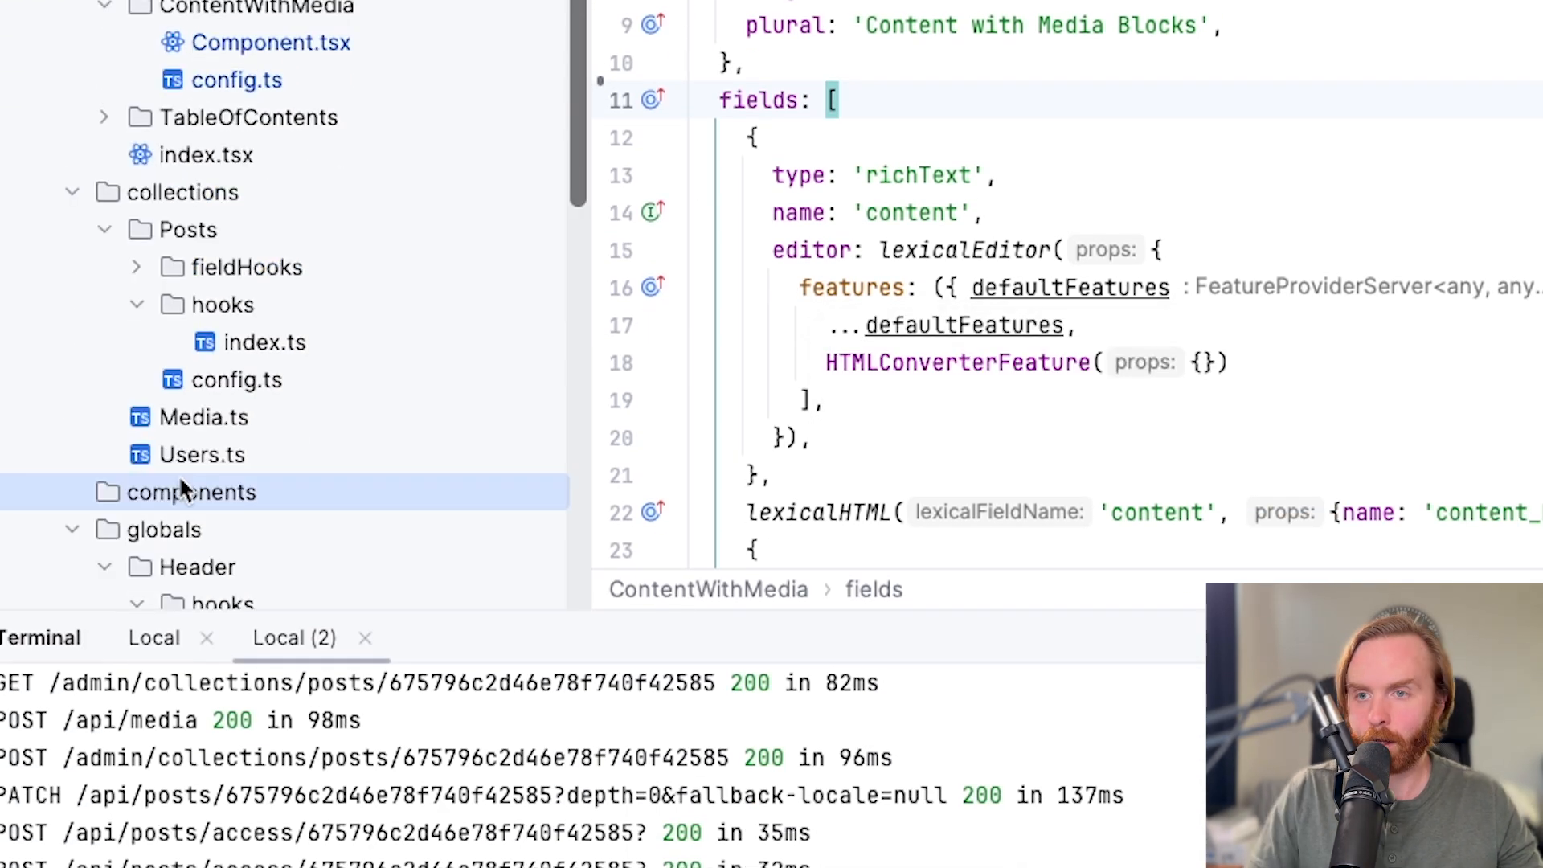
right_click(190, 494)
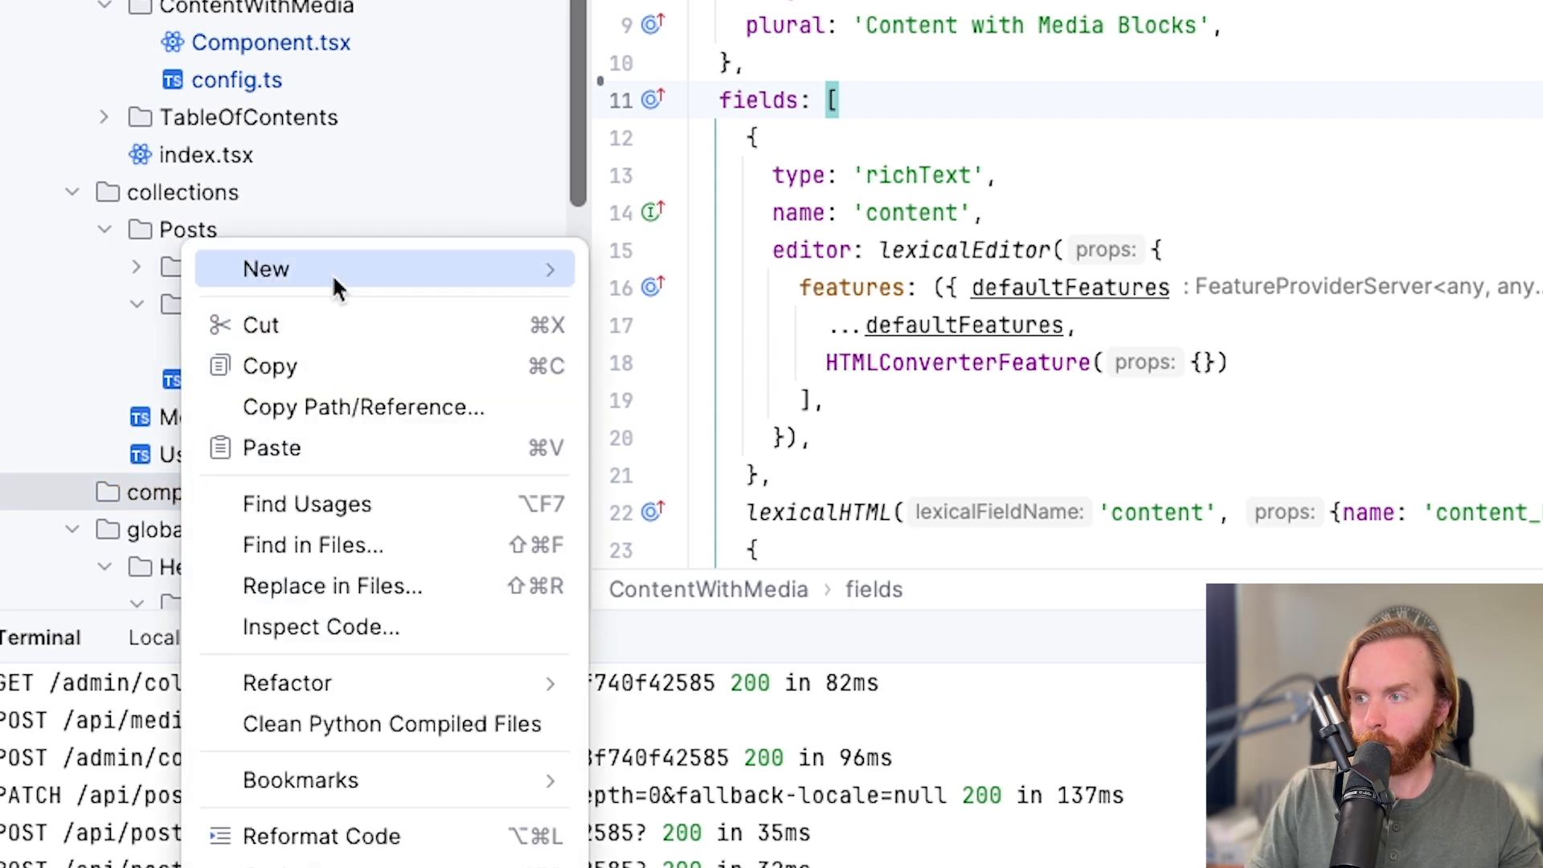
left_click(265, 270)
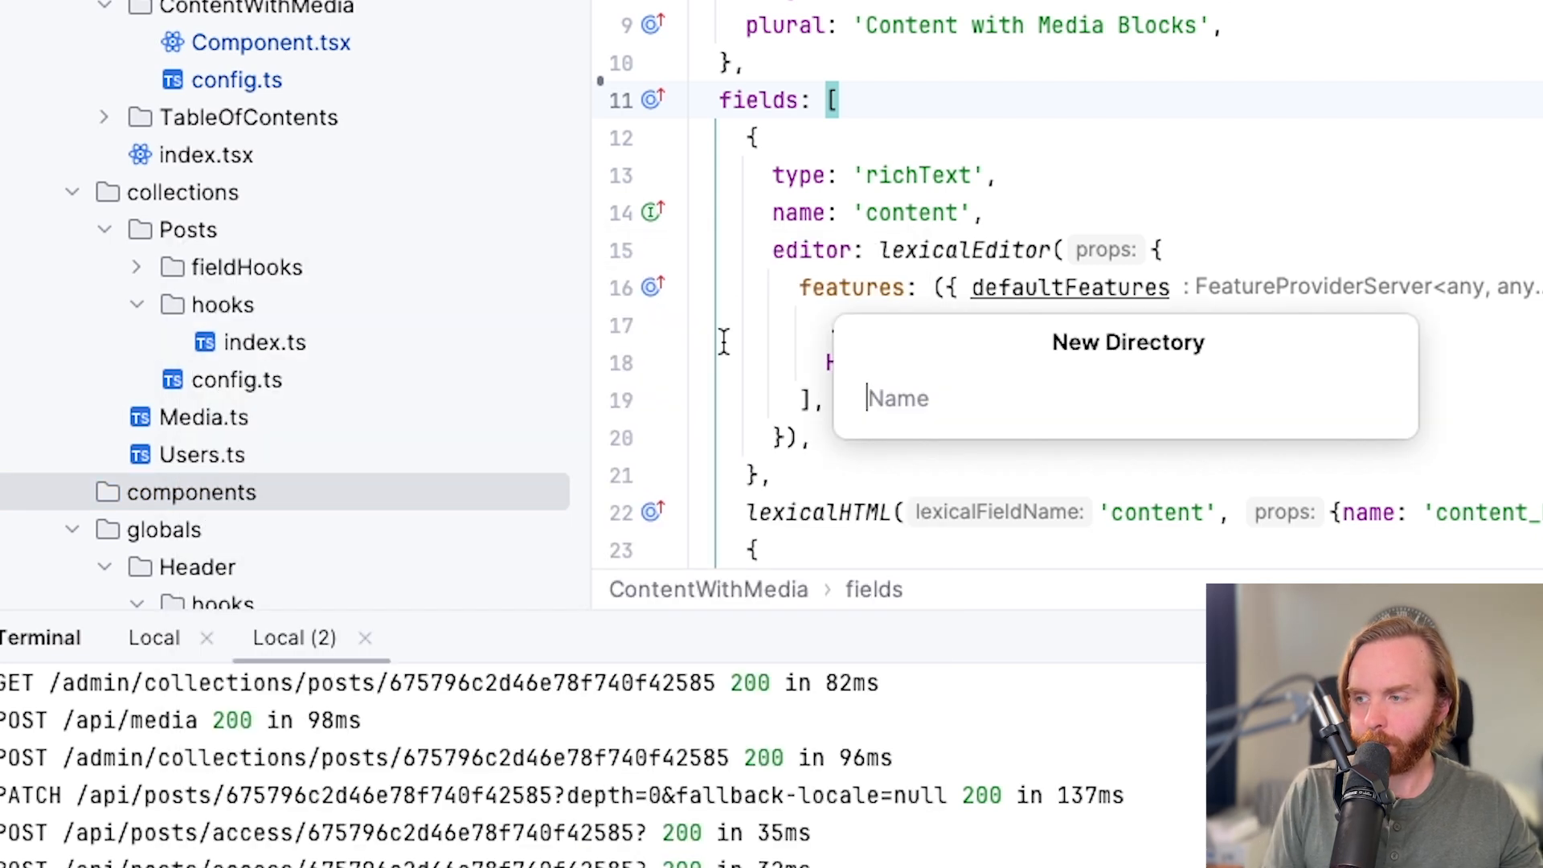
type("Rich")
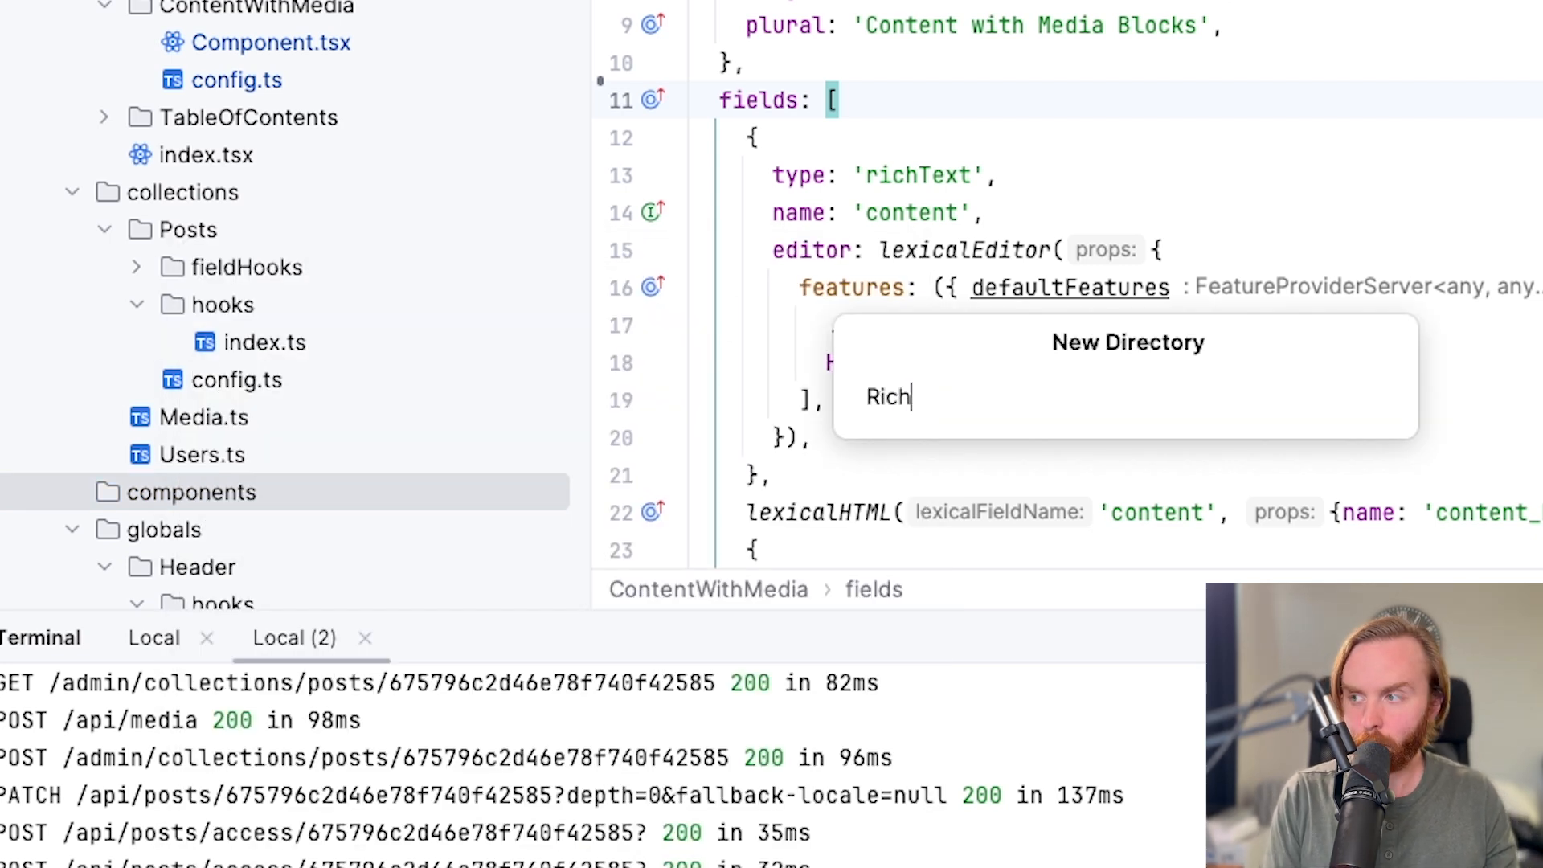
key("Enter")
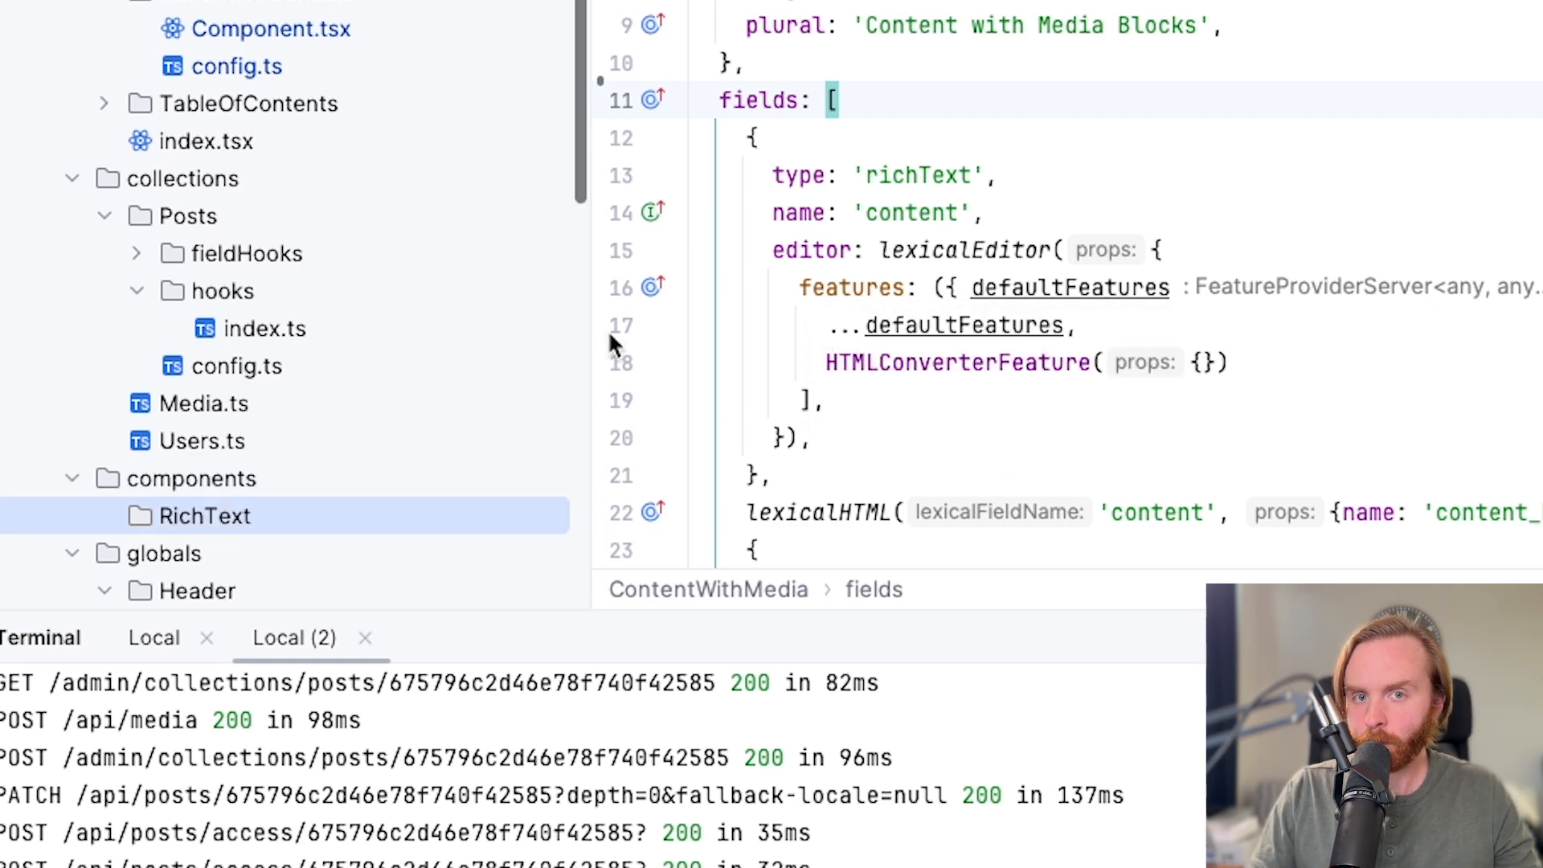
Step: Add a new TypeScript JSX file index.tsx inside the RichText folder
right_click(206, 516)
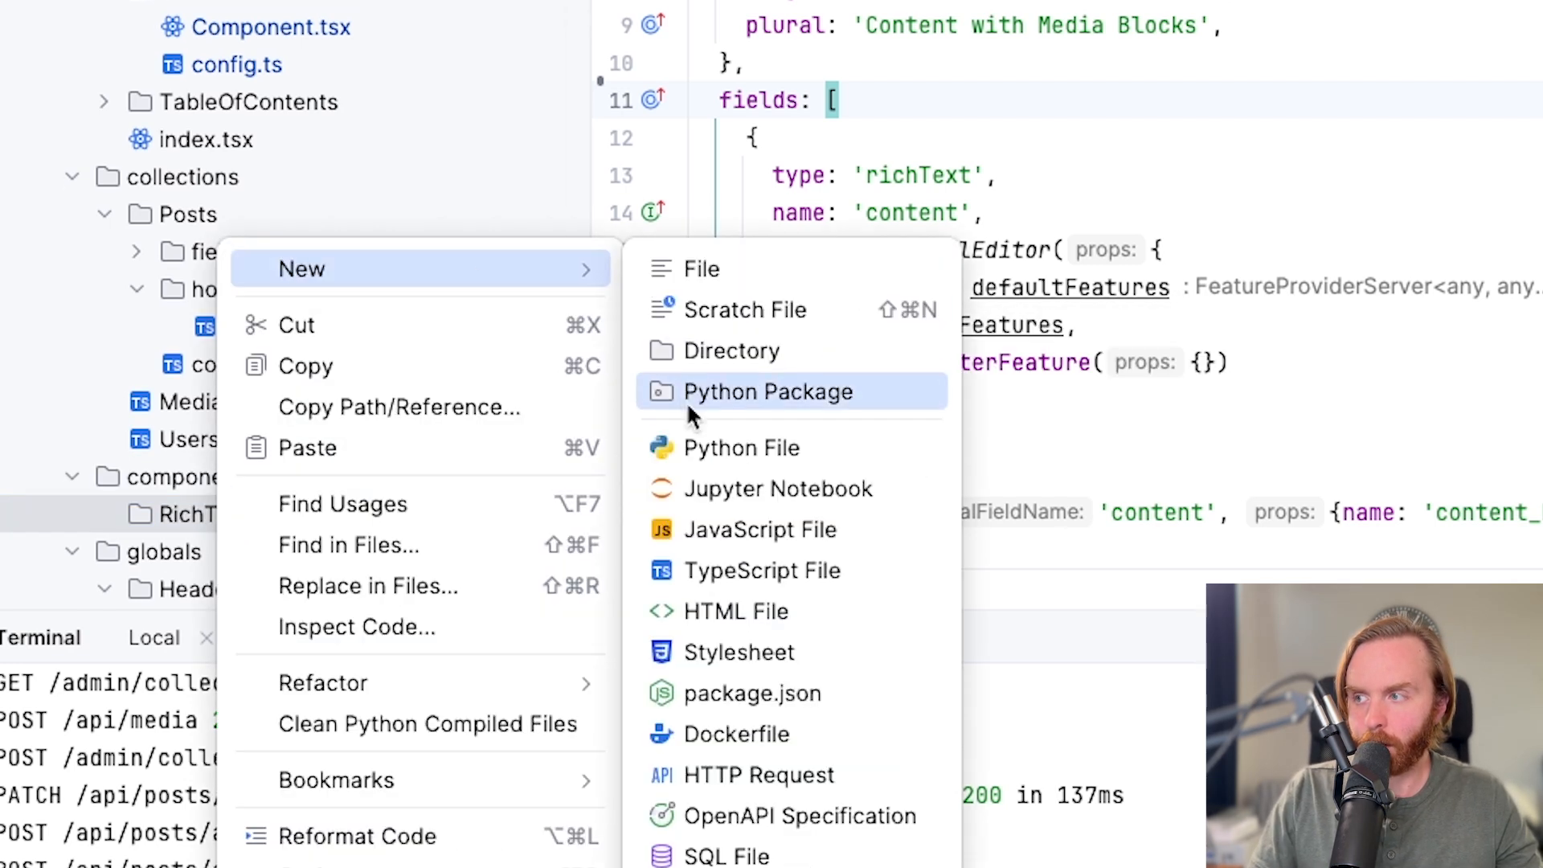
left_click(701, 269)
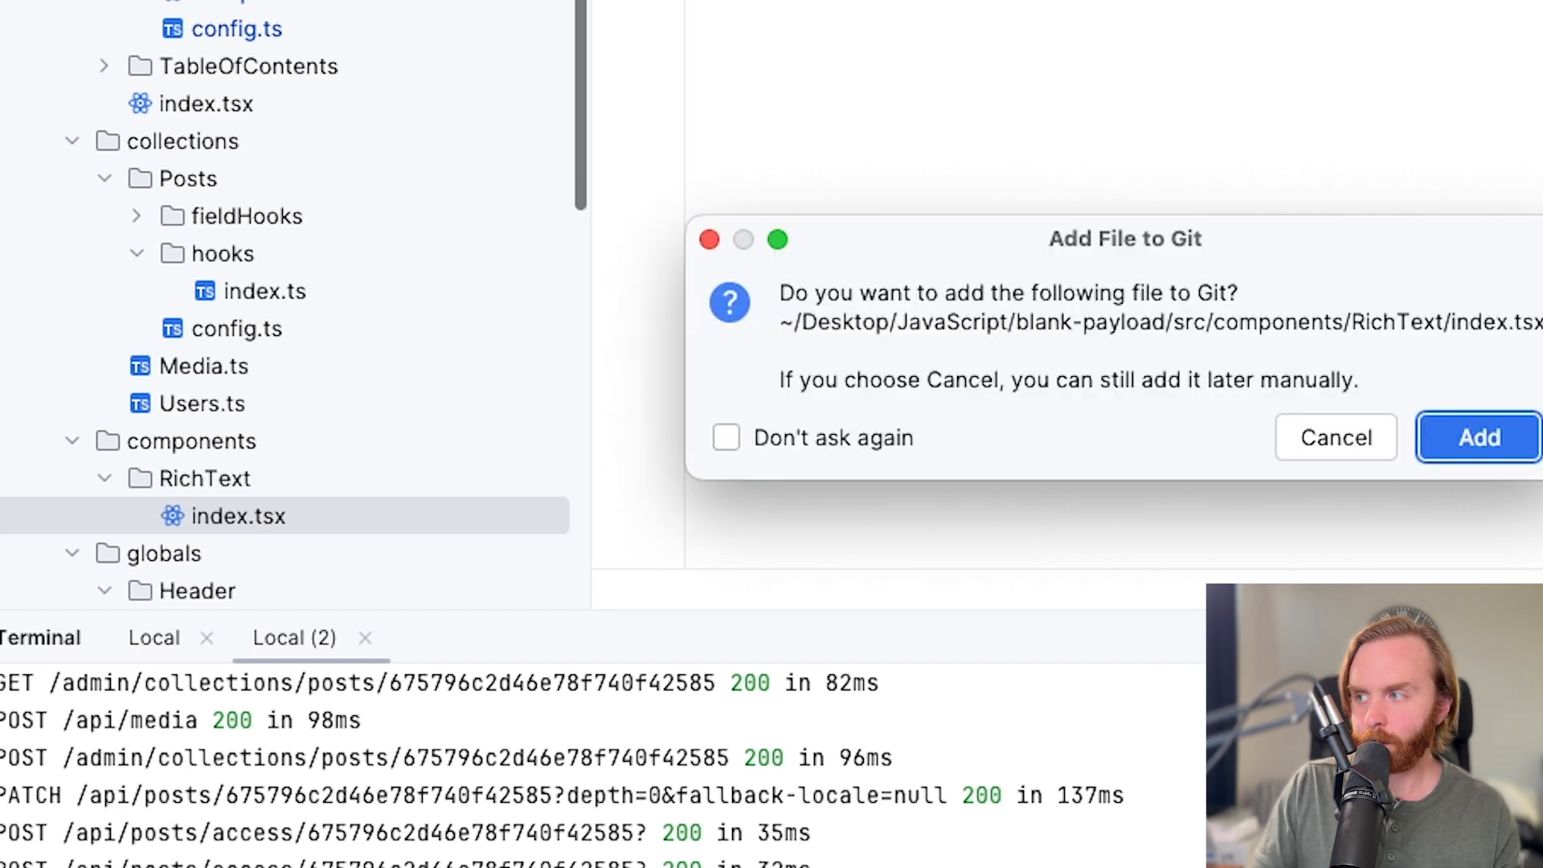
left_click(1479, 438)
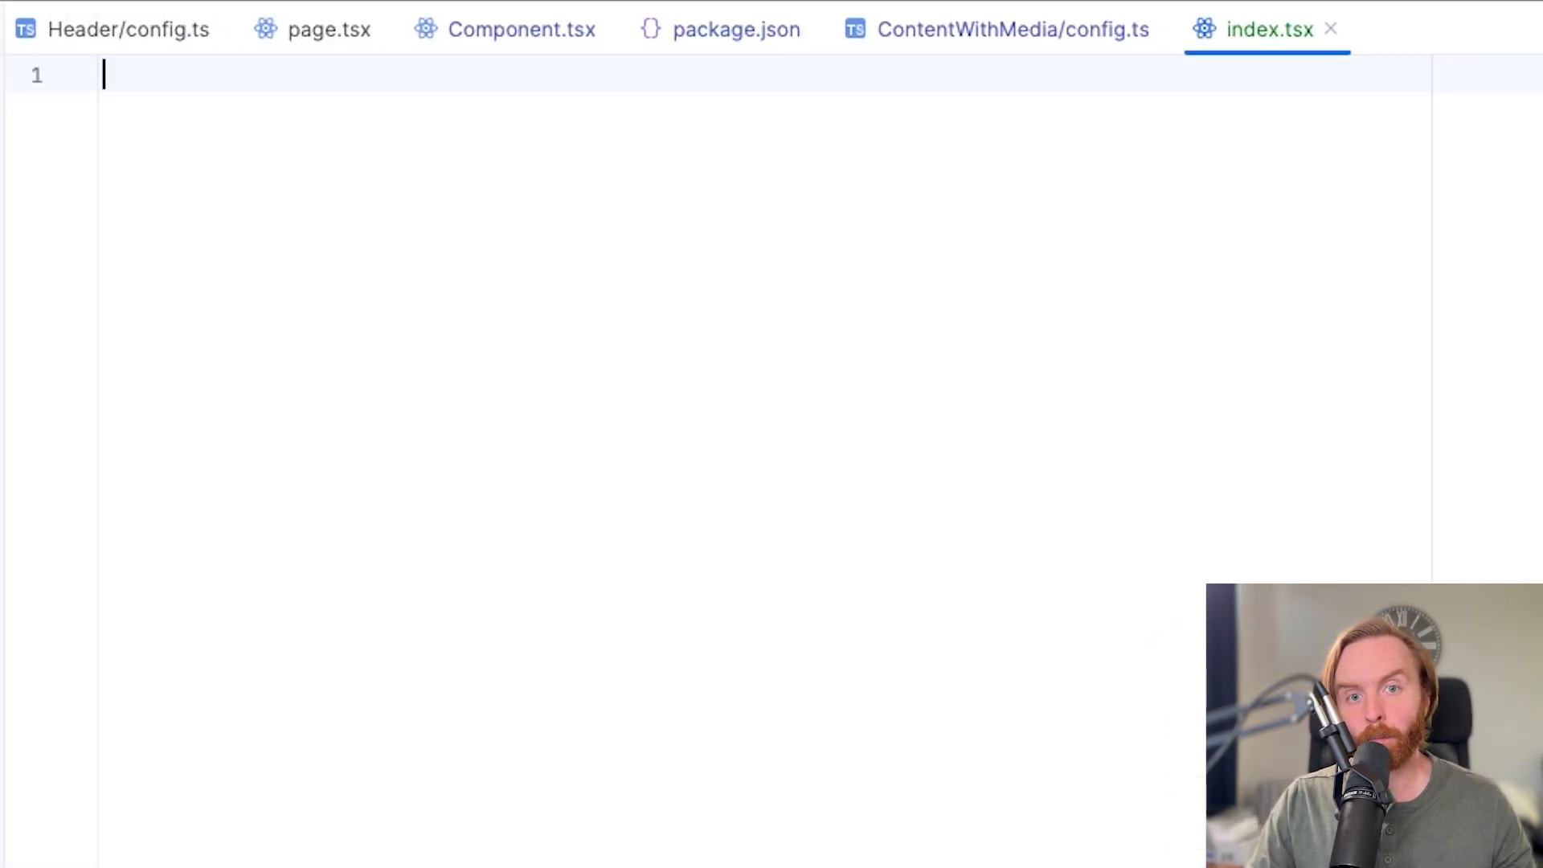
type("import {RichText as RichTe")
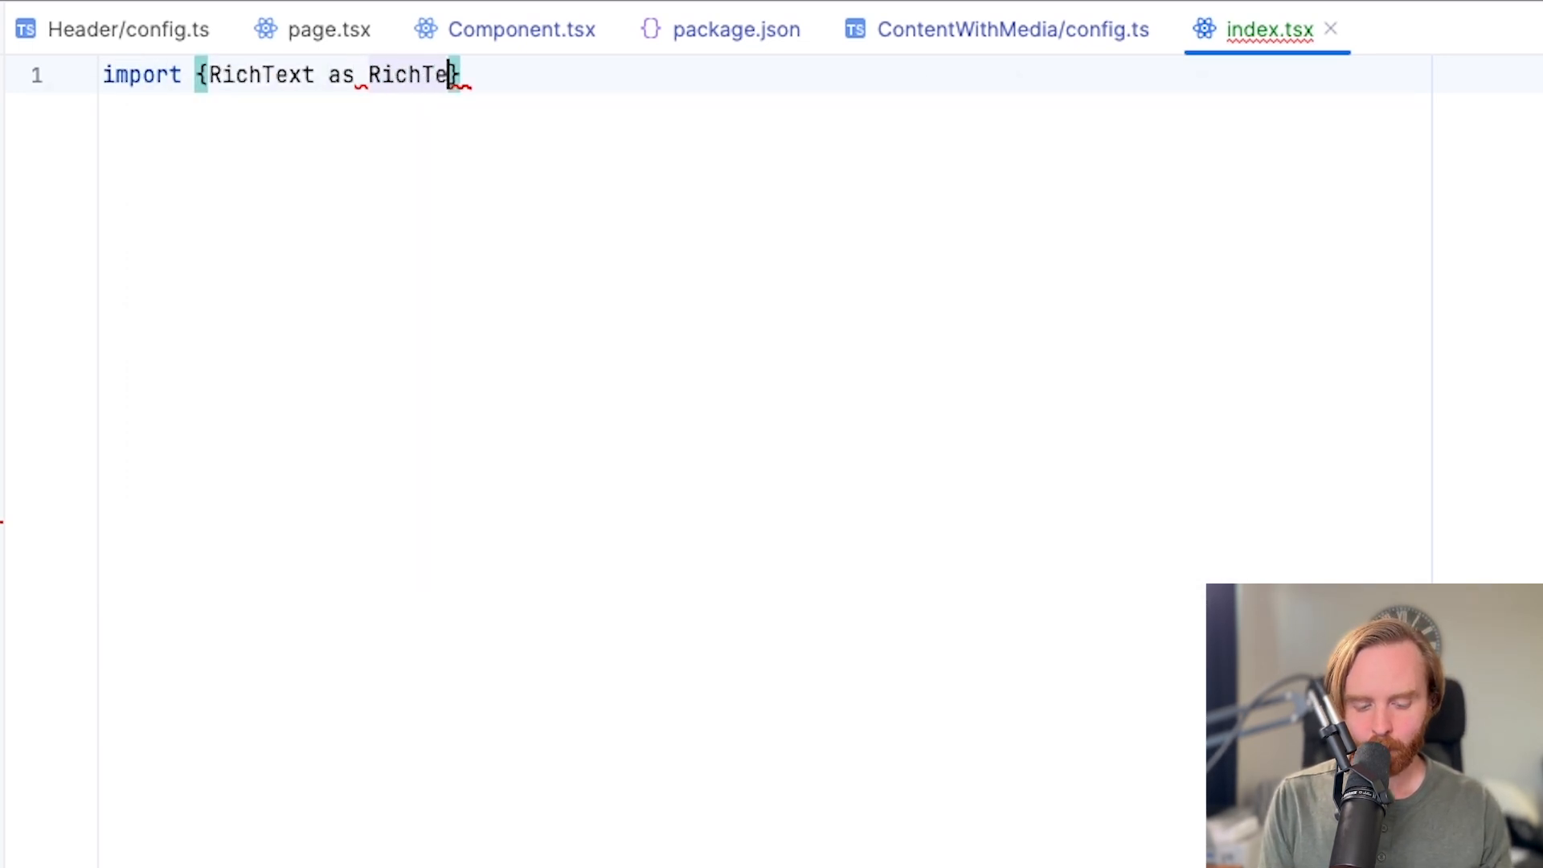
type("Converter}")
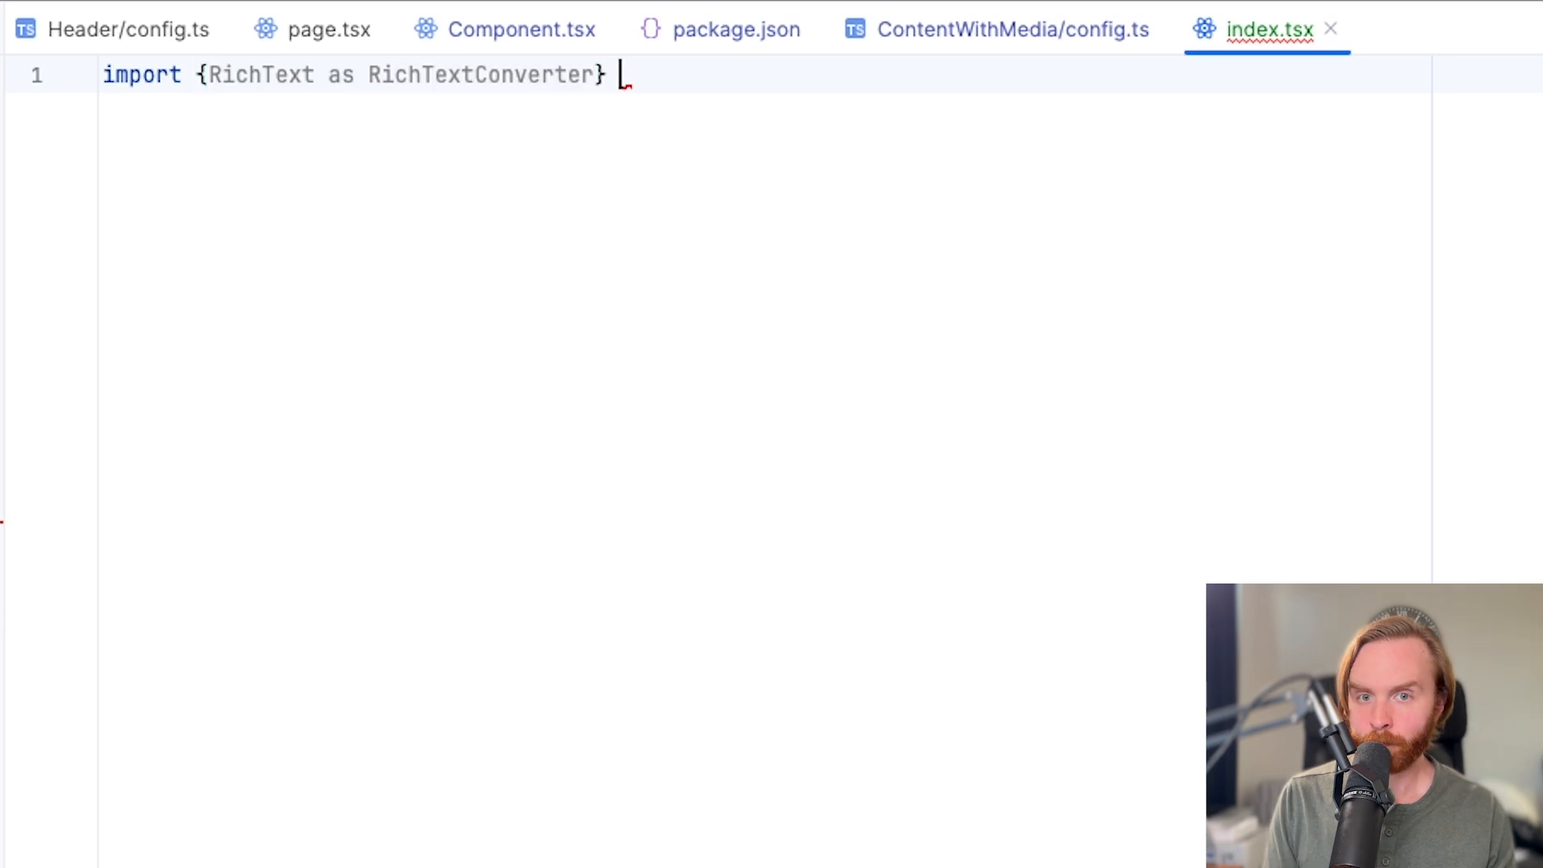
type("from '@")
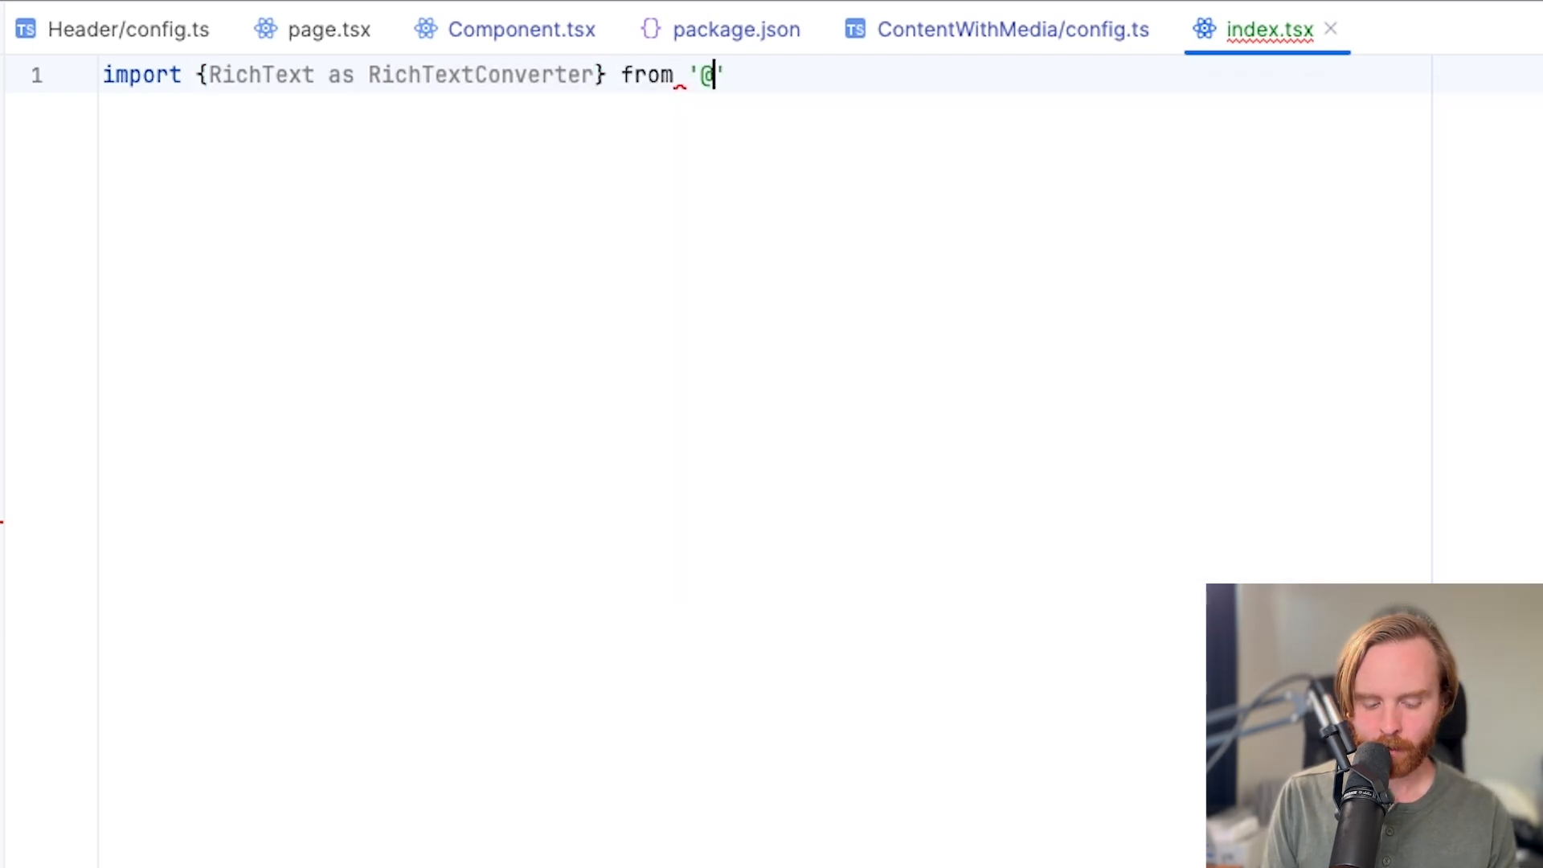
type("payloadcms/richtext-lexical/react")
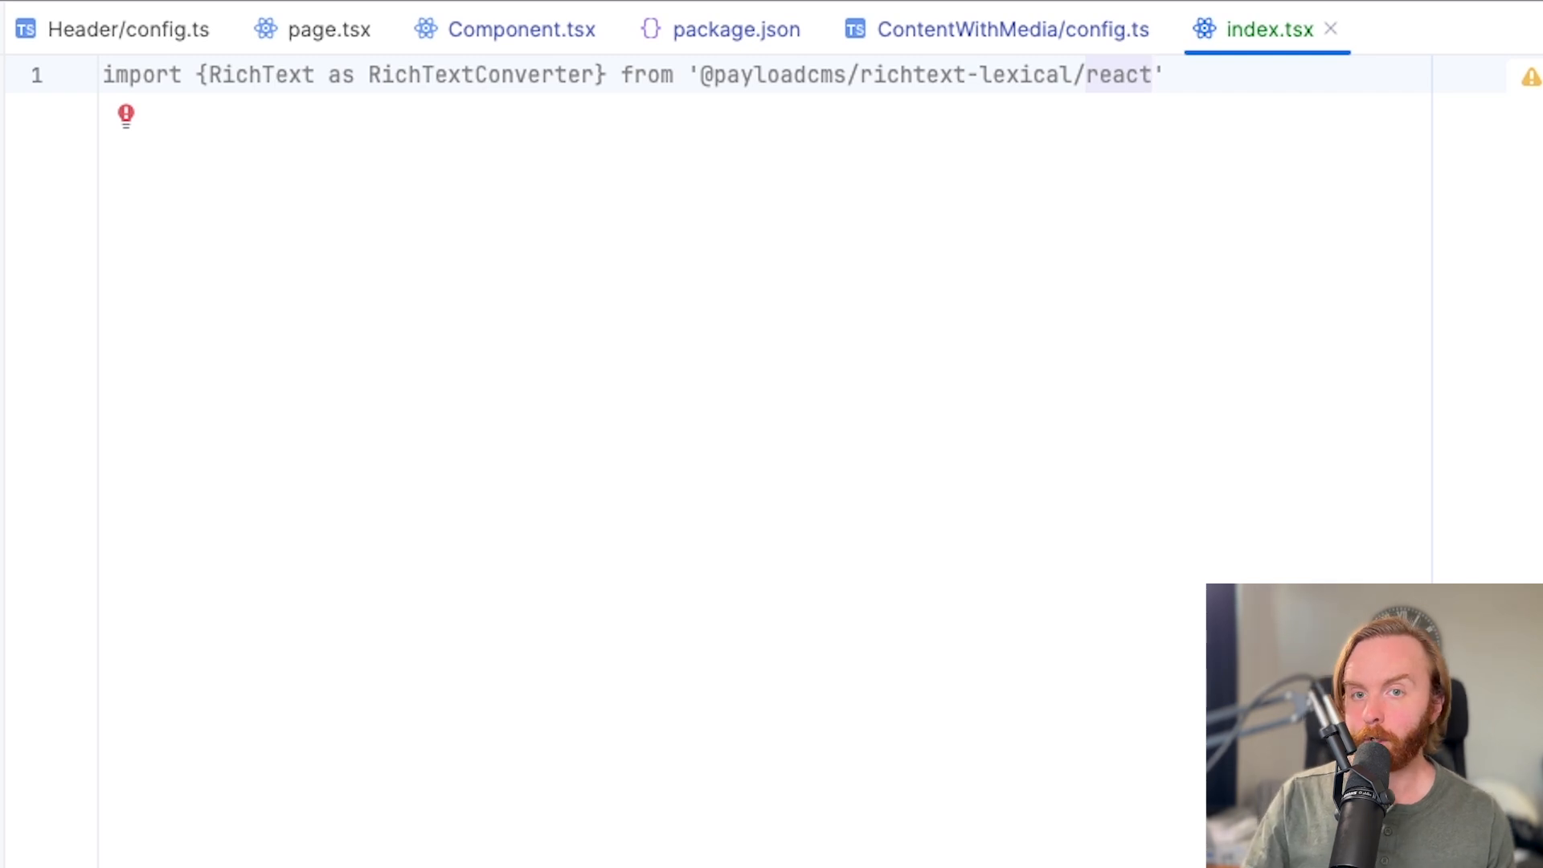
Step: Declare an empty exported RichText function below the import
key("Enter")
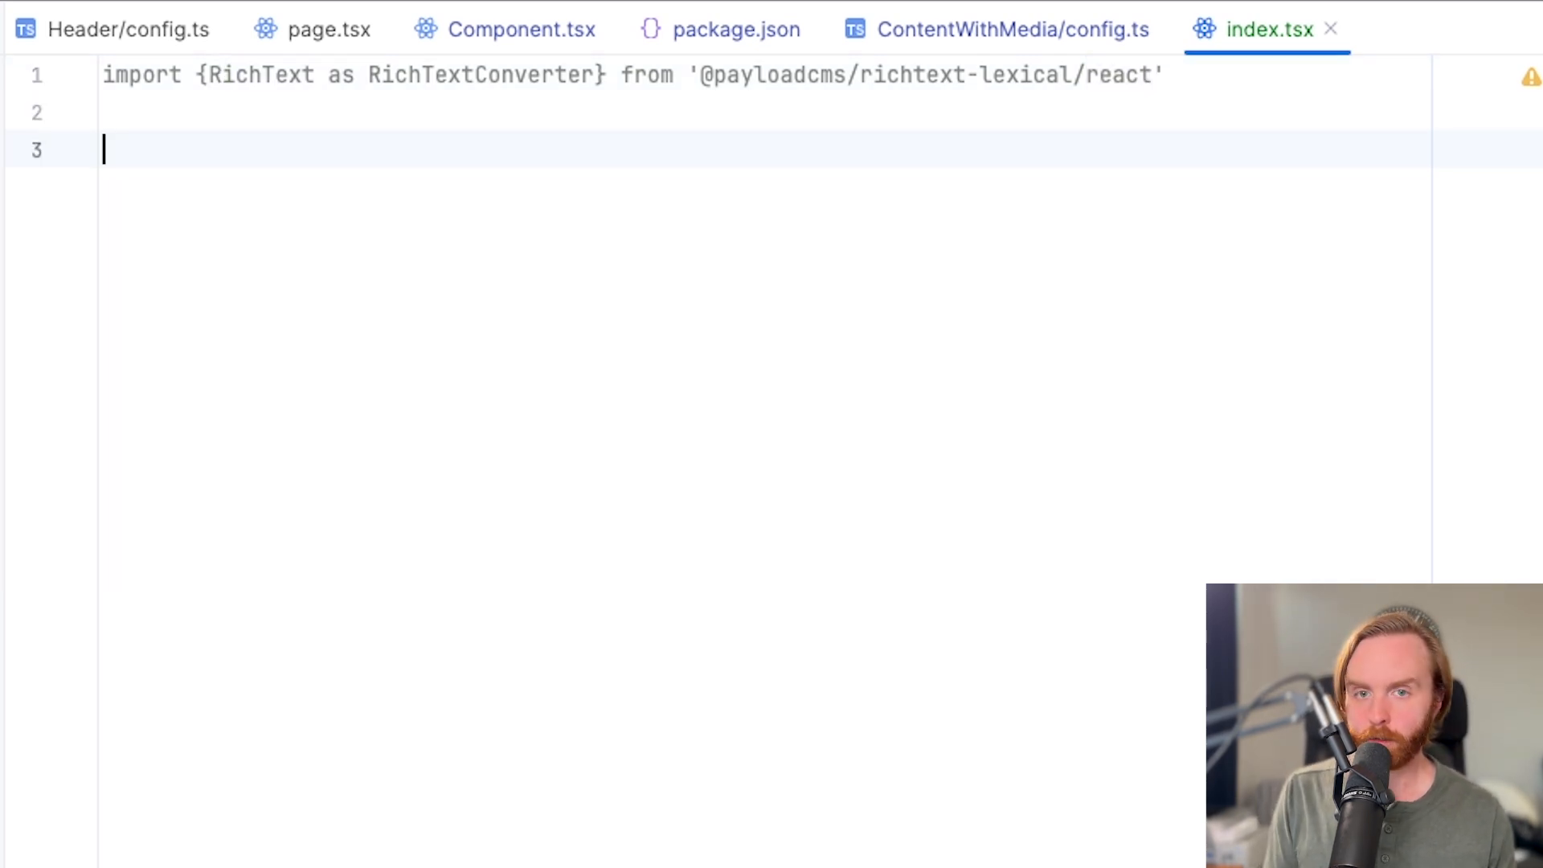
type("export function RichText() {")
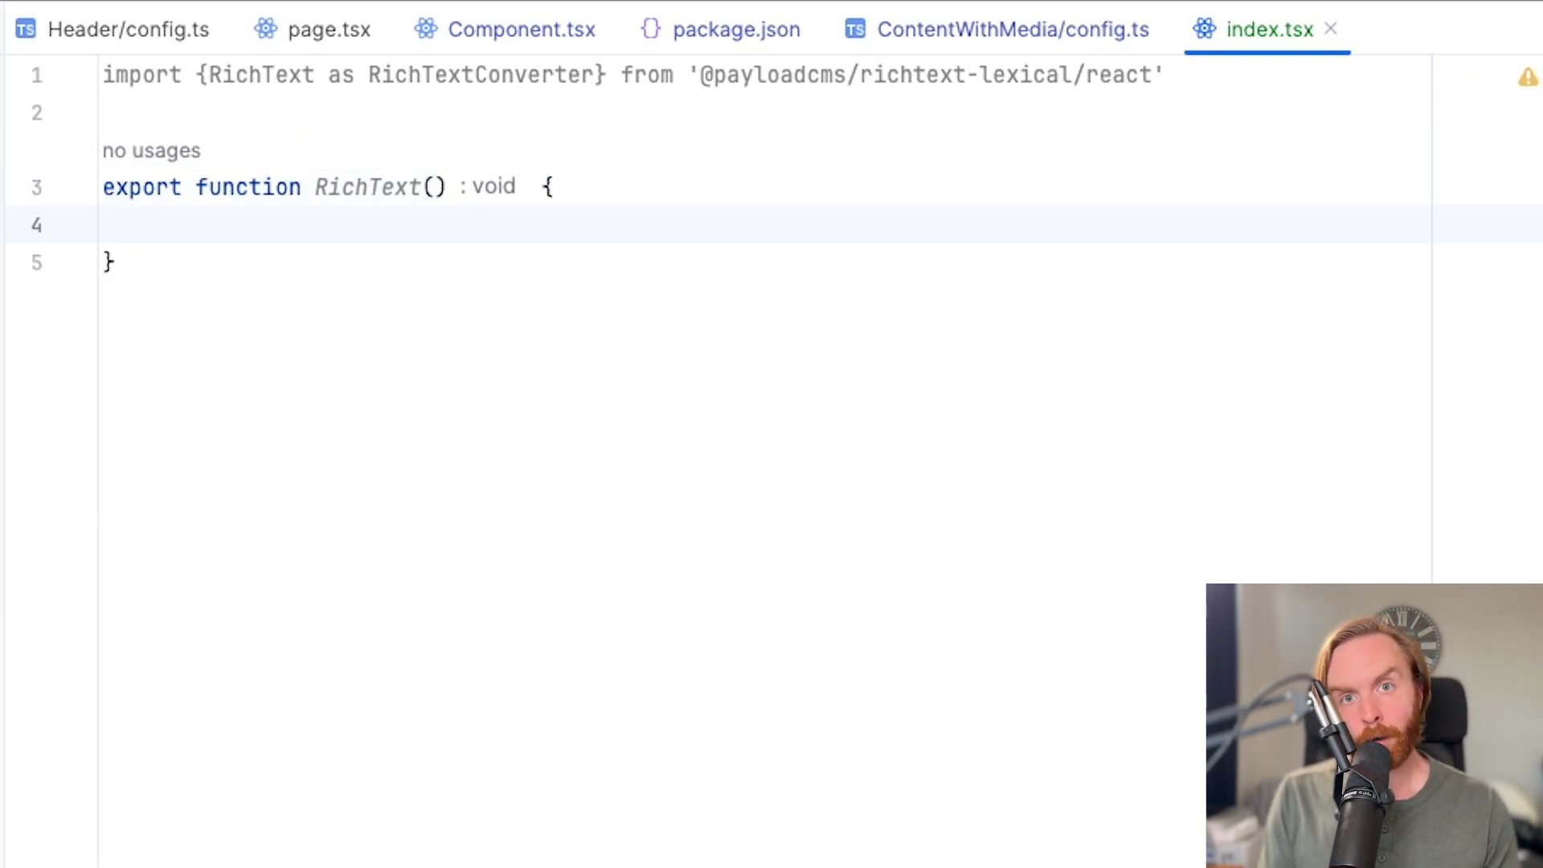
key("Enter")
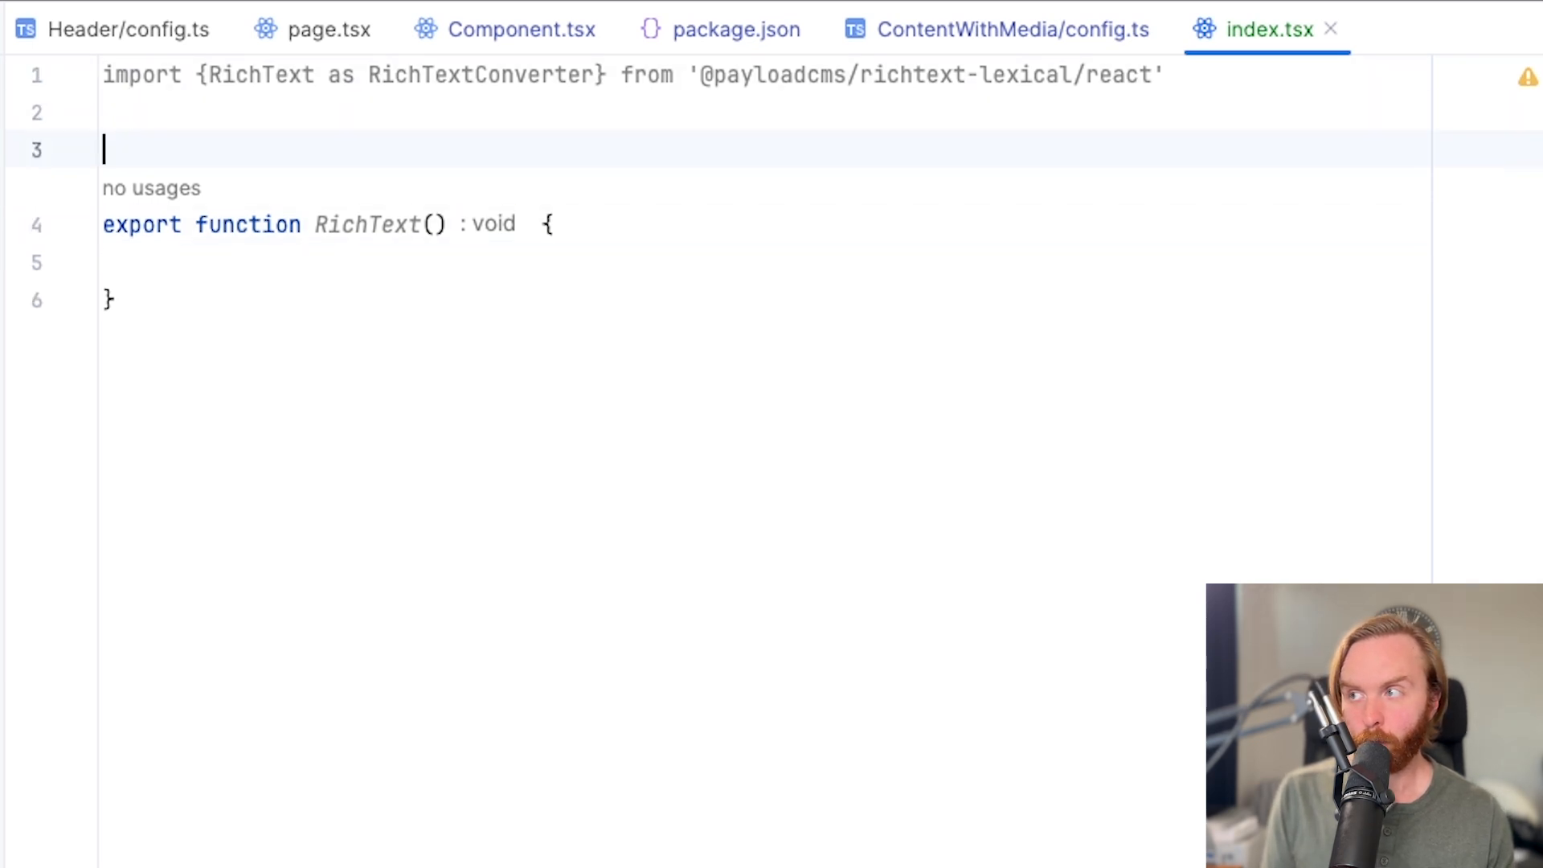
type("type Props = {")
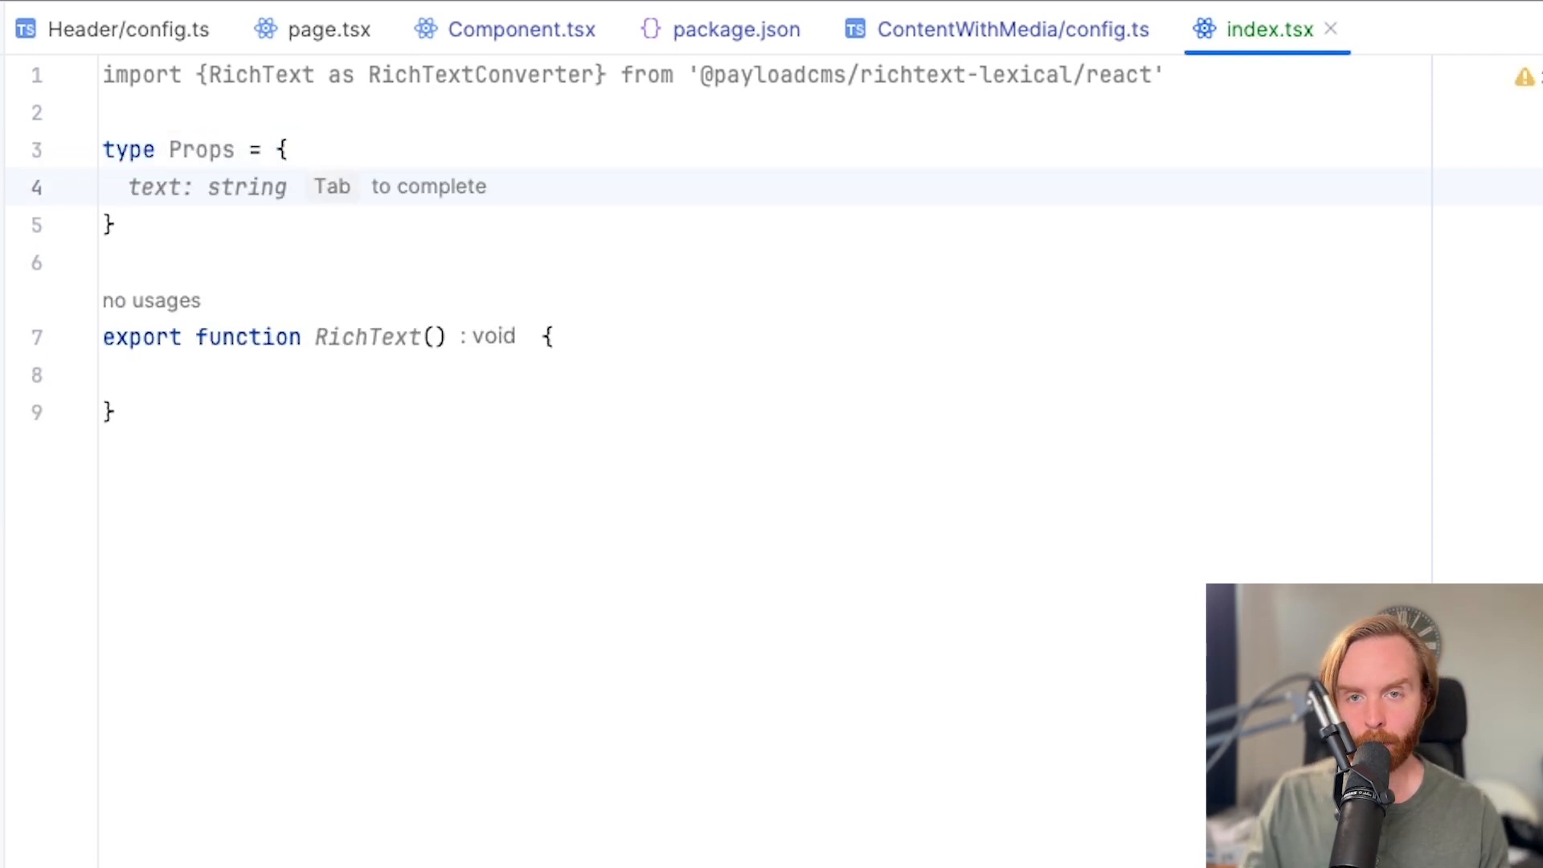
type("dat")
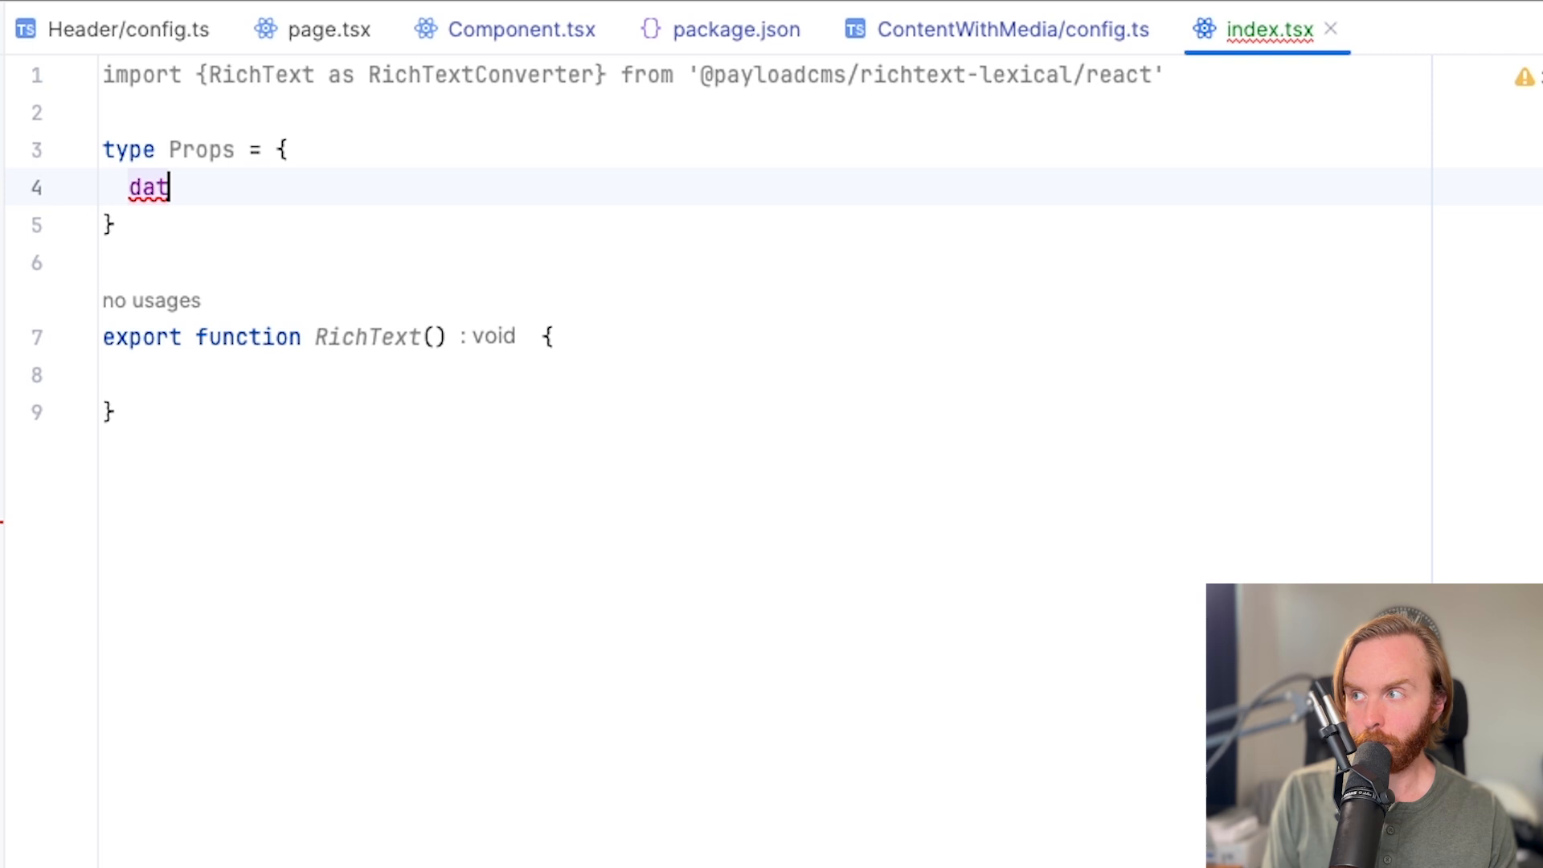
type("a: Seru")
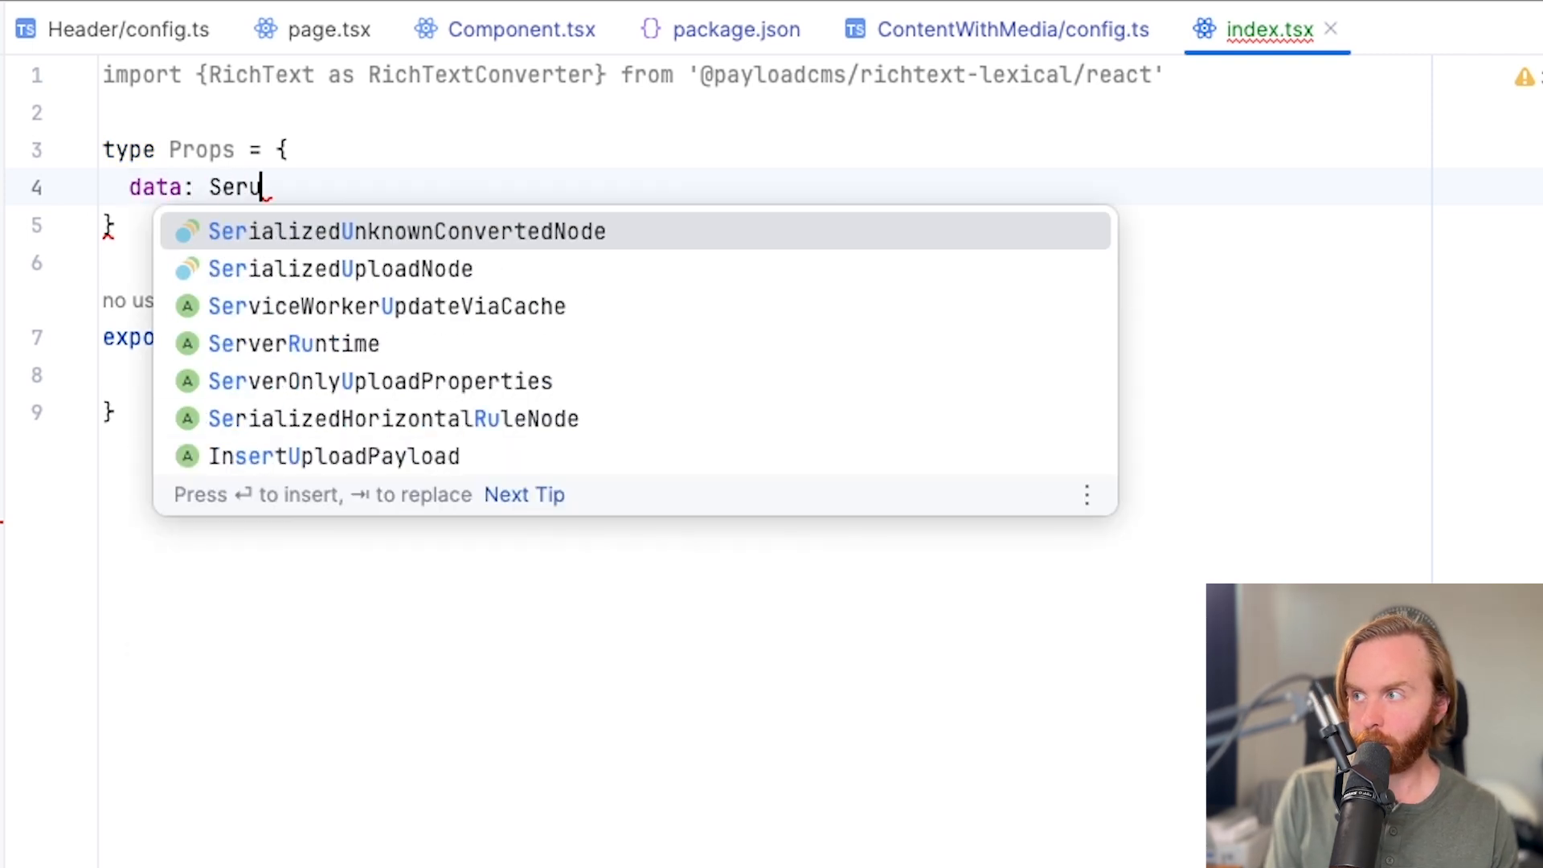
type("ia")
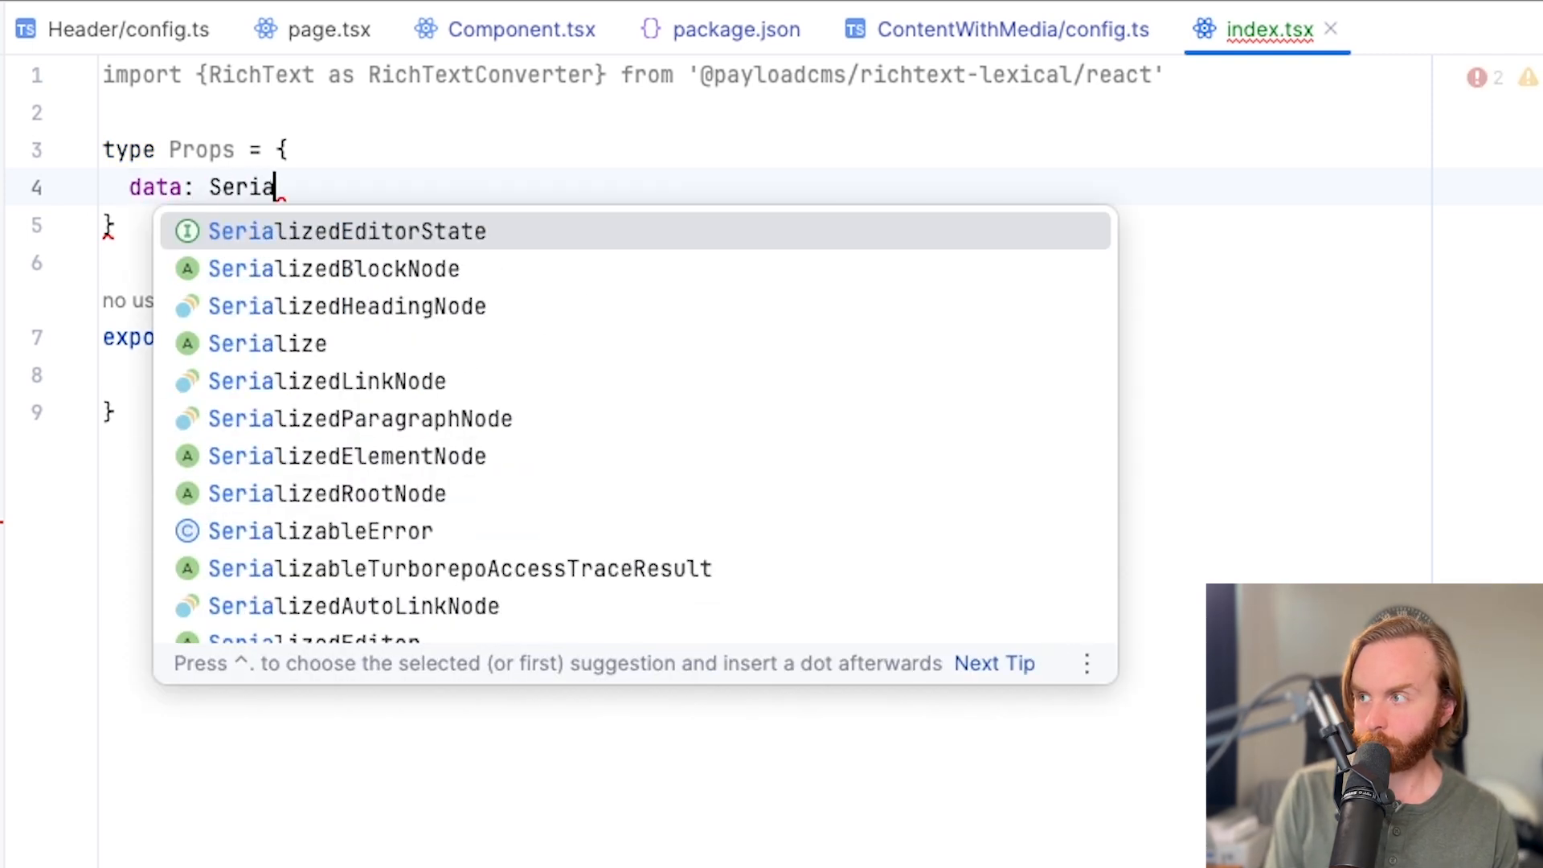
left_click(348, 231)
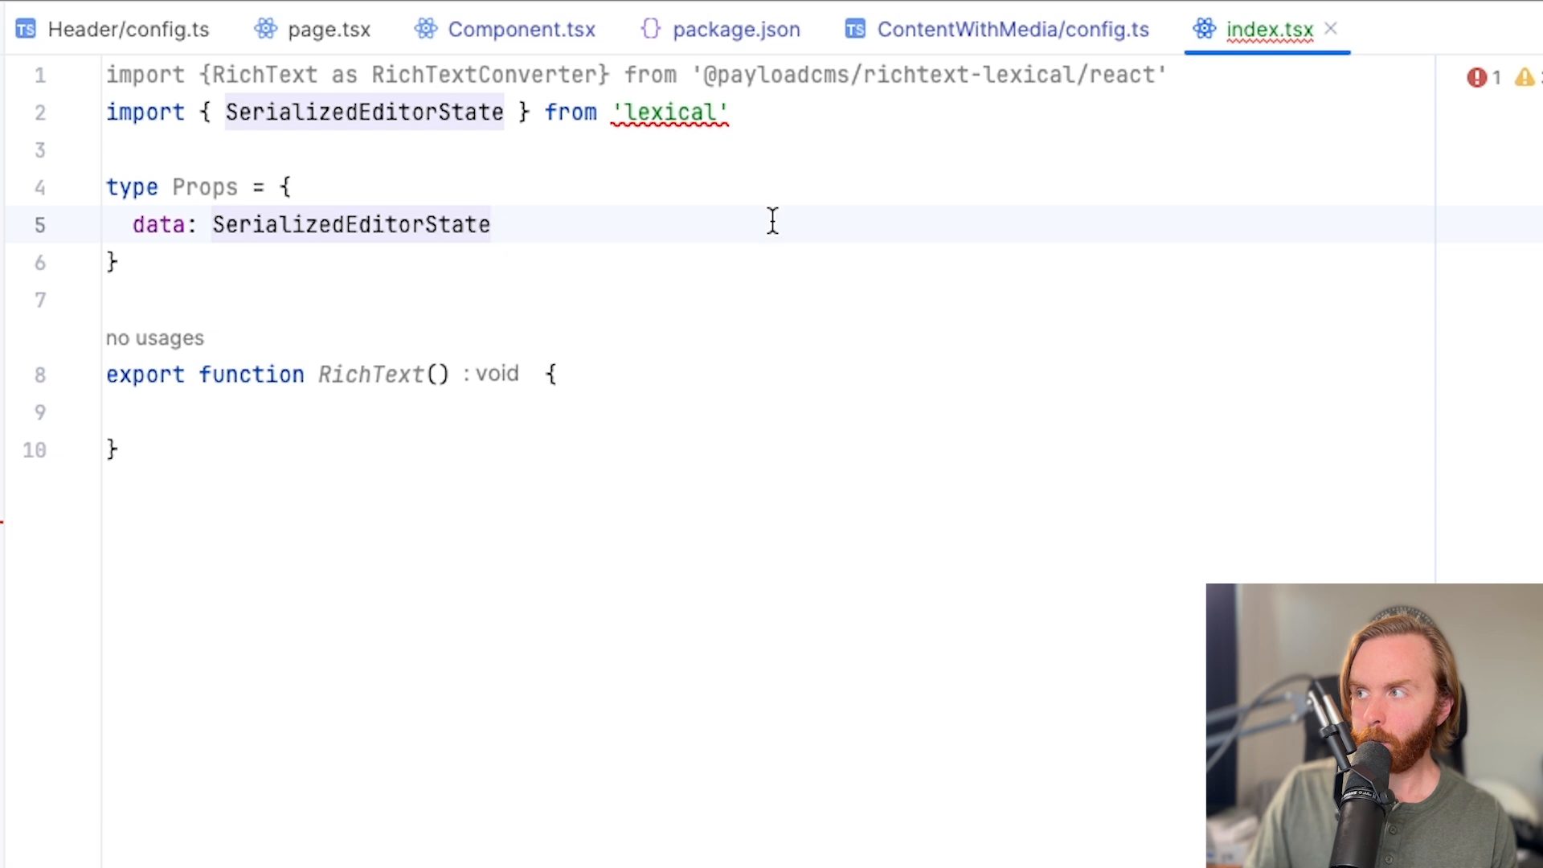
type("@p")
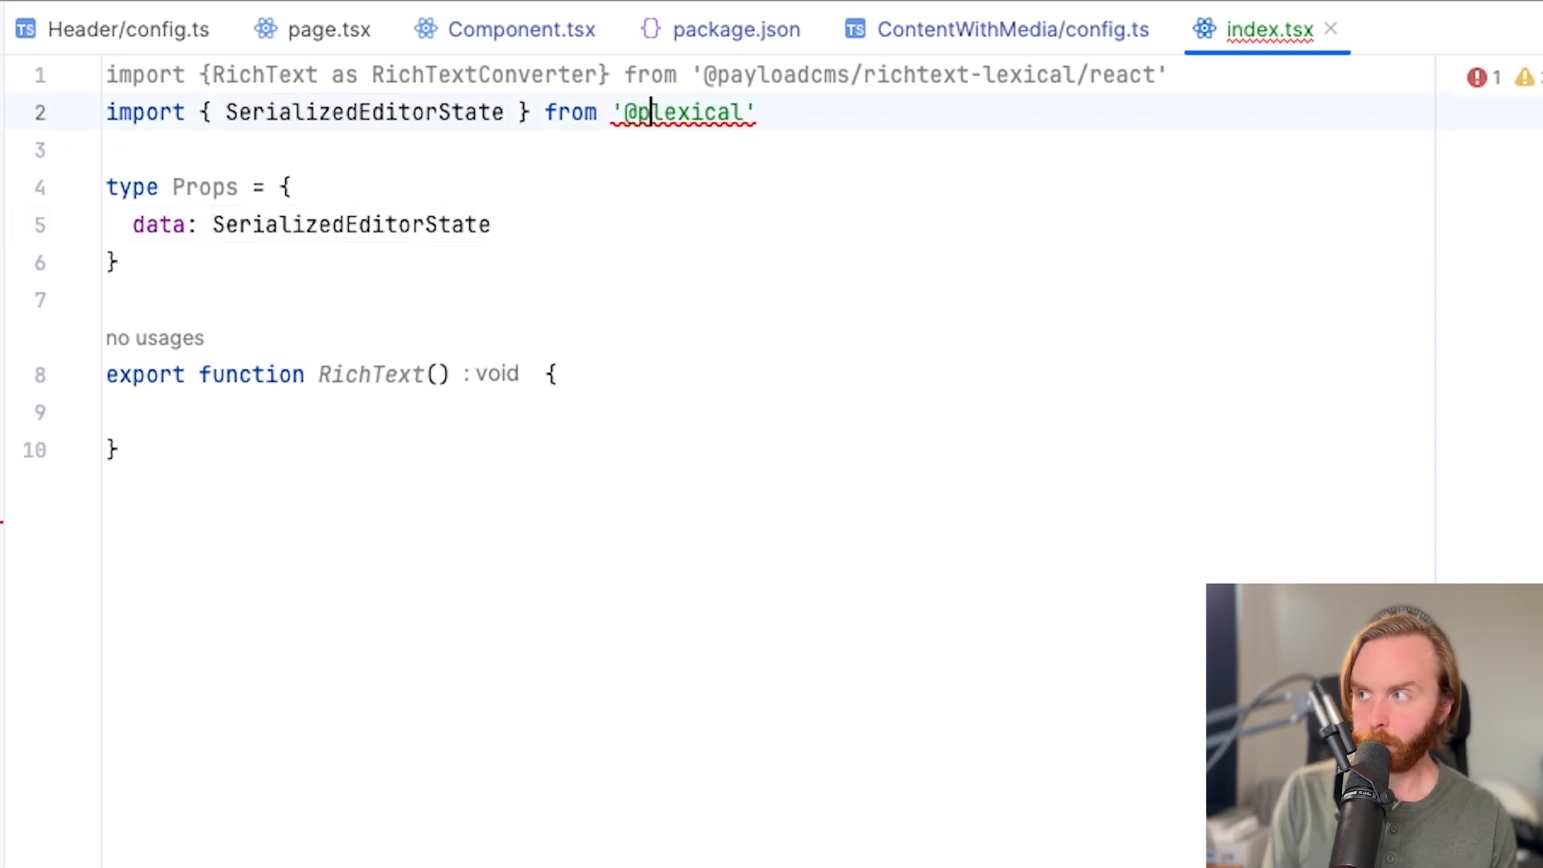
type("@payloadcms/richtext-lexical/")
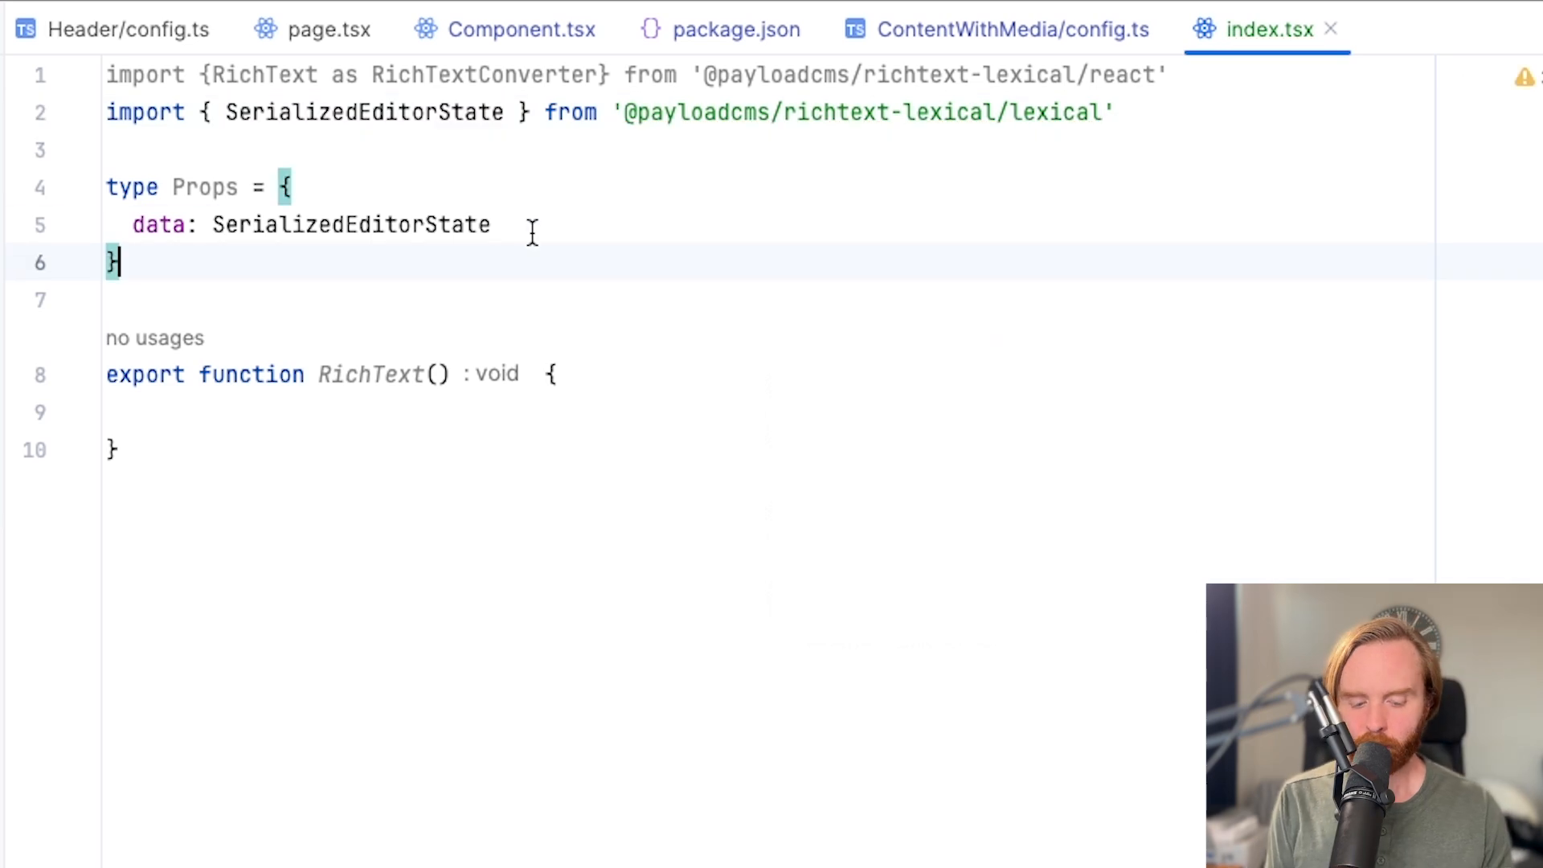
Step: Intersect Props with React.HTMLAttributes<HTMLDivElement> and give RichText a props parameter
type("&")
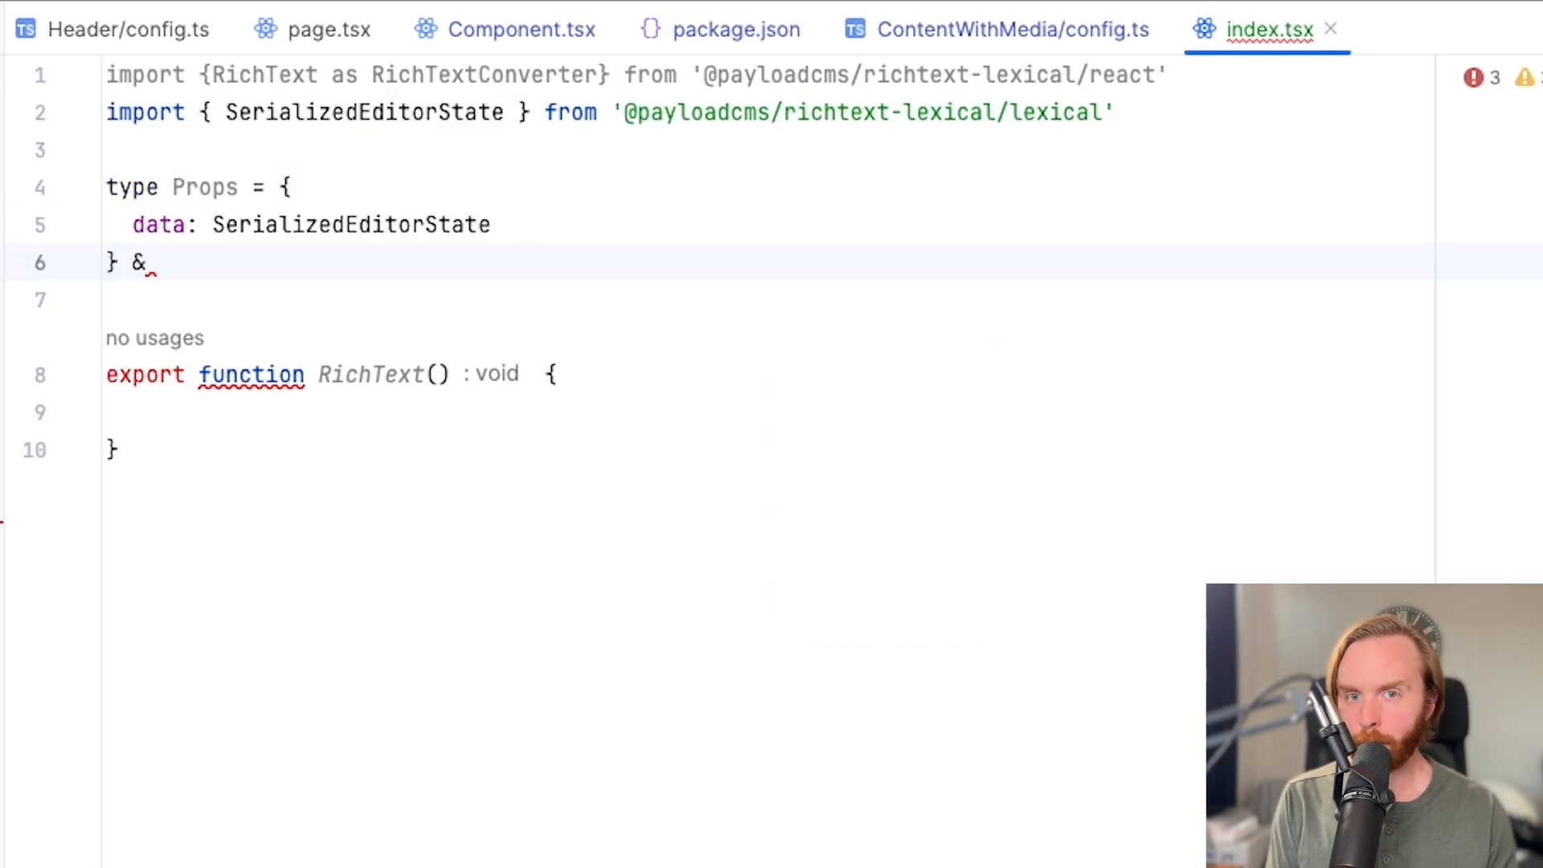
type("React.HTMLAttributes")
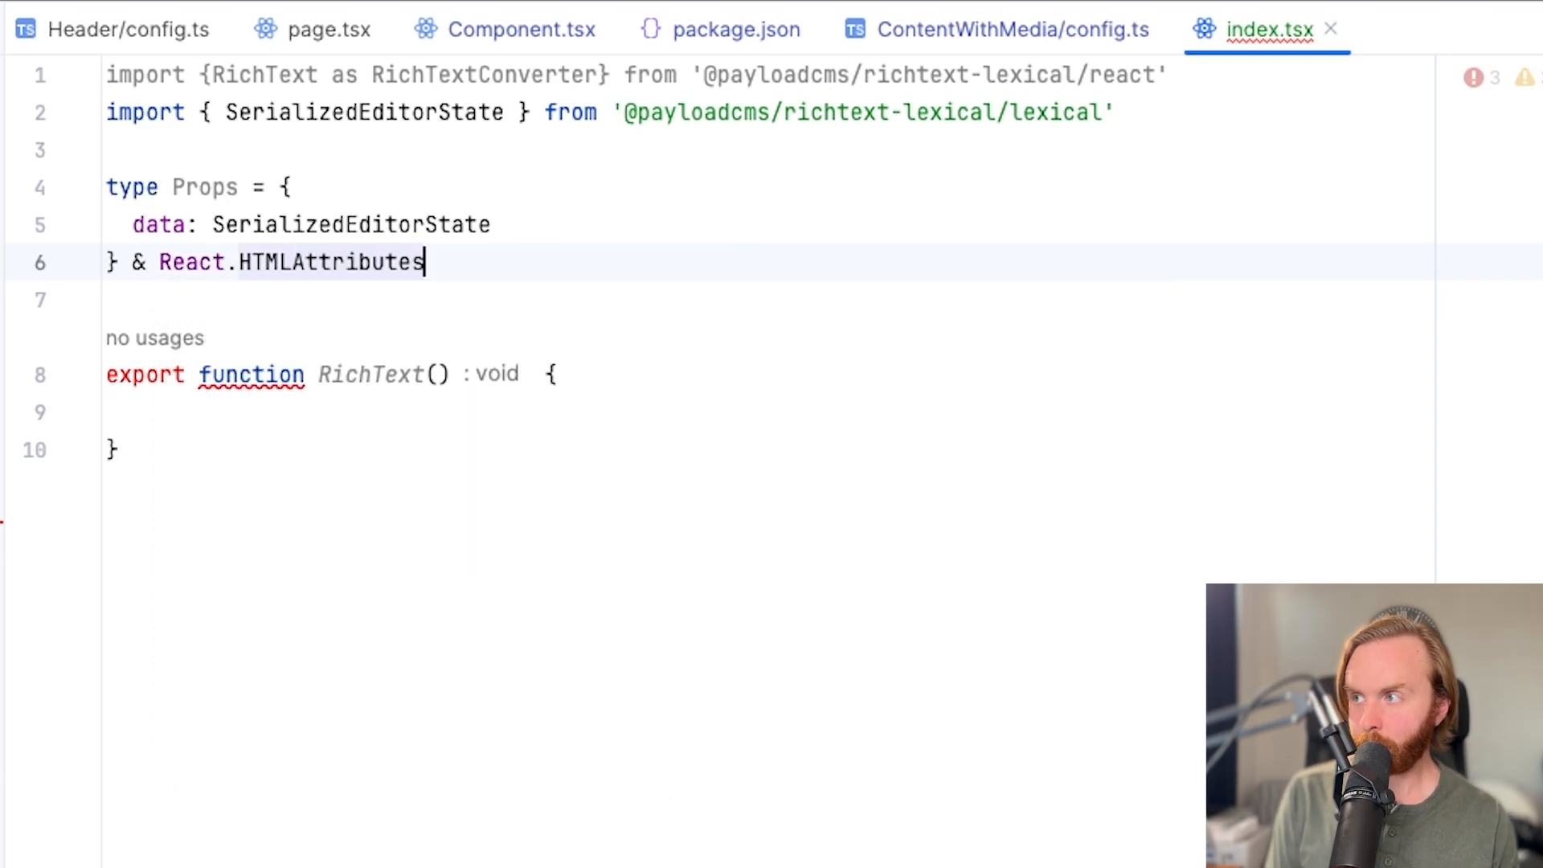
type("<HTMLDivElement>")
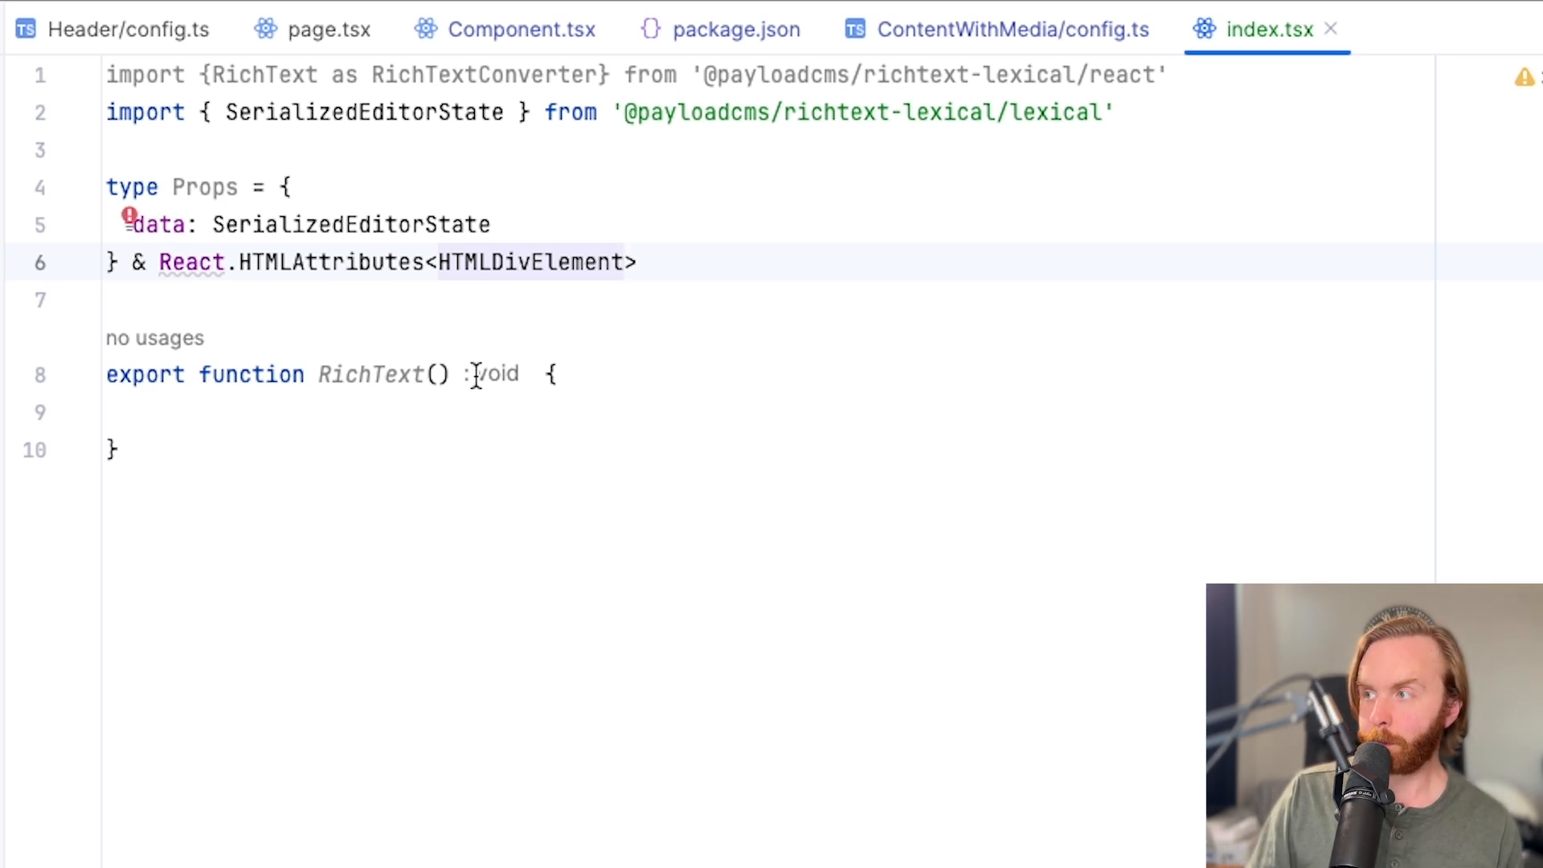
type("props: Props")
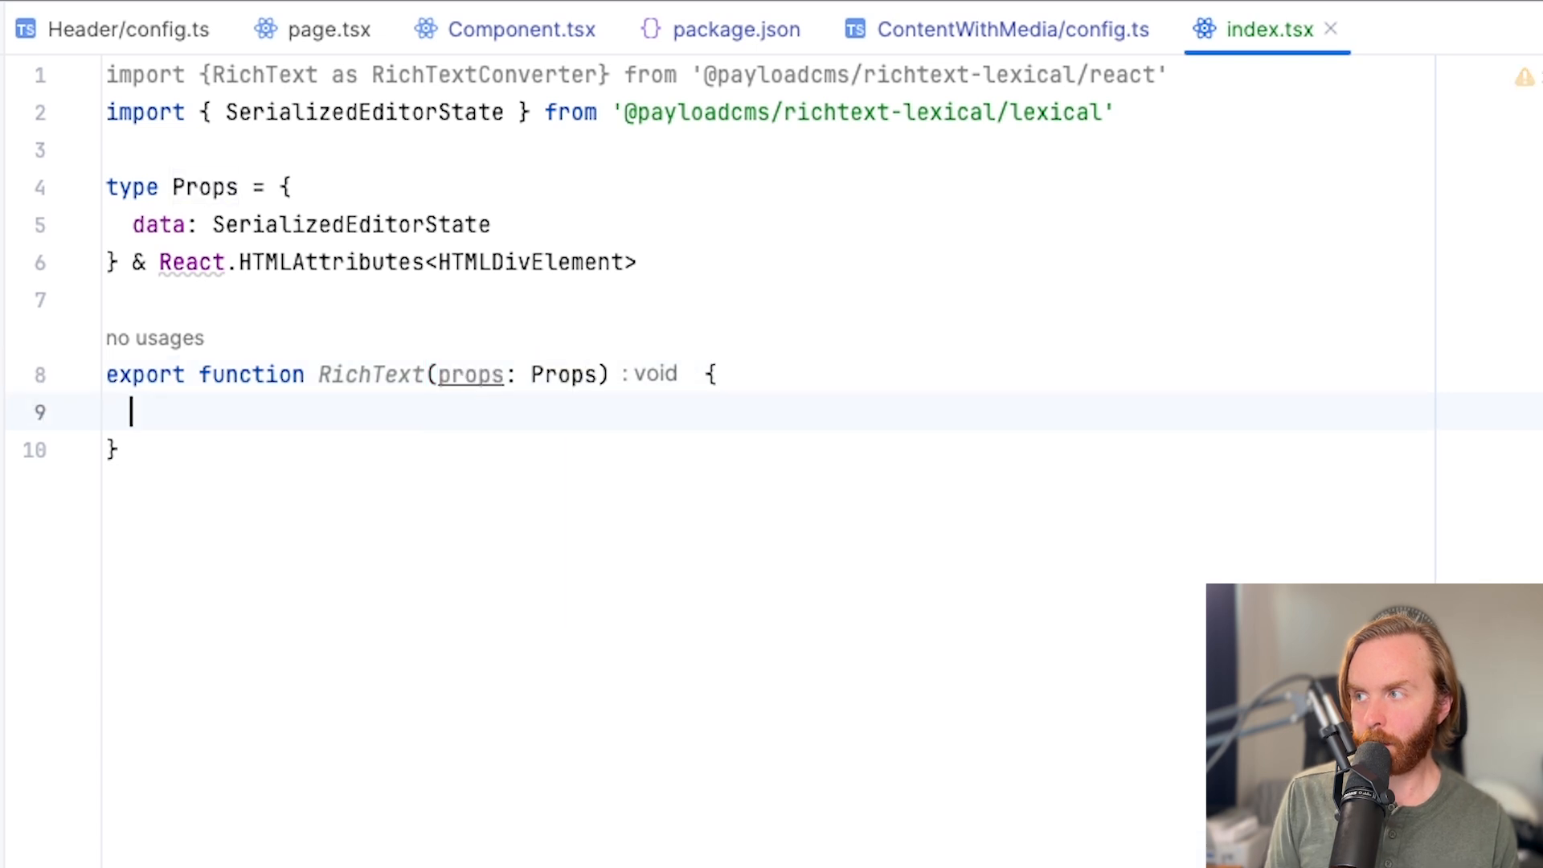
Step: Destructure {className, ...rest} and return <RichTextConverter {...rest} className={className} />
type("const")
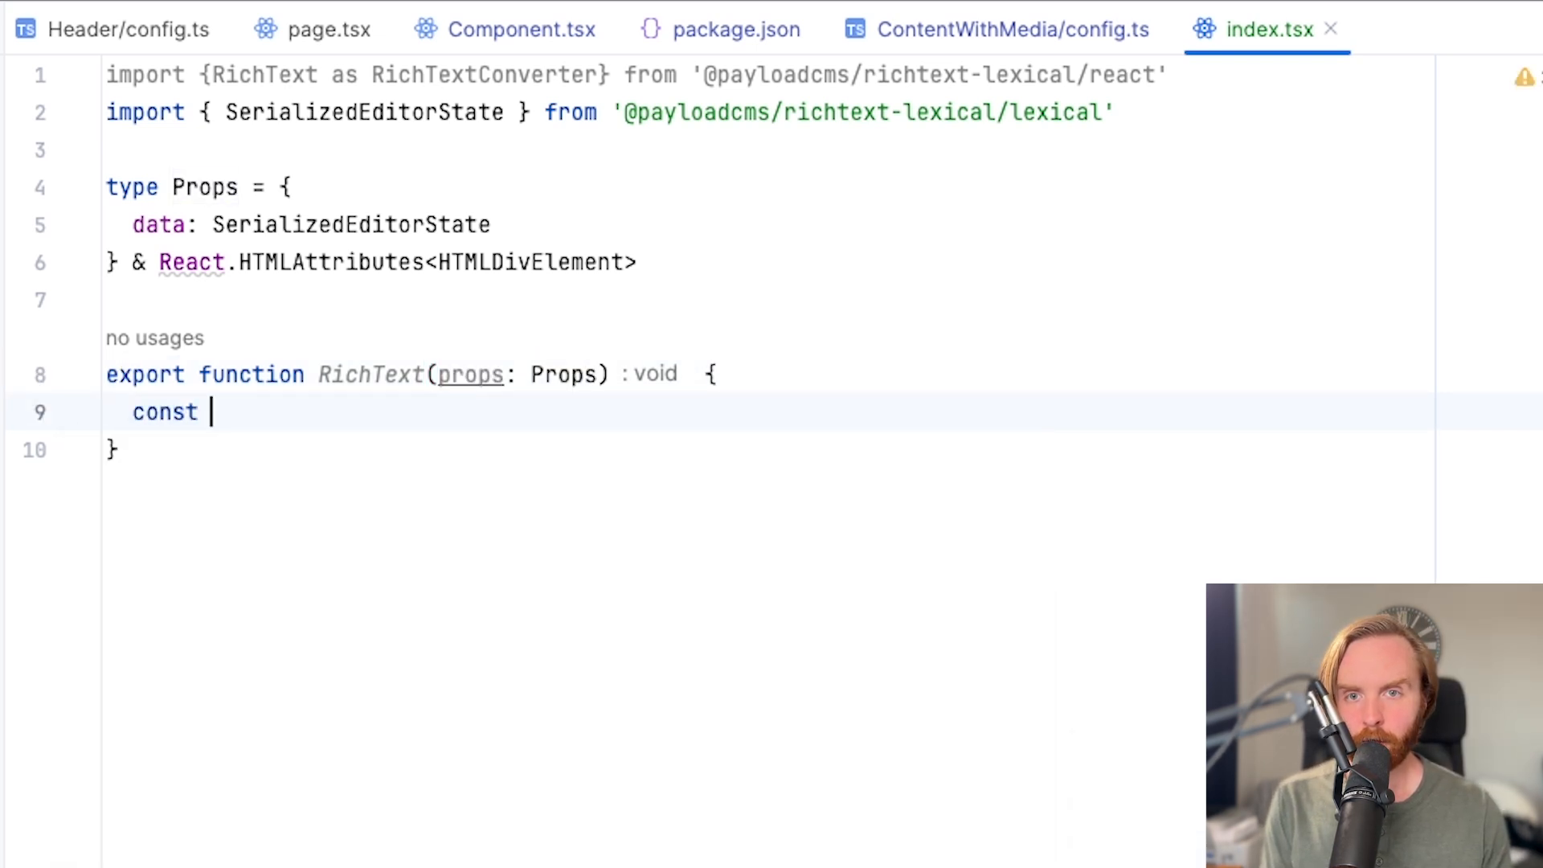
type("{className,}")
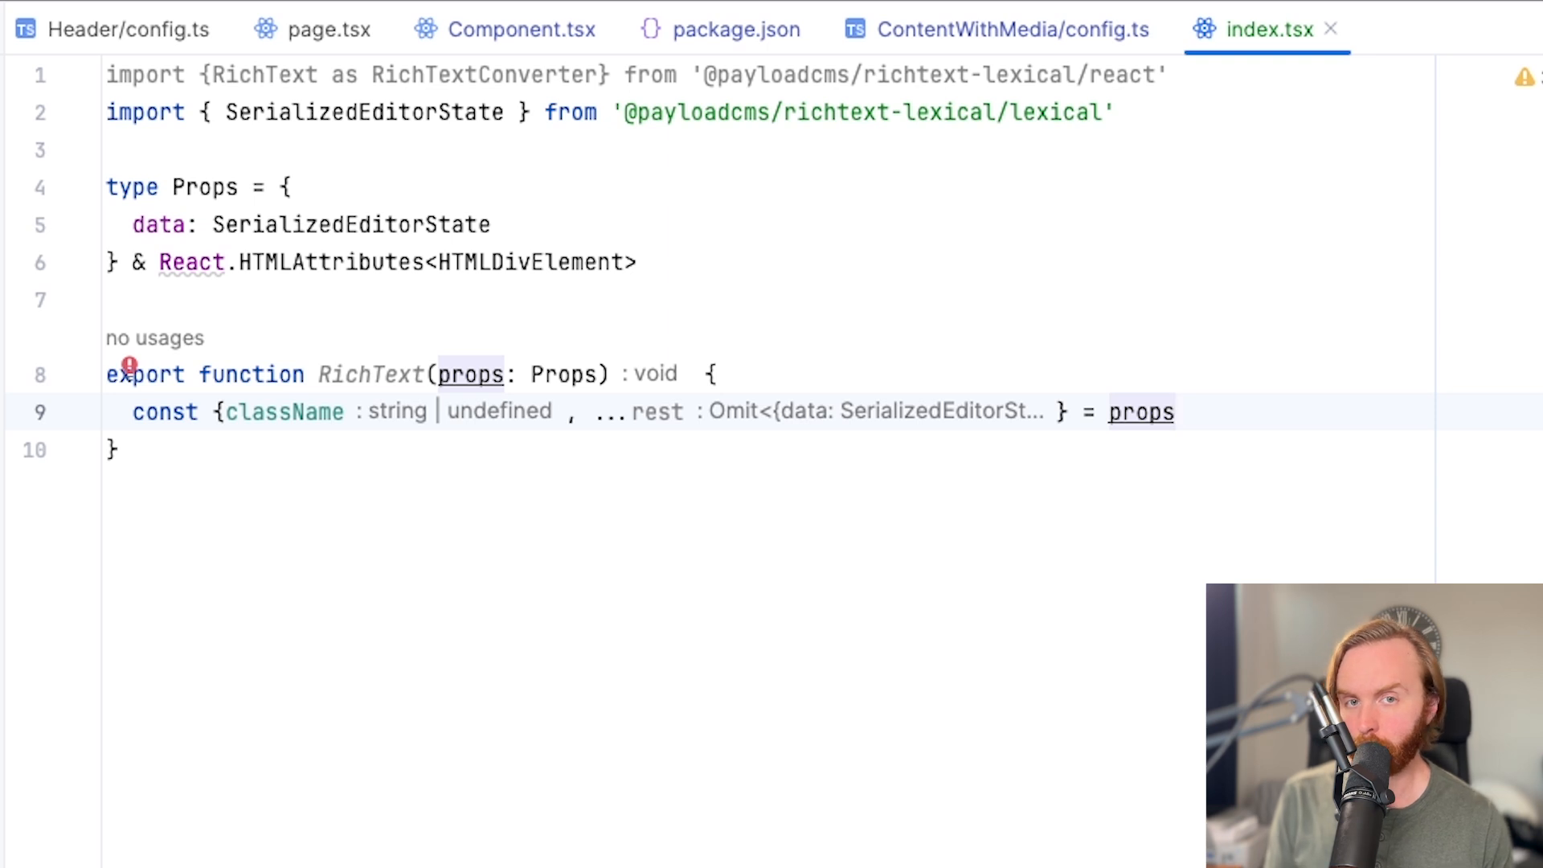
type("return <")
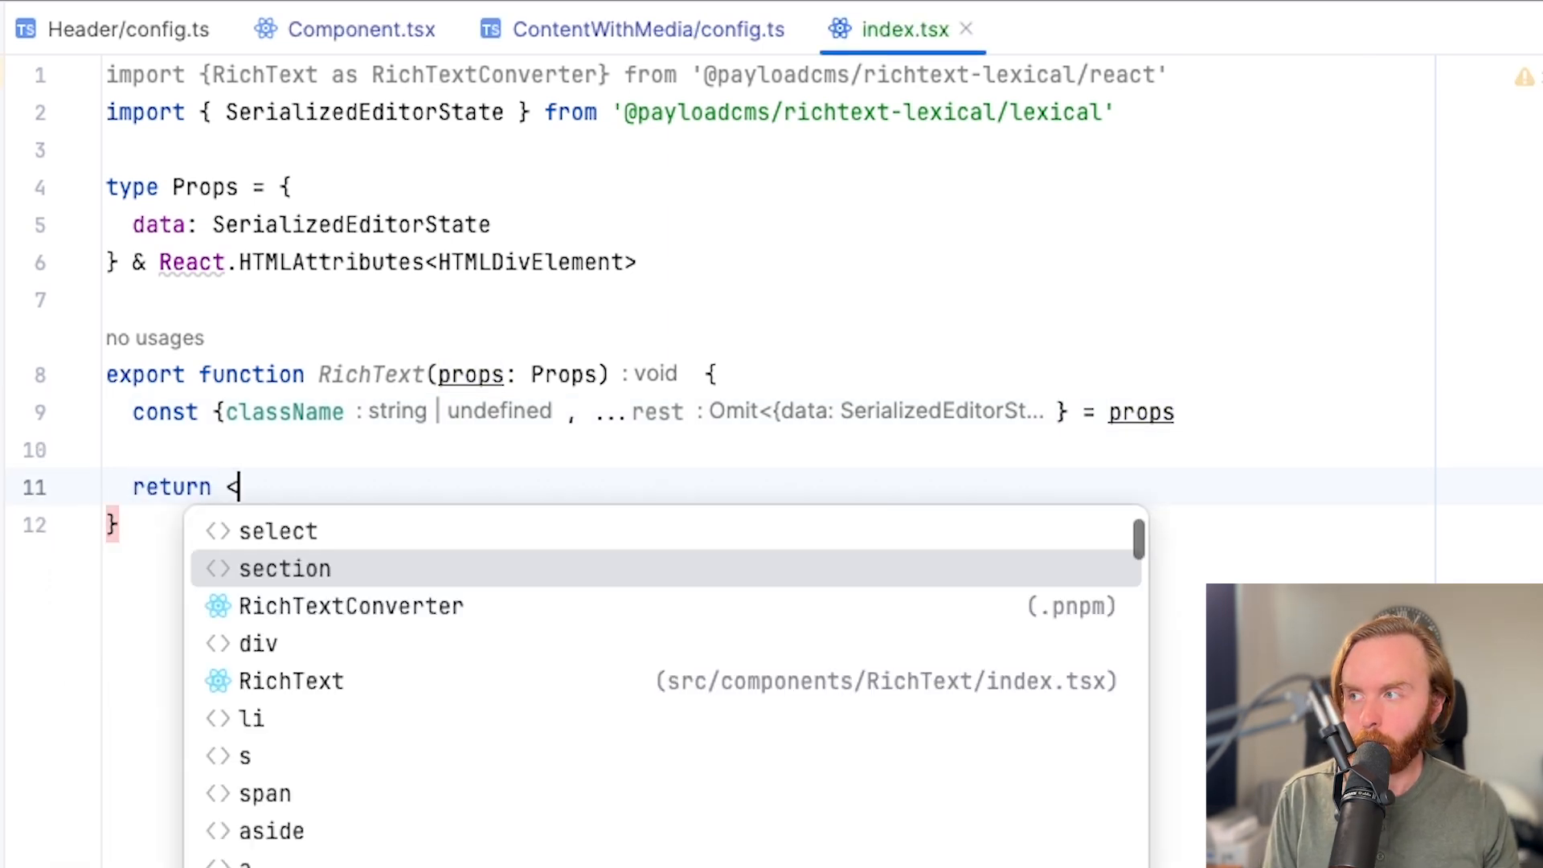
left_click(350, 605)
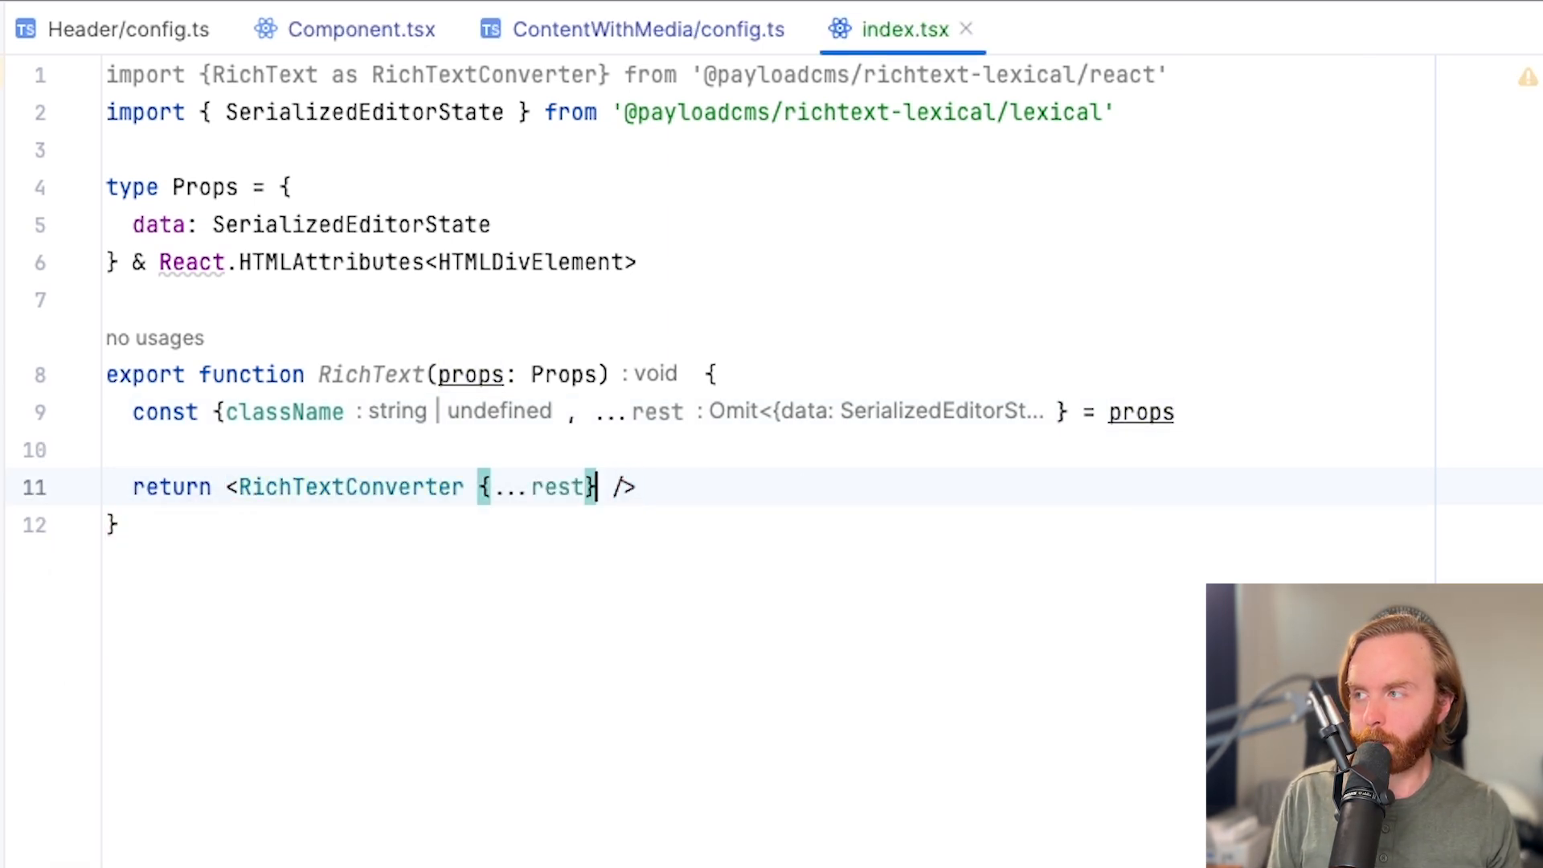
type("className={className}")
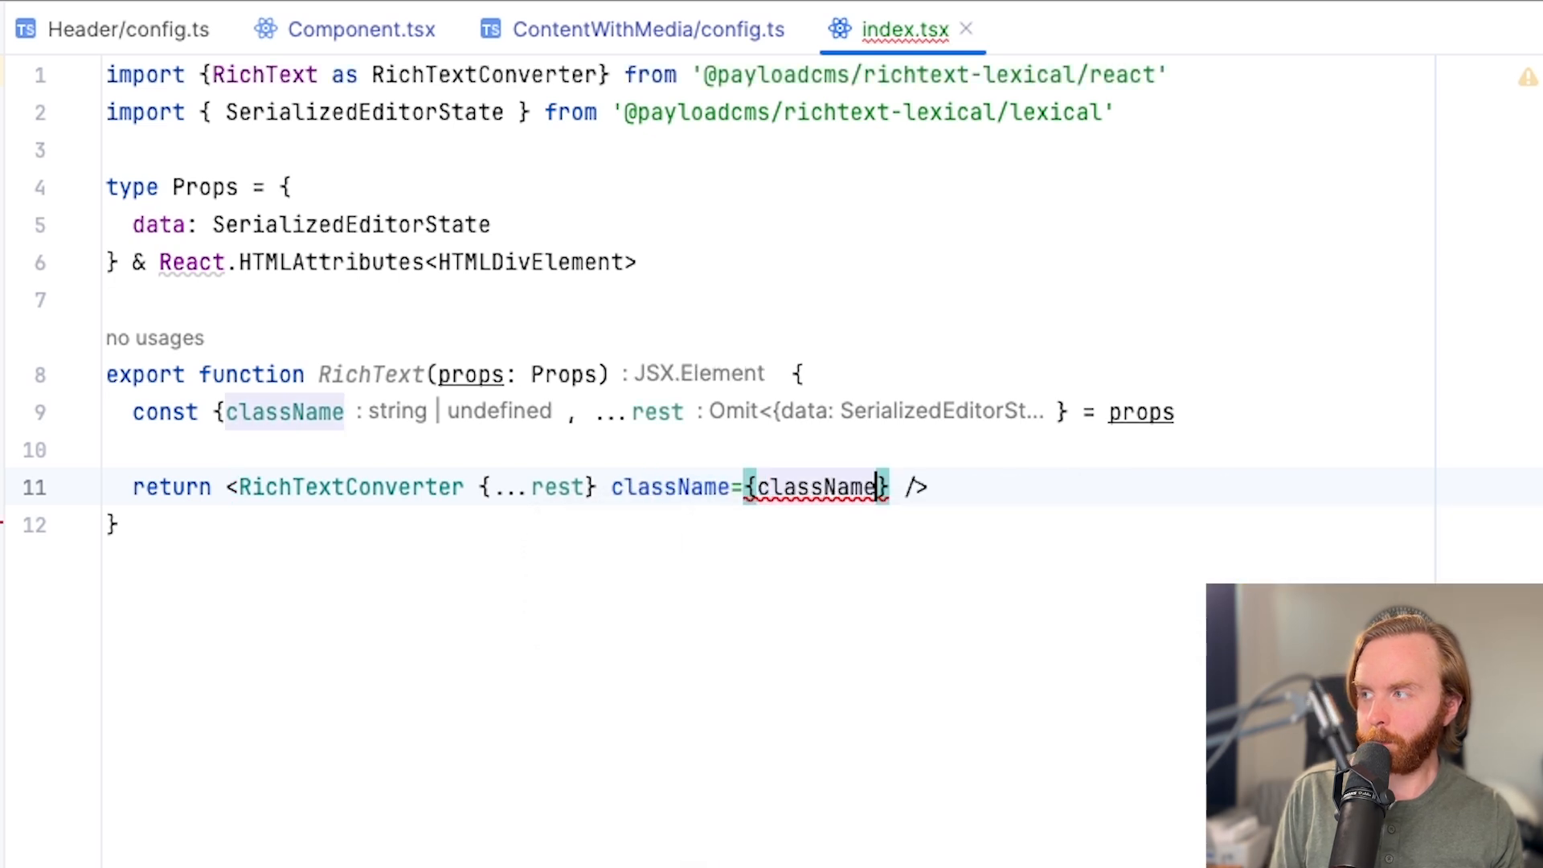
left_click(351, 29)
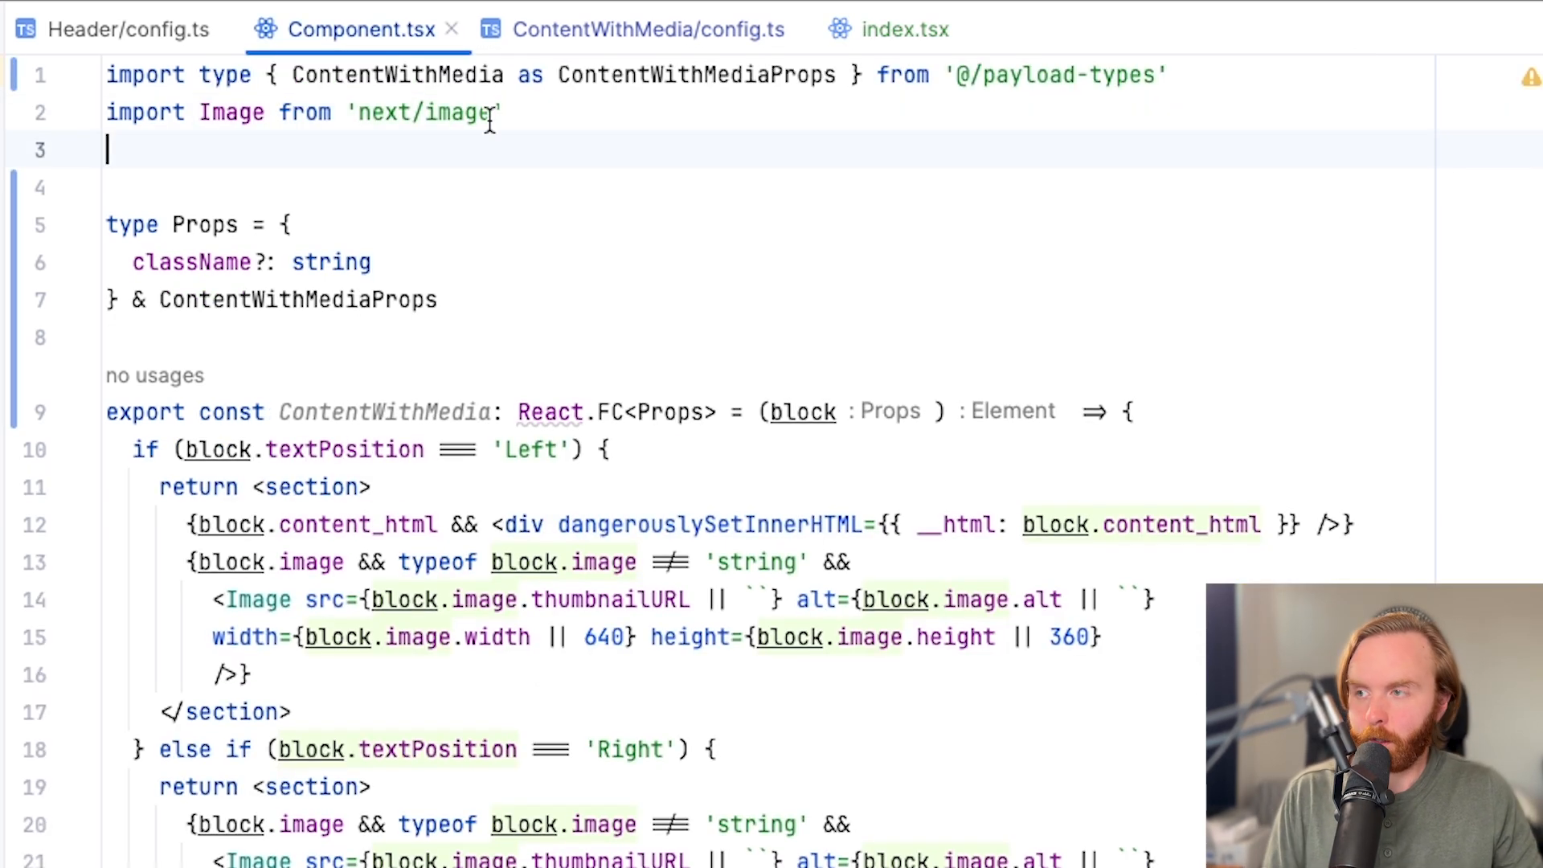
Step: Import RichText in ContentWithMedia and render {block.content && <RichText data={block.content} />}
type("import {RichText} from '@/components/RichText")
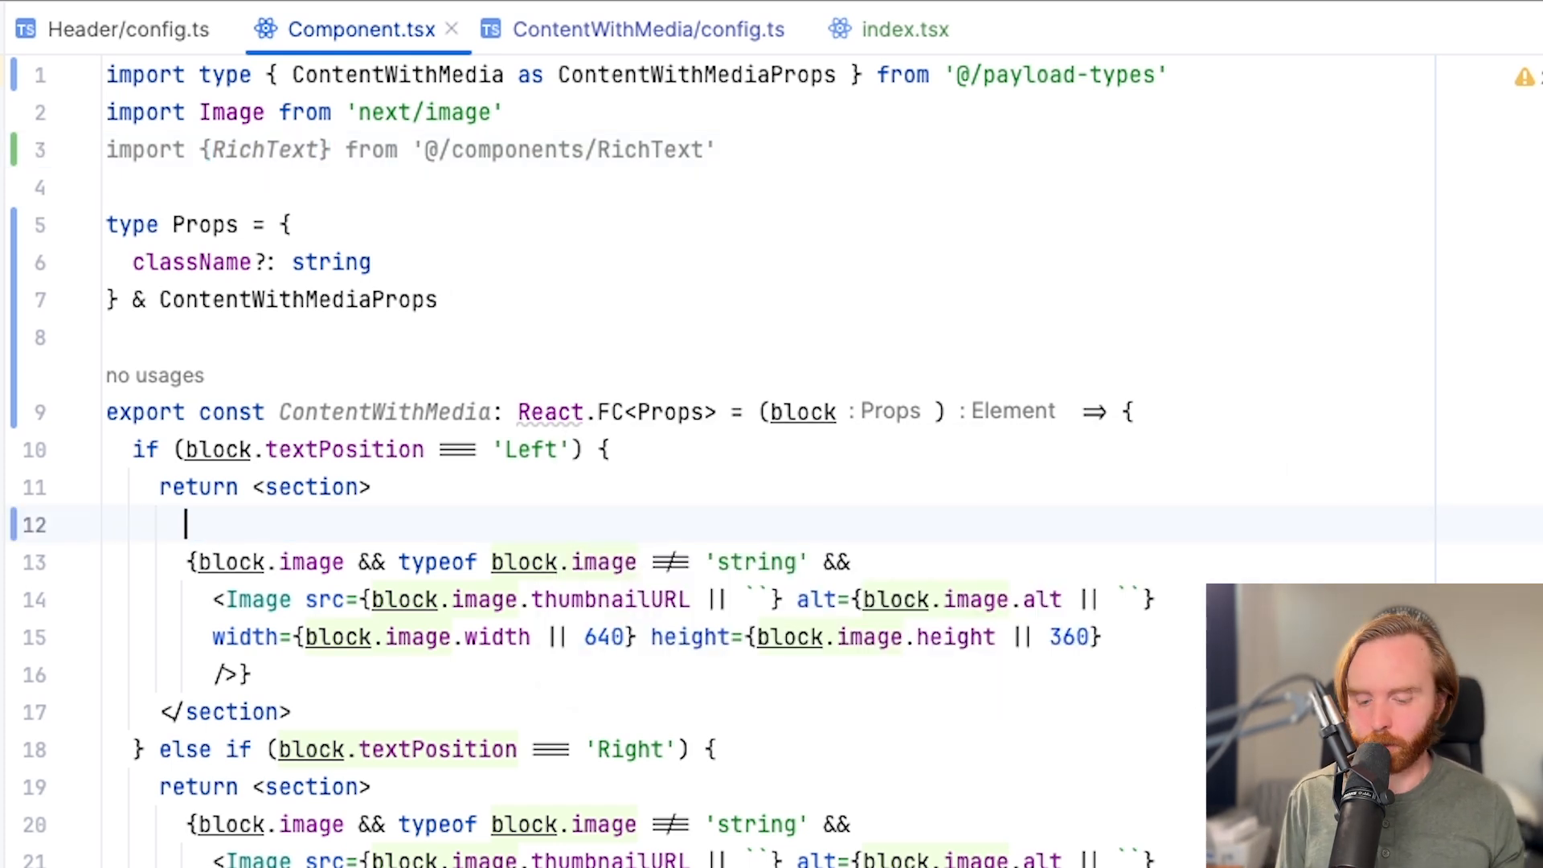
type("<RichText data={block.content} />")
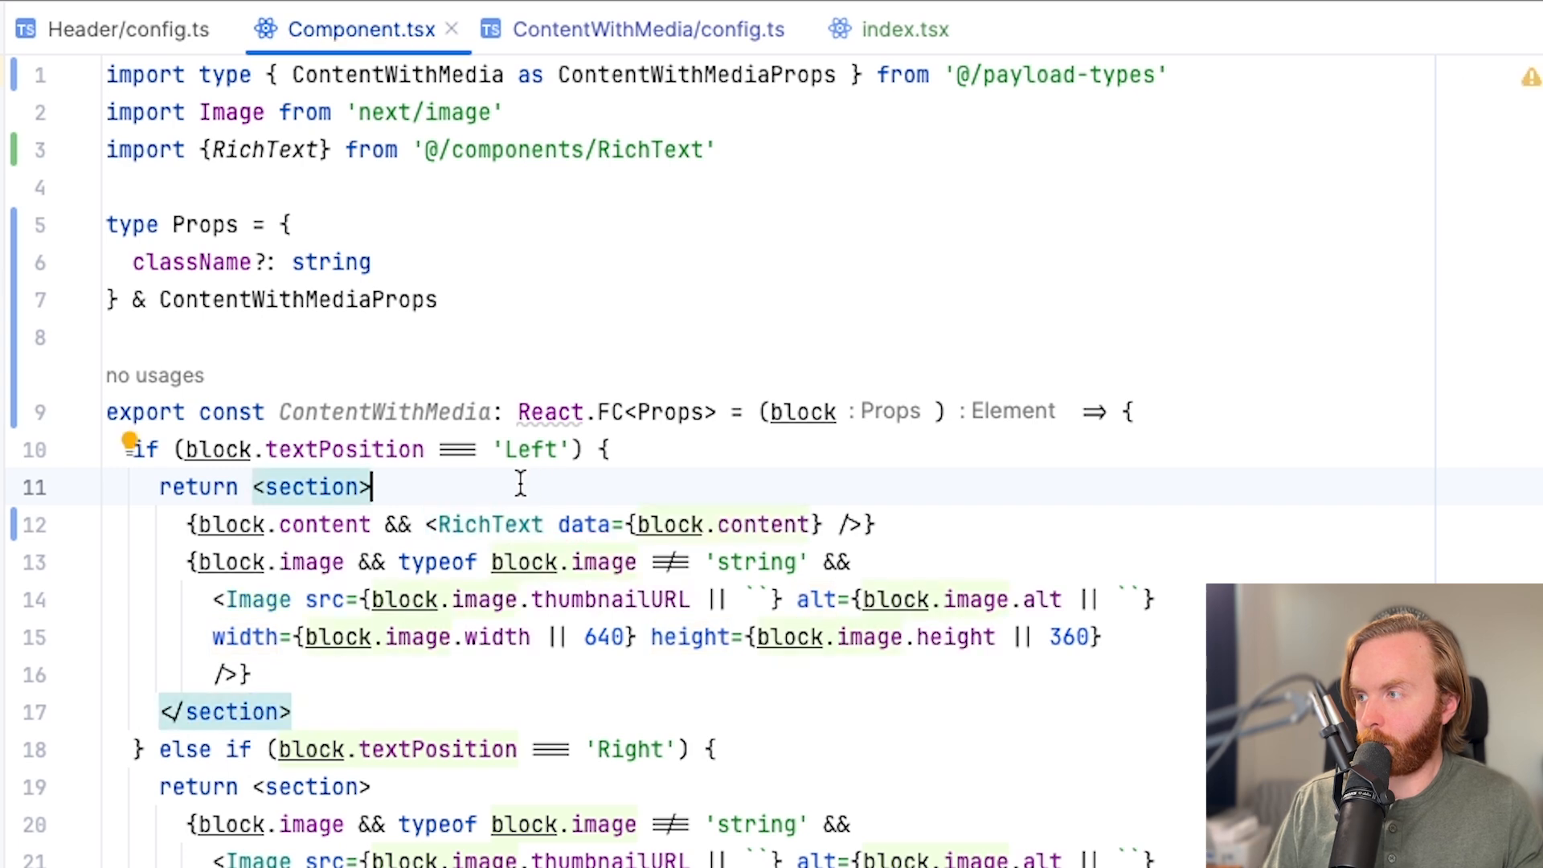
scroll("down", 3)
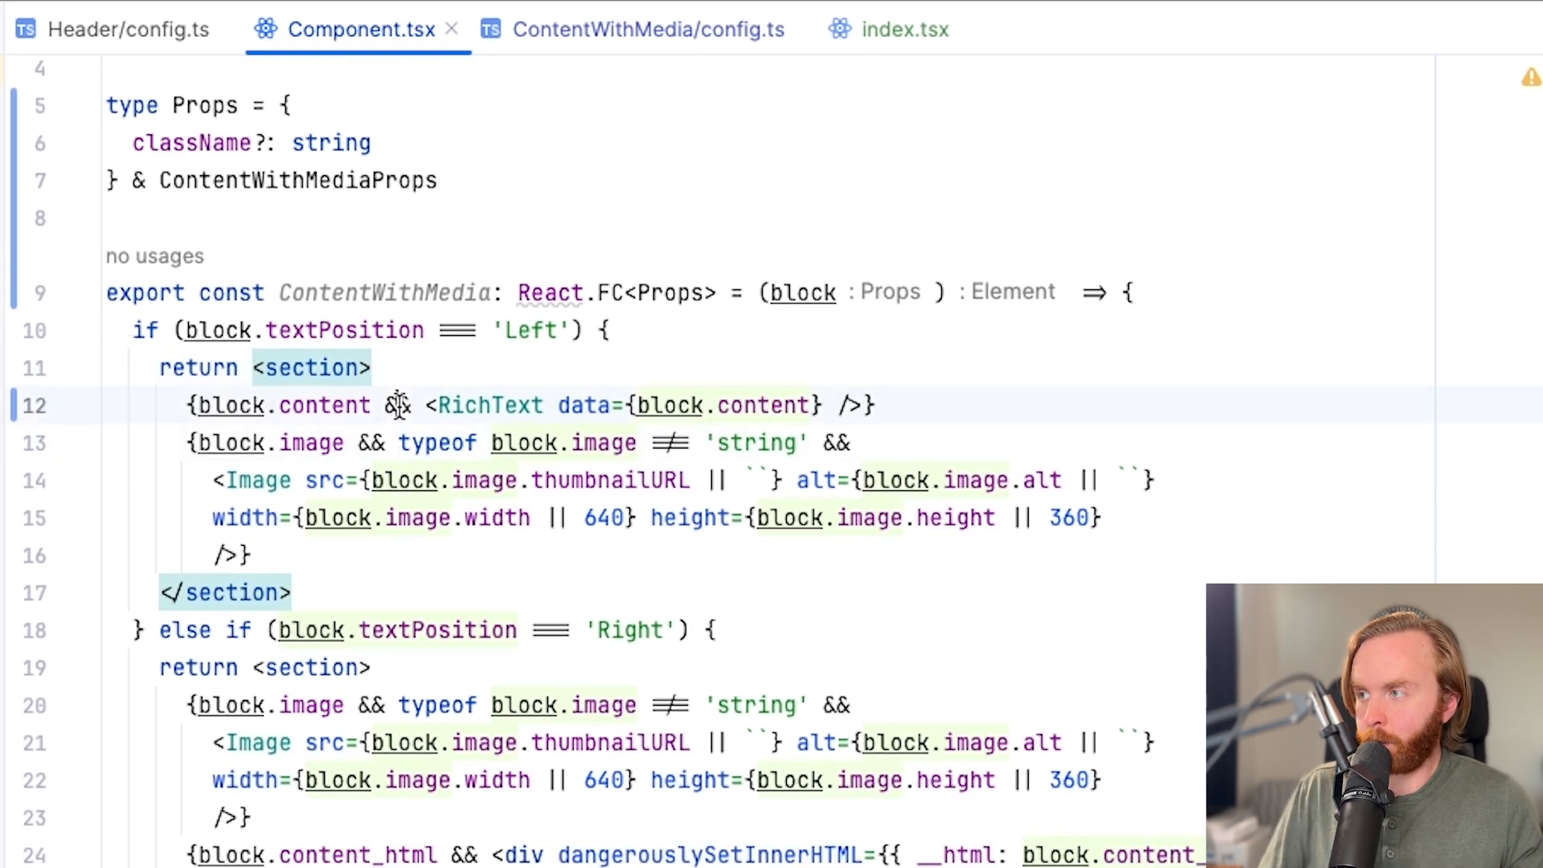
scroll("down", 3)
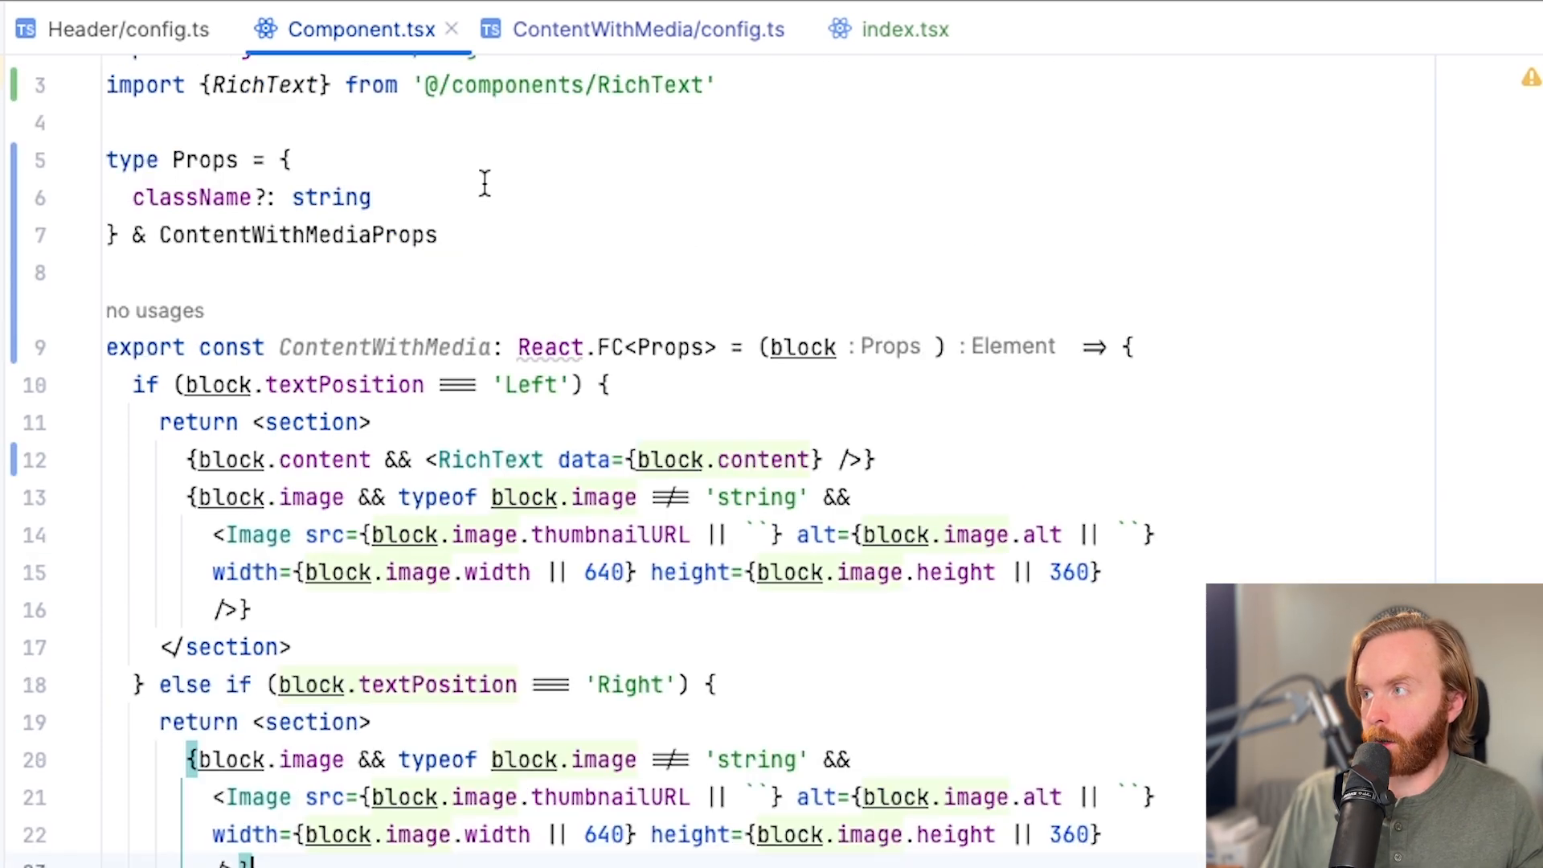
left_click(646, 29)
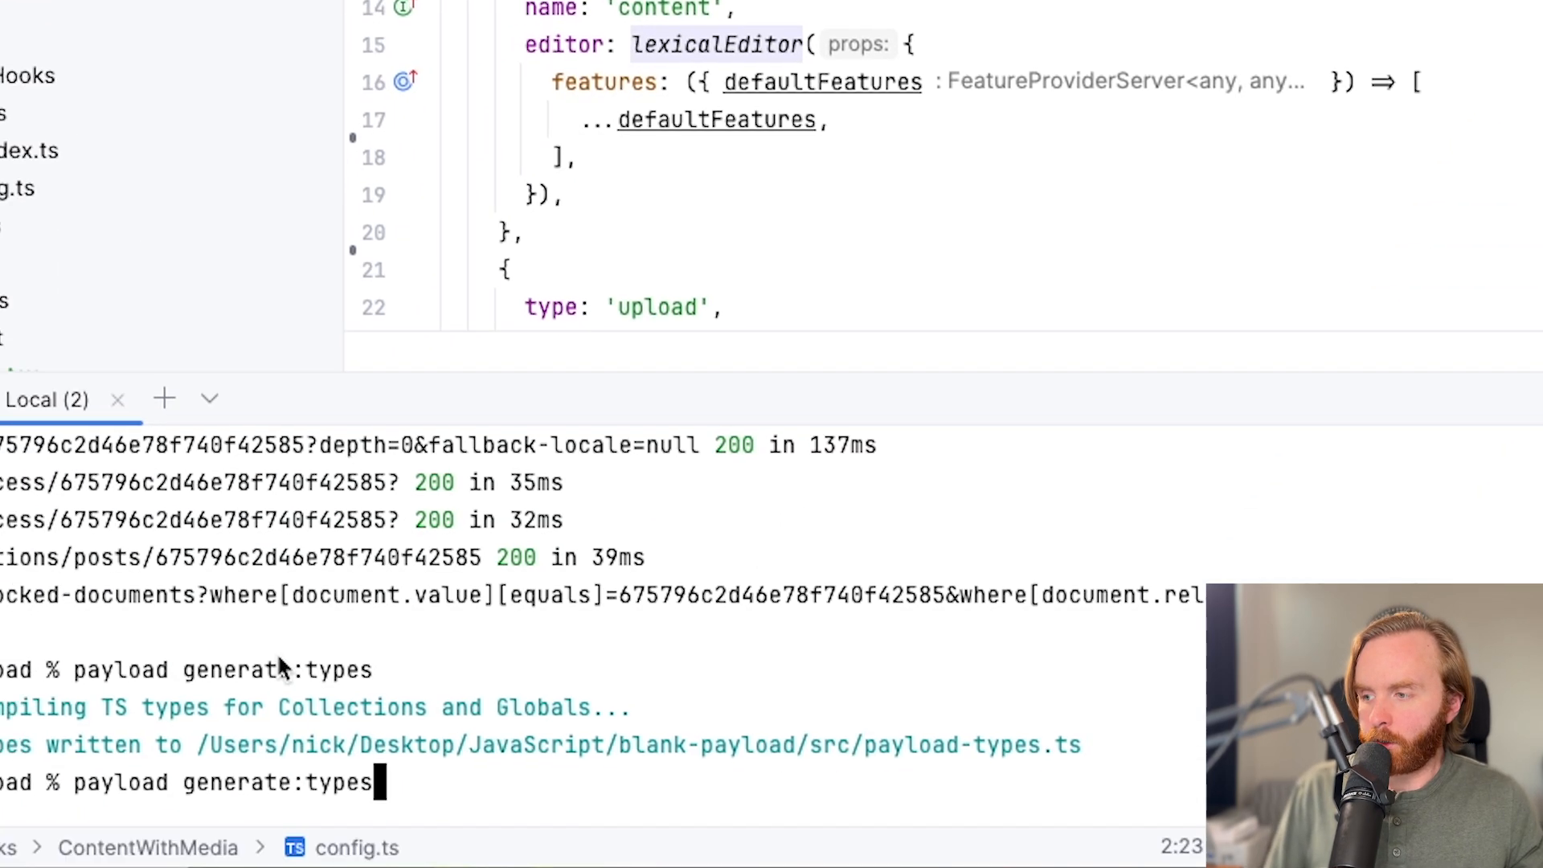
Step: Run payload generate:types in the terminal, then start pnpm dev
key("Enter")
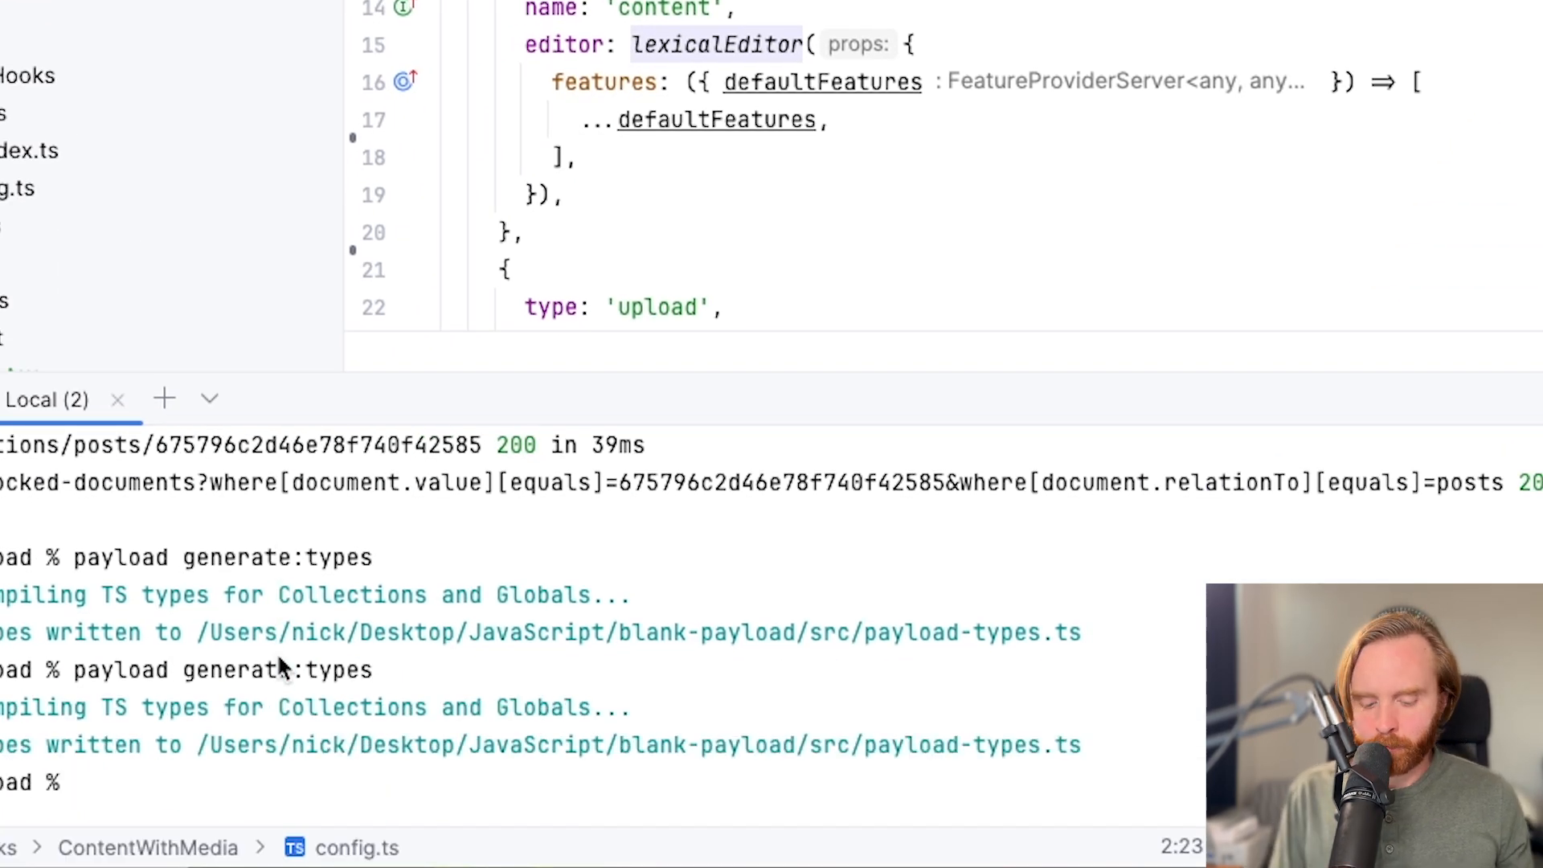
type("pnpm dev")
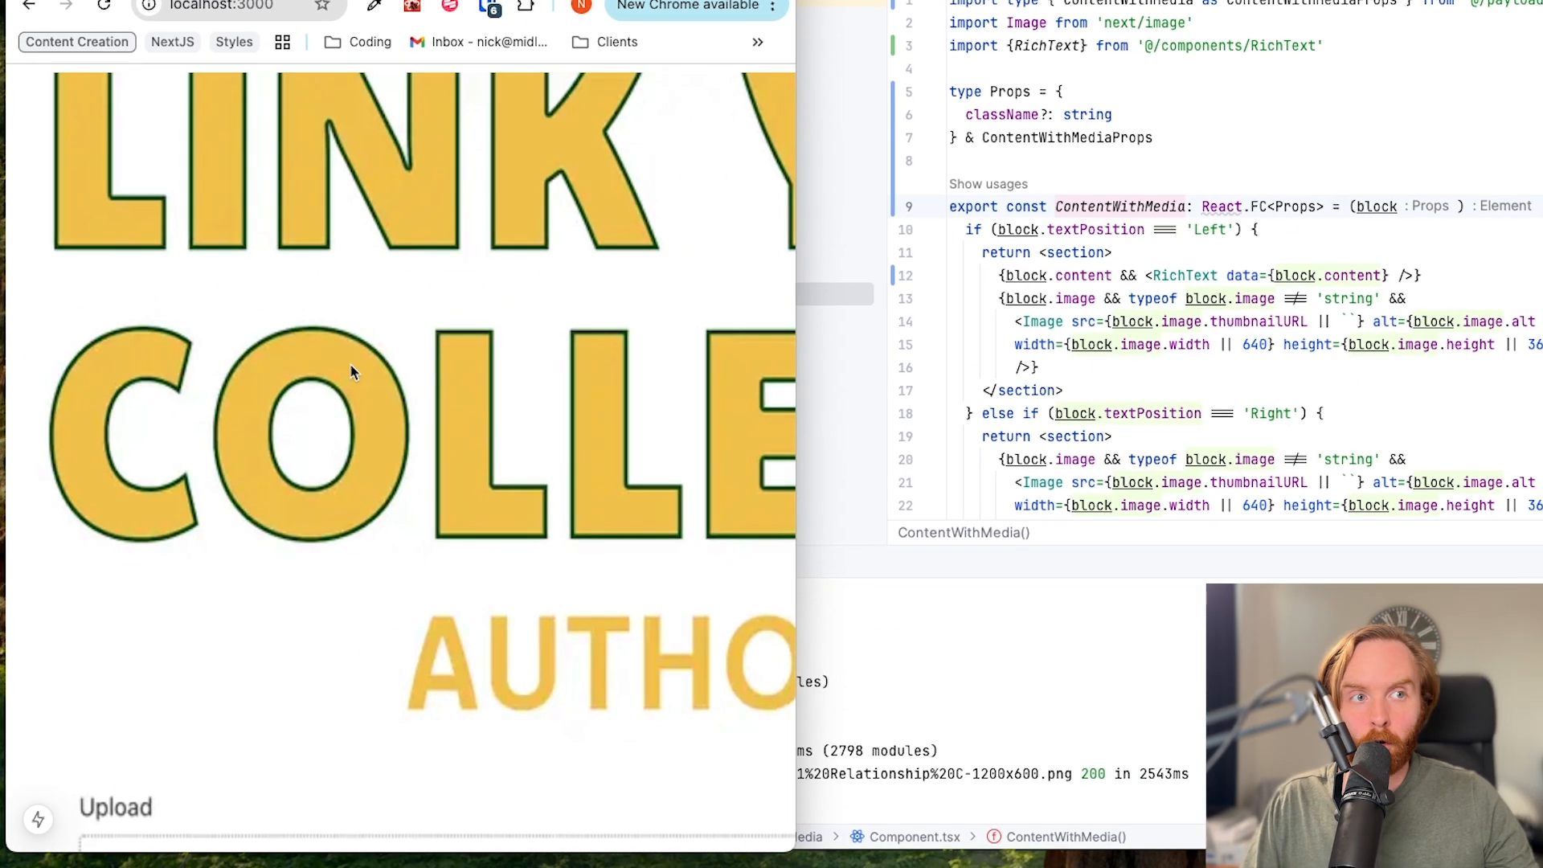
Step: Check localhost:3000 renders the block's Test text, then type 'This is a' into Blog 2's Content field
scroll("down", 3)
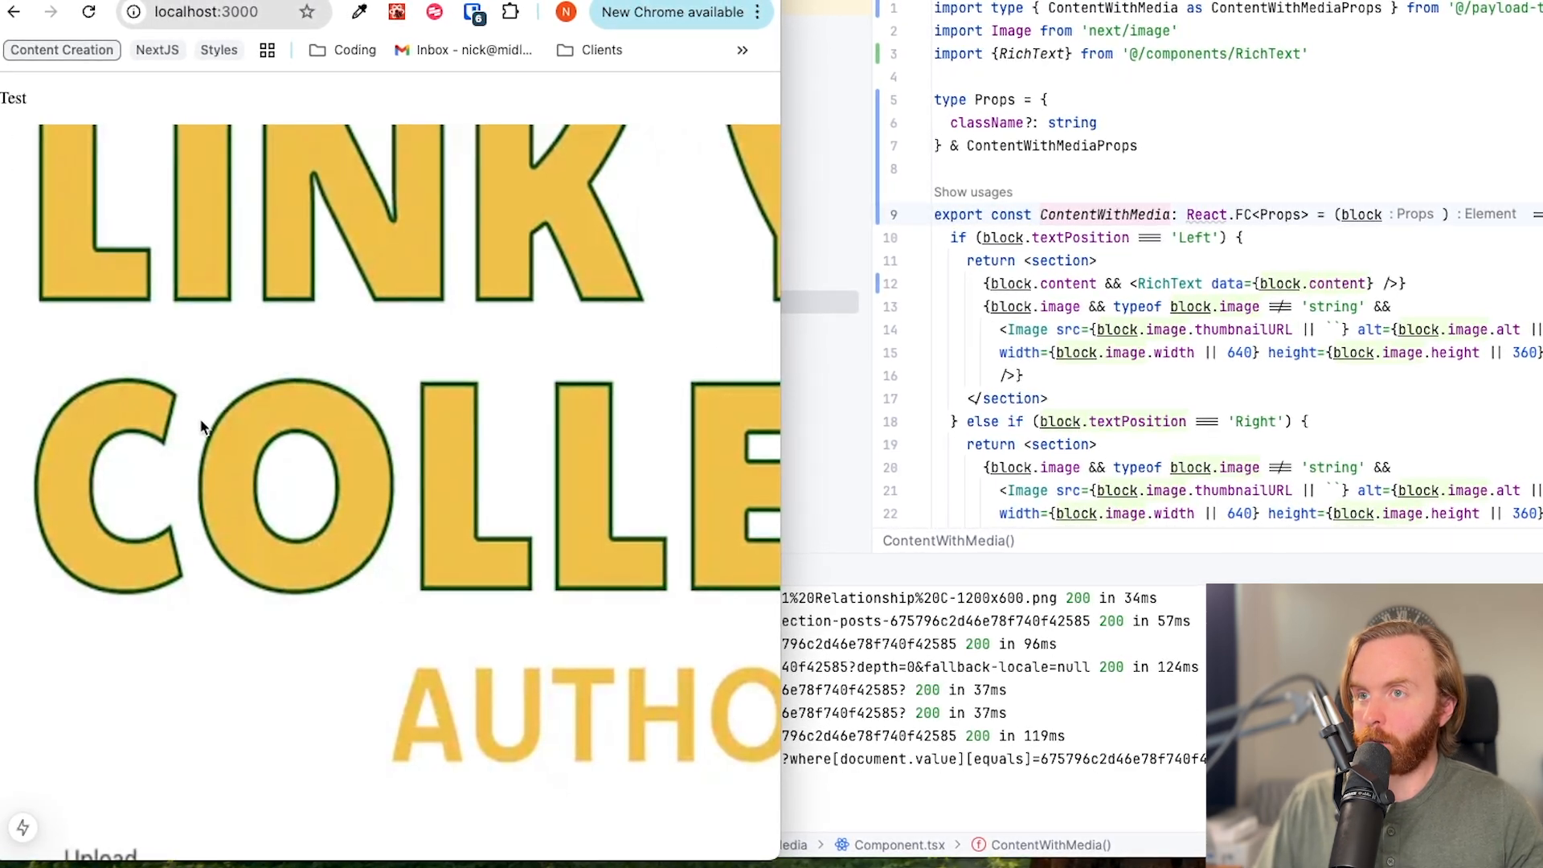
mouse_move(176, 97)
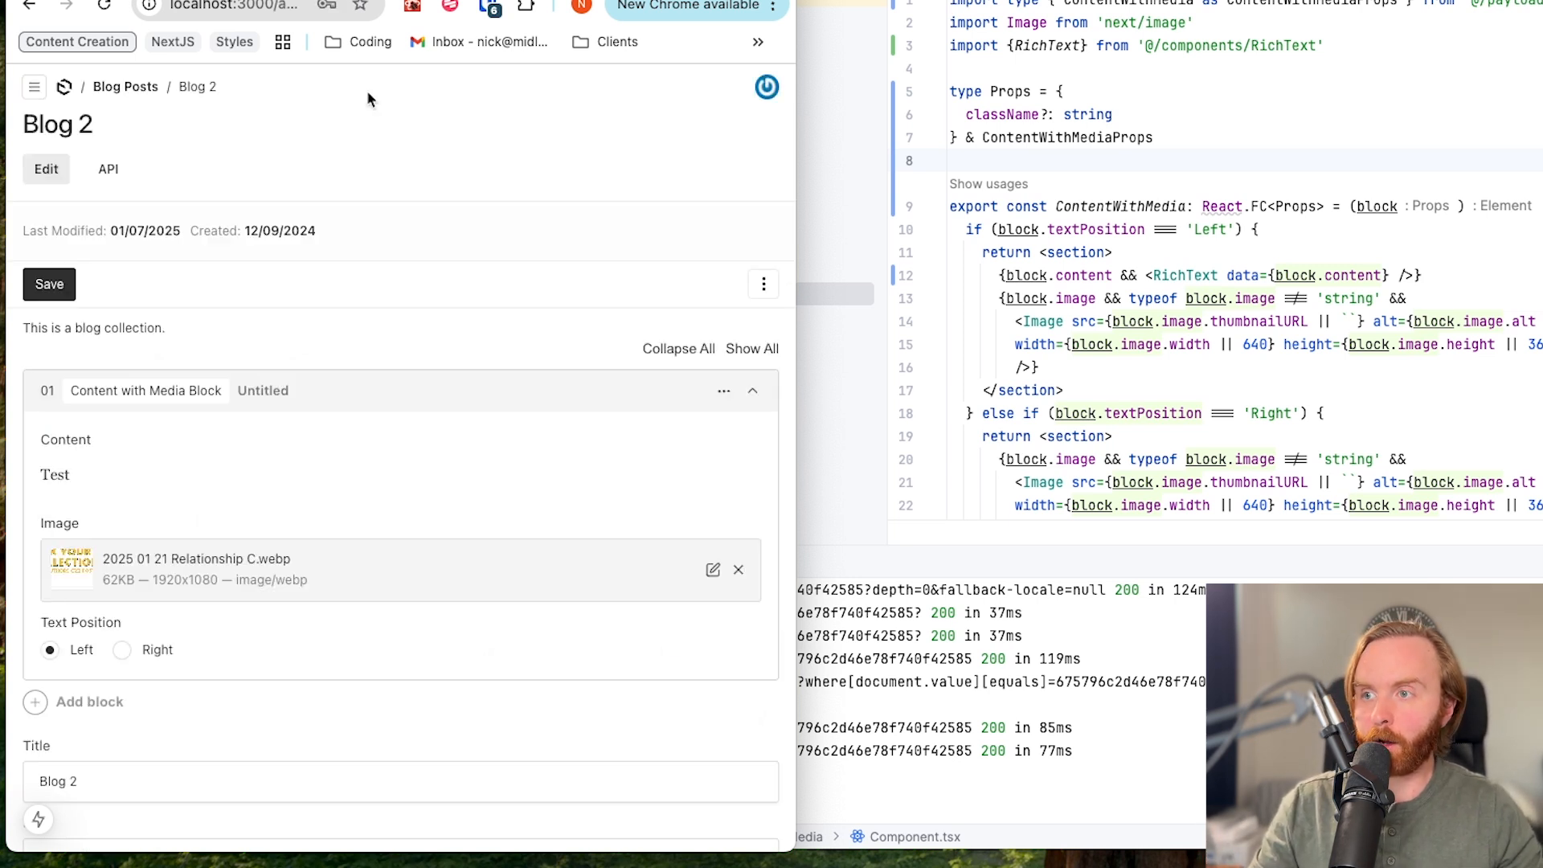
double_click(47, 474)
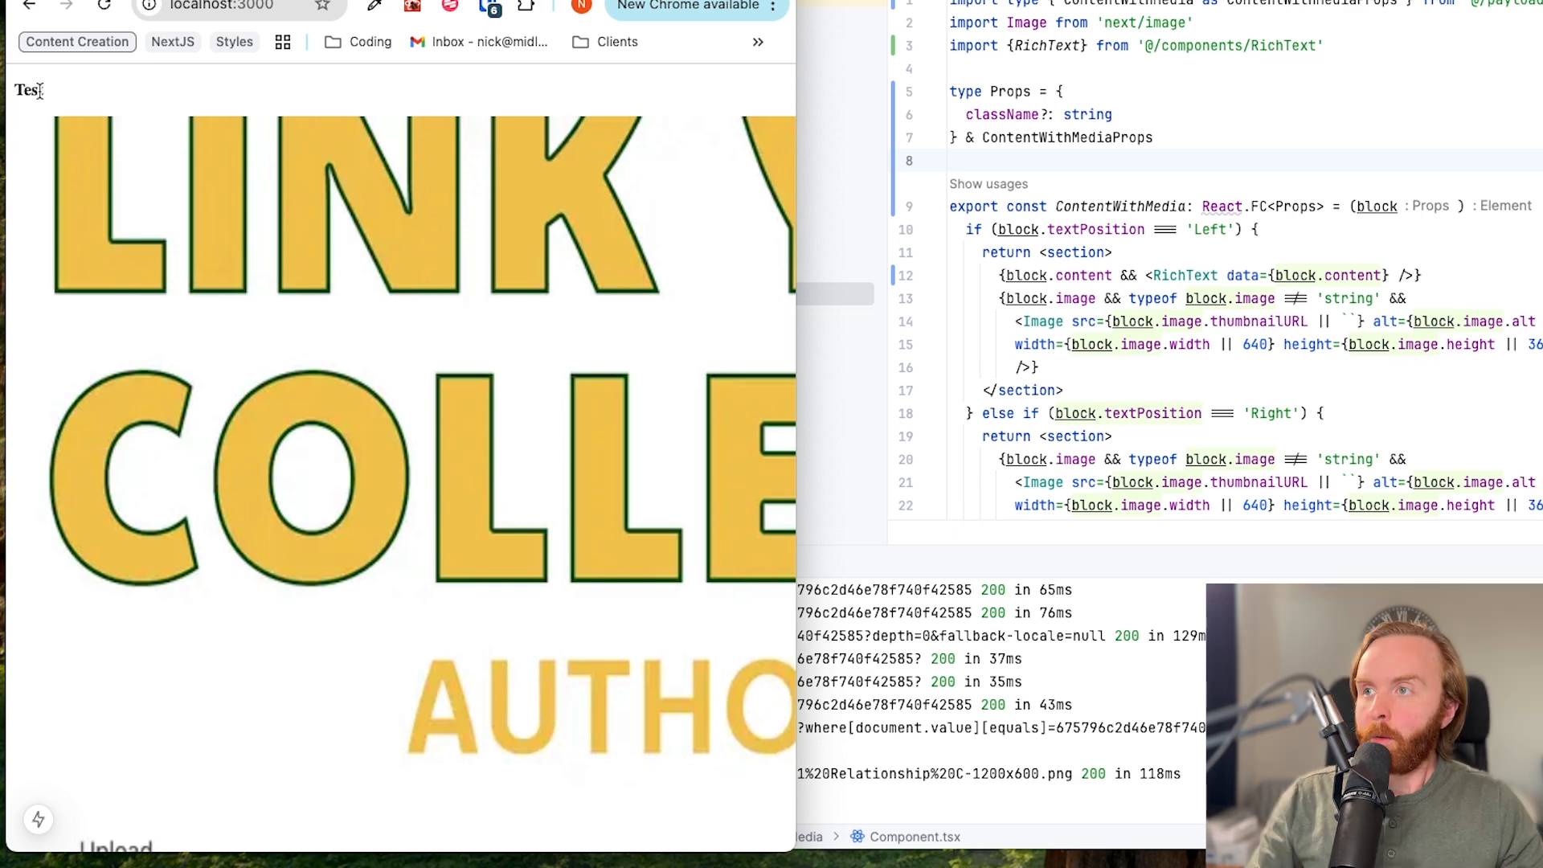
scroll("down", 3)
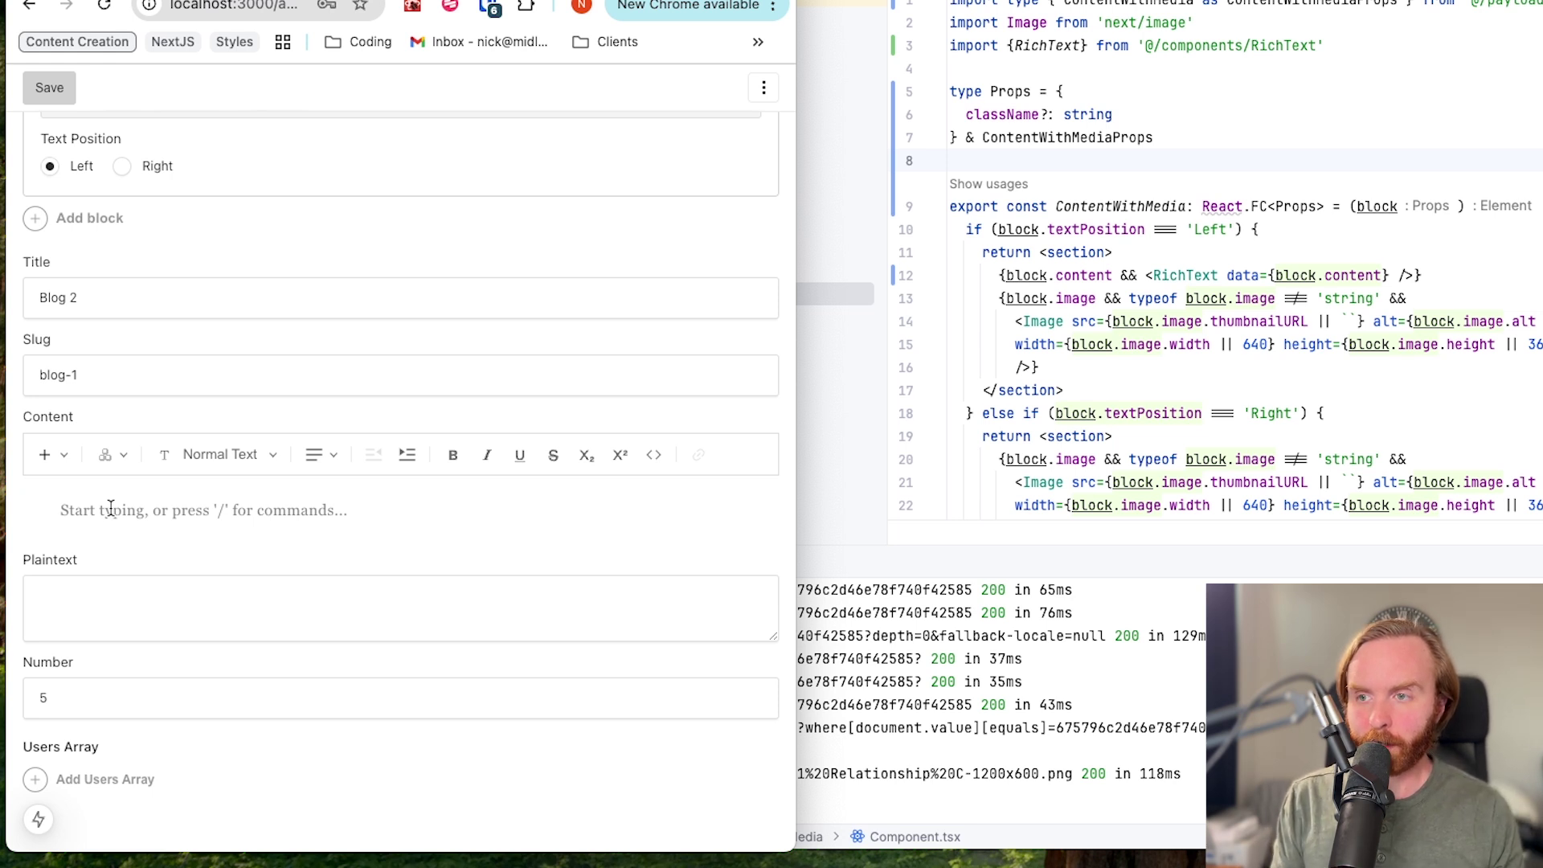
type("This is a")
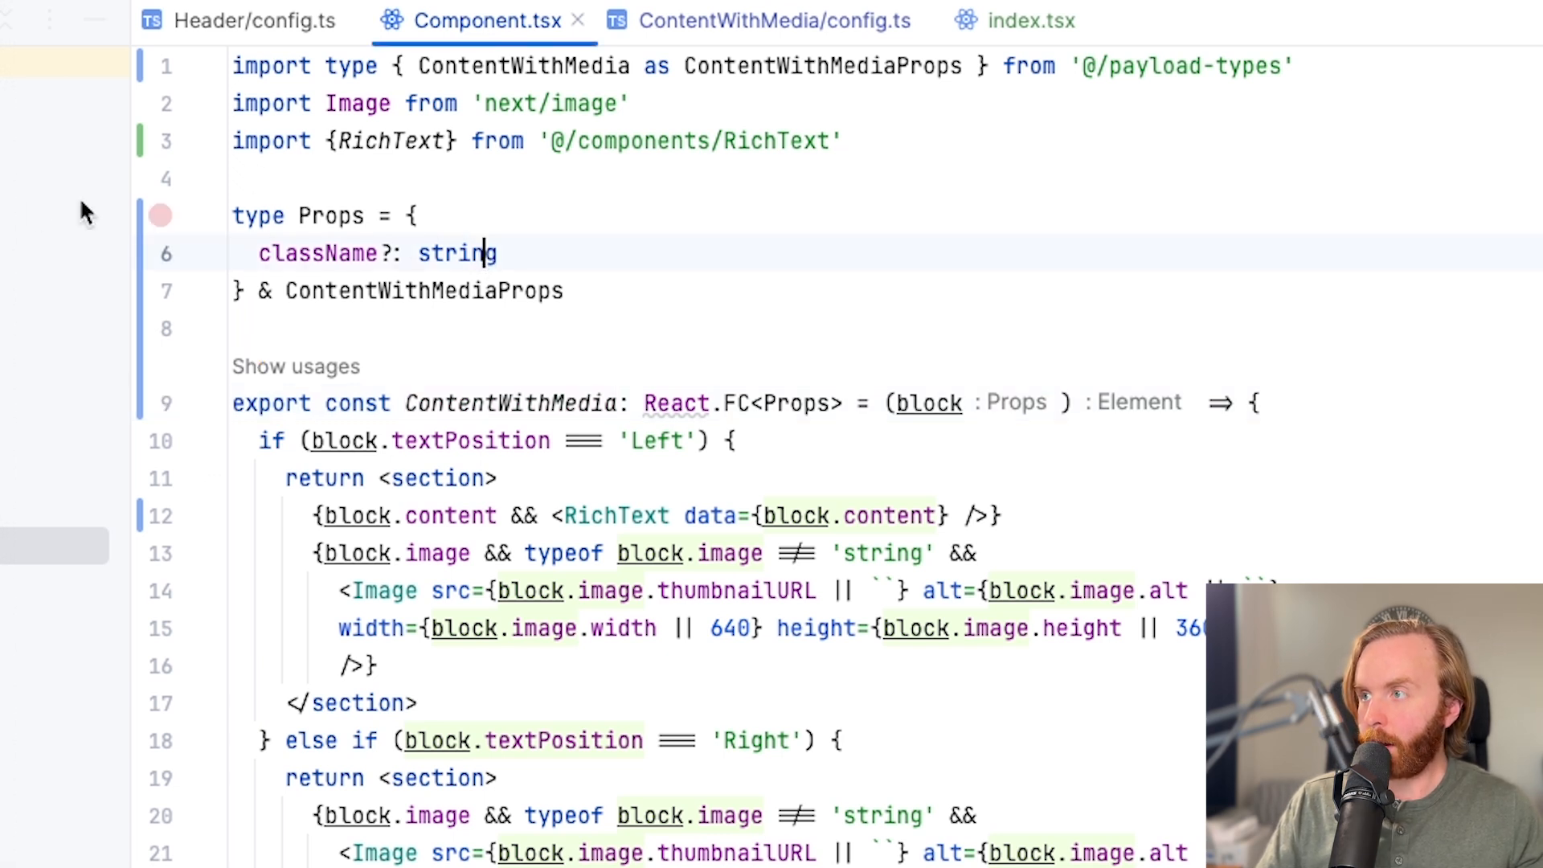
Step: In page.tsx add {post.content && <RichText data={post.content} />} under RenderBlocks
left_click(676, 21)
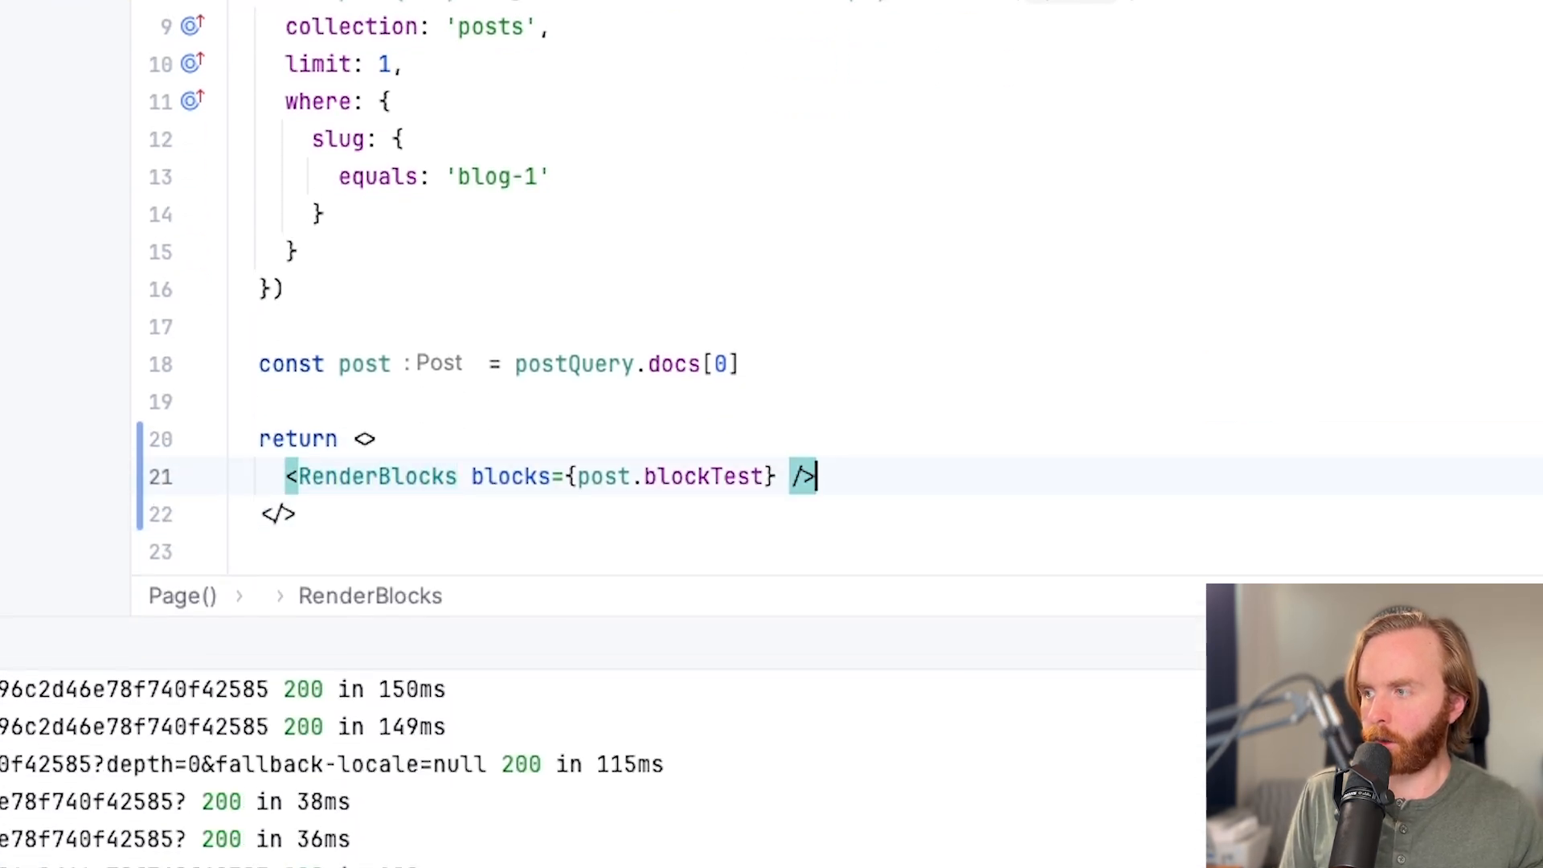
type("<Rich")
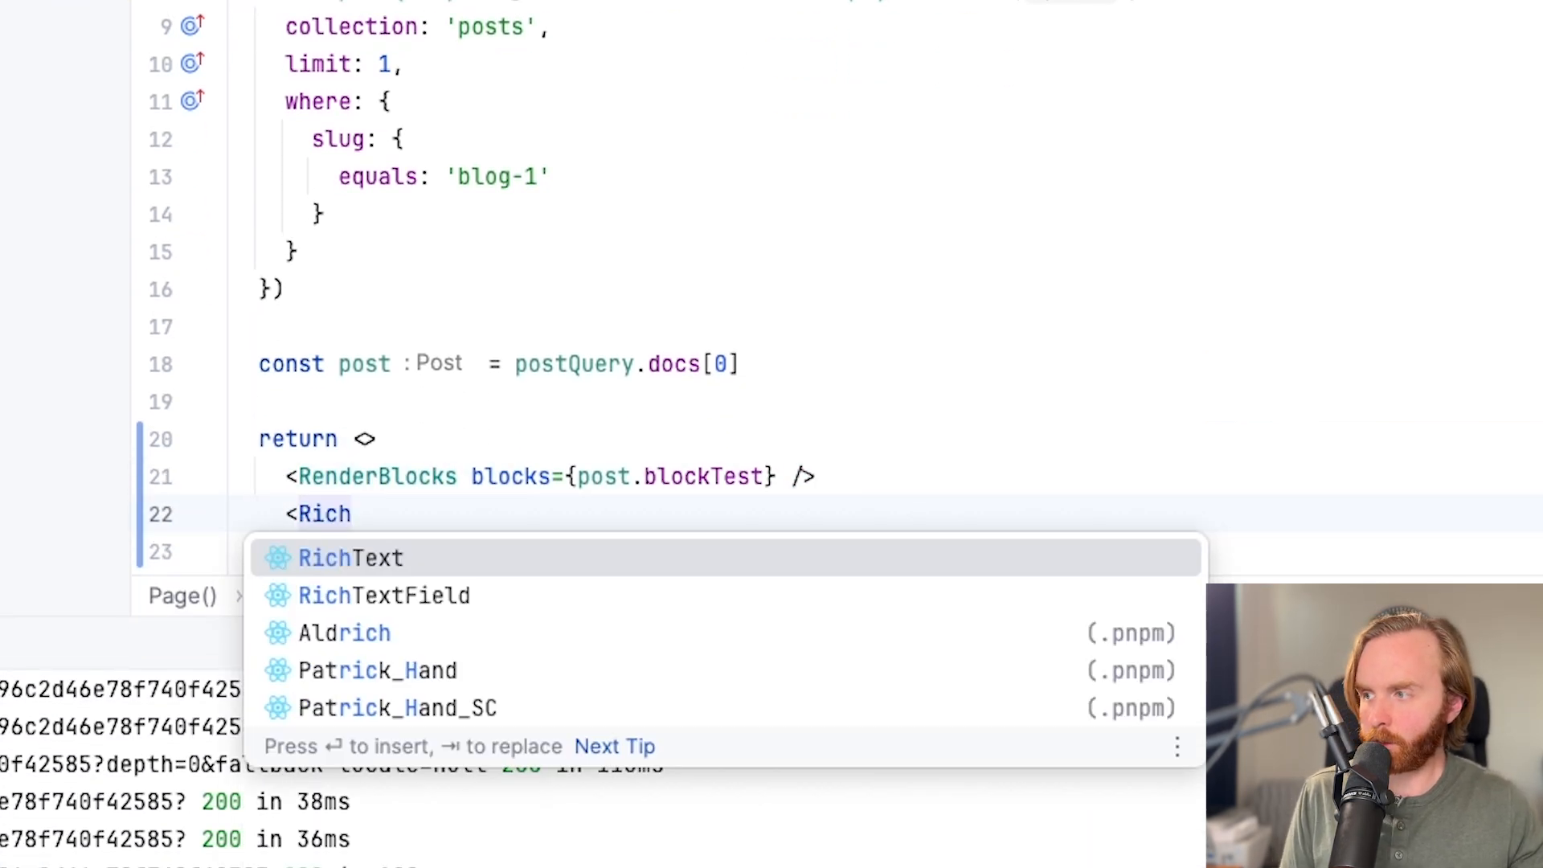
left_click(350, 558)
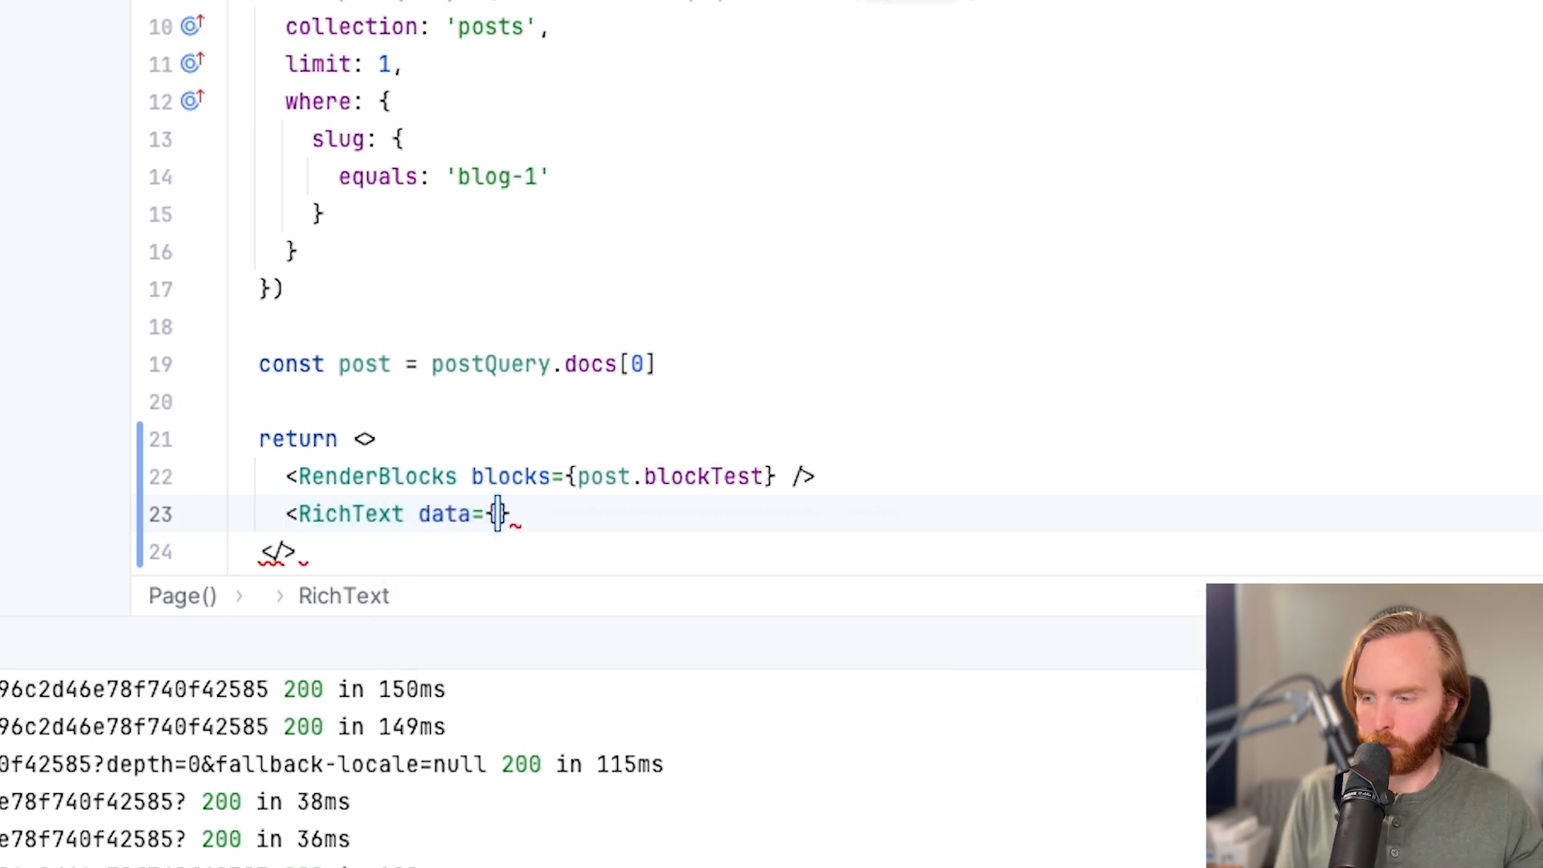
type("post.content")
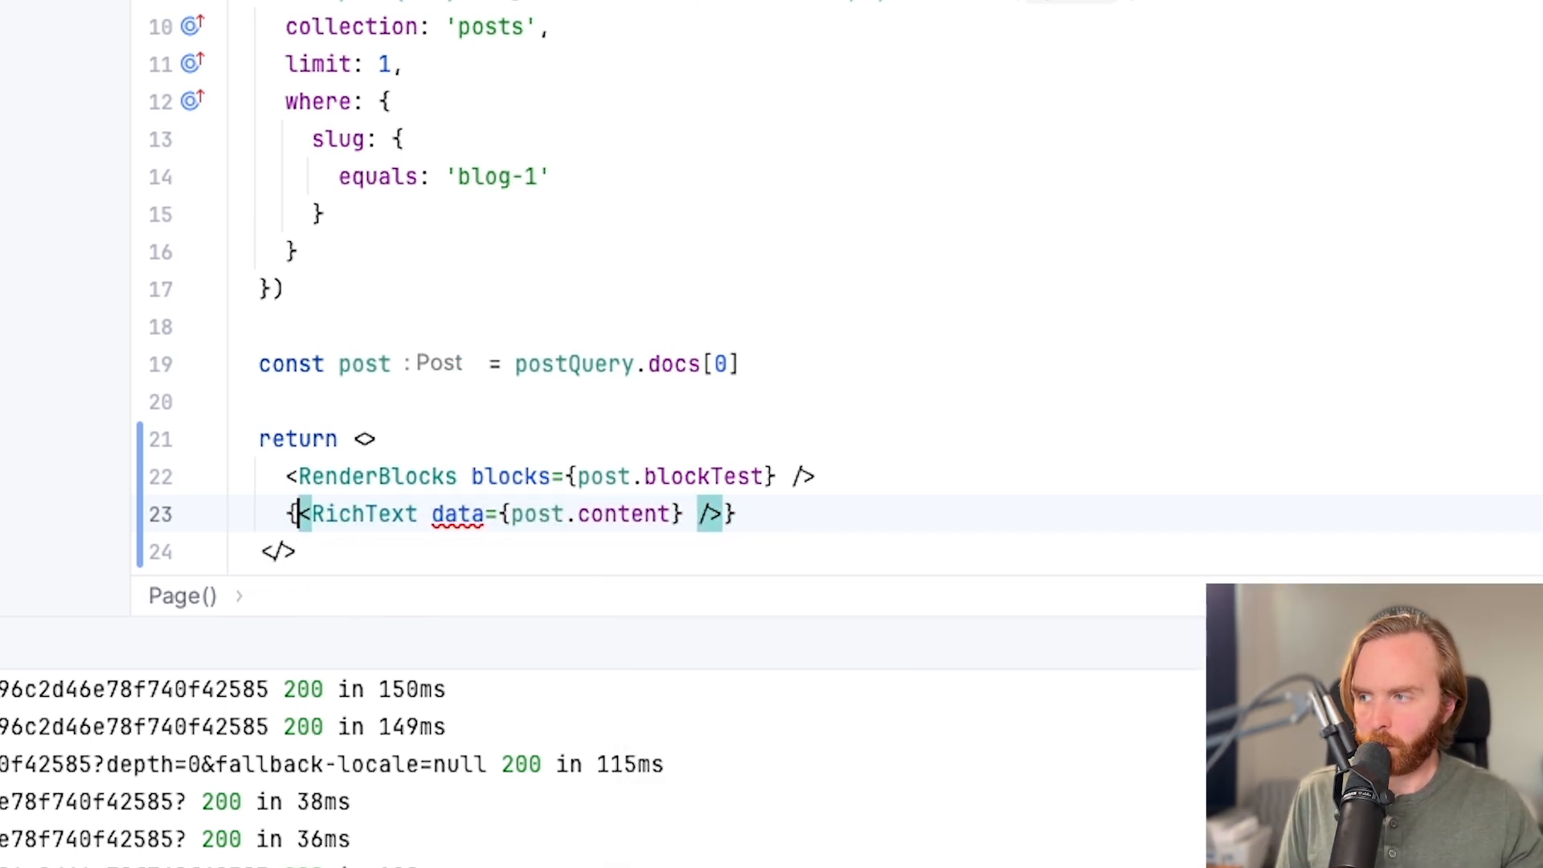
type("post.content &&")
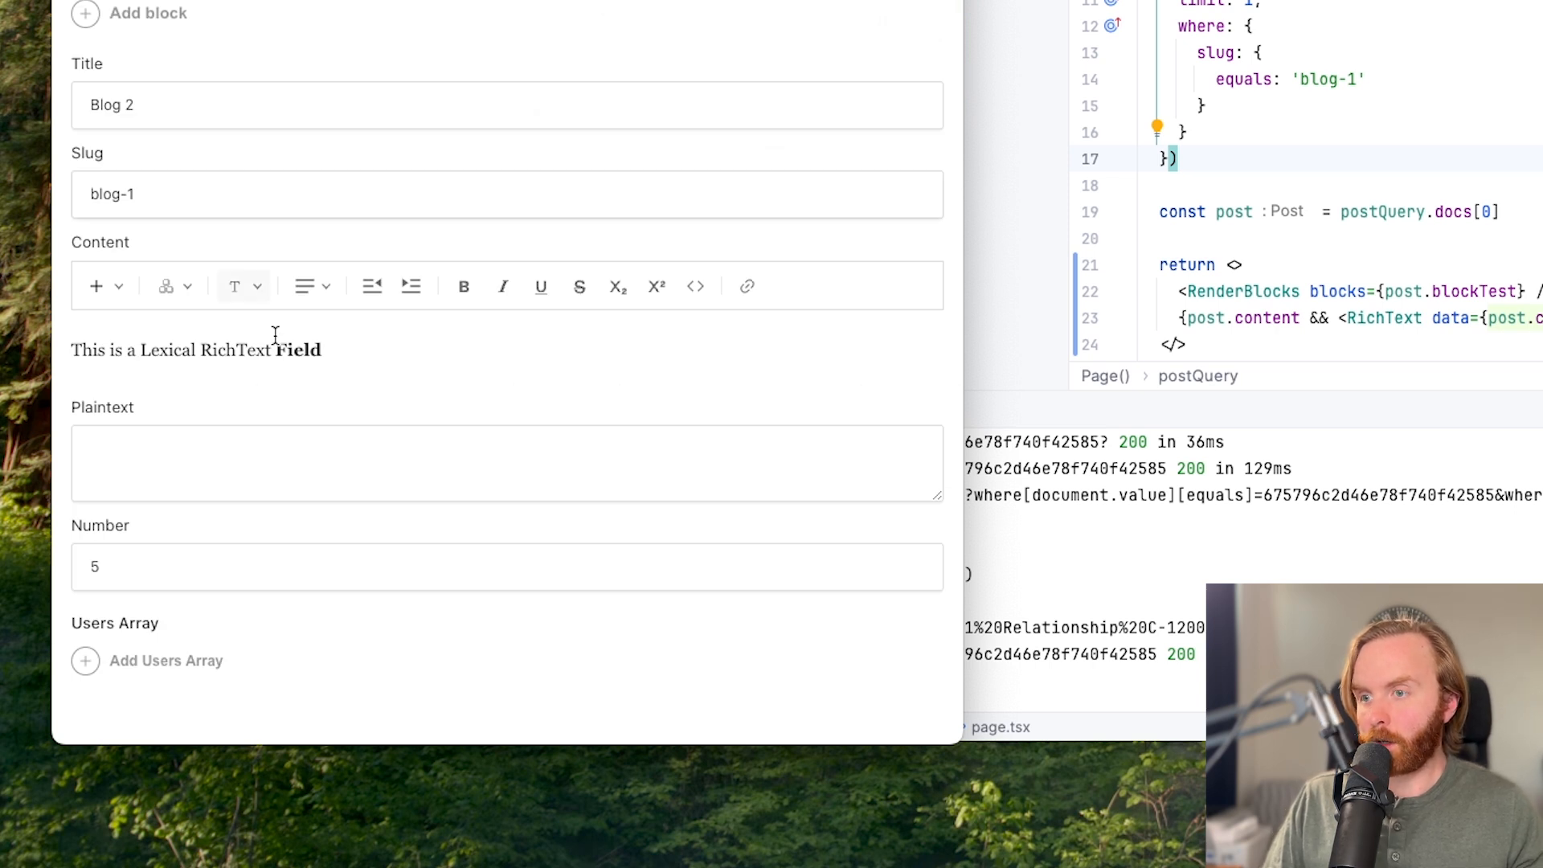
Step: Insert a Content with Media Block into Blog 2's rich-text Content and start typing in it
left_click(172, 286)
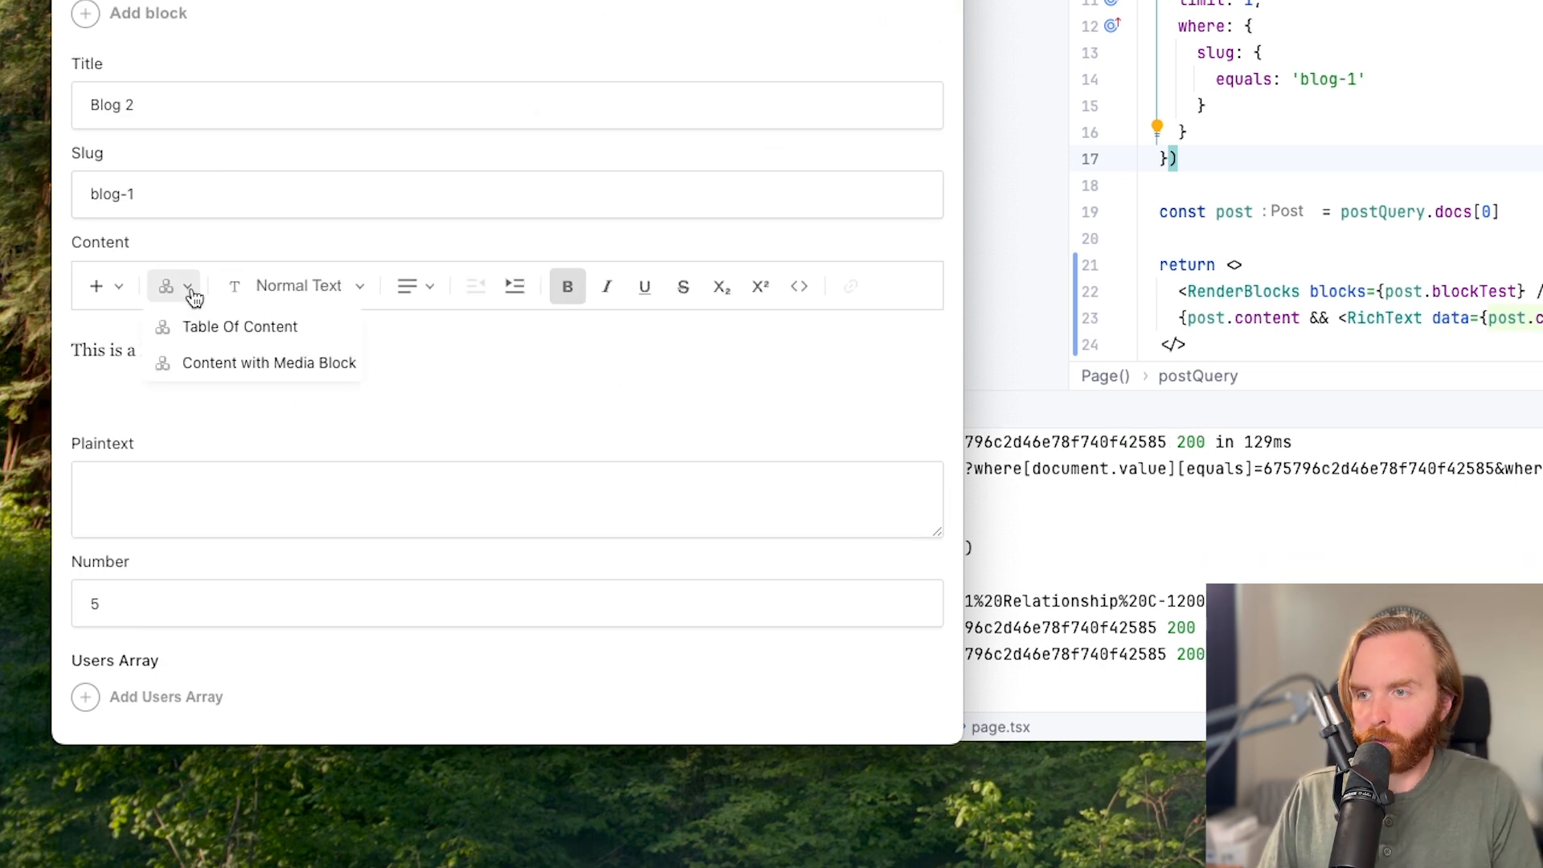
left_click(267, 363)
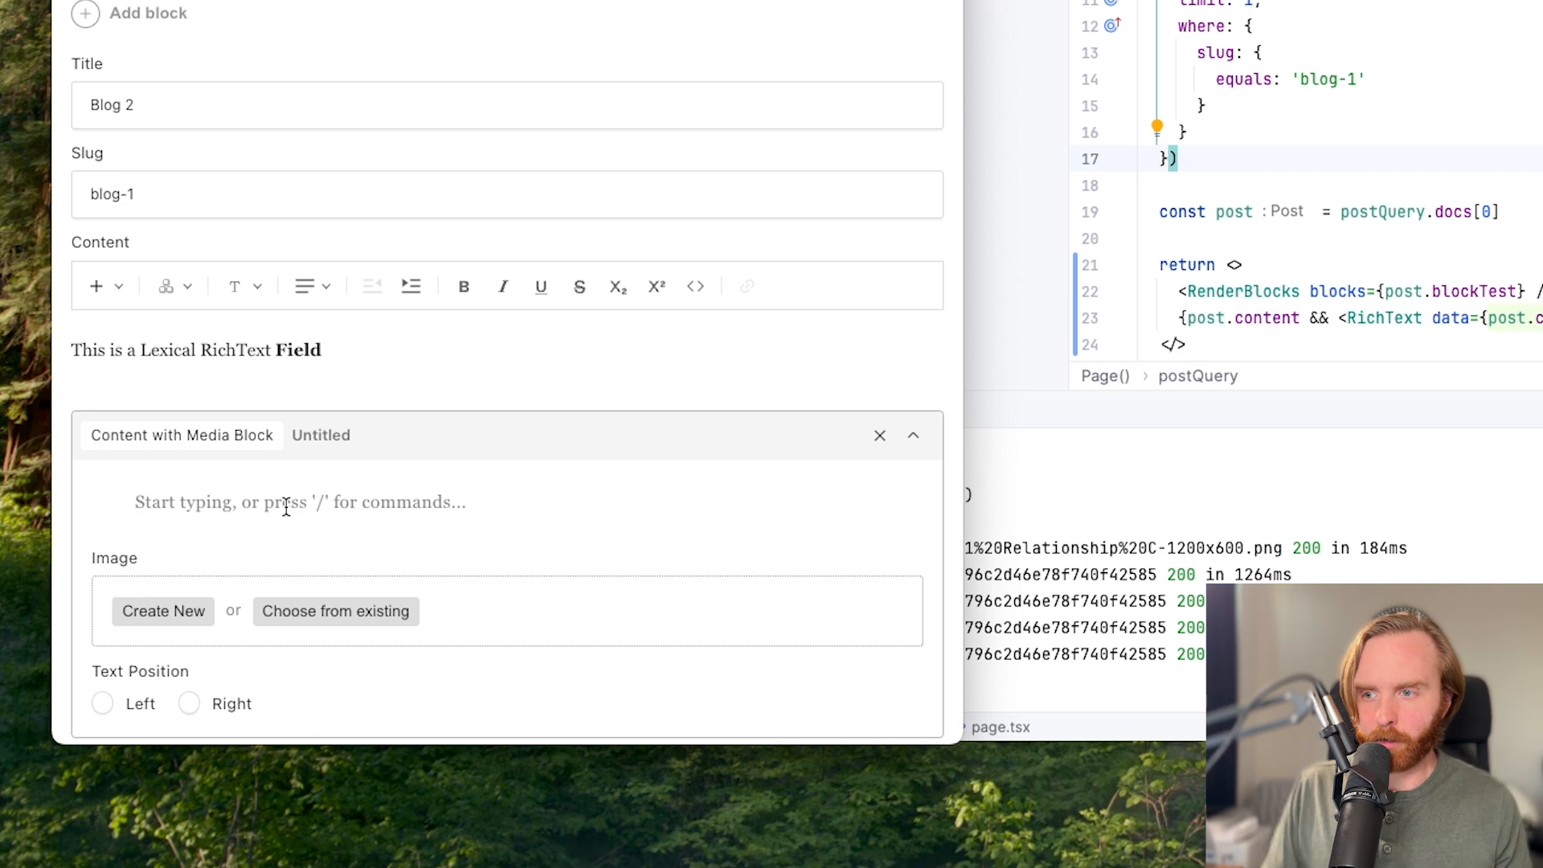
left_click(336, 611)
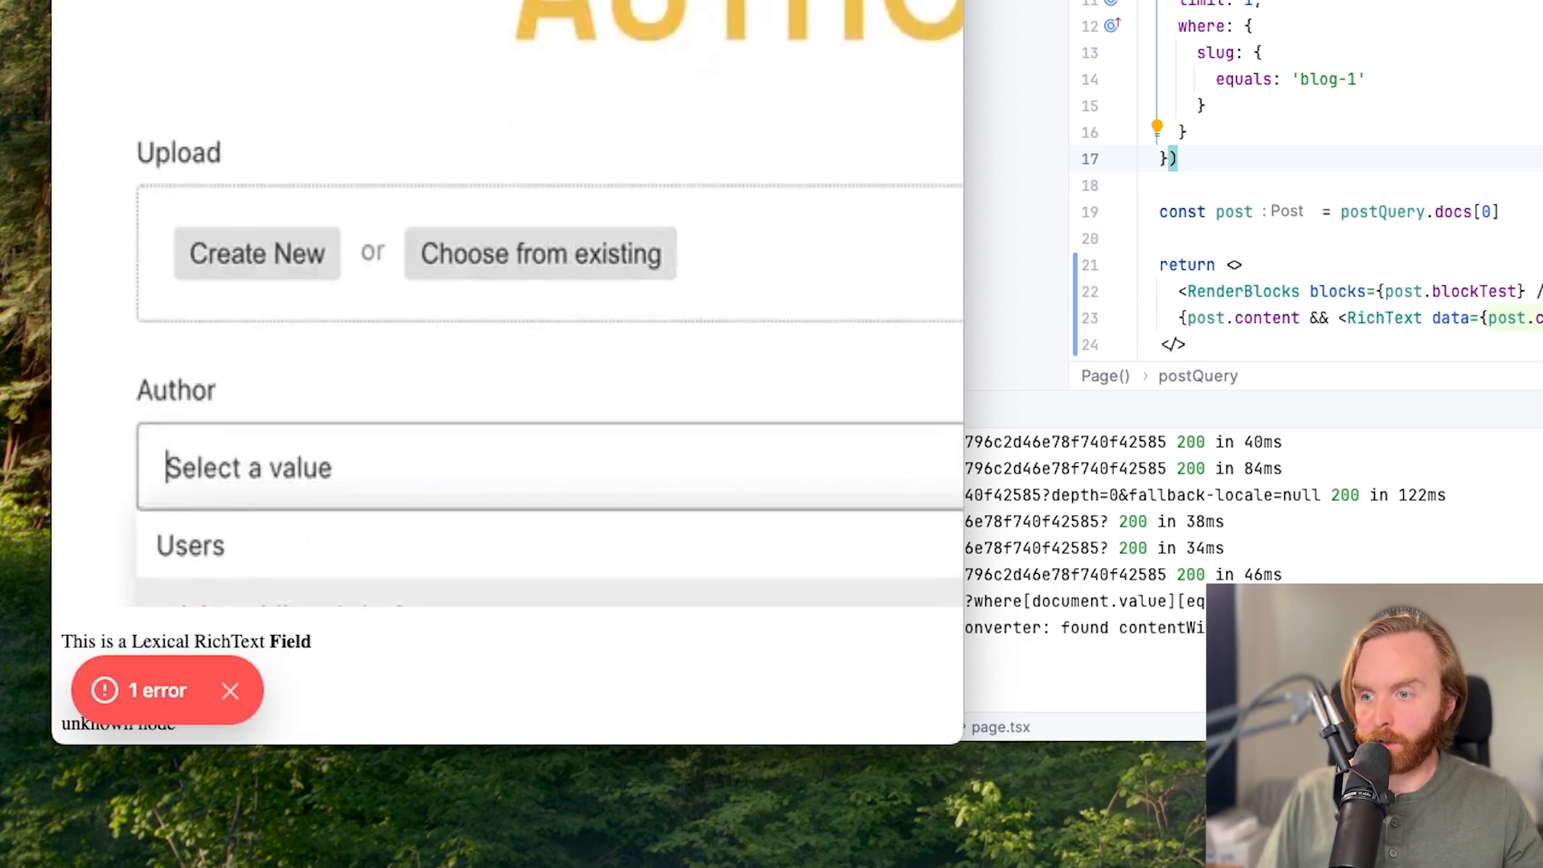
mouse_move(295, 323)
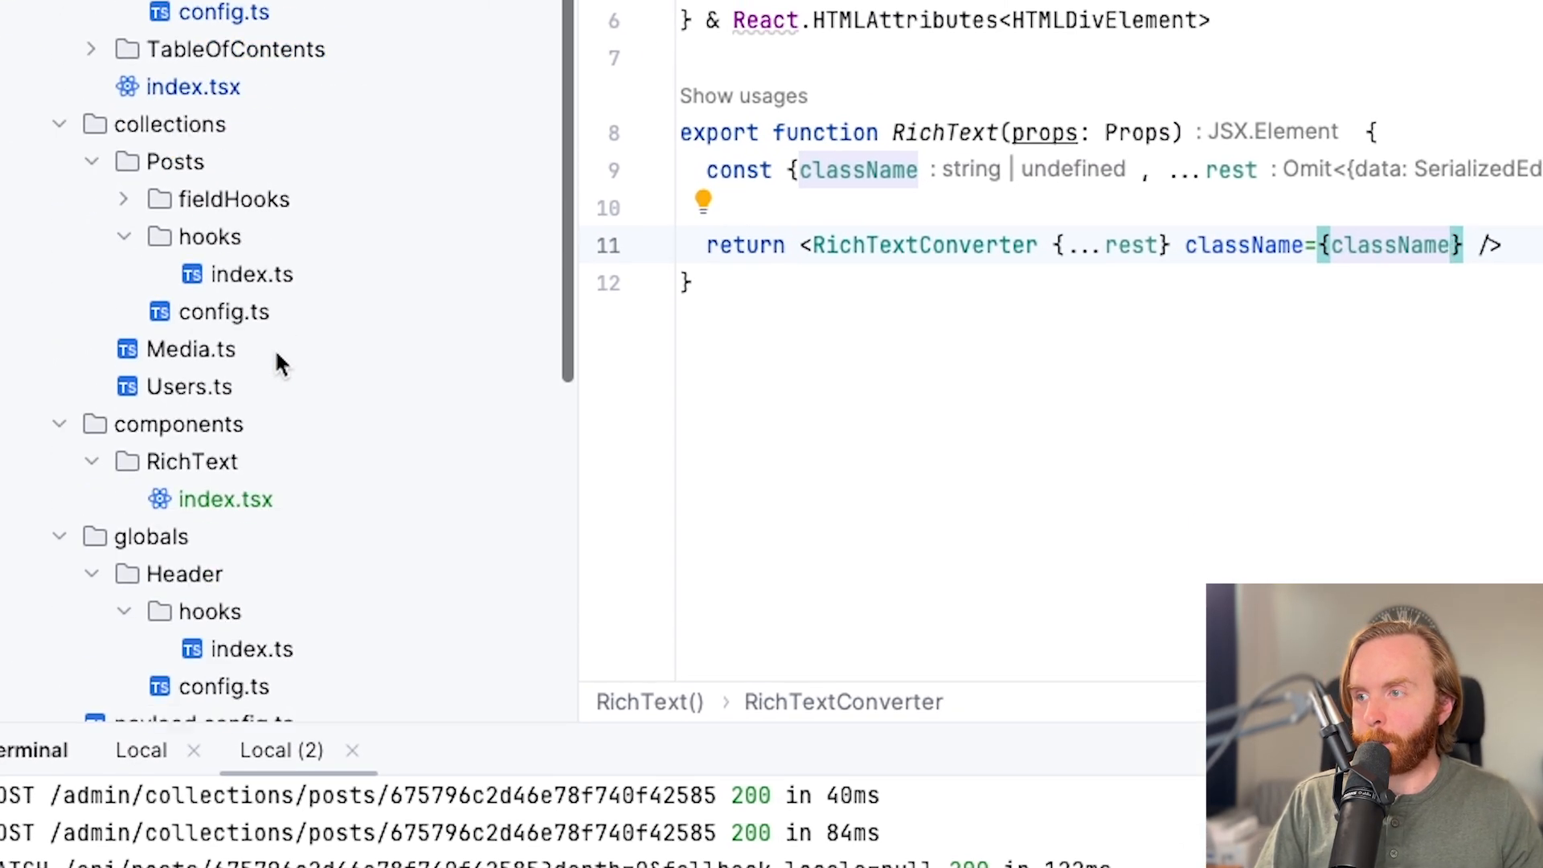
Step: Create a converters directory under RichText with a new index.tsx, added to Git
right_click(185, 284)
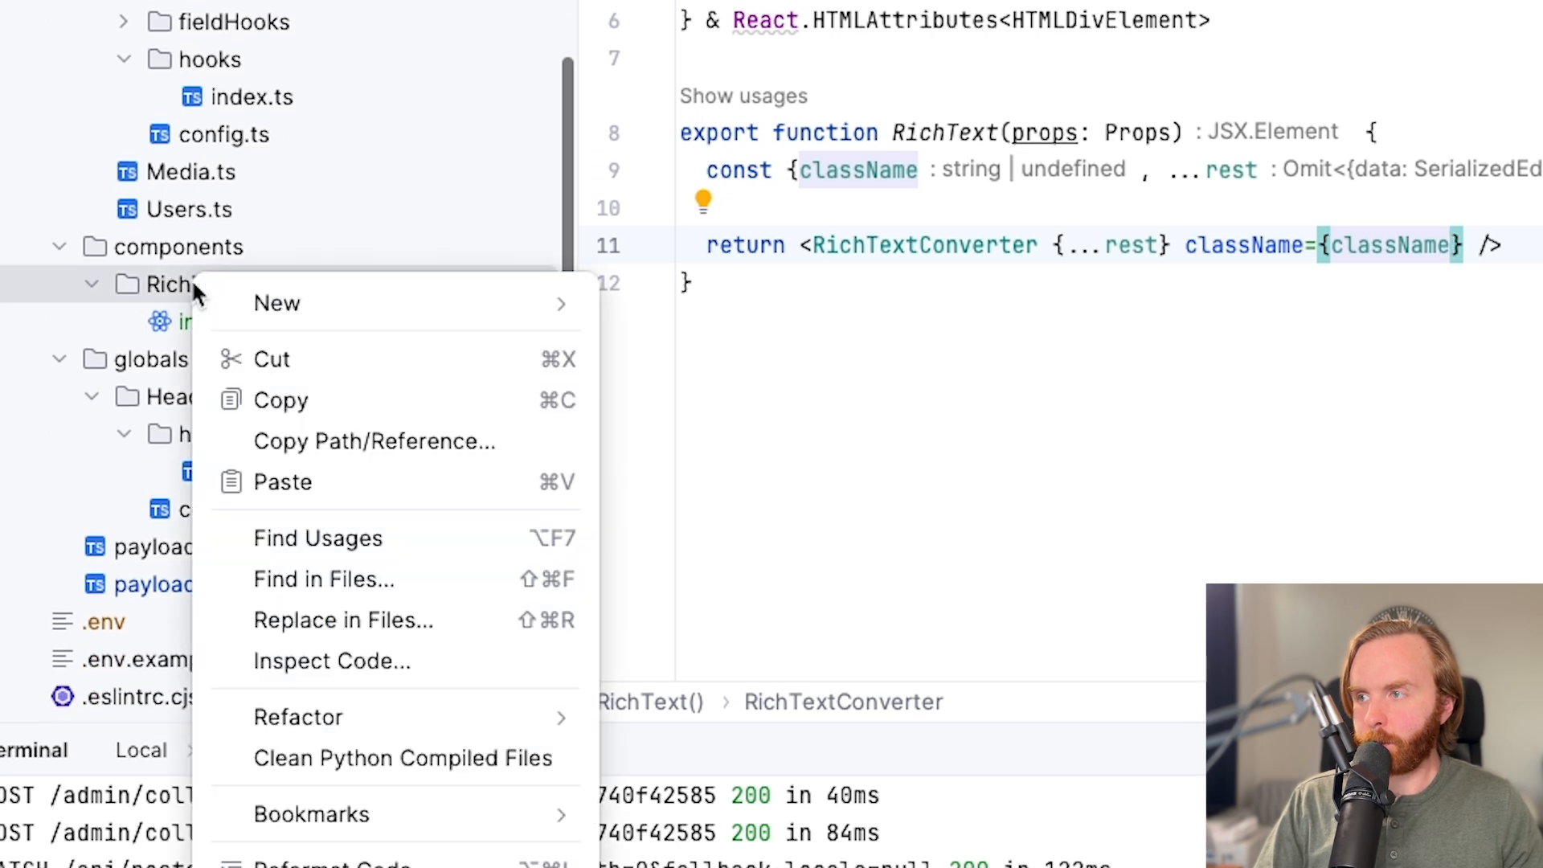
left_click(276, 302)
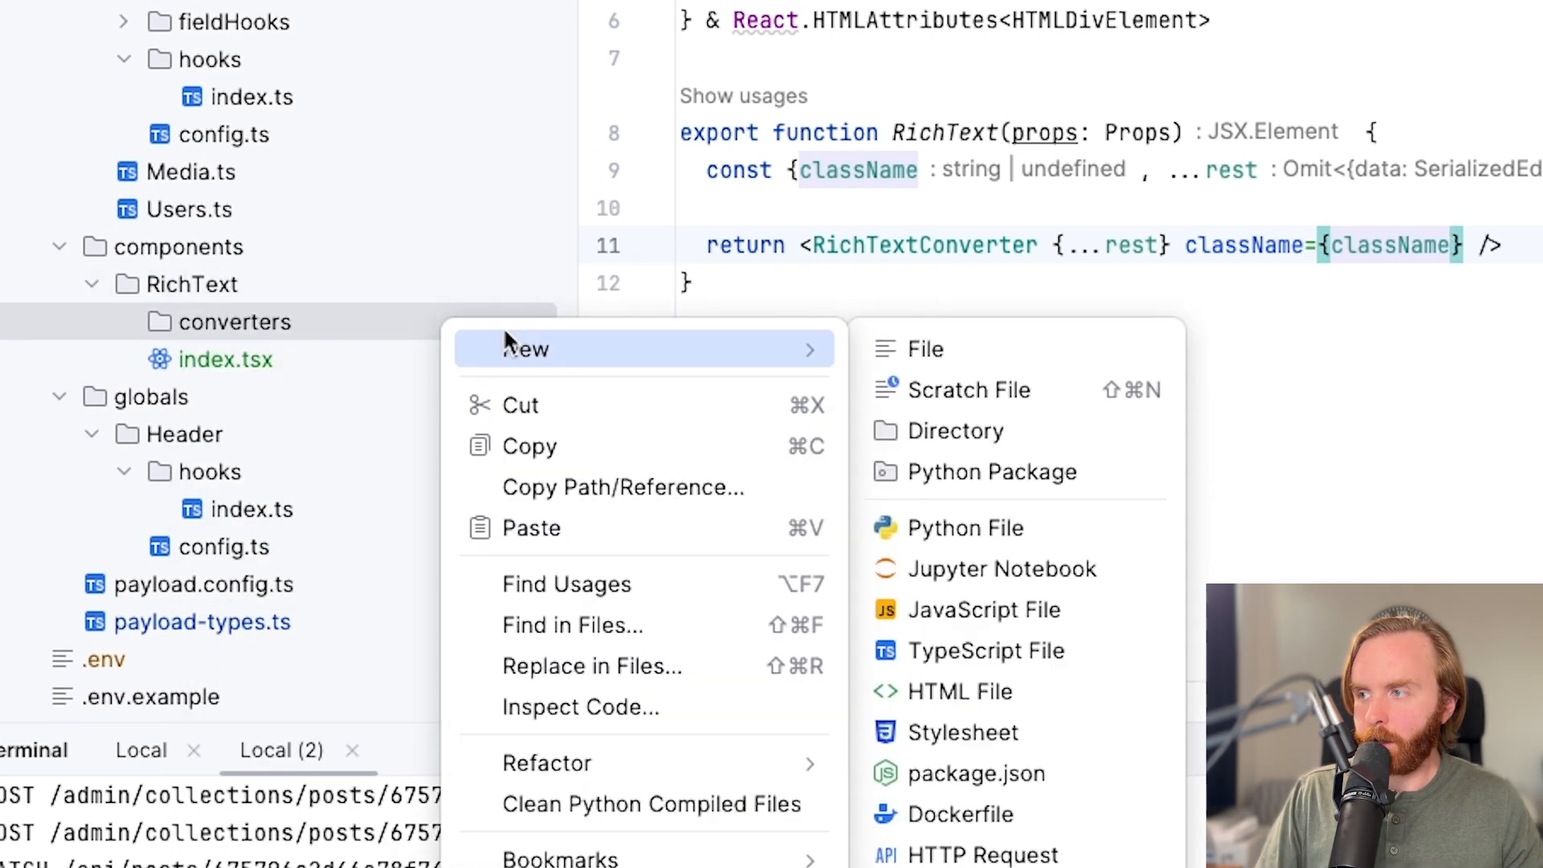
left_click(987, 649)
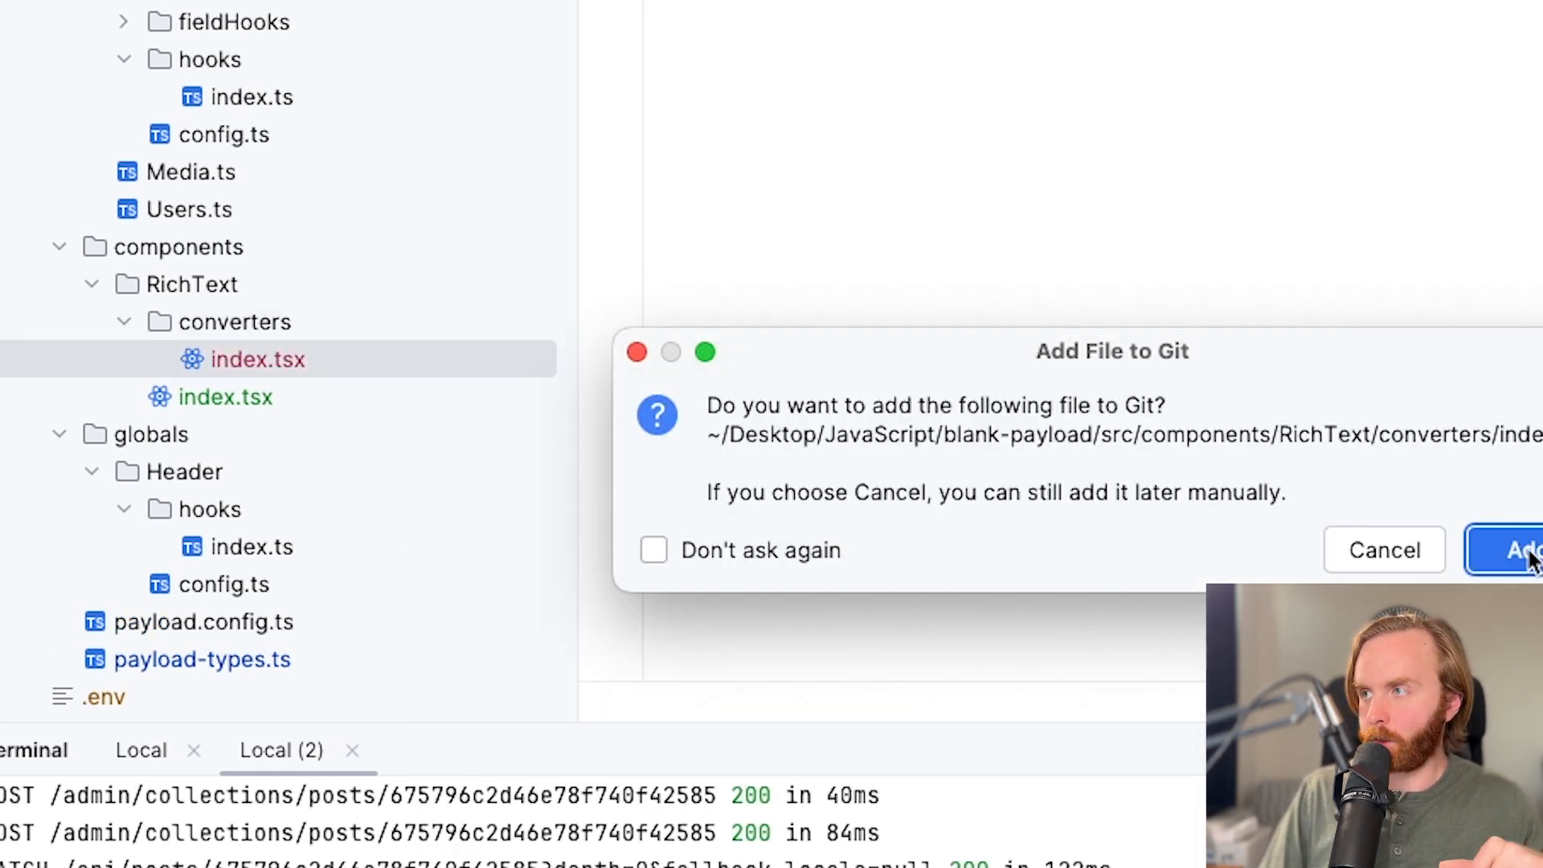
left_click(1521, 550)
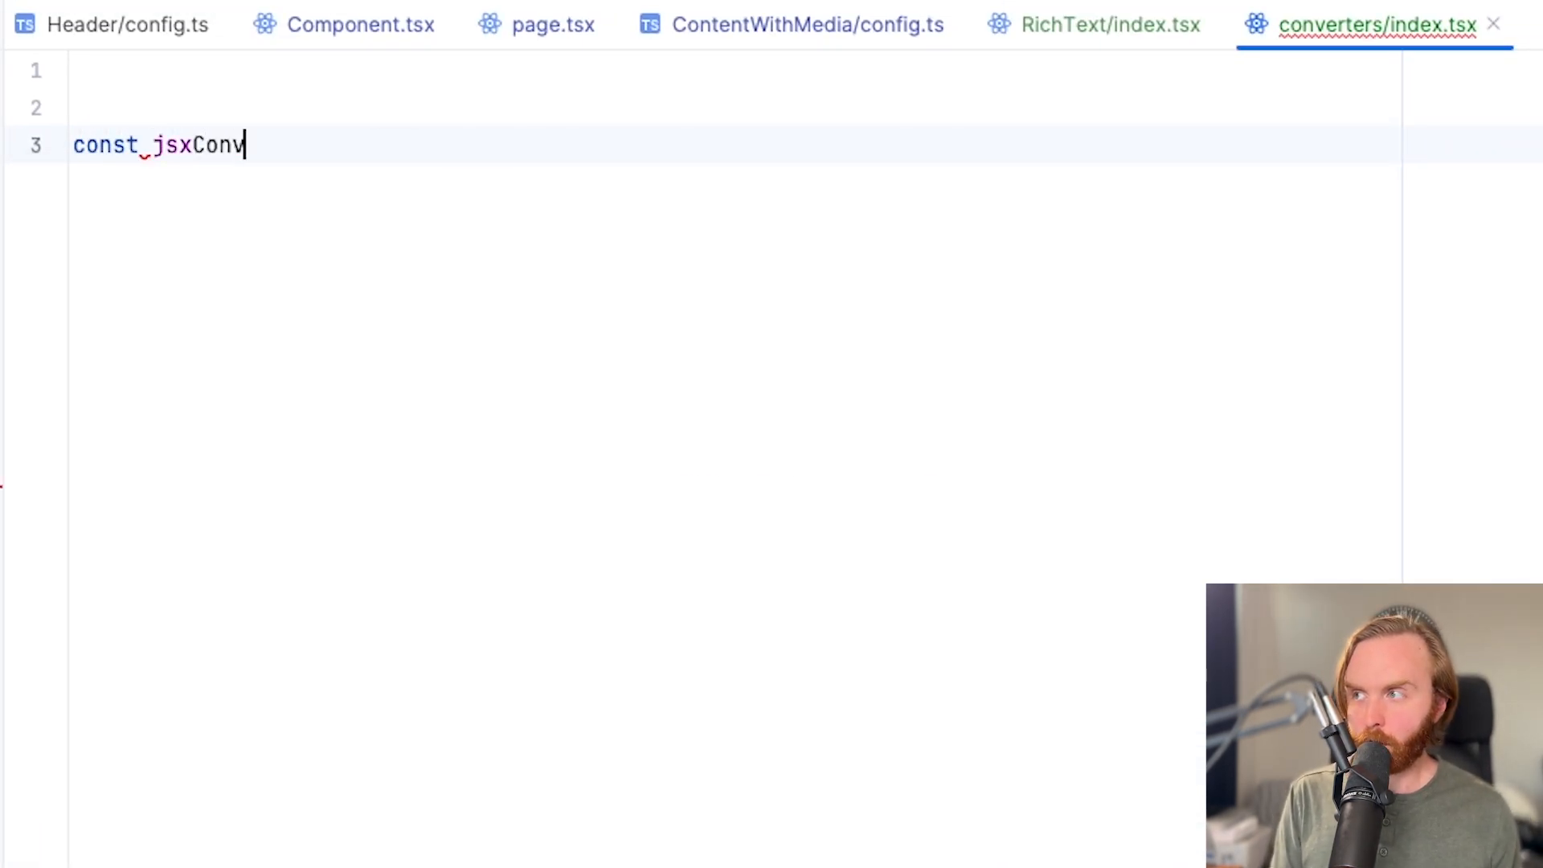
Step: Declare jsxConverter as an arrow function returning an object spreading ...defaultConverters
type("erter")
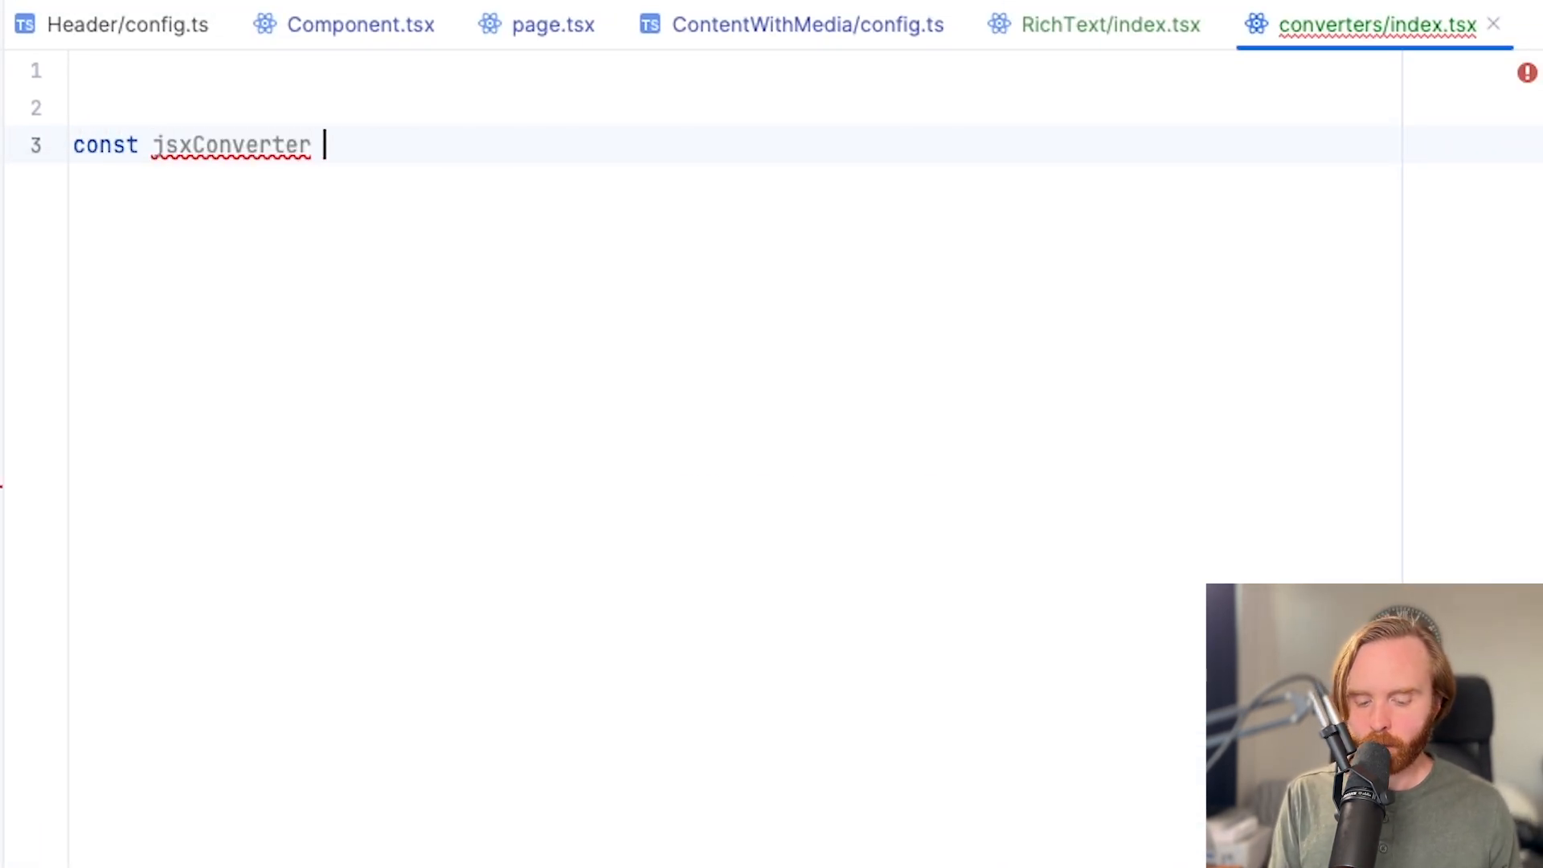
type("= ({defaultConverters}) => ({")
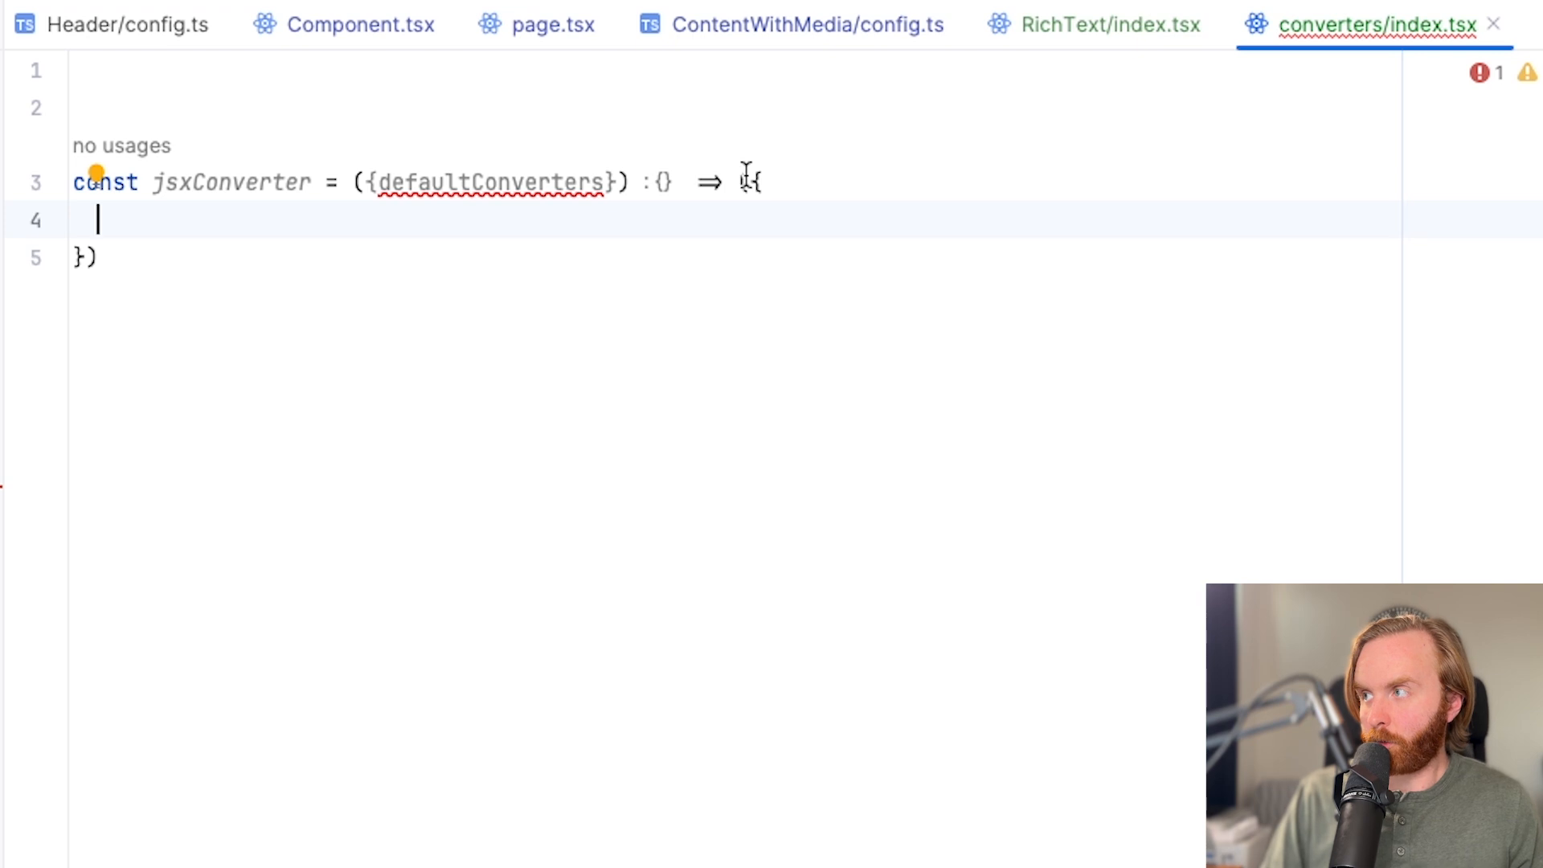
type("(")
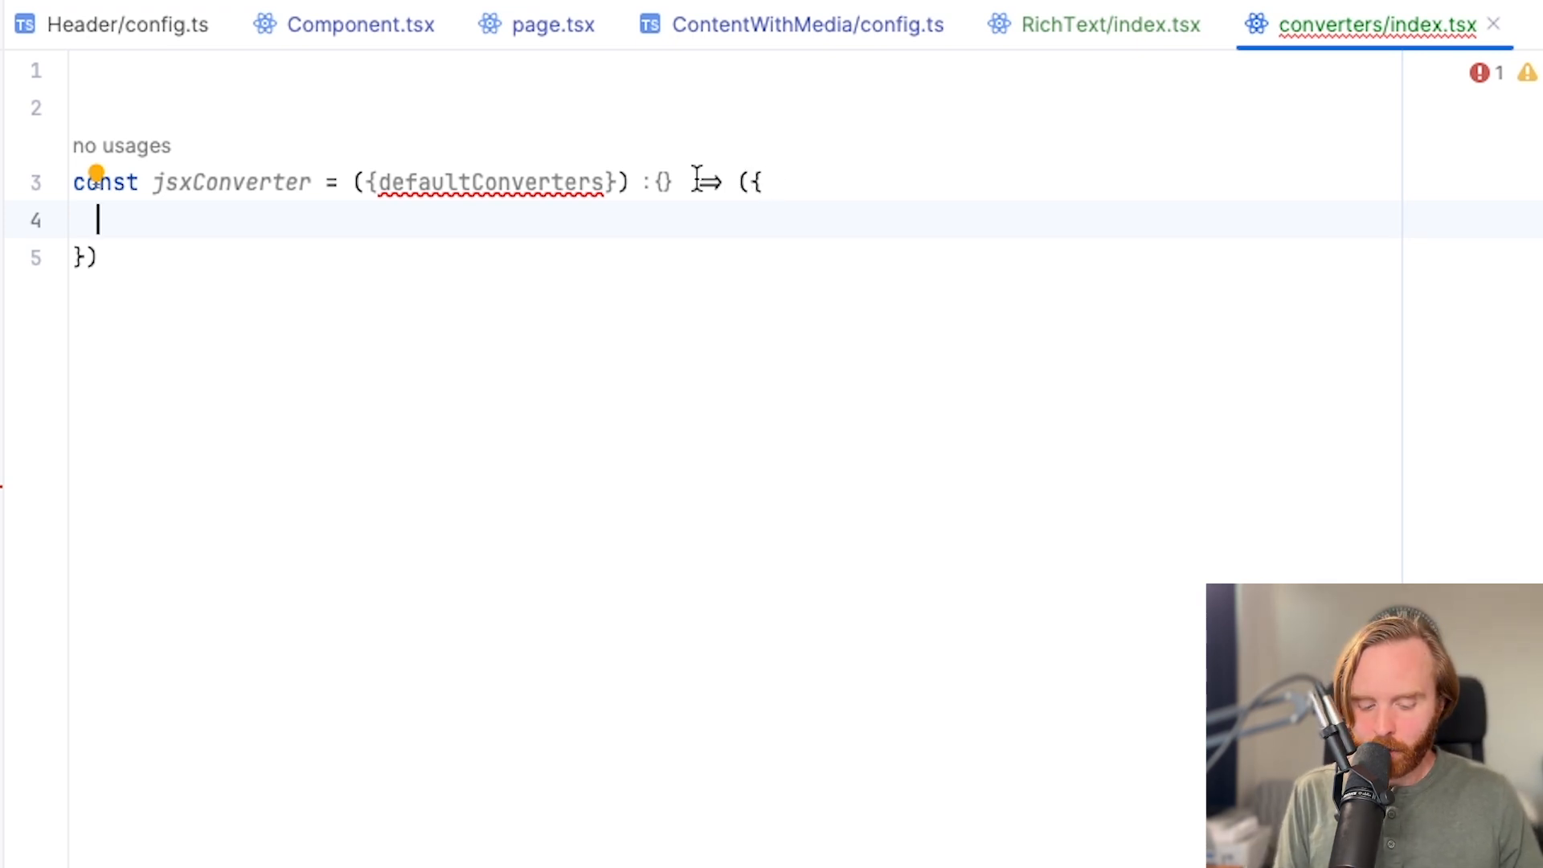
type("...defaultConverters,")
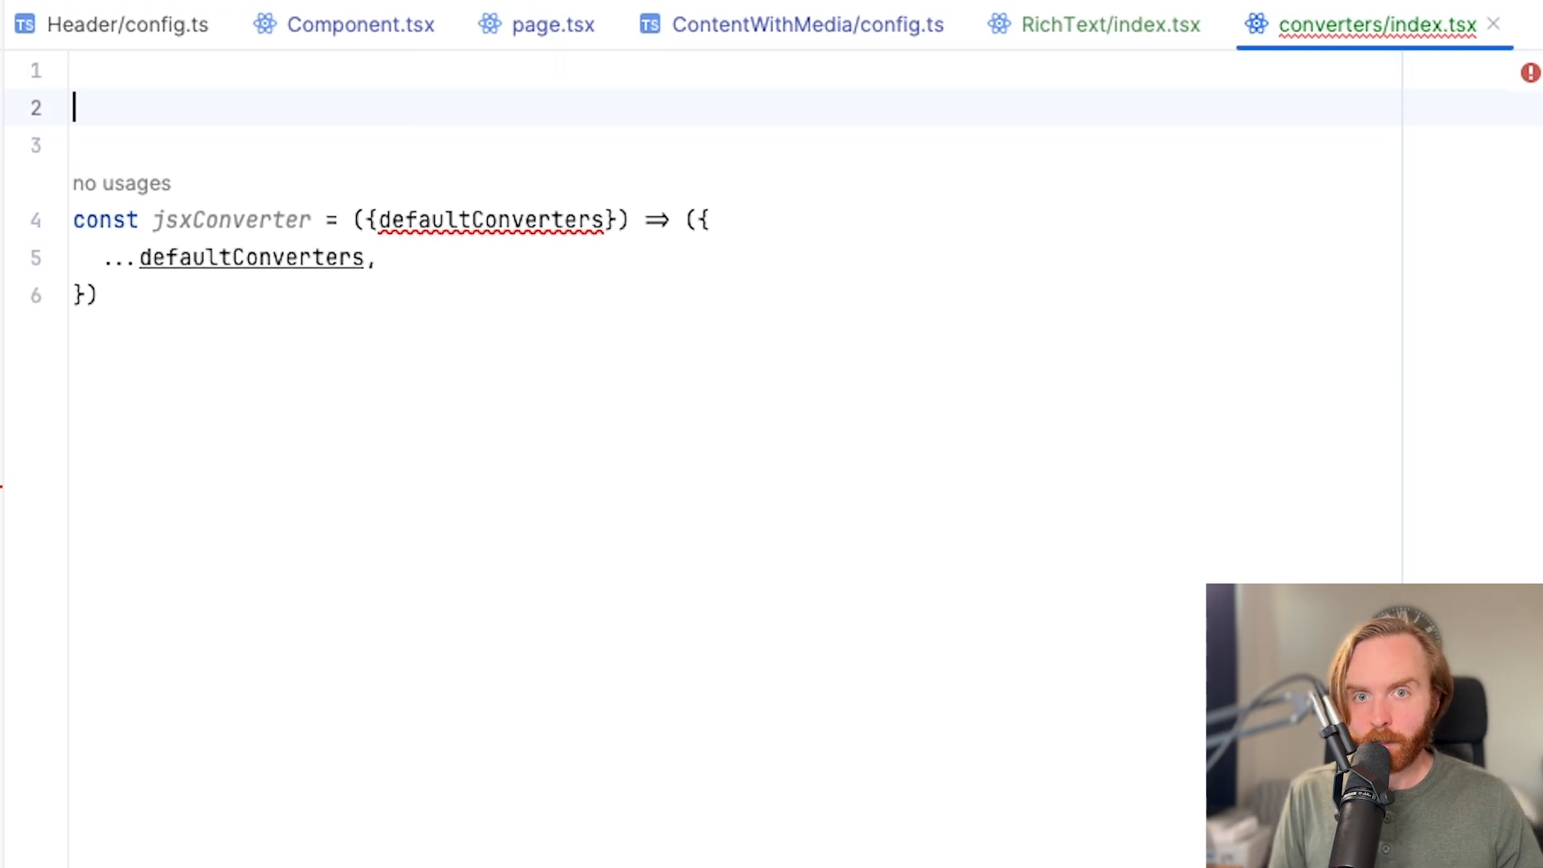
Step: Import TableOfContents and ContentWithMedia types aliased as TableOfContentsProps and ContentWithMediaProps from payload-types
type("import type")
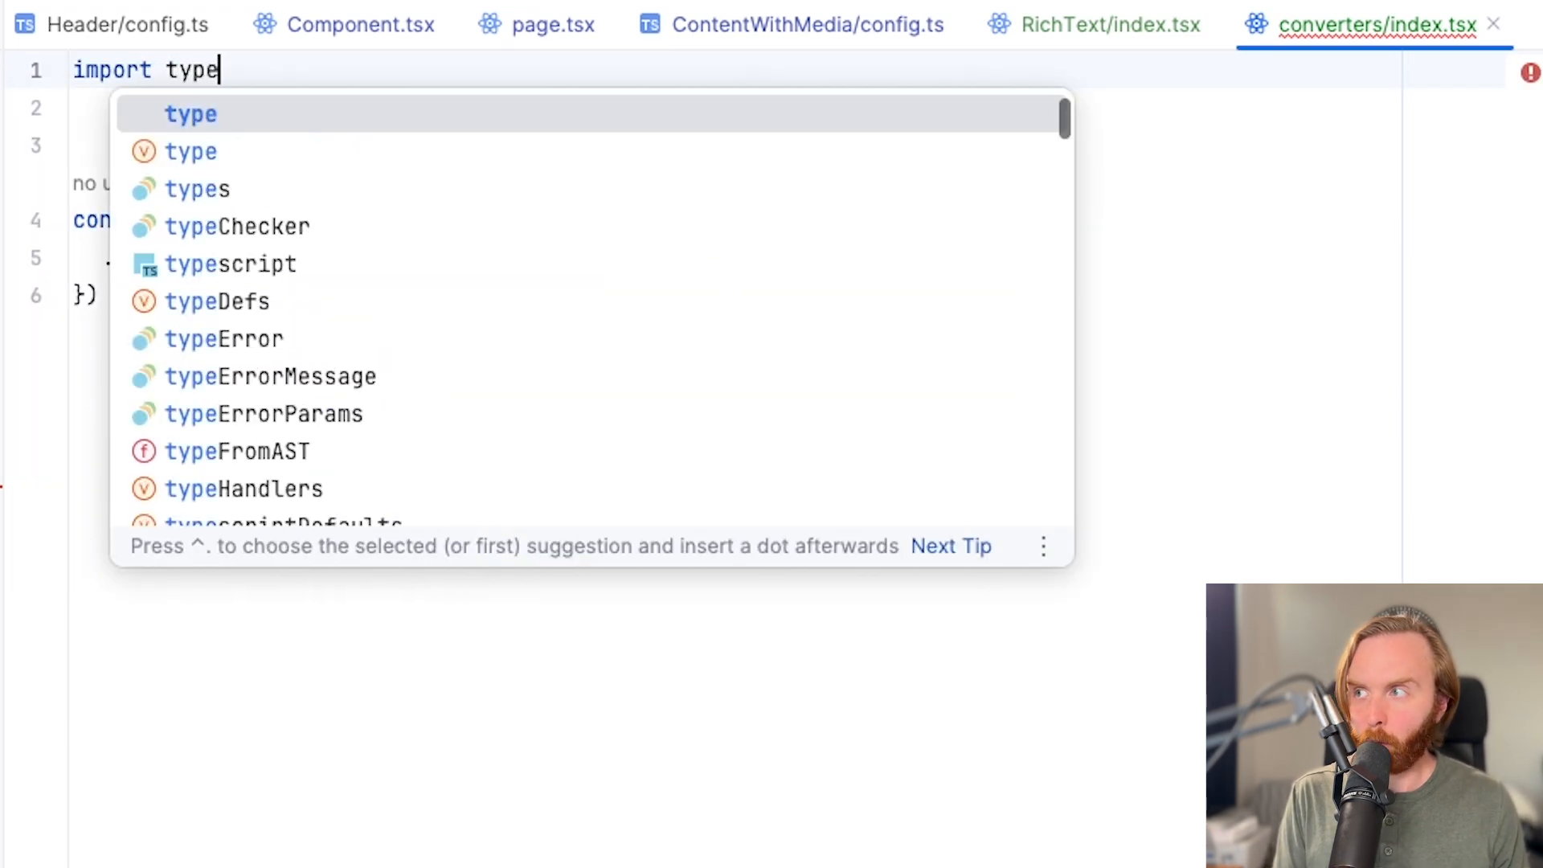
type("{}")
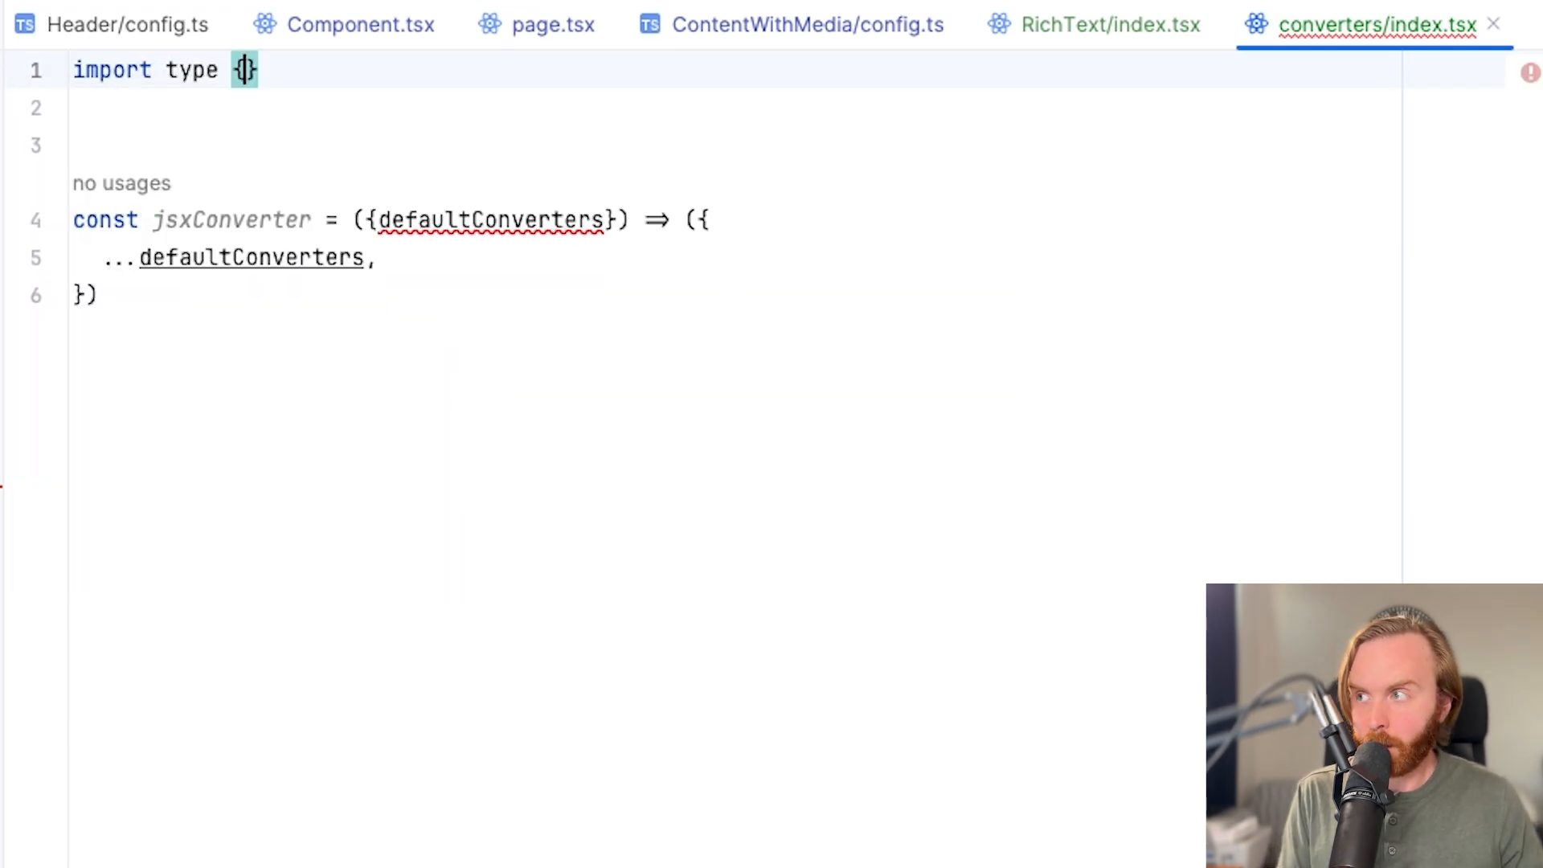
type("TableOfContents")
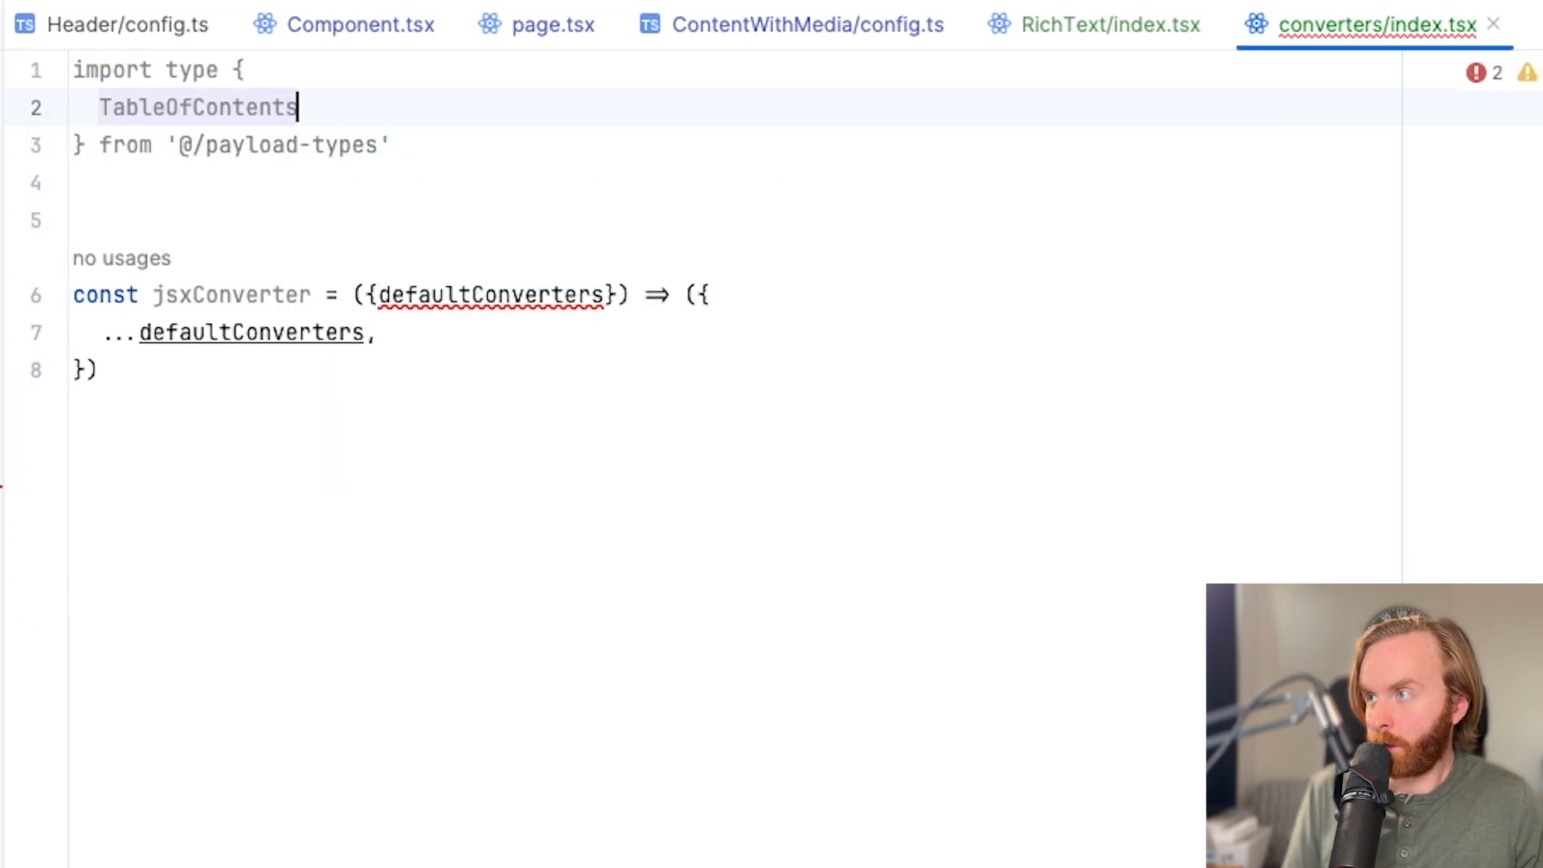
type("as TableOfContentsPro")
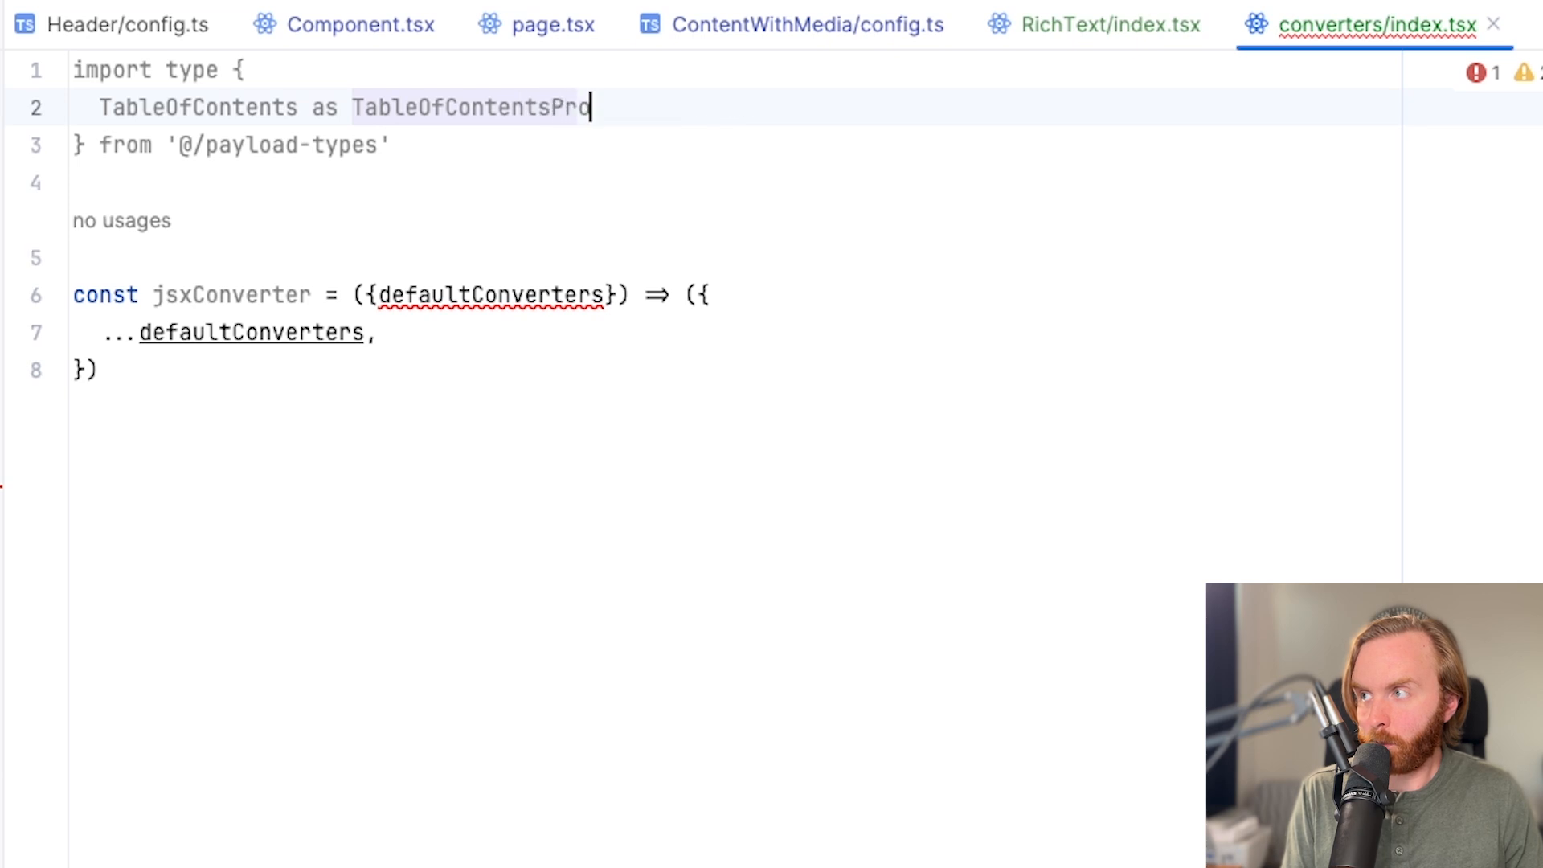
type("ps,")
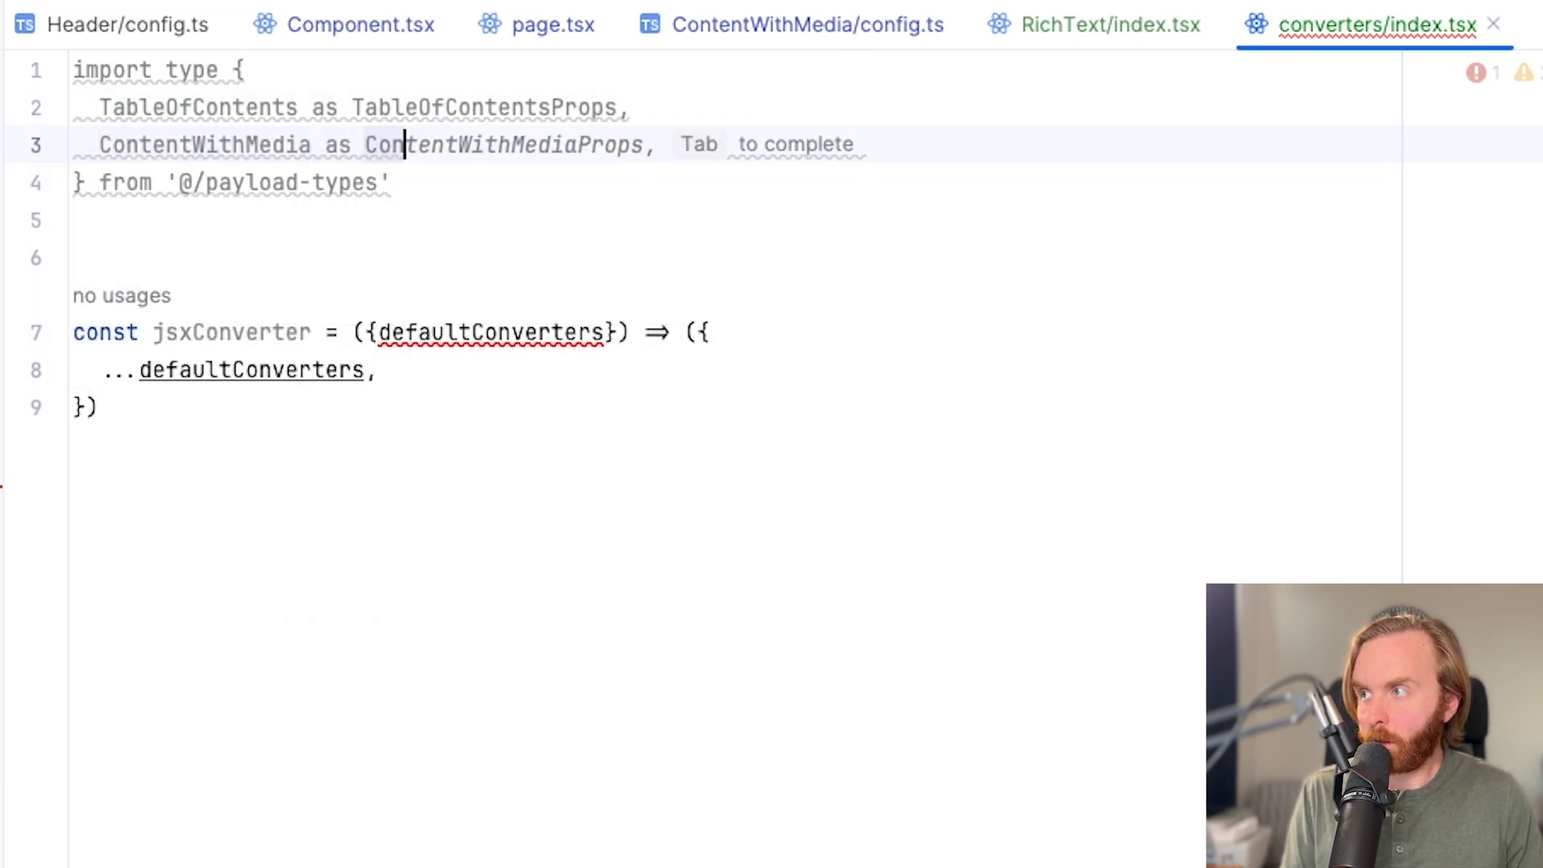
key("Tab")
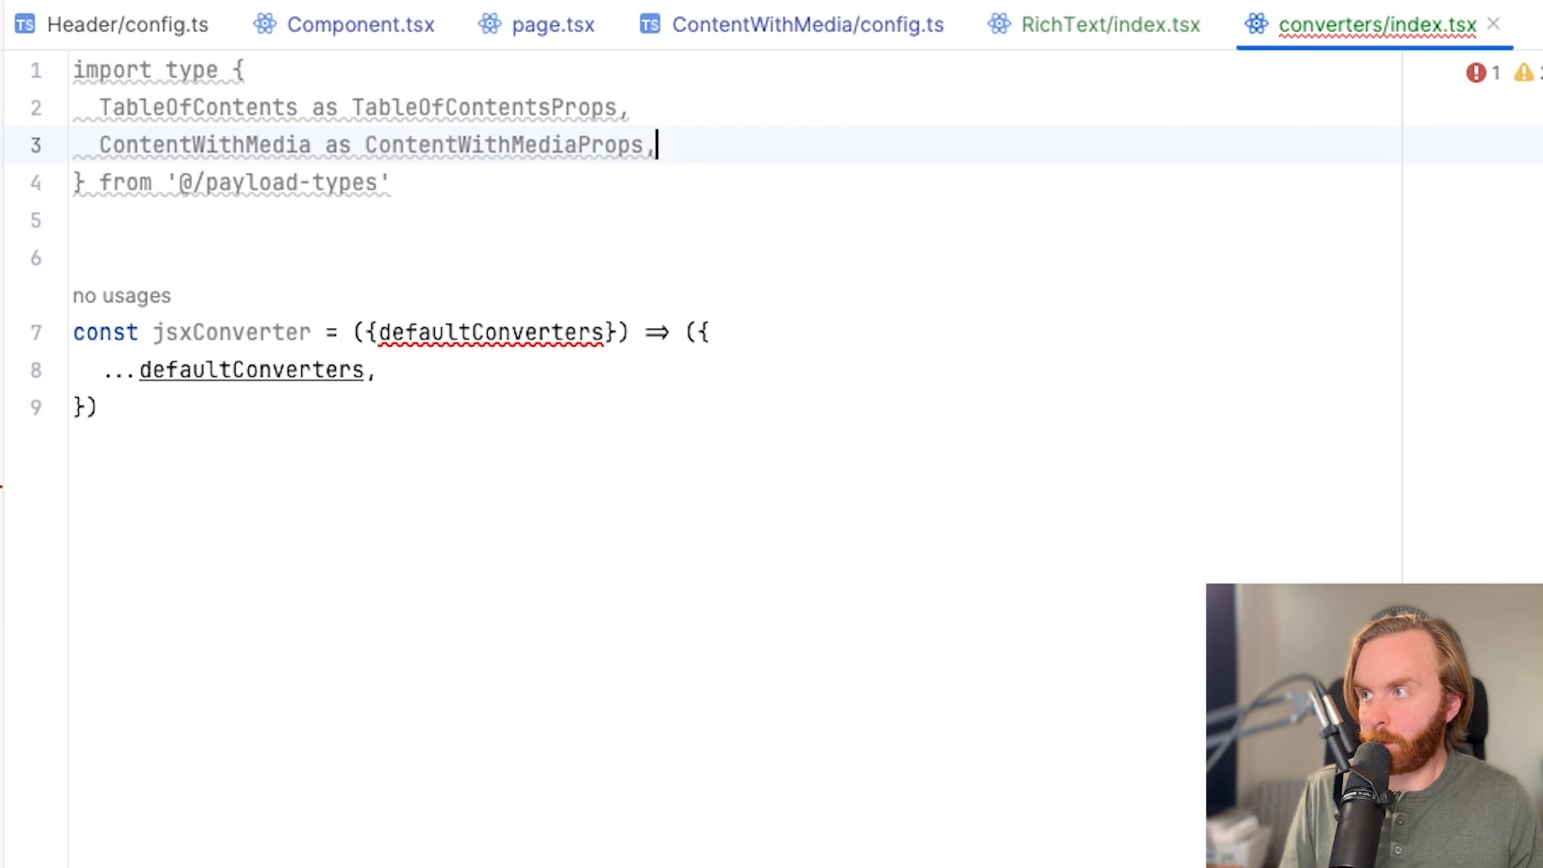
key("Enter")
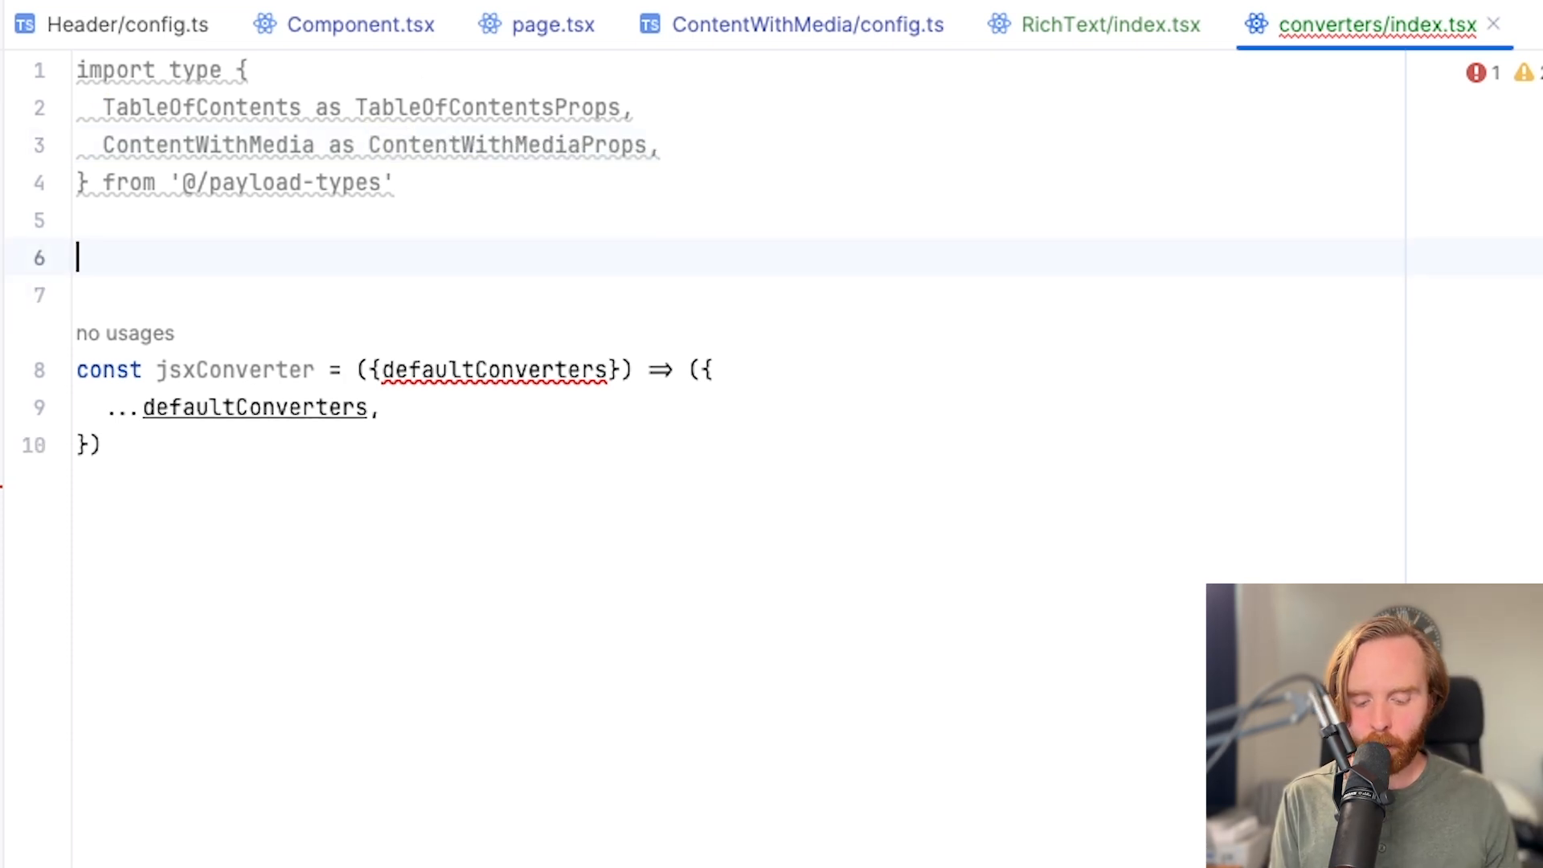
Step: Define type NodeTypes = DefaultNodeTypes | SerializedBlockNode of the two block props
type("type")
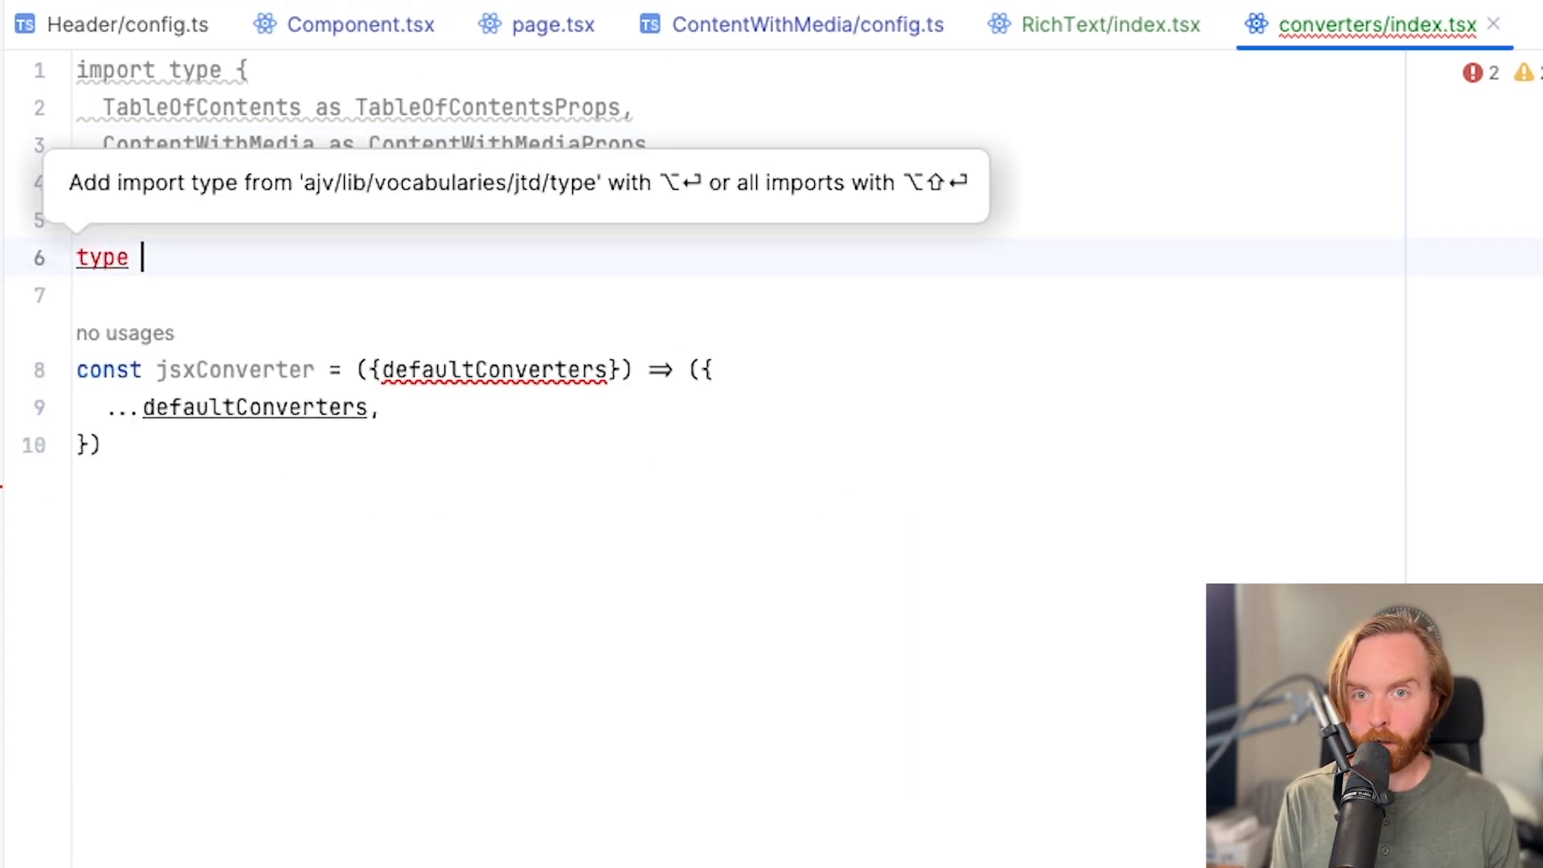
type("NodeTypes")
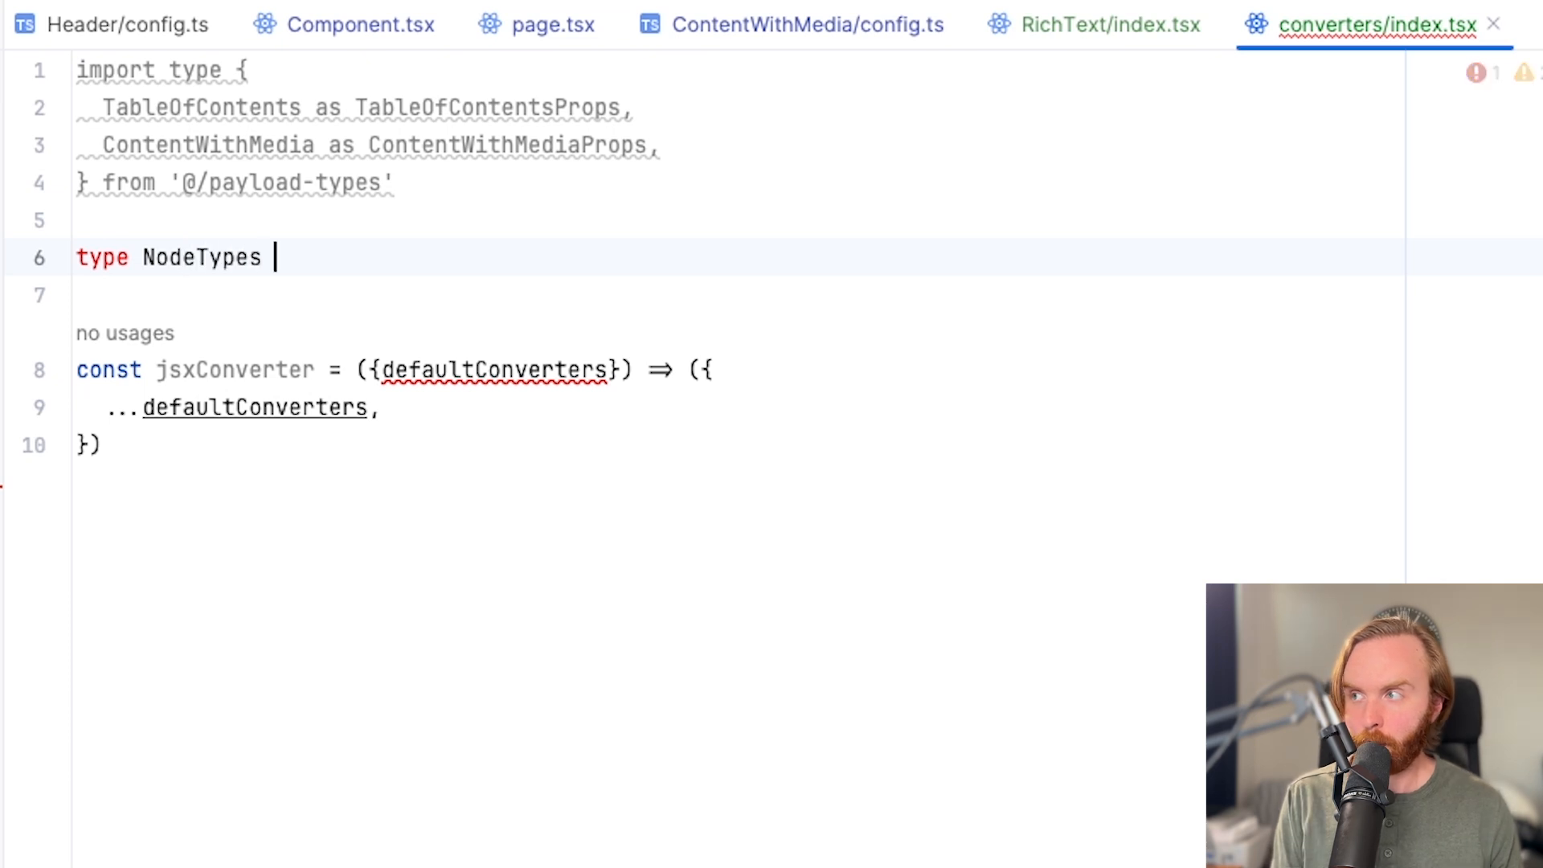
type("= D")
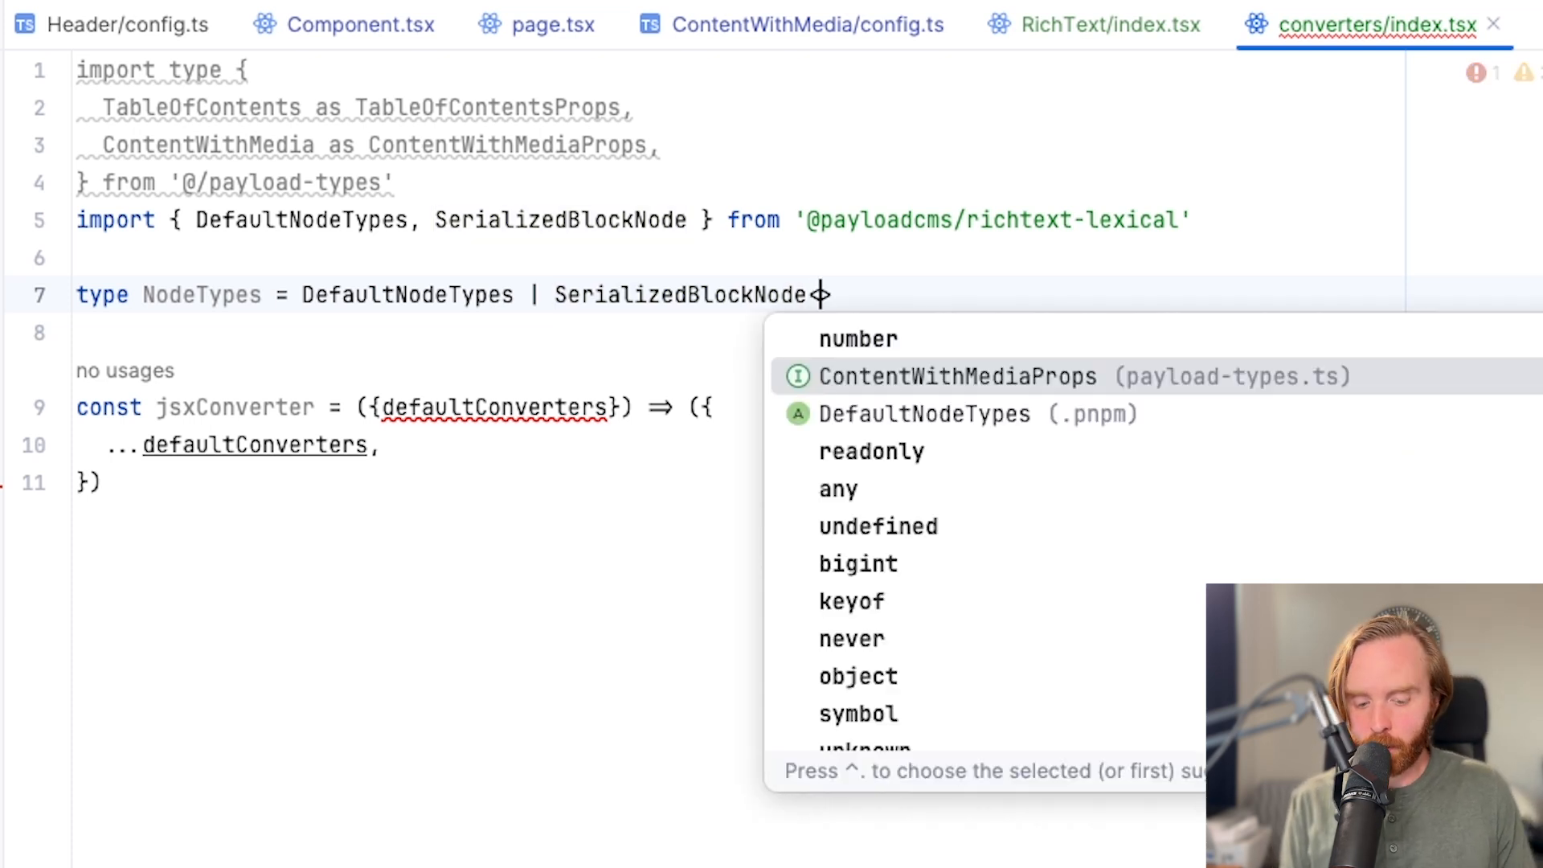
type("<TableOfContentsProps | ContentWithMediaProps")
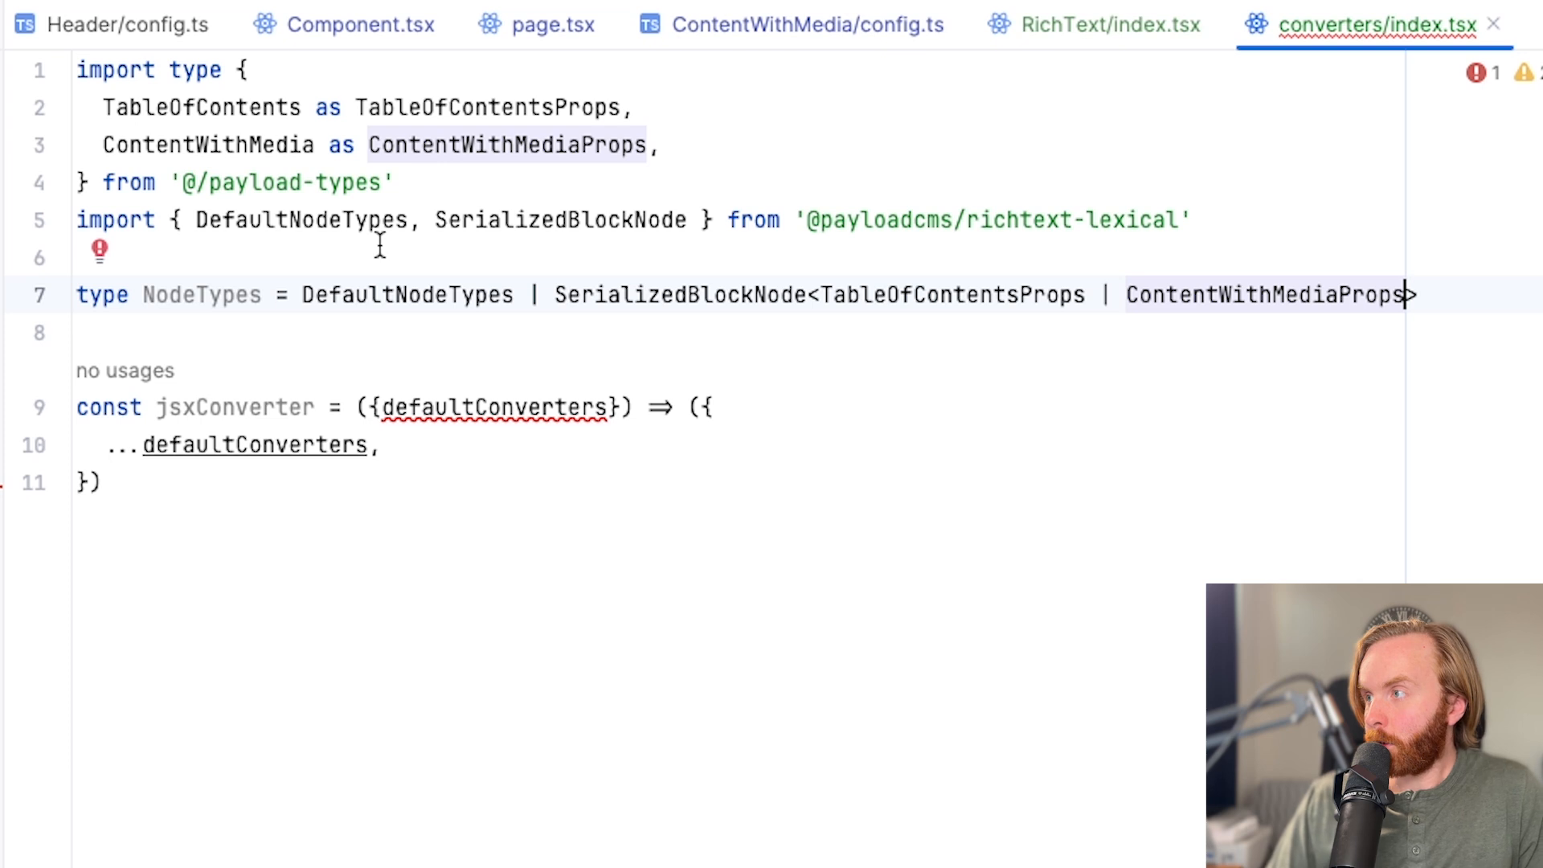
mouse_move(591, 318)
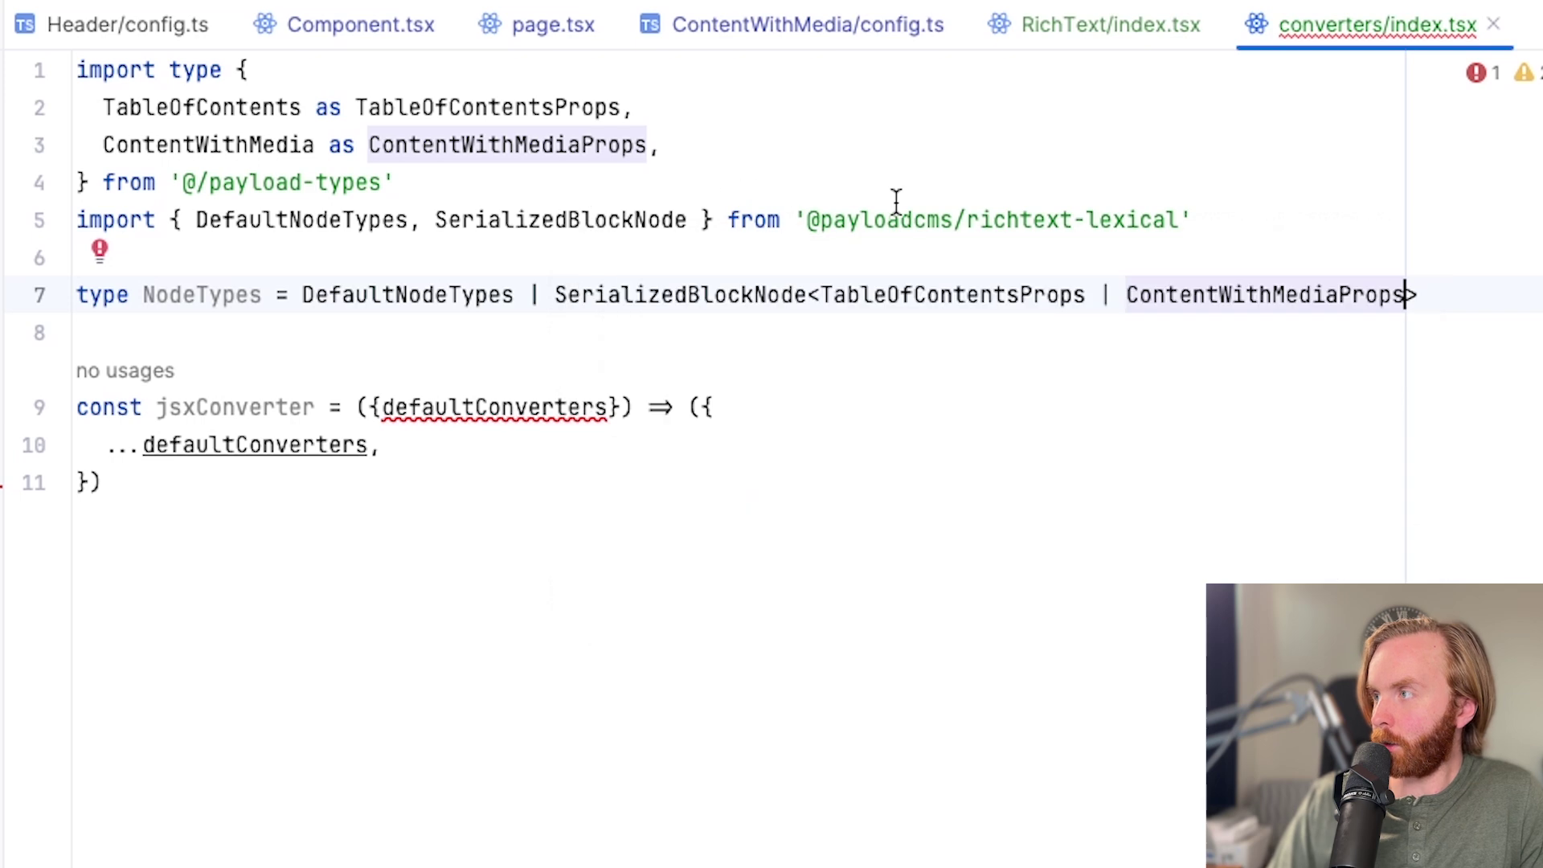
mouse_move(1035, 215)
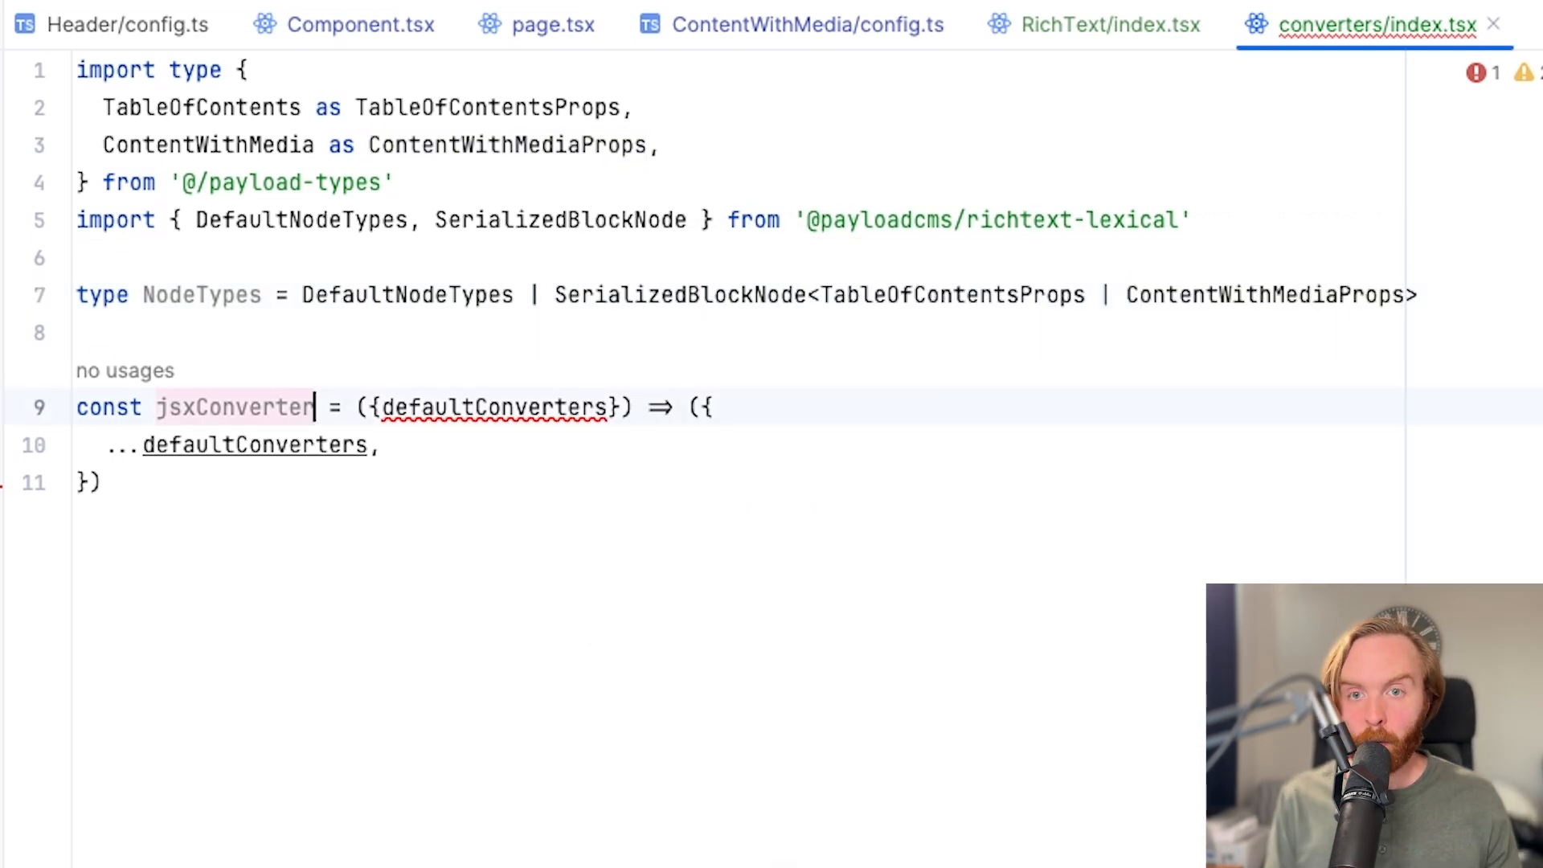
Step: Annotate jsxConverter as JSXConvertersFunction<NodeTypes>
type(": JSXC")
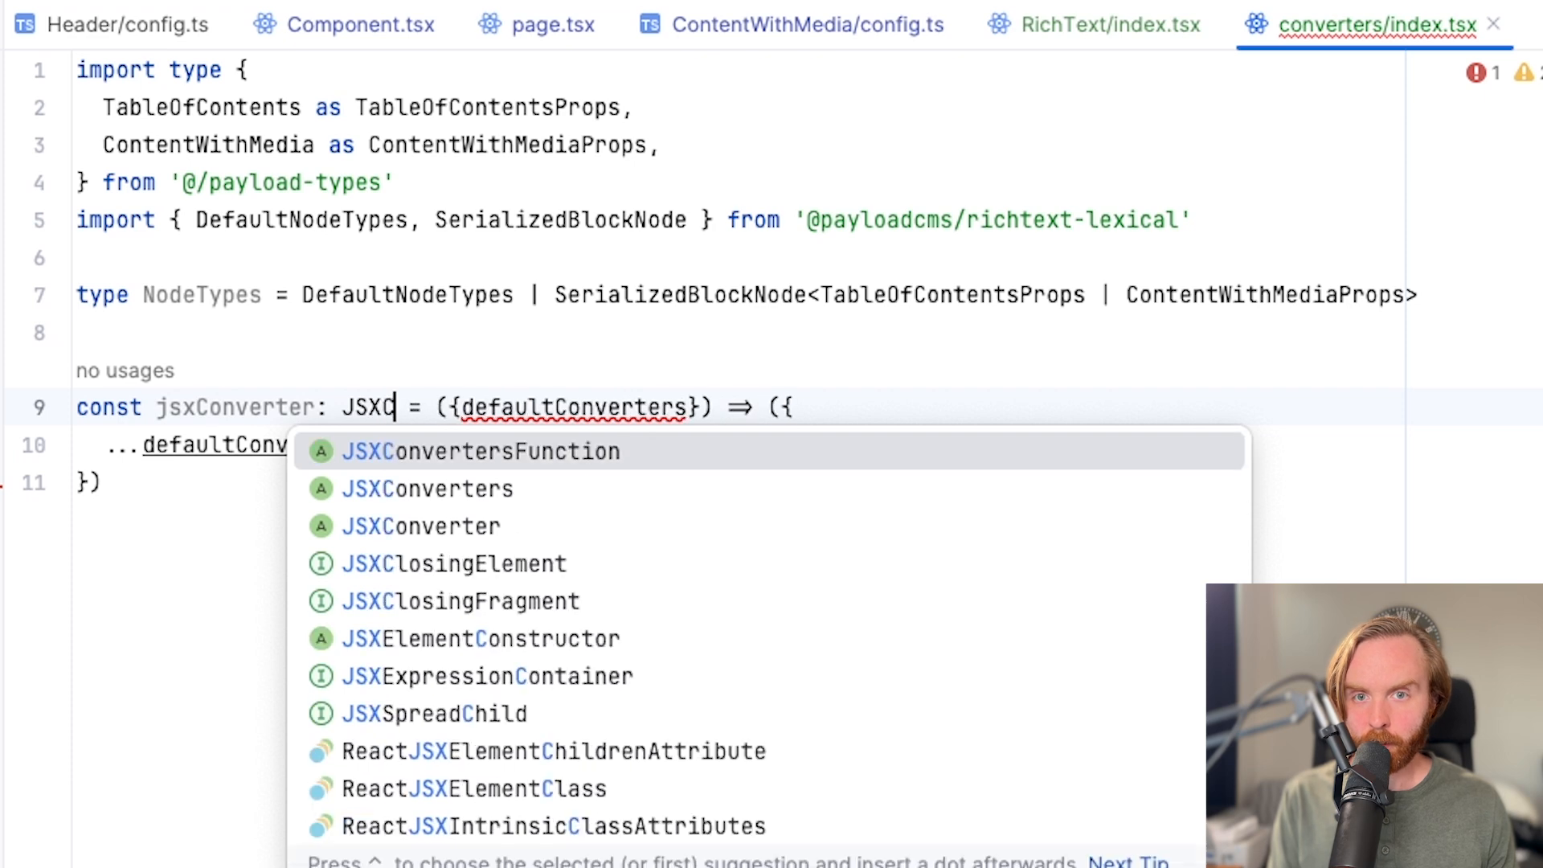
left_click(466, 450)
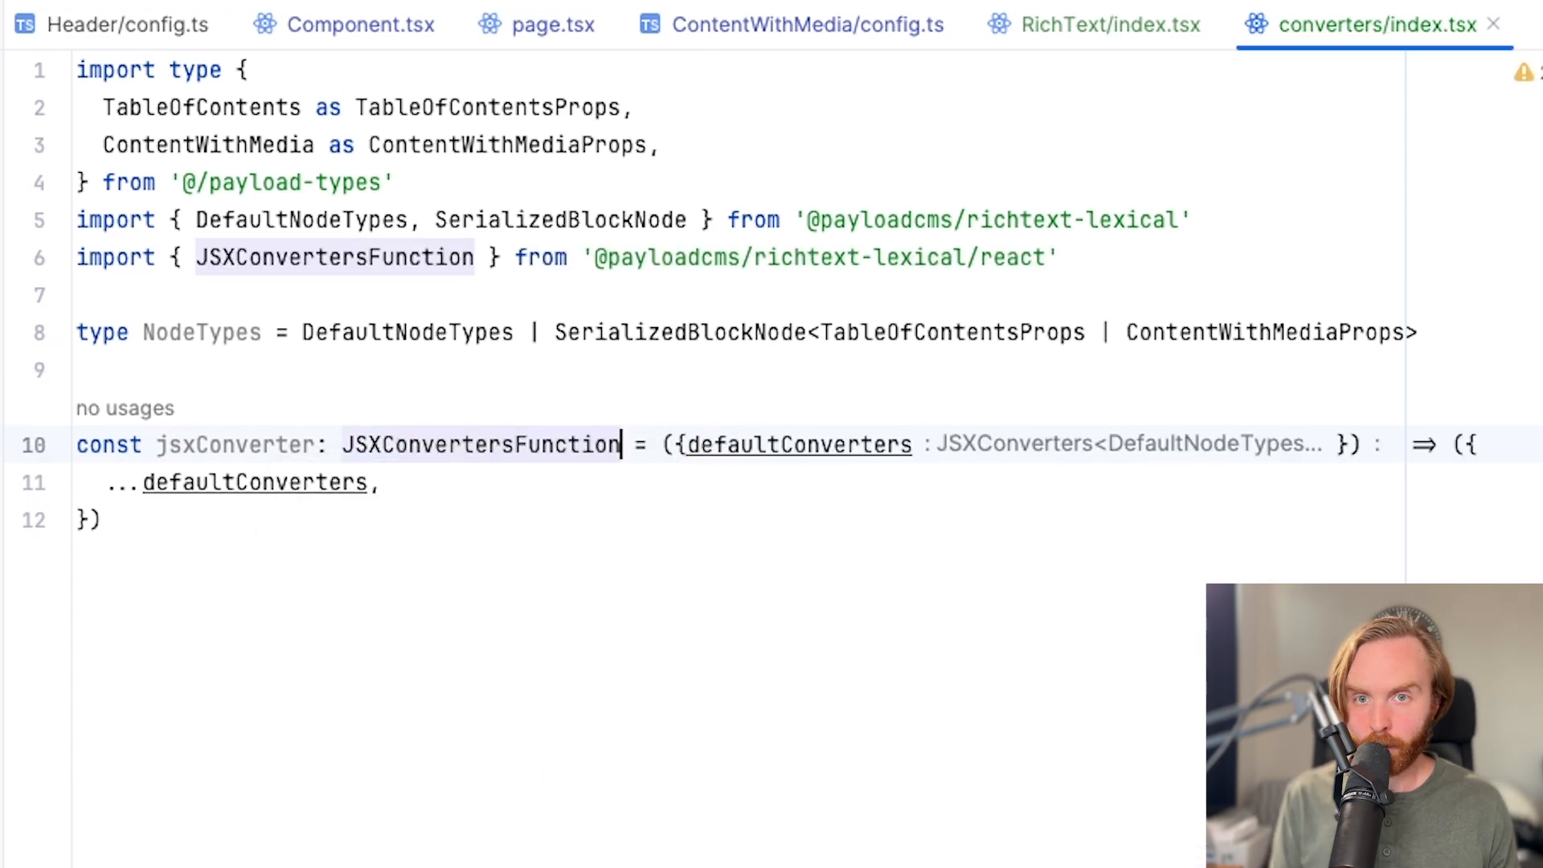
type("<NodeTypes>")
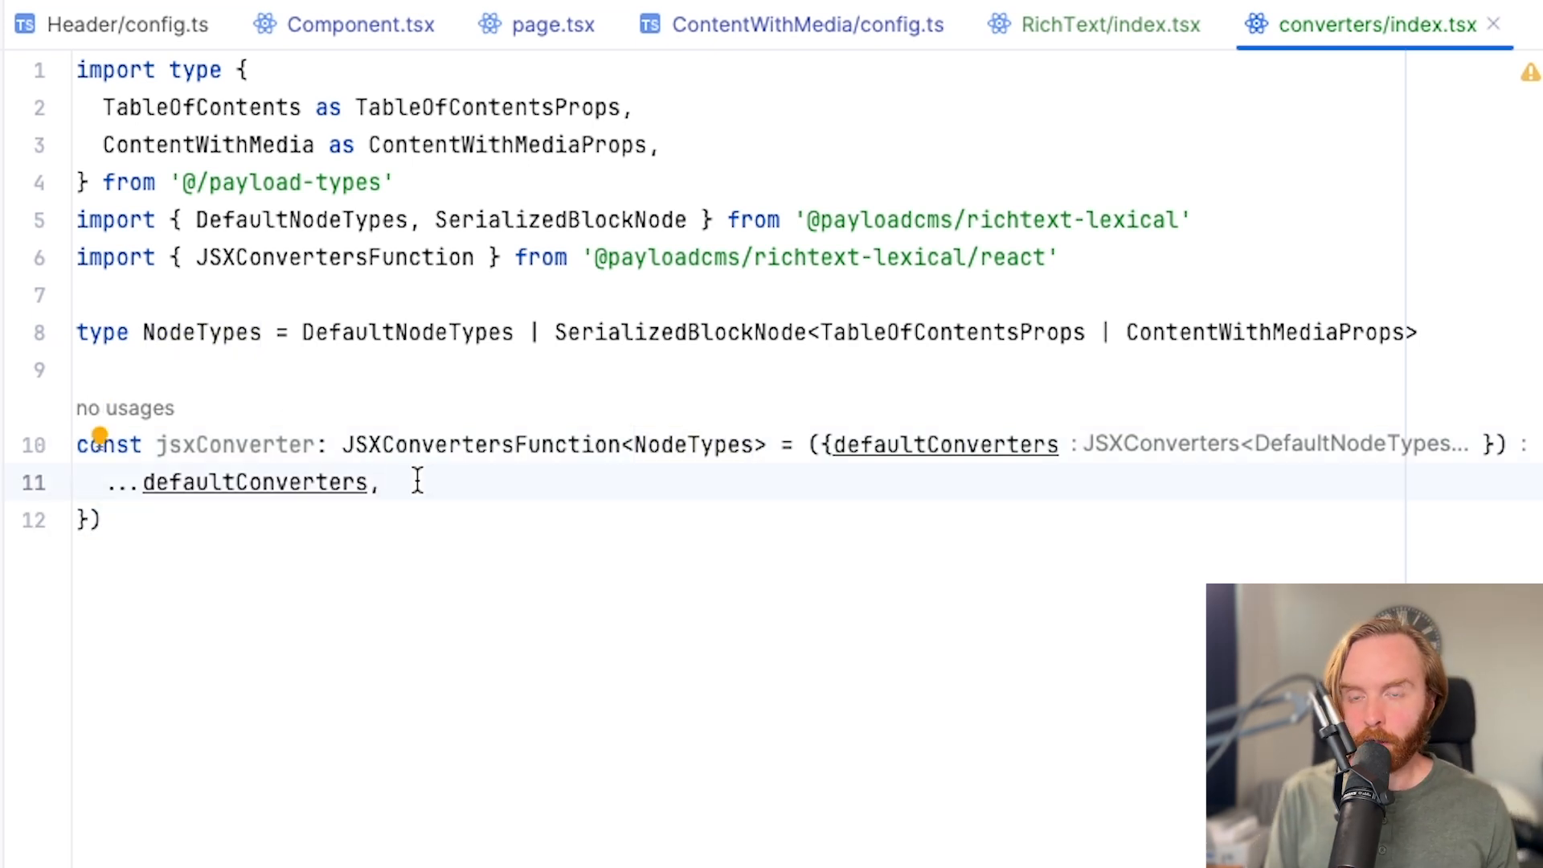
Step: Add a blocks entry mapping contentWithMedia to <ContentWithMedia {...node.fields} />
type("blocks: {")
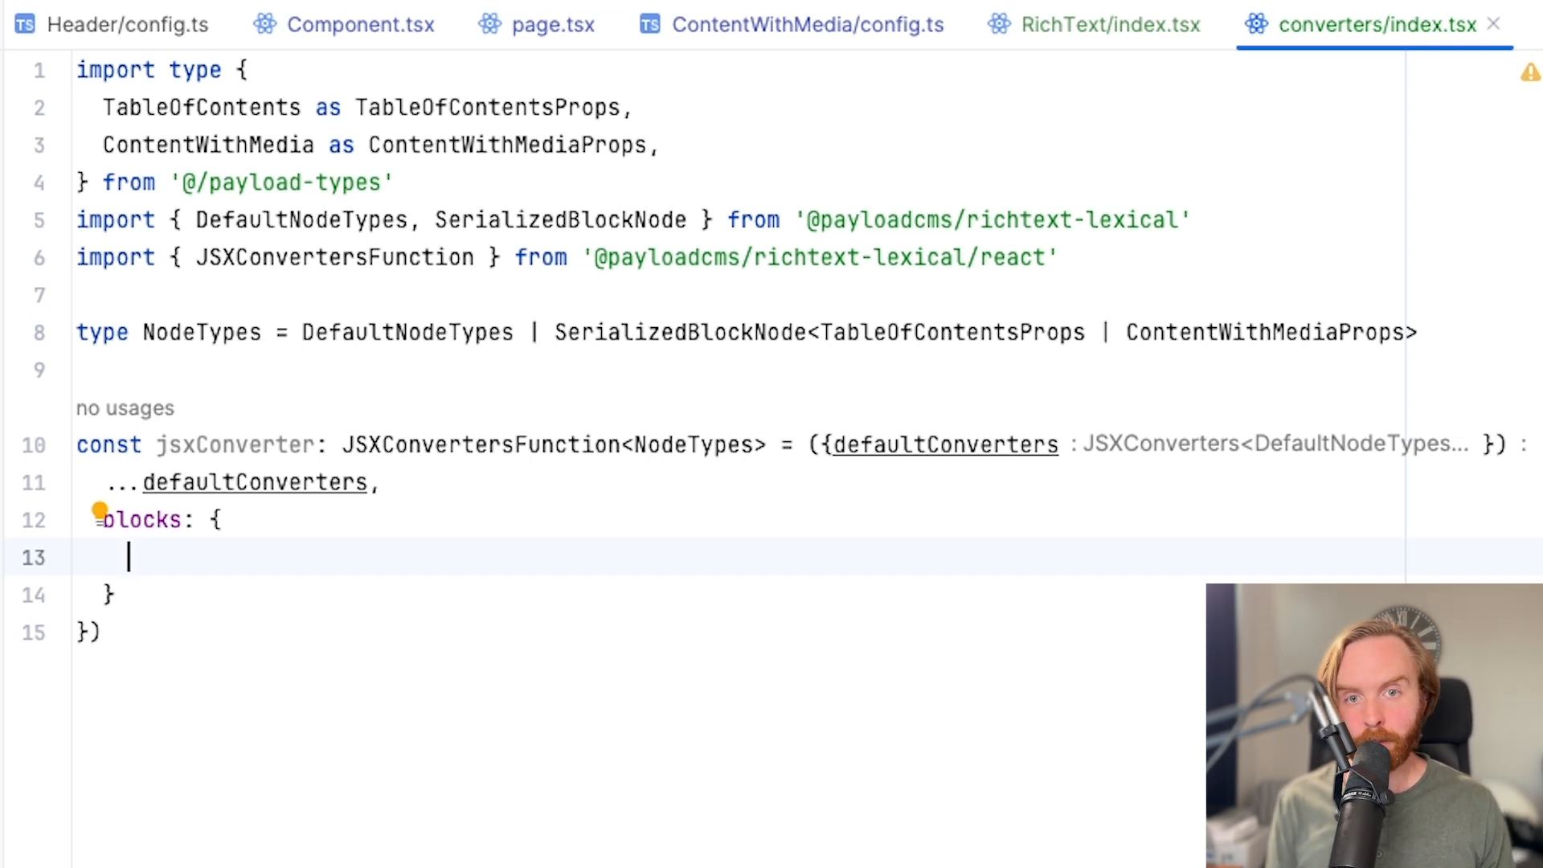
type("contentWithMedia: ({node }) => <")
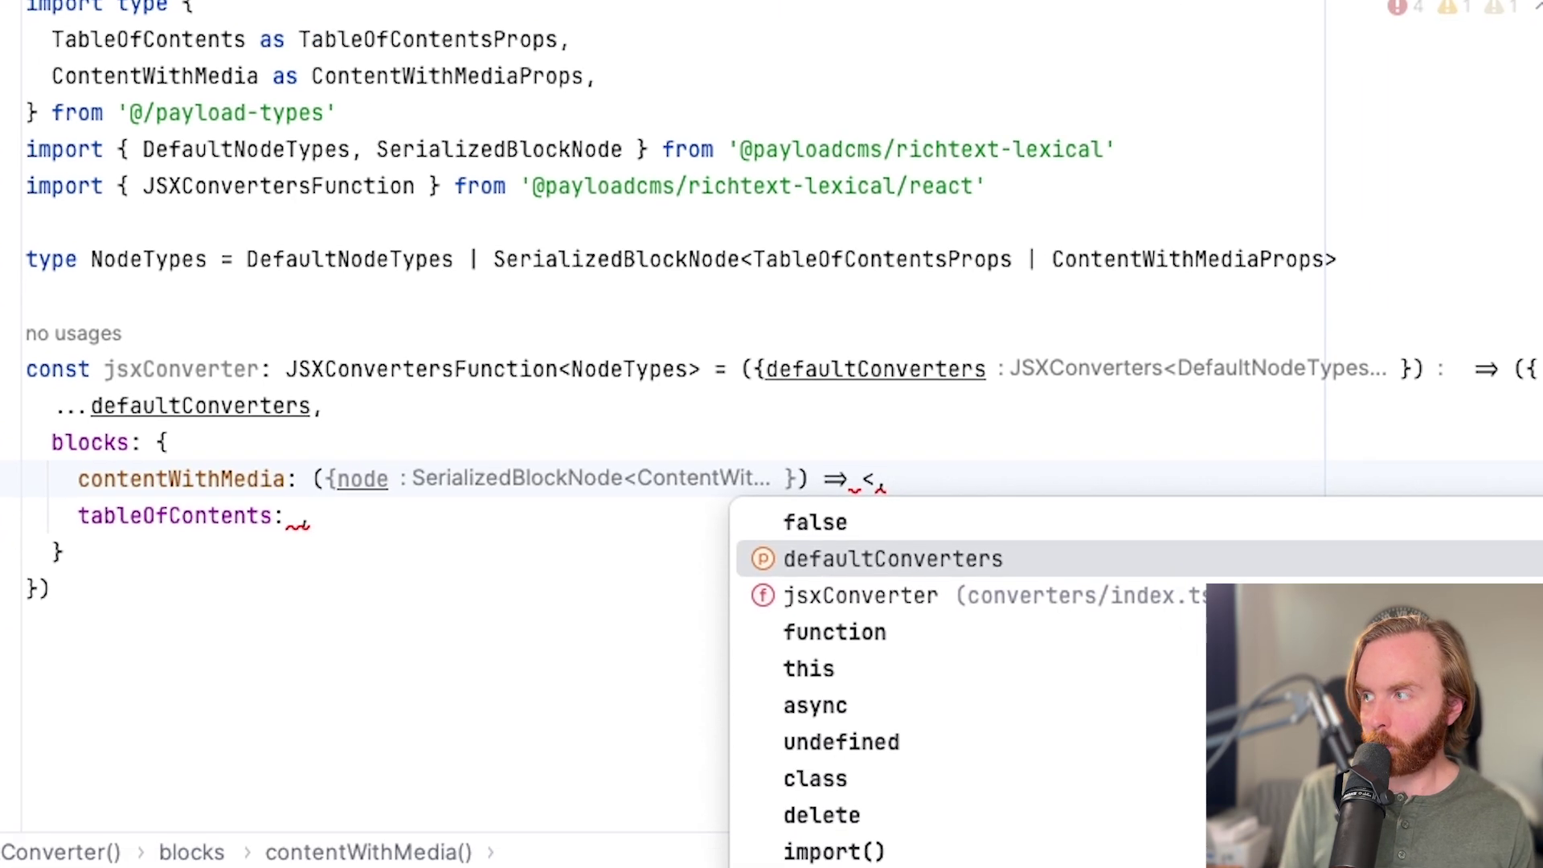
type("Content")
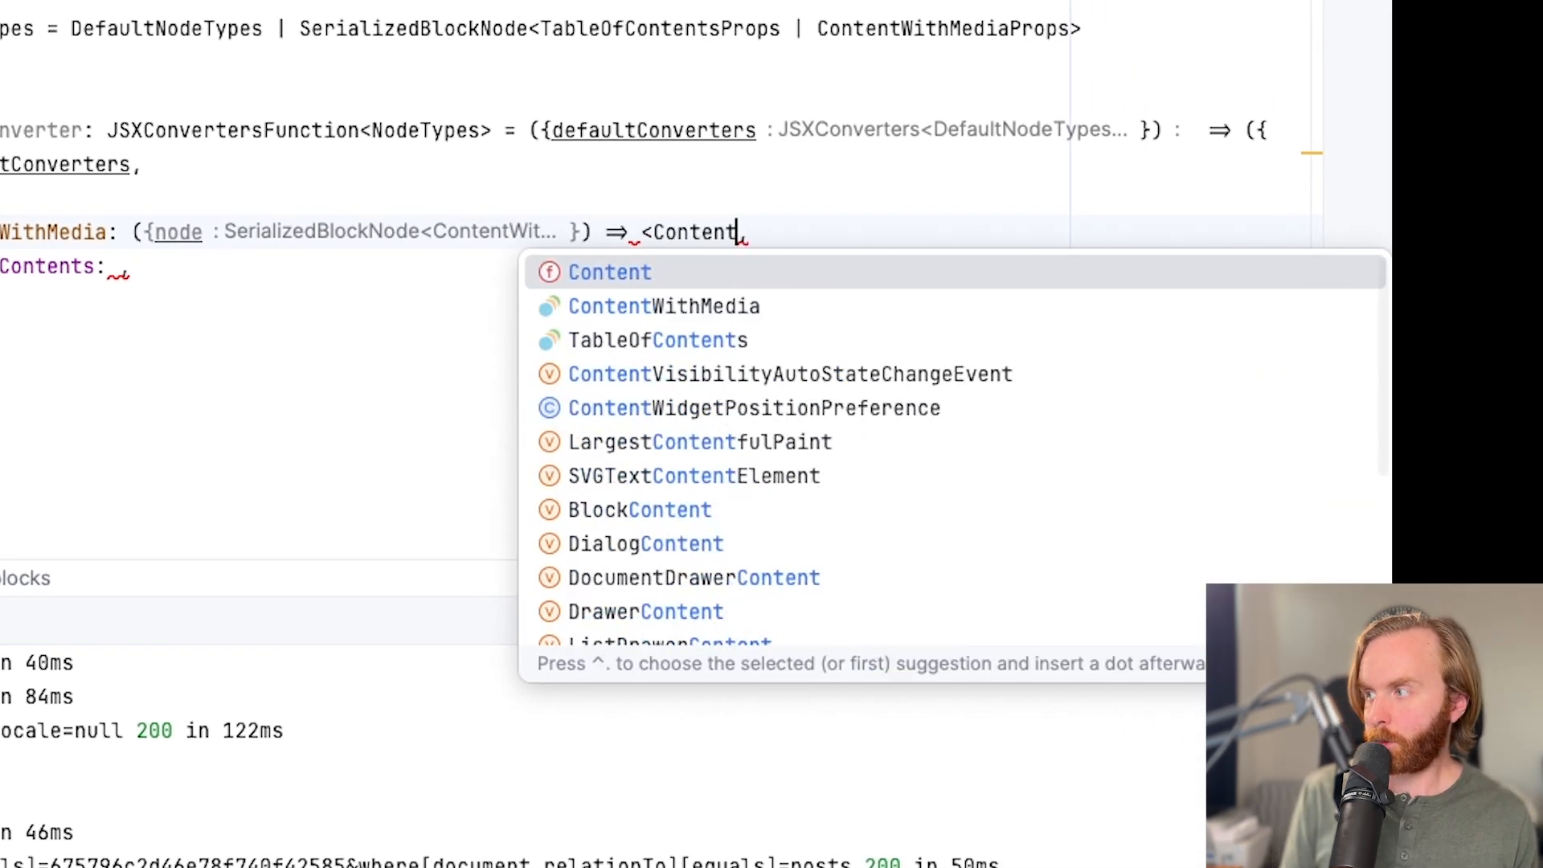
left_click(663, 306)
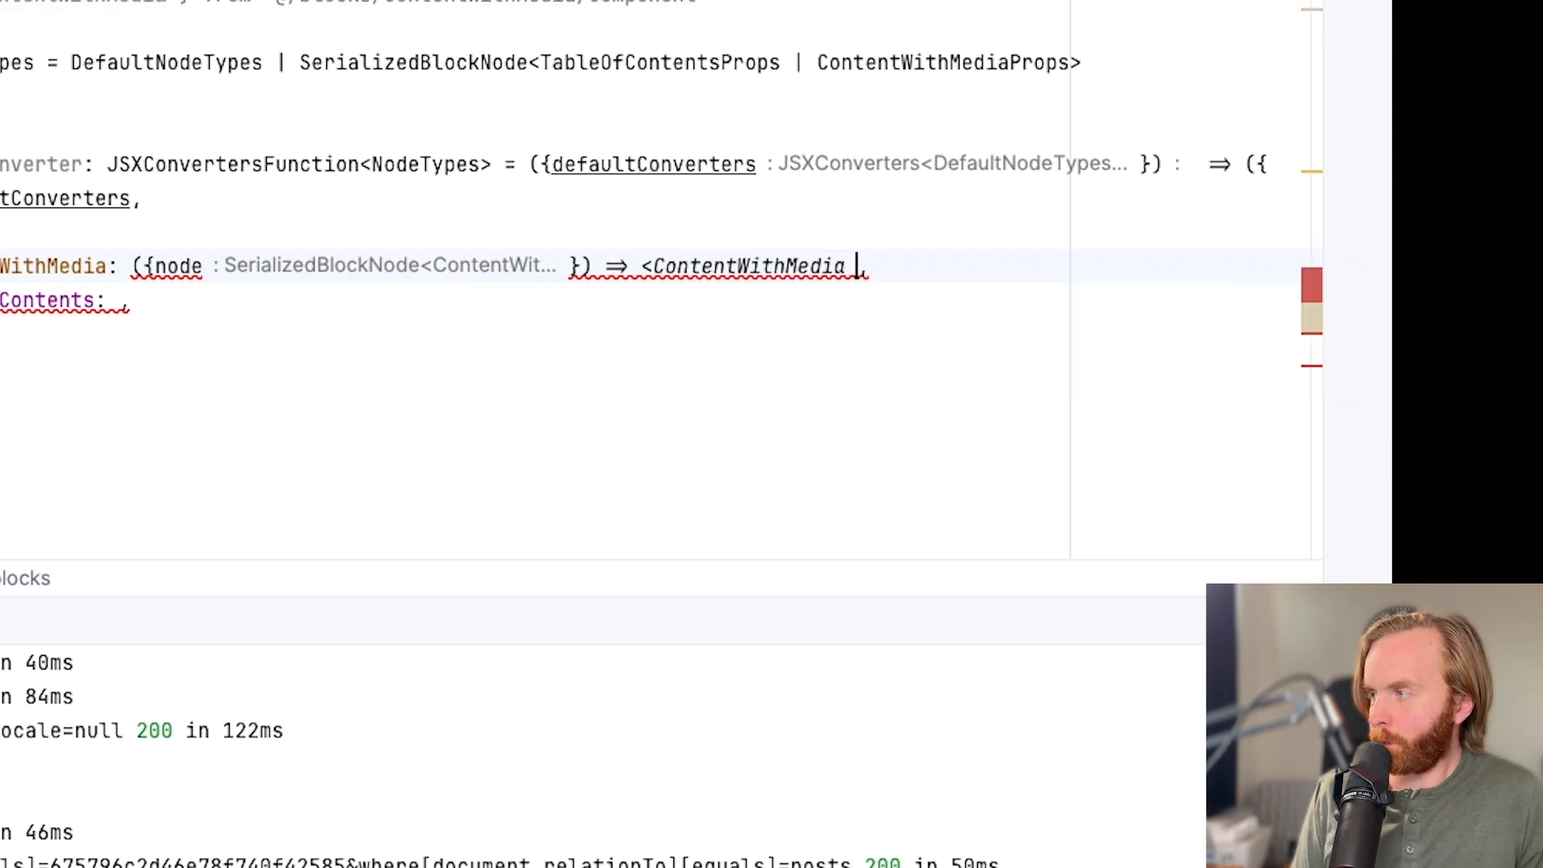
type("{...")
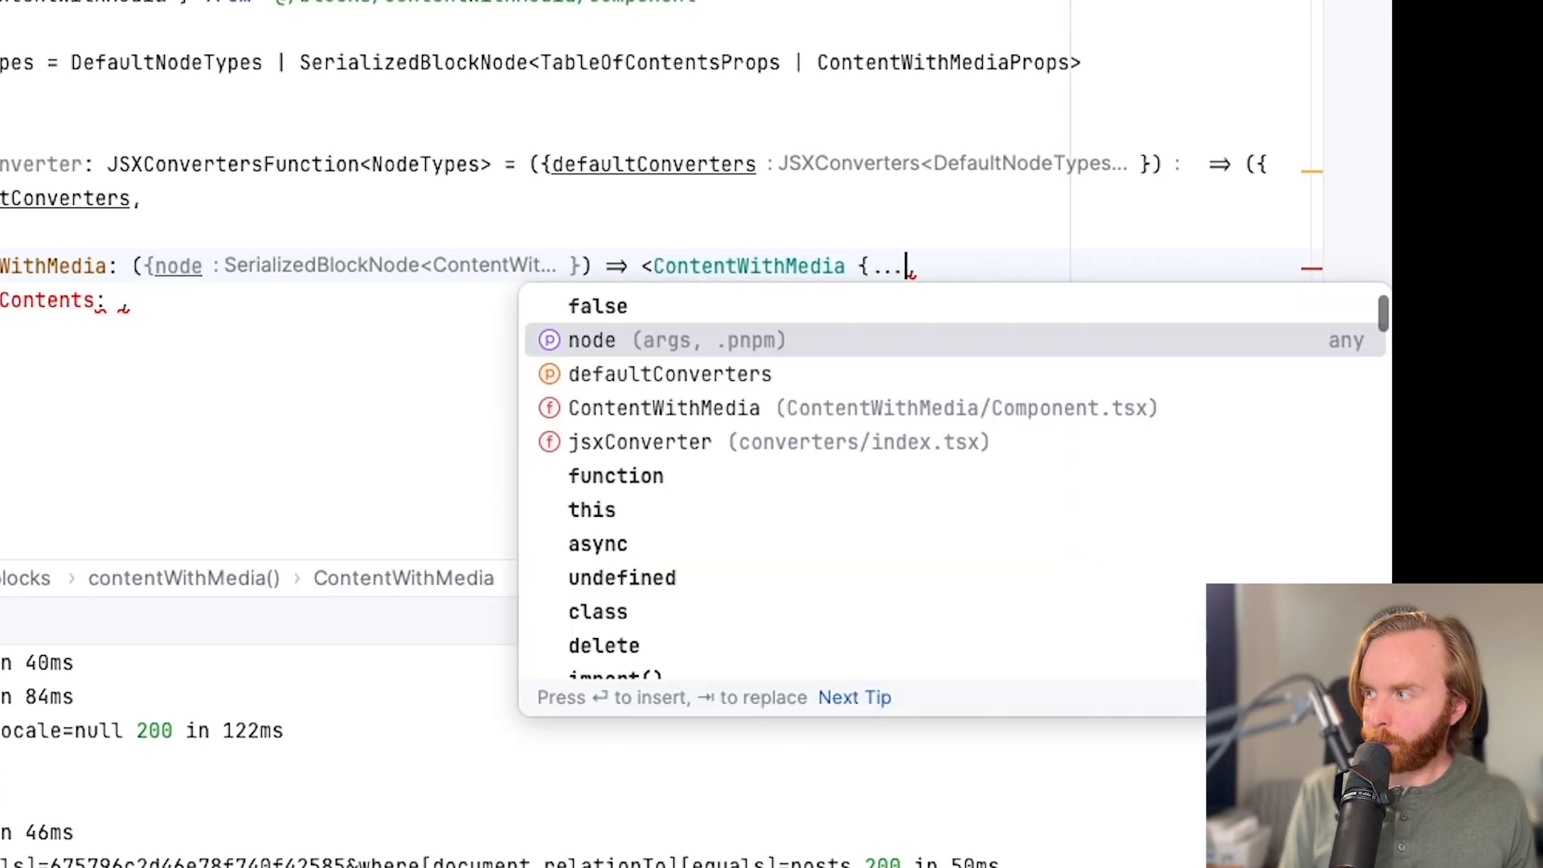
type("node.fields} />,")
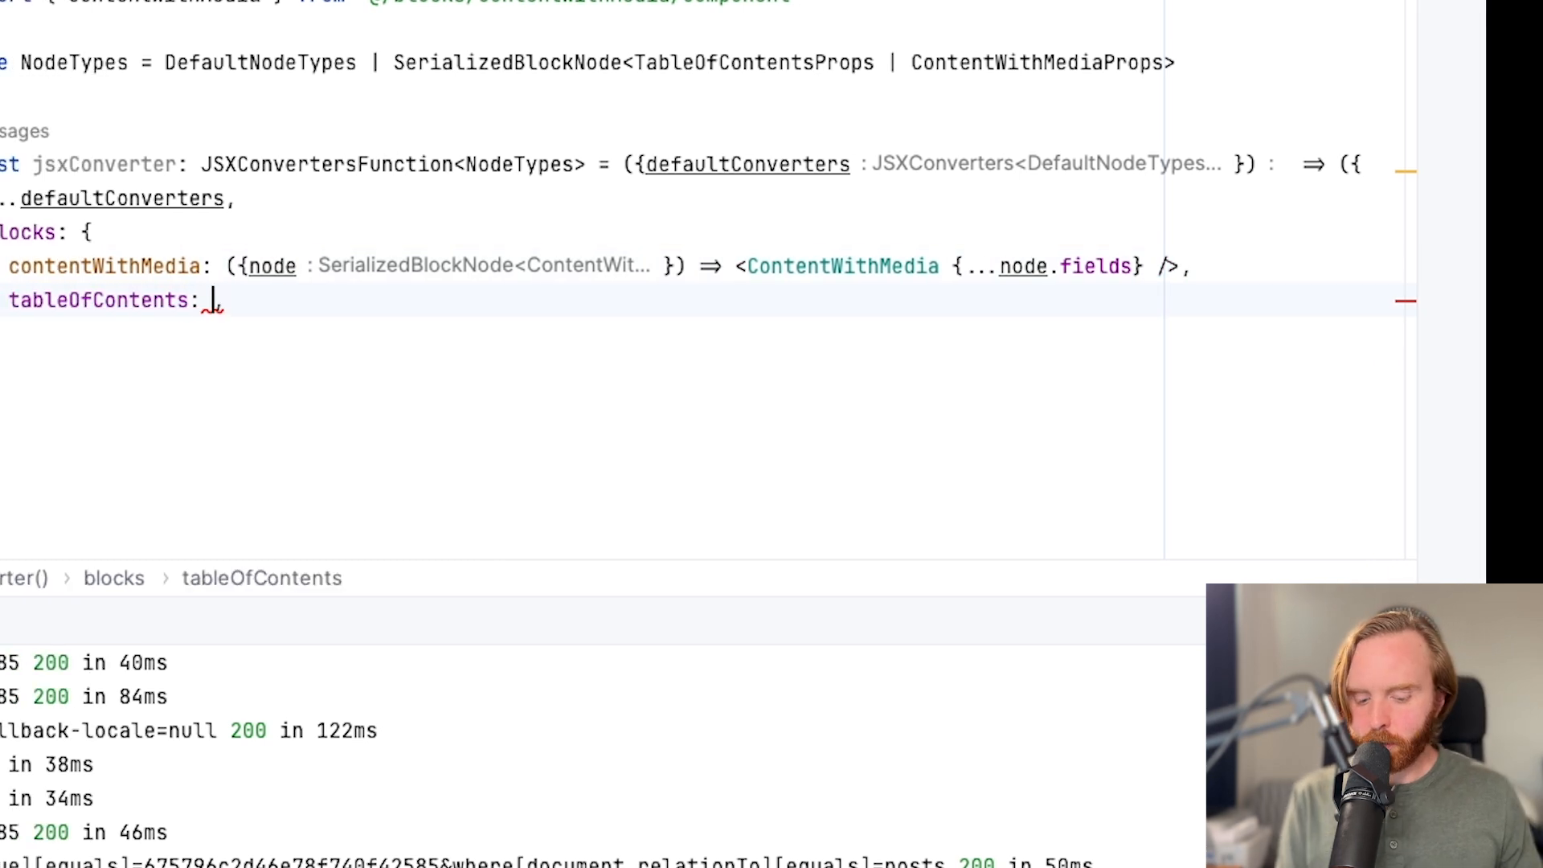
Step: Map tableOfContents to ({node}) => <TableOfContents {...node.fields} />
type("({node})")
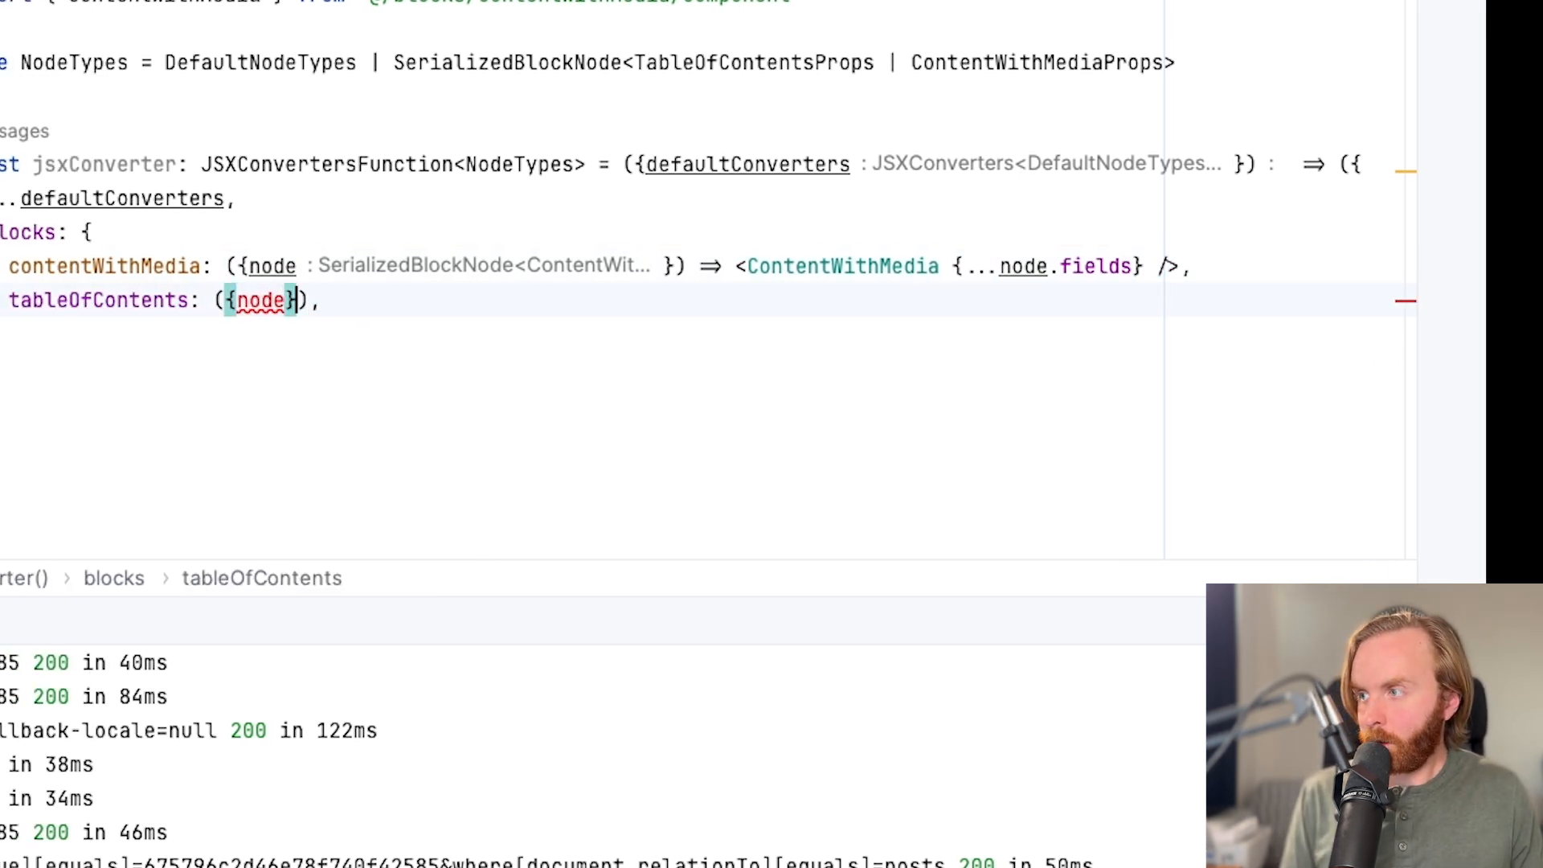
type("=> <")
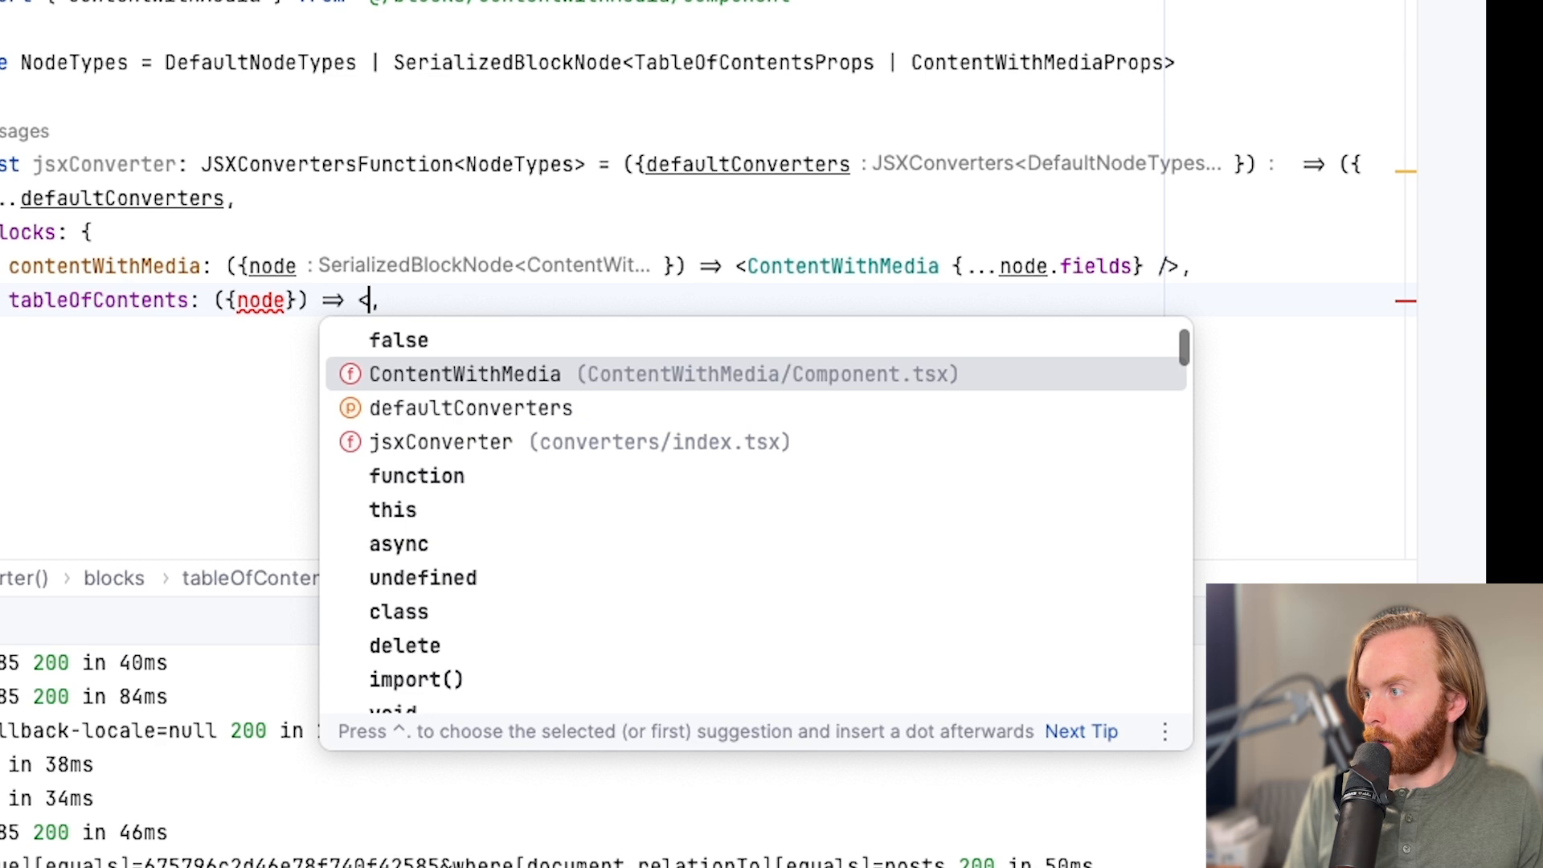
type("TableOfContents")
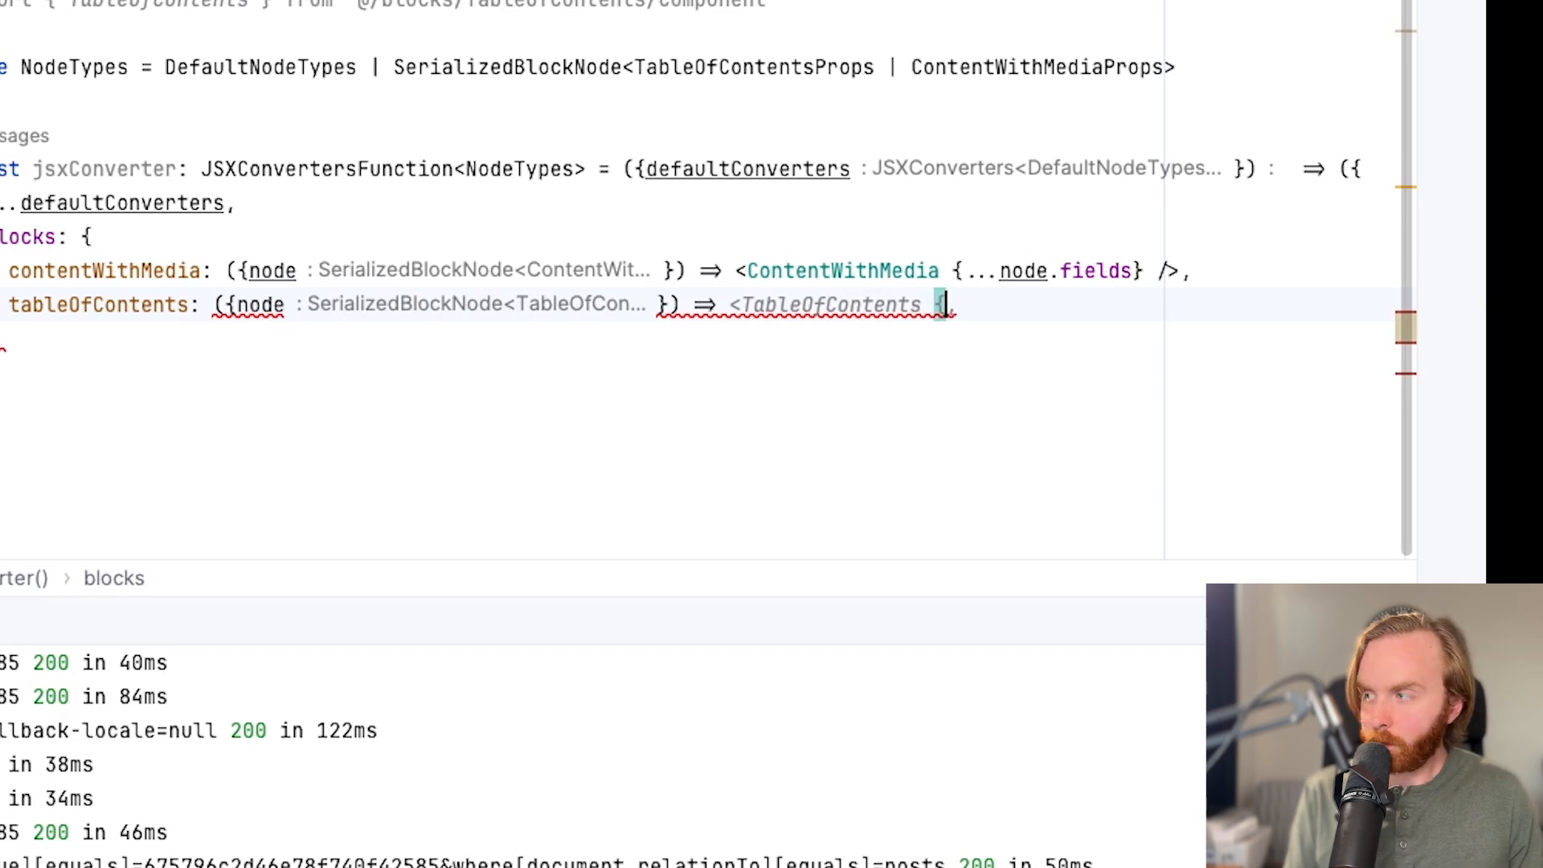
type("{...node.fields")
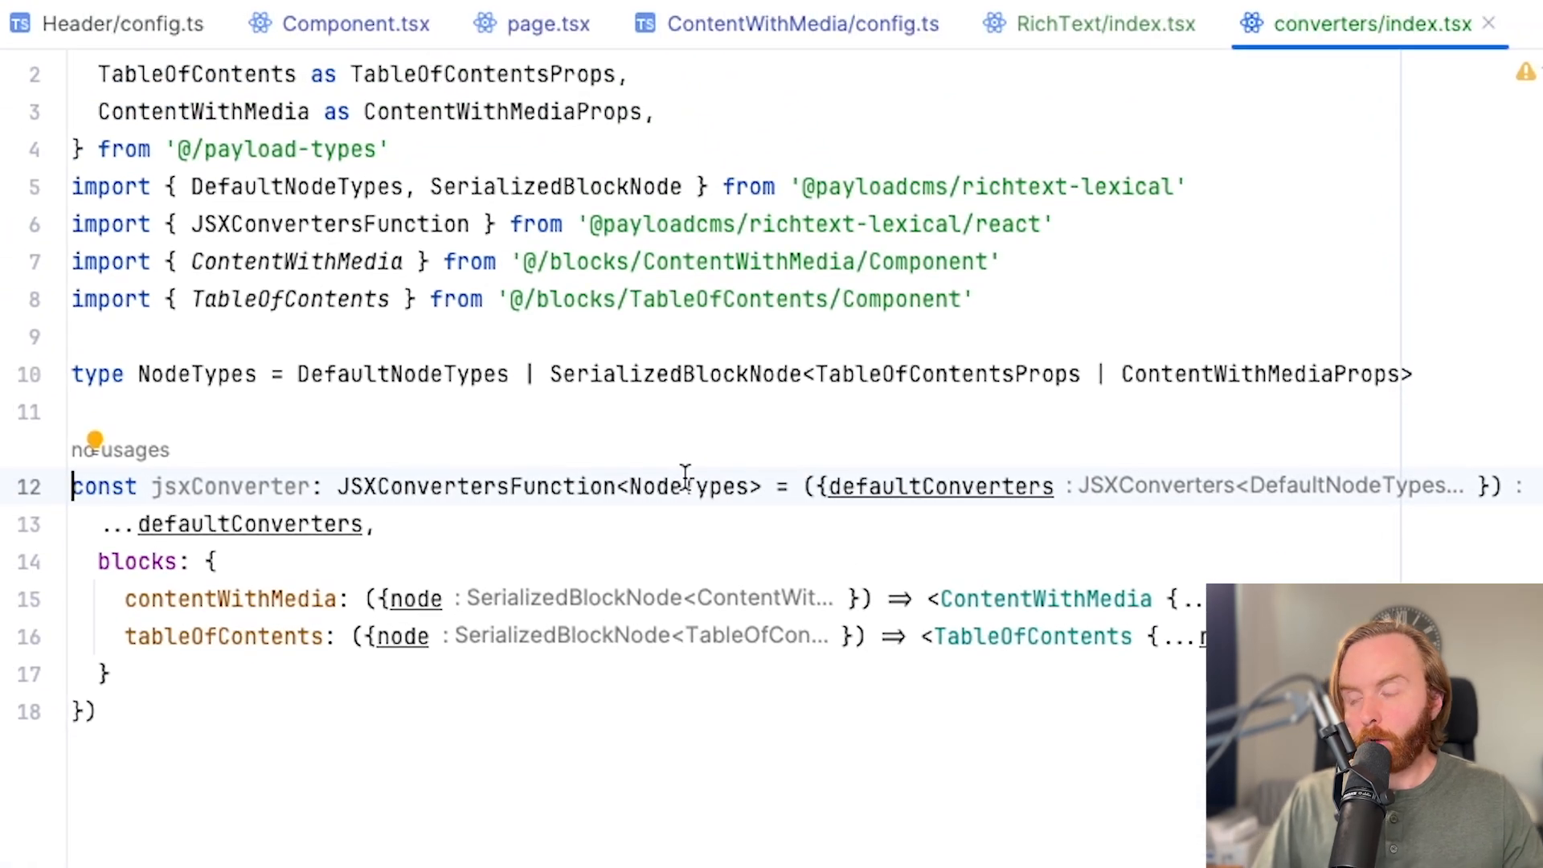
type("ex")
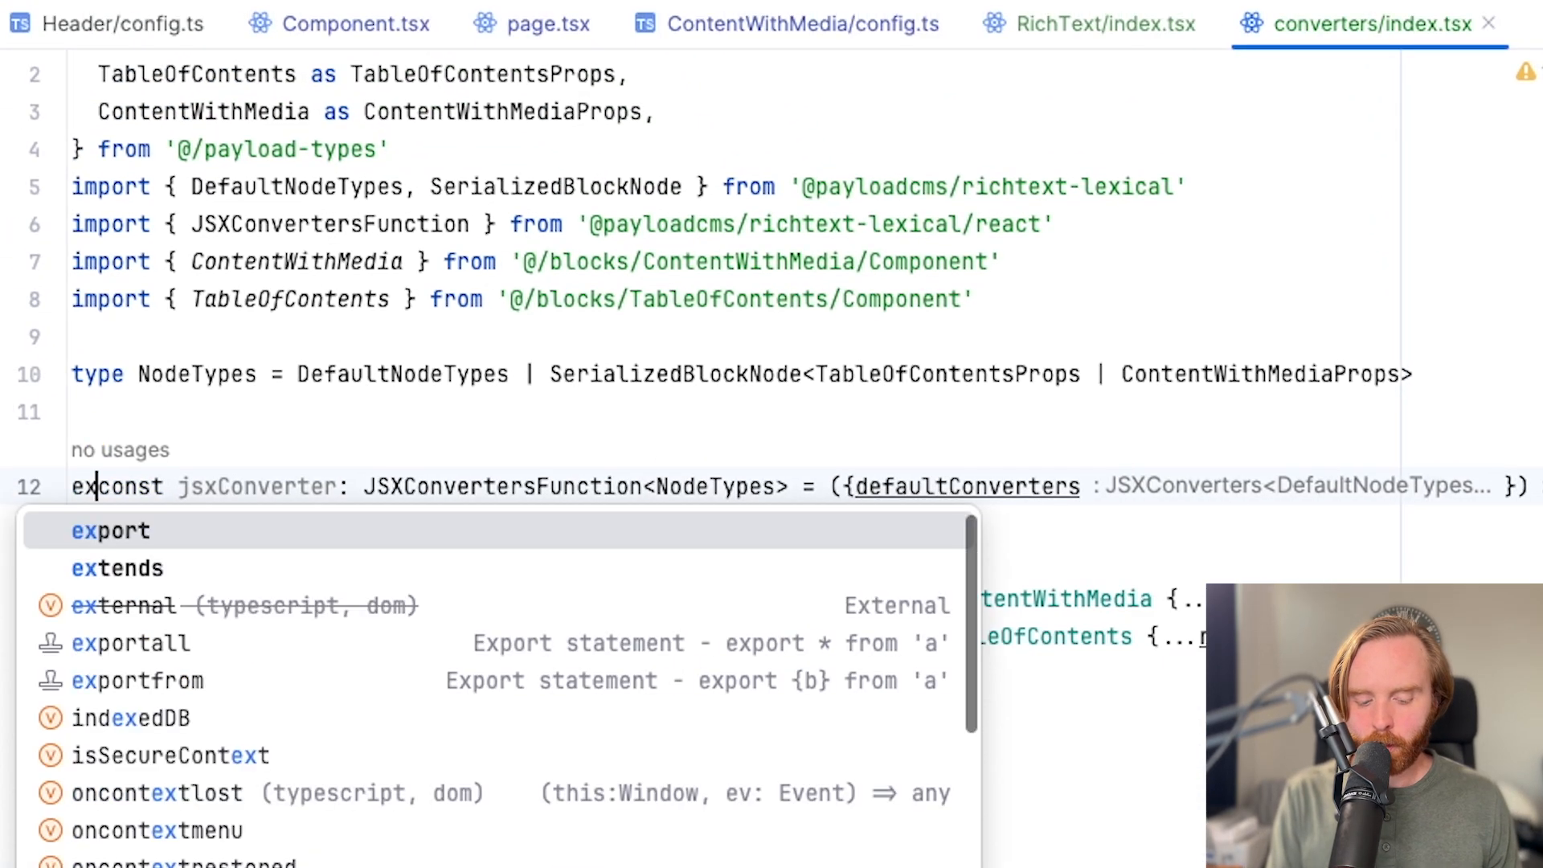
left_click(1103, 23)
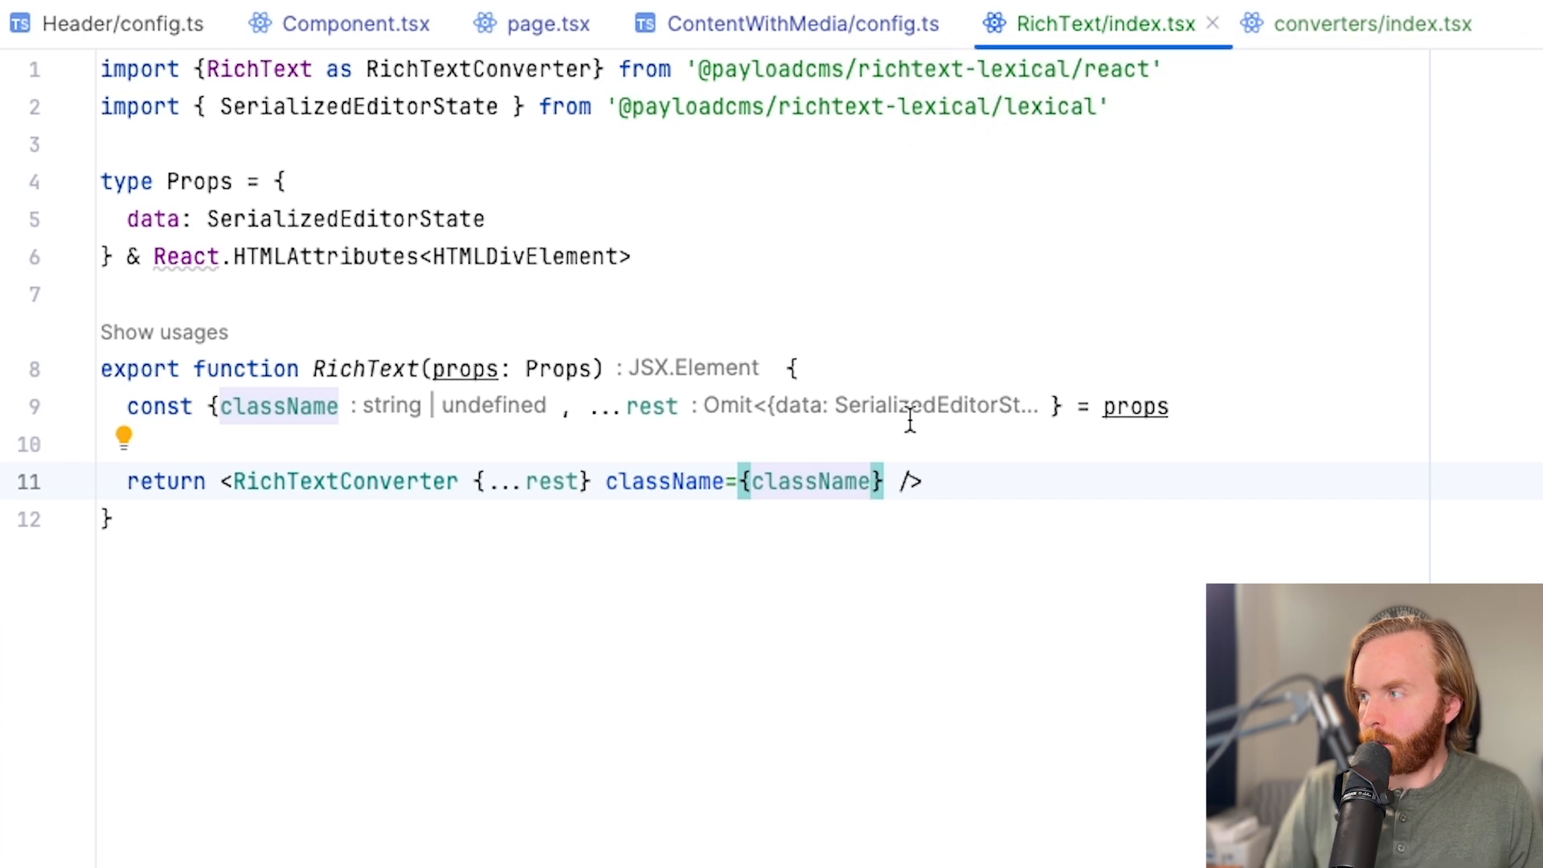
type("converters={}")
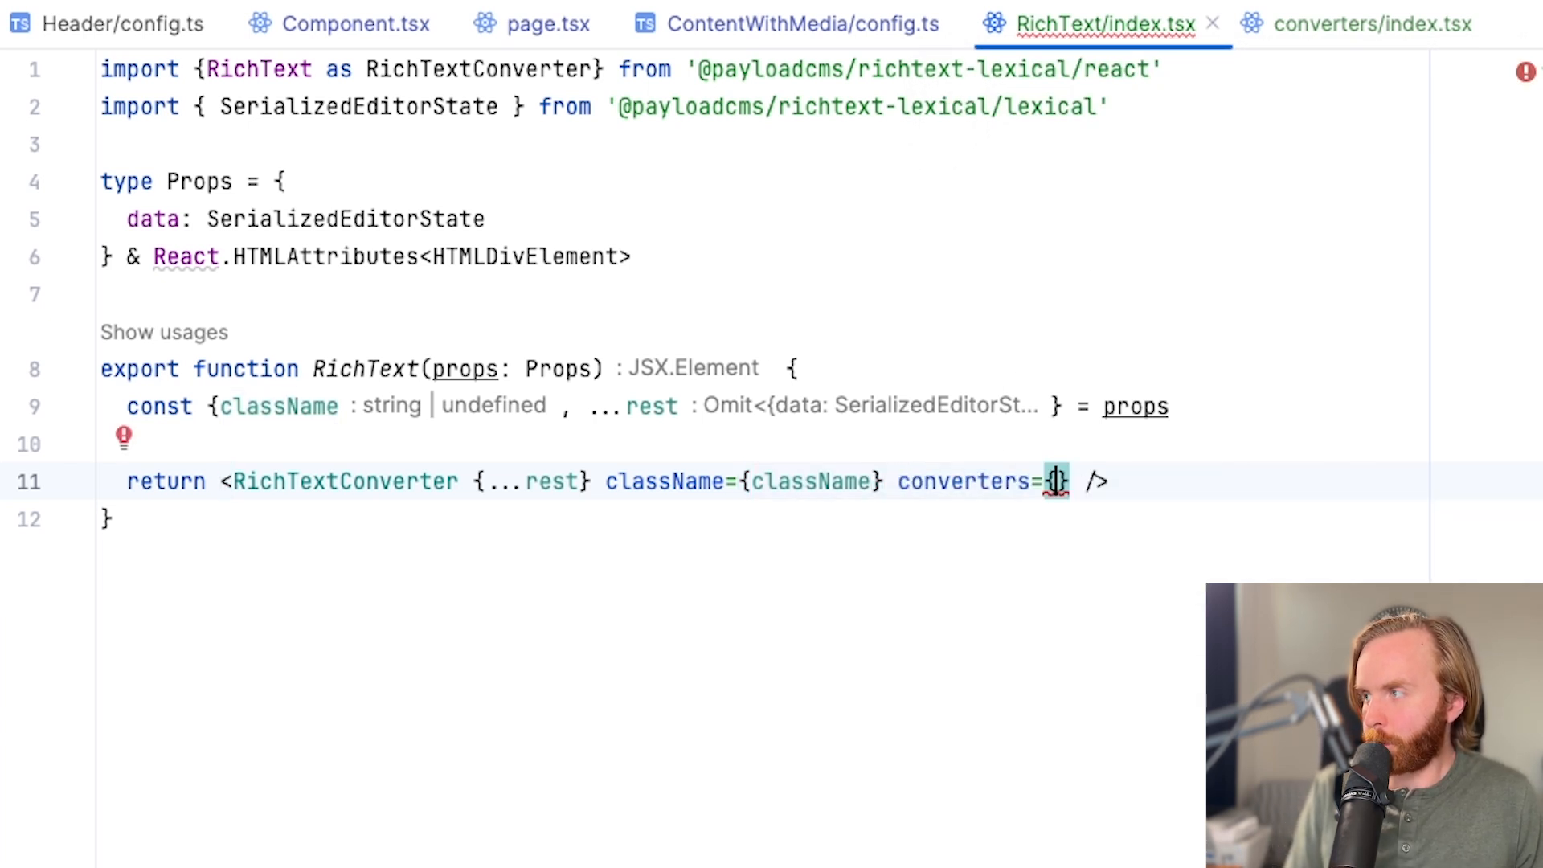
type("jsxConverter")
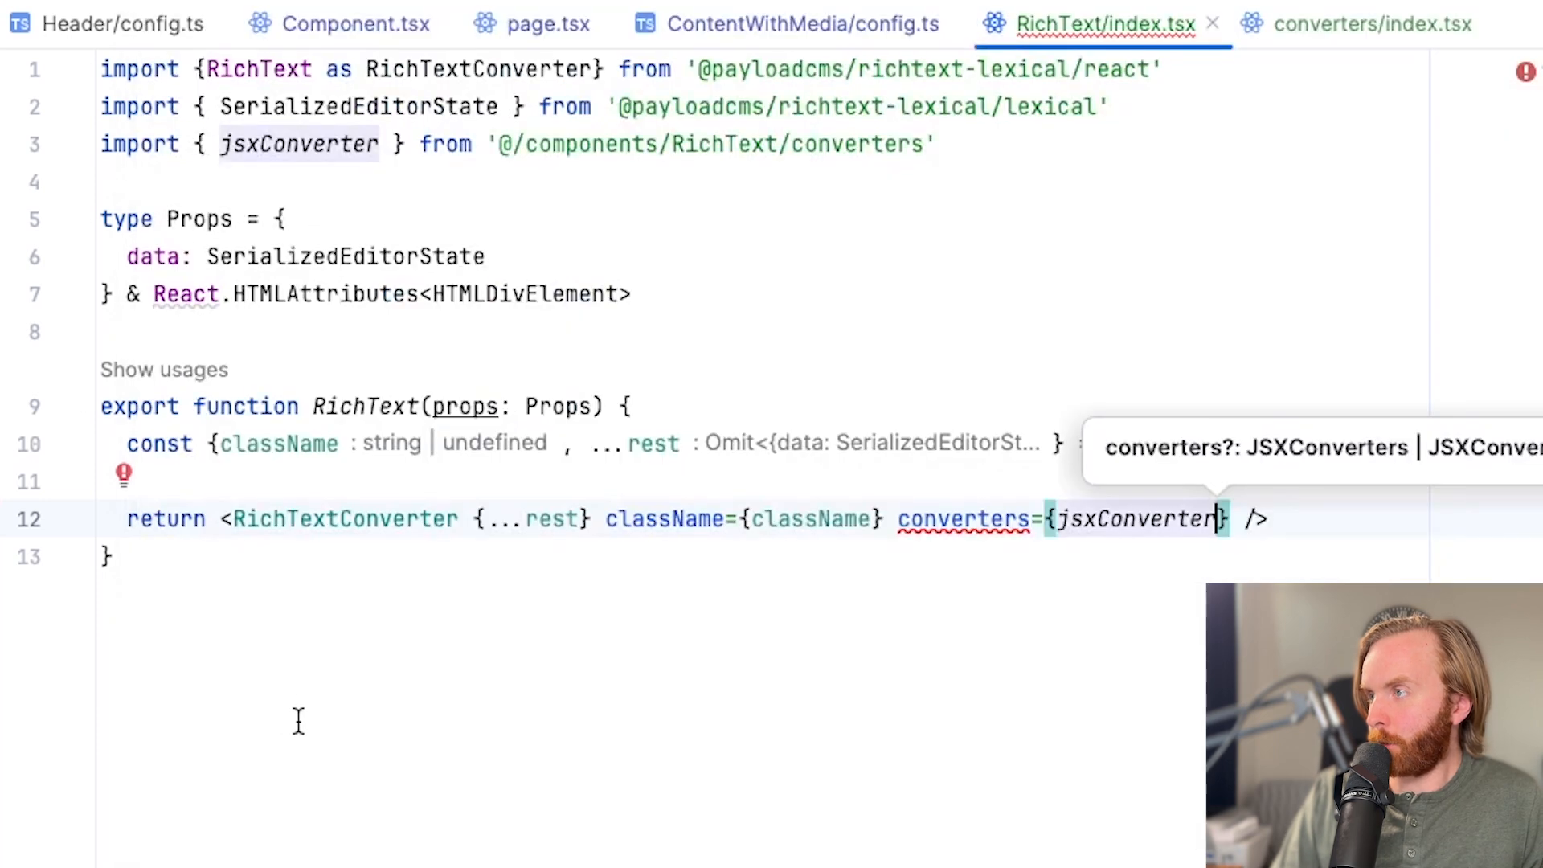
mouse_move(839, 155)
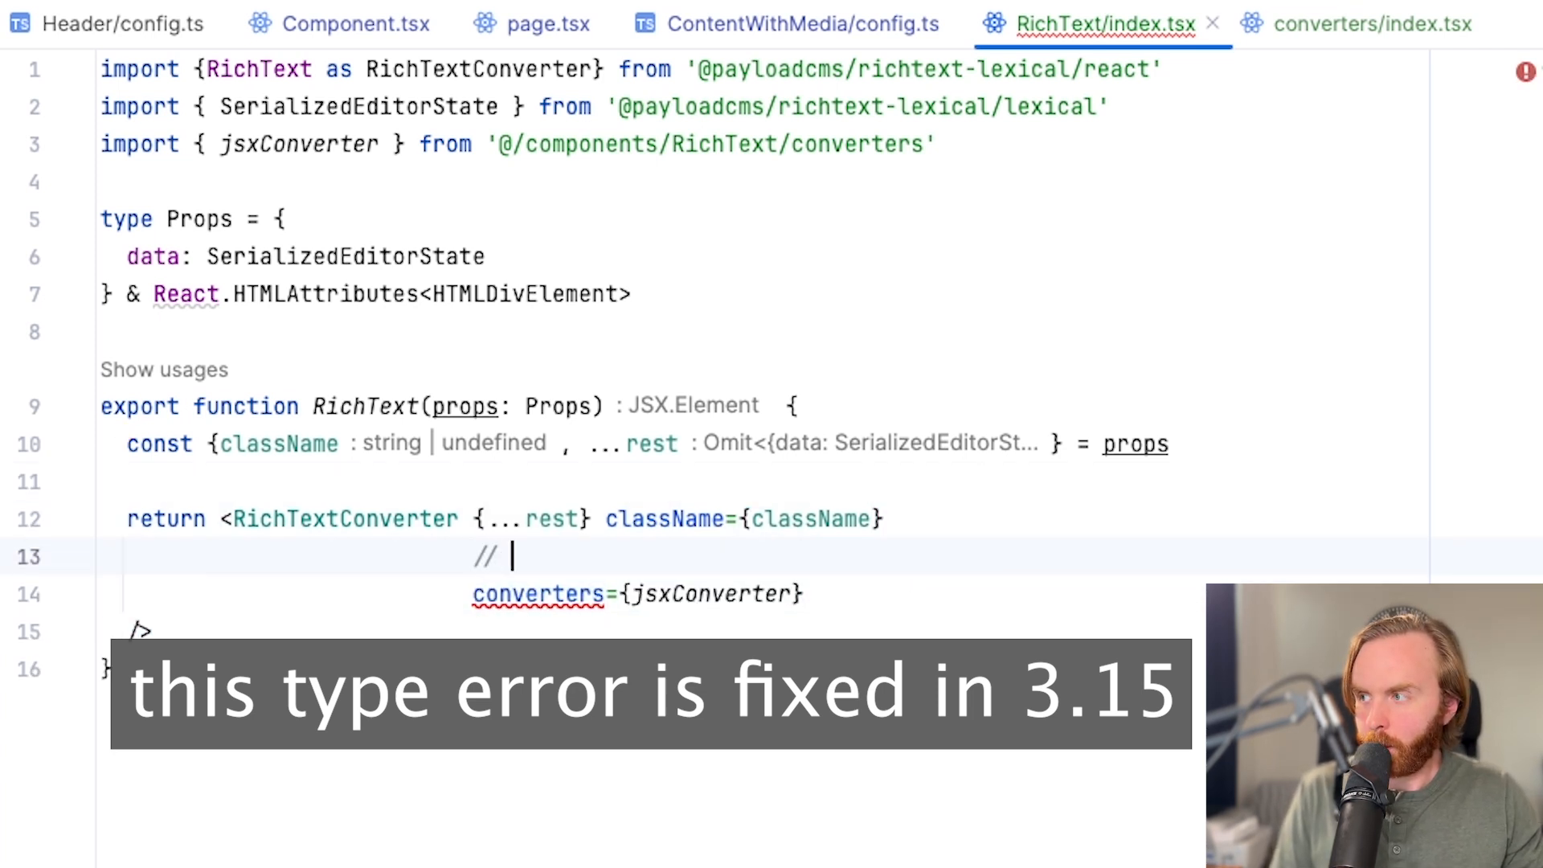
type("@ts-ignore")
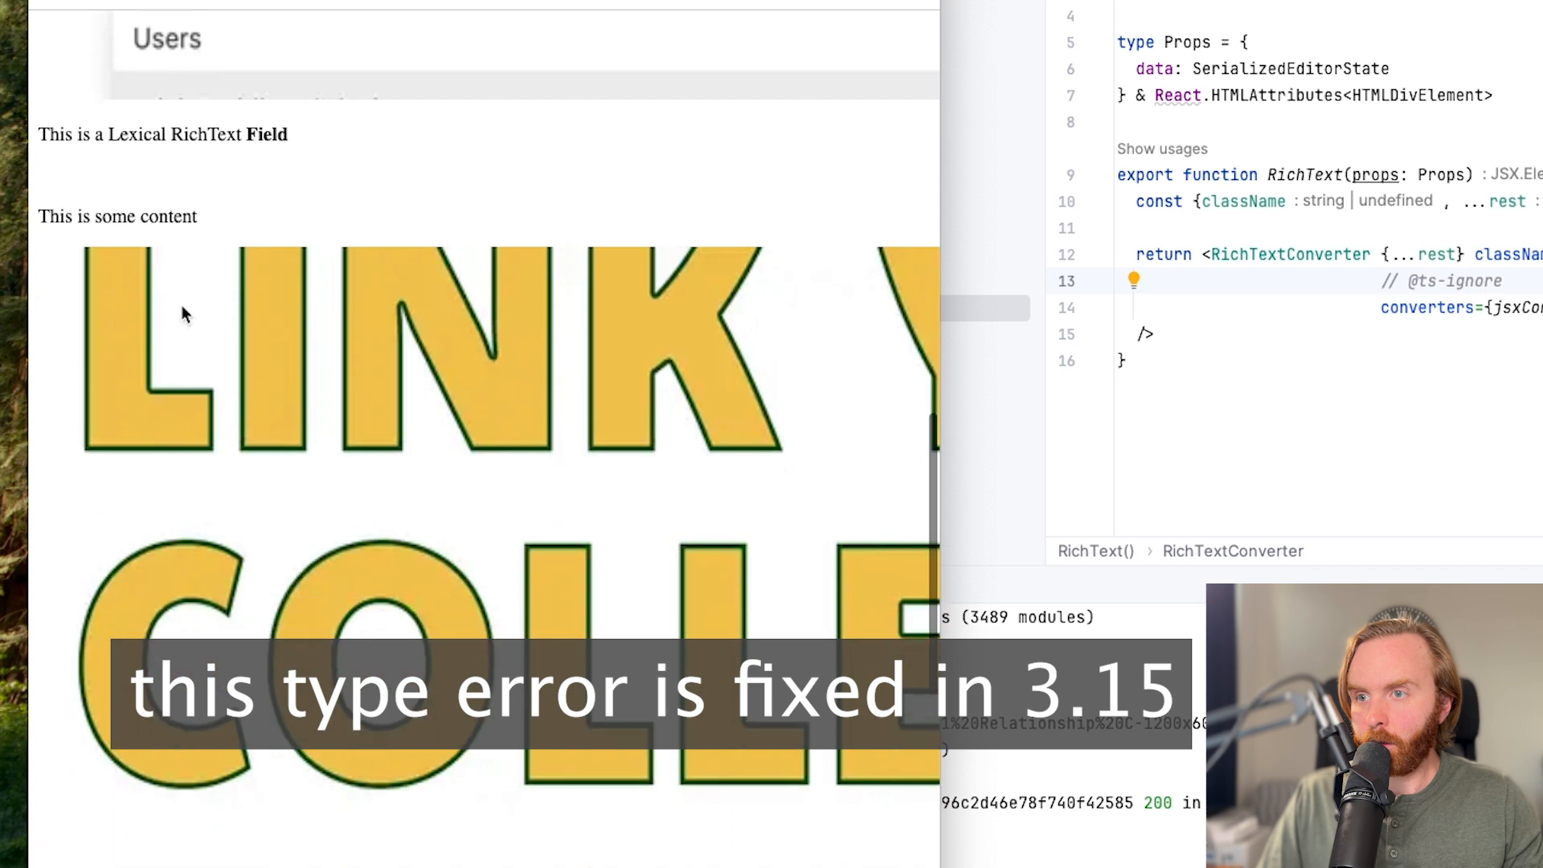
scroll("down", 3)
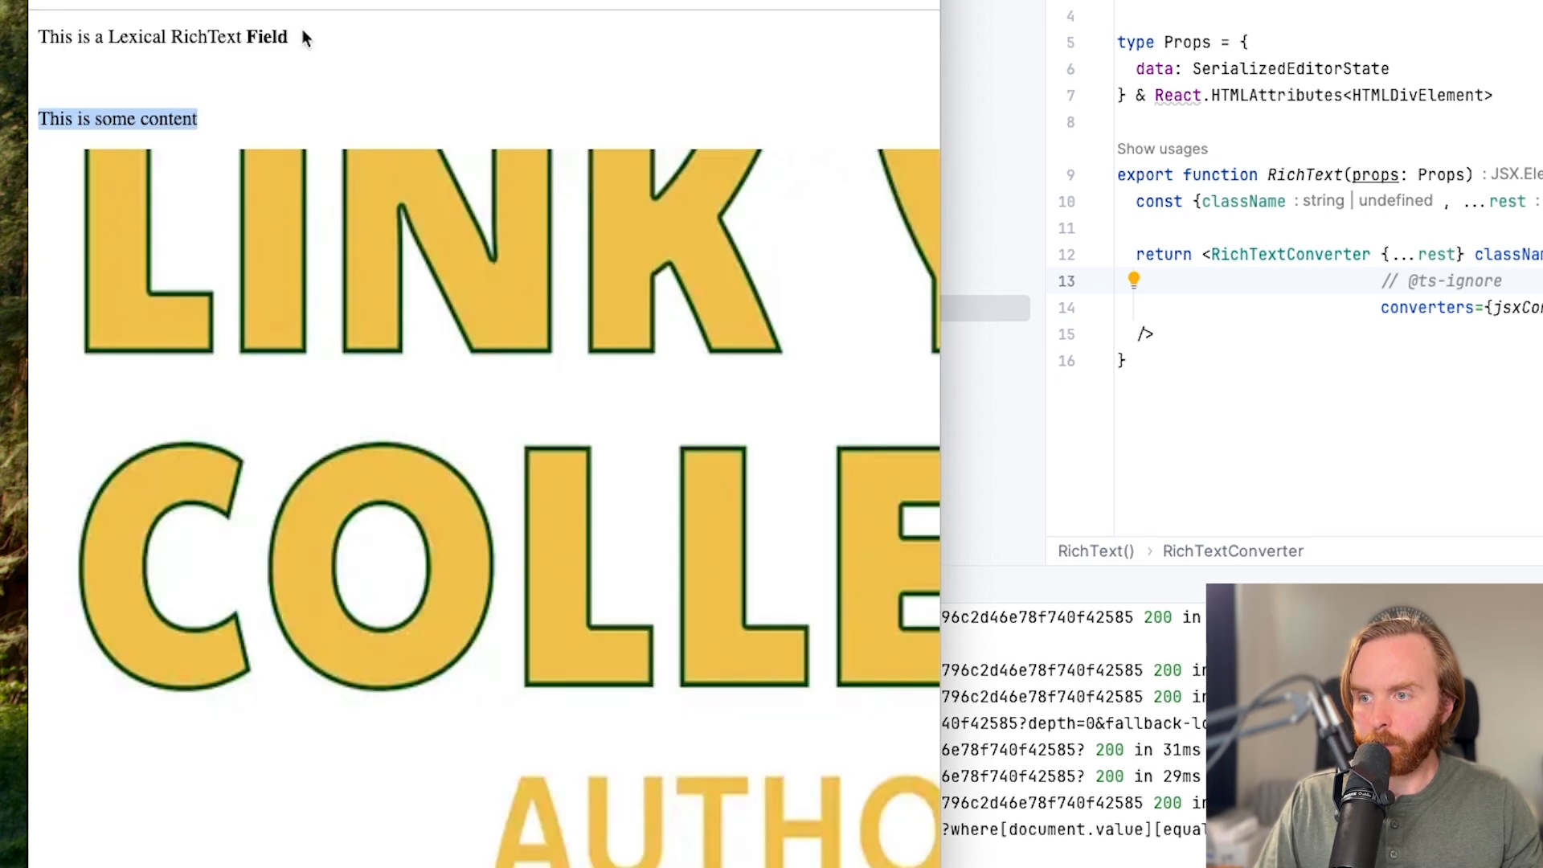
scroll("down", 3)
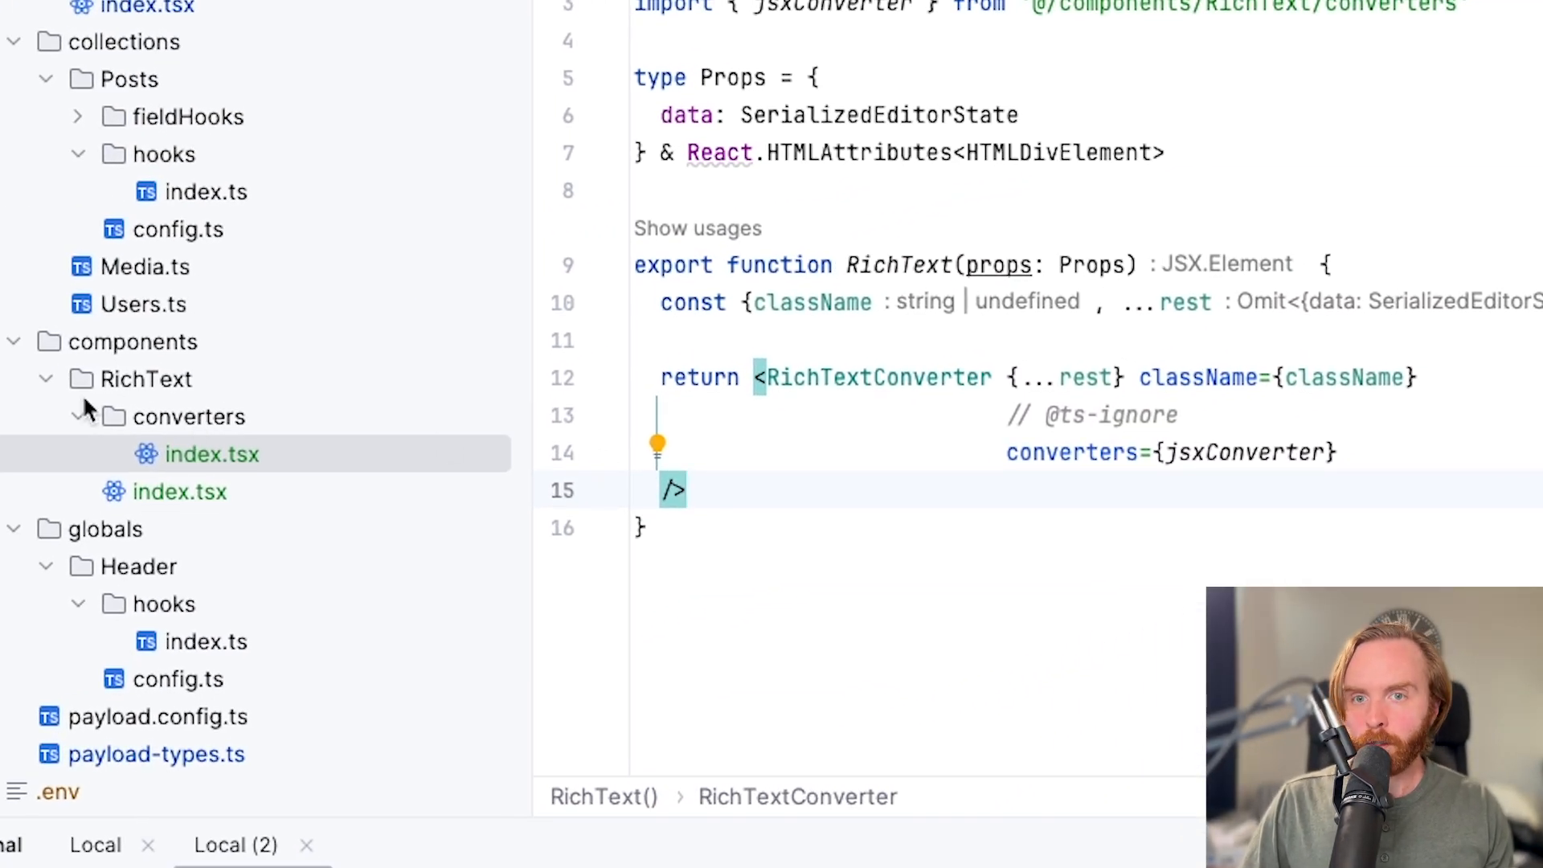
Step: Create internalLink.tsx as a TypeScript JSX file in the converters folder
right_click(186, 416)
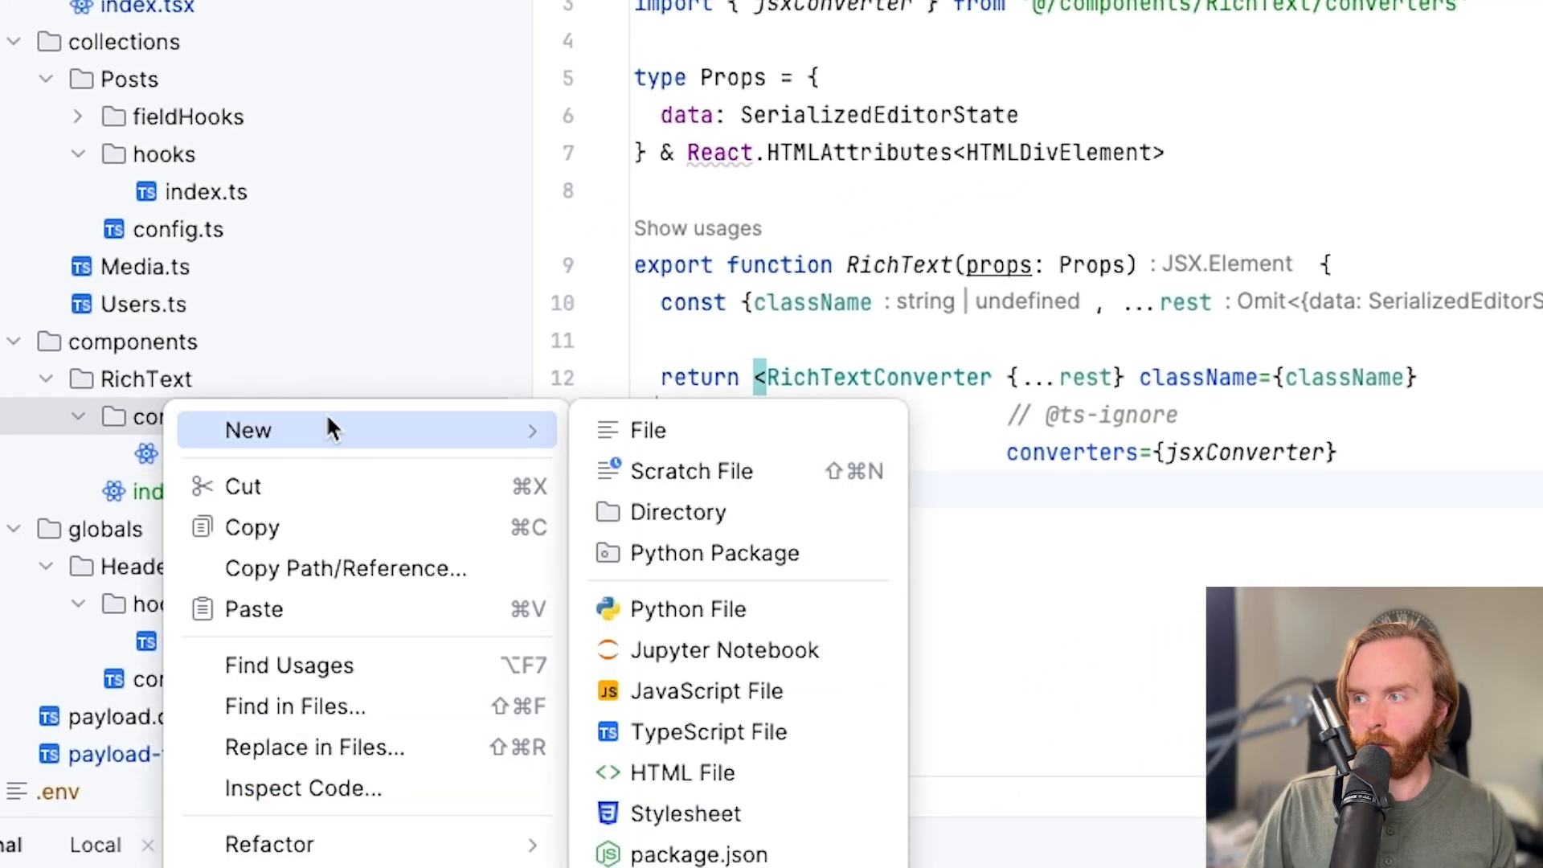
mouse_move(703, 743)
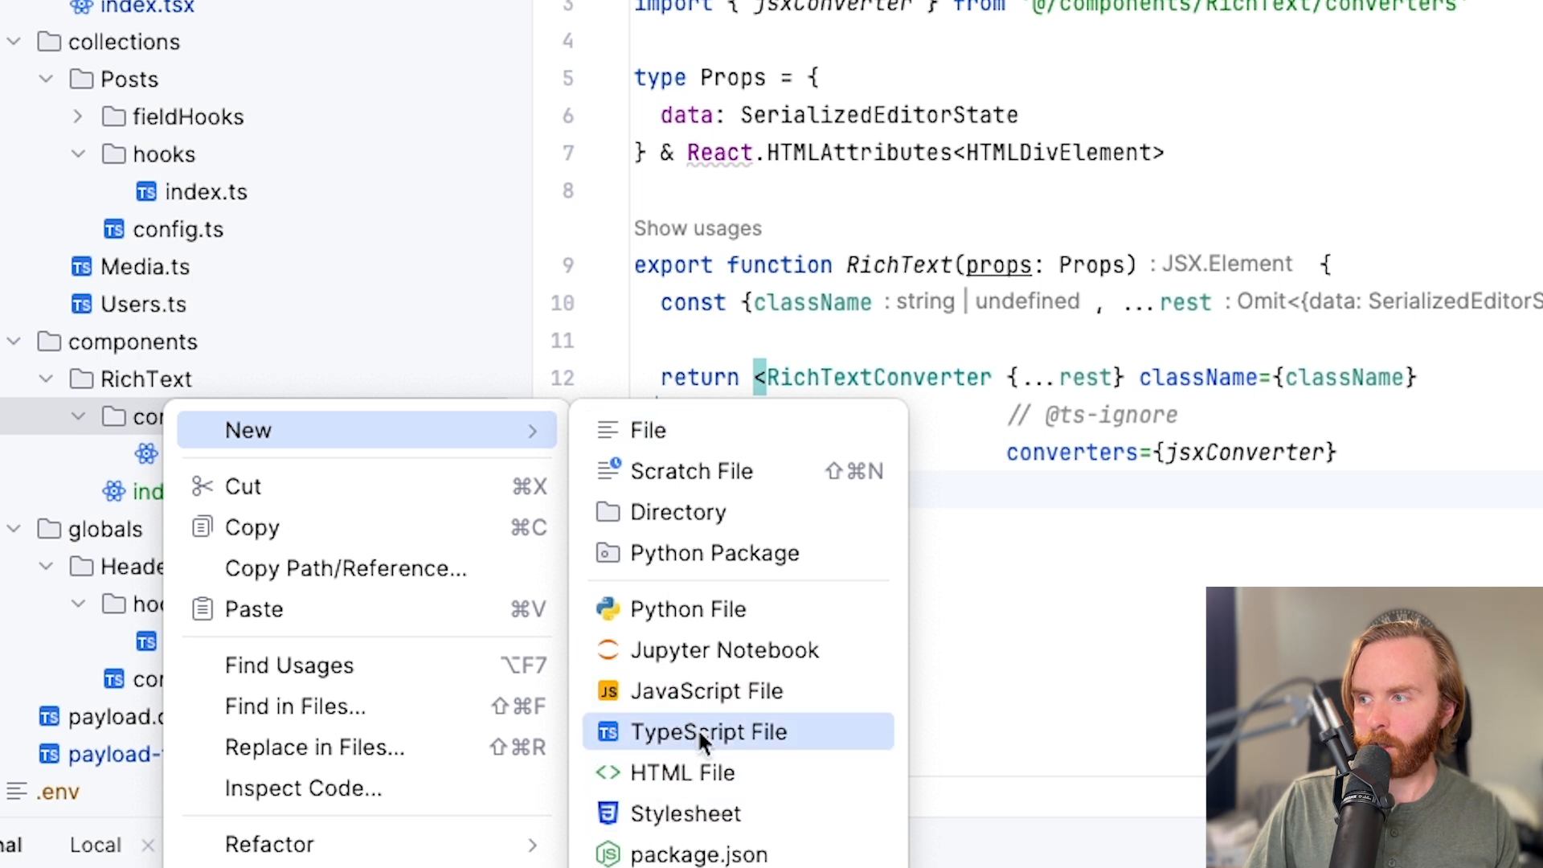
left_click(710, 731)
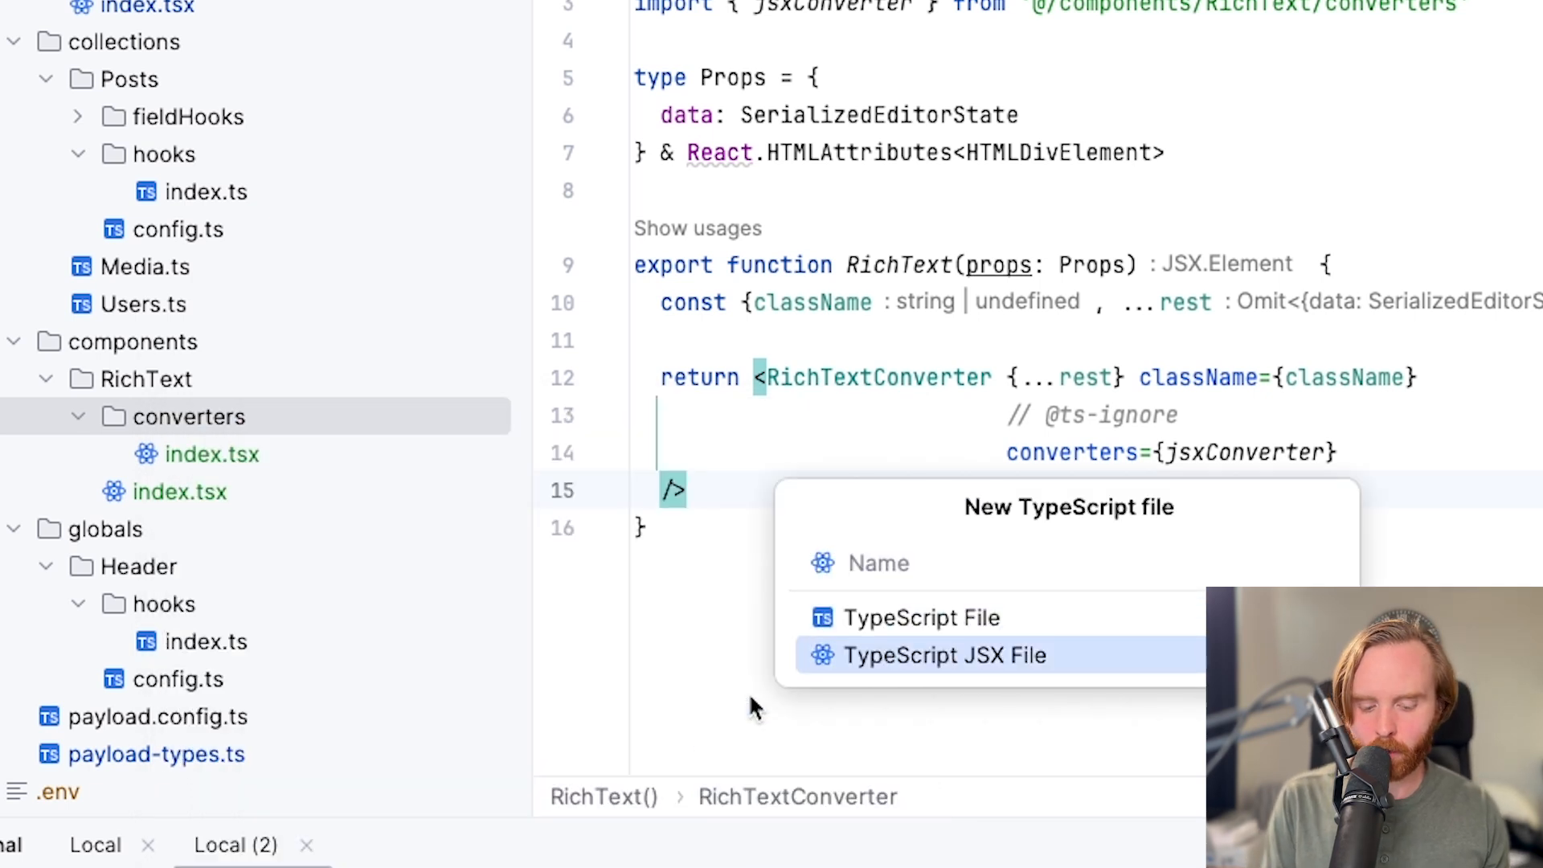
type("internalLink")
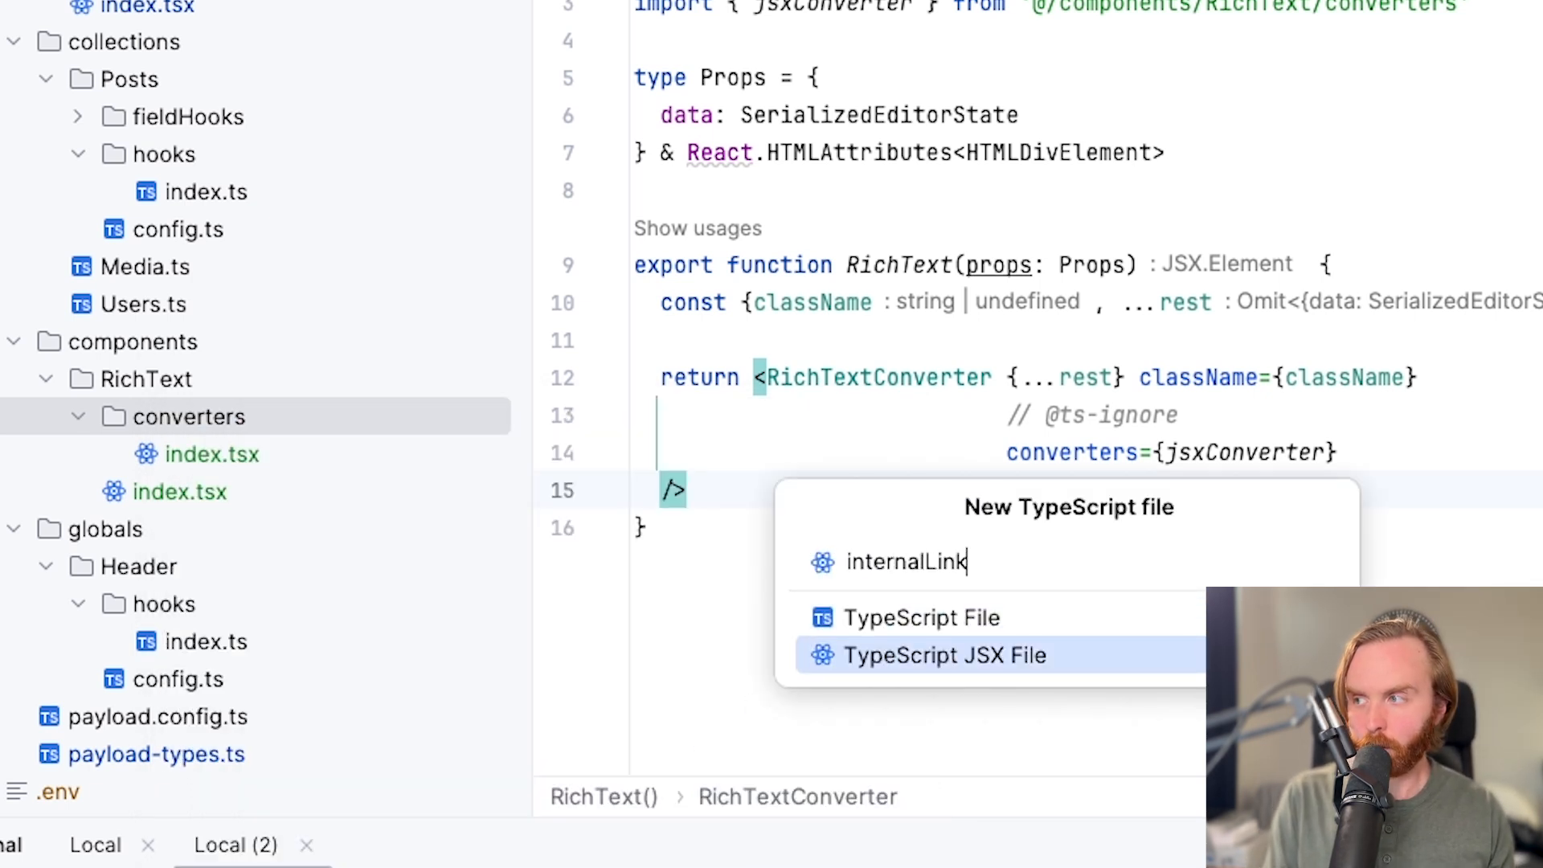
left_click(945, 655)
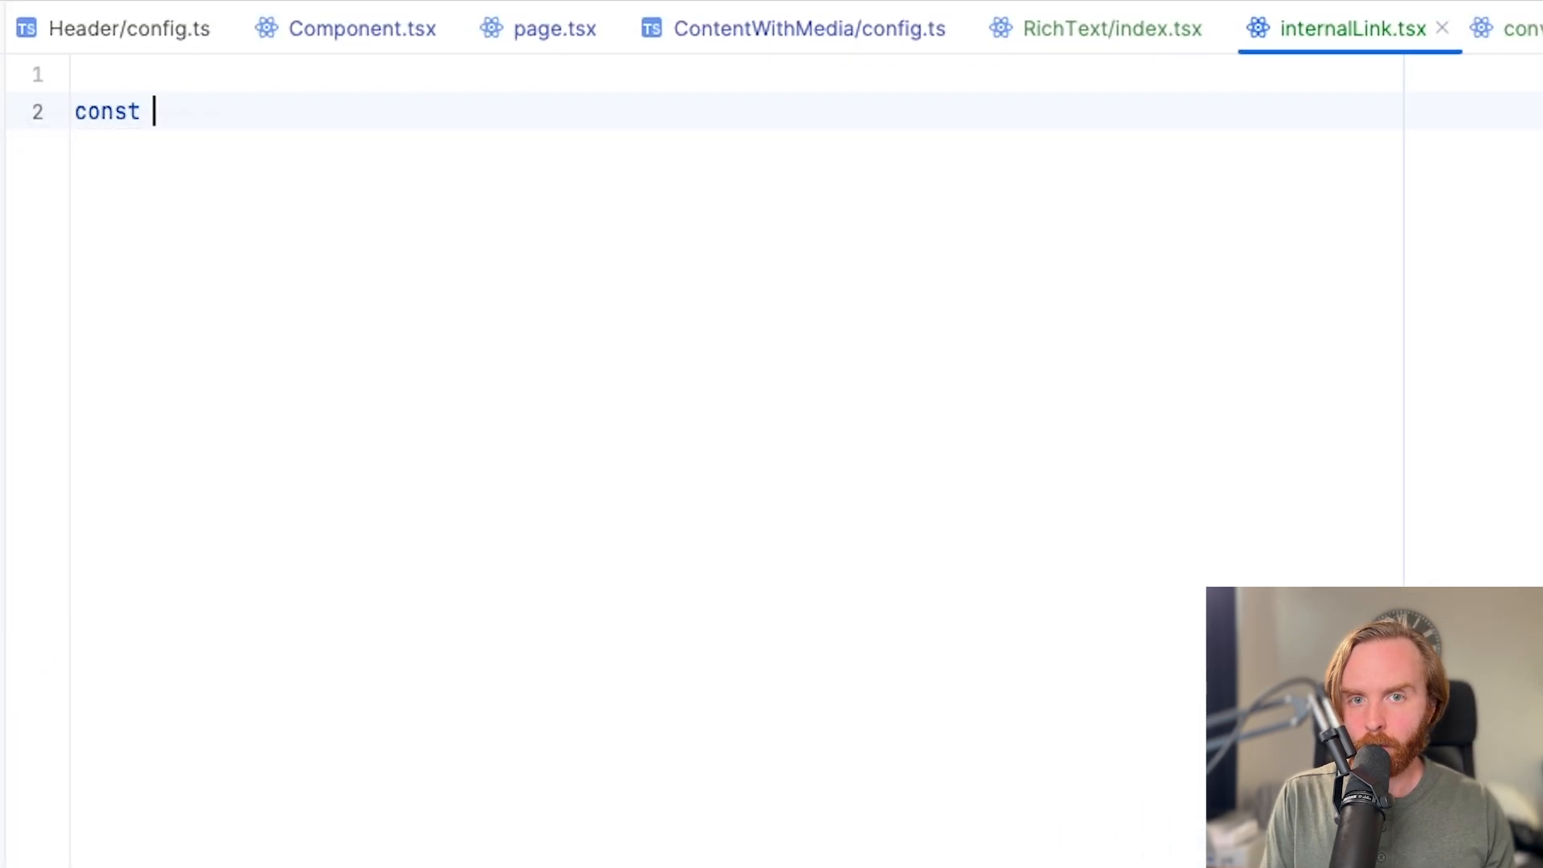
type("interna")
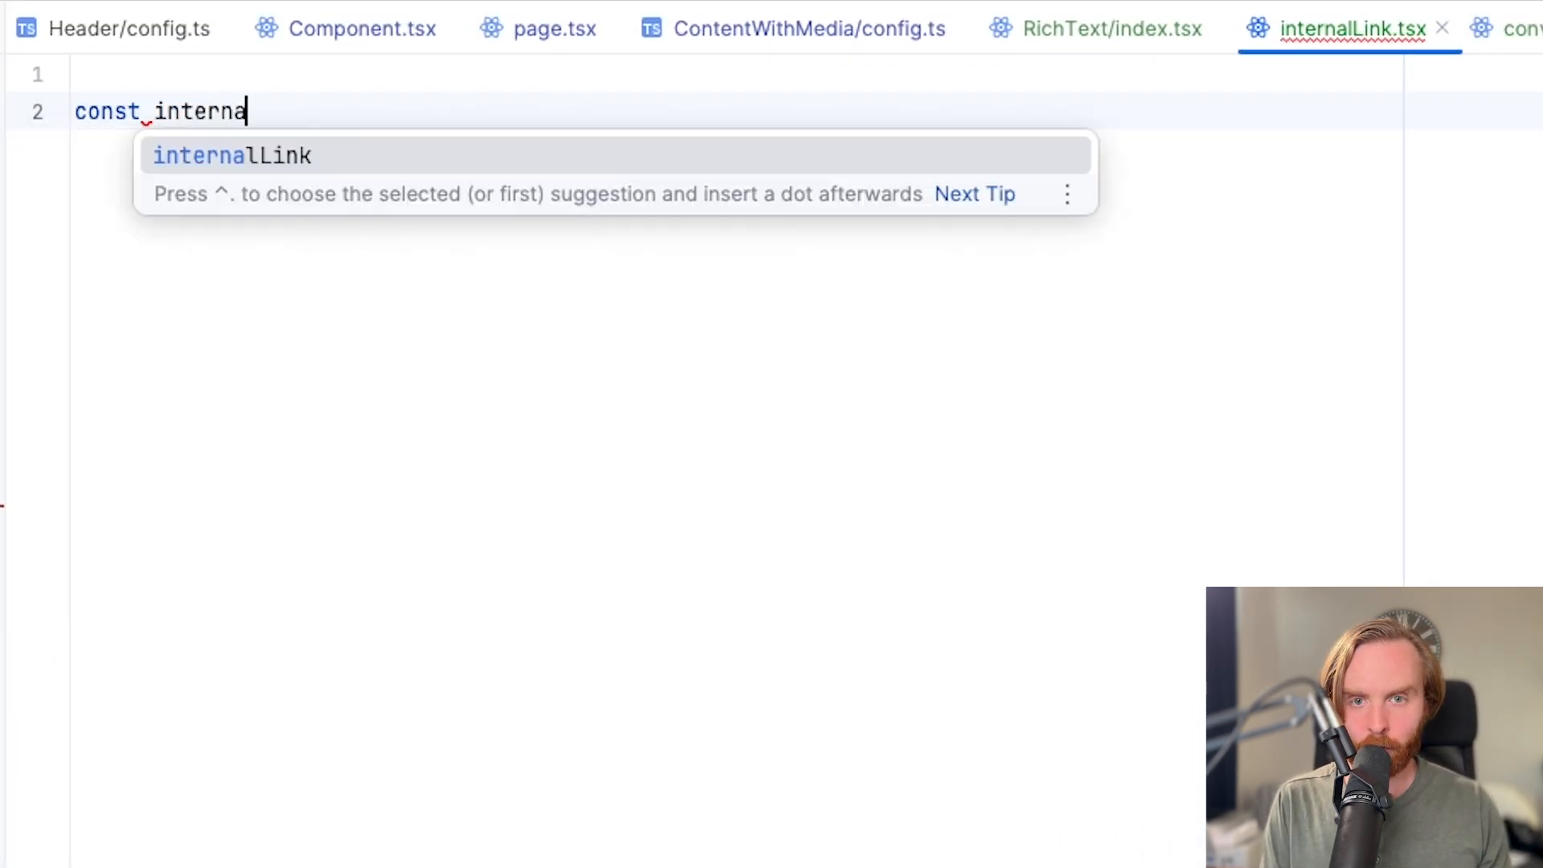
type("lDocToH")
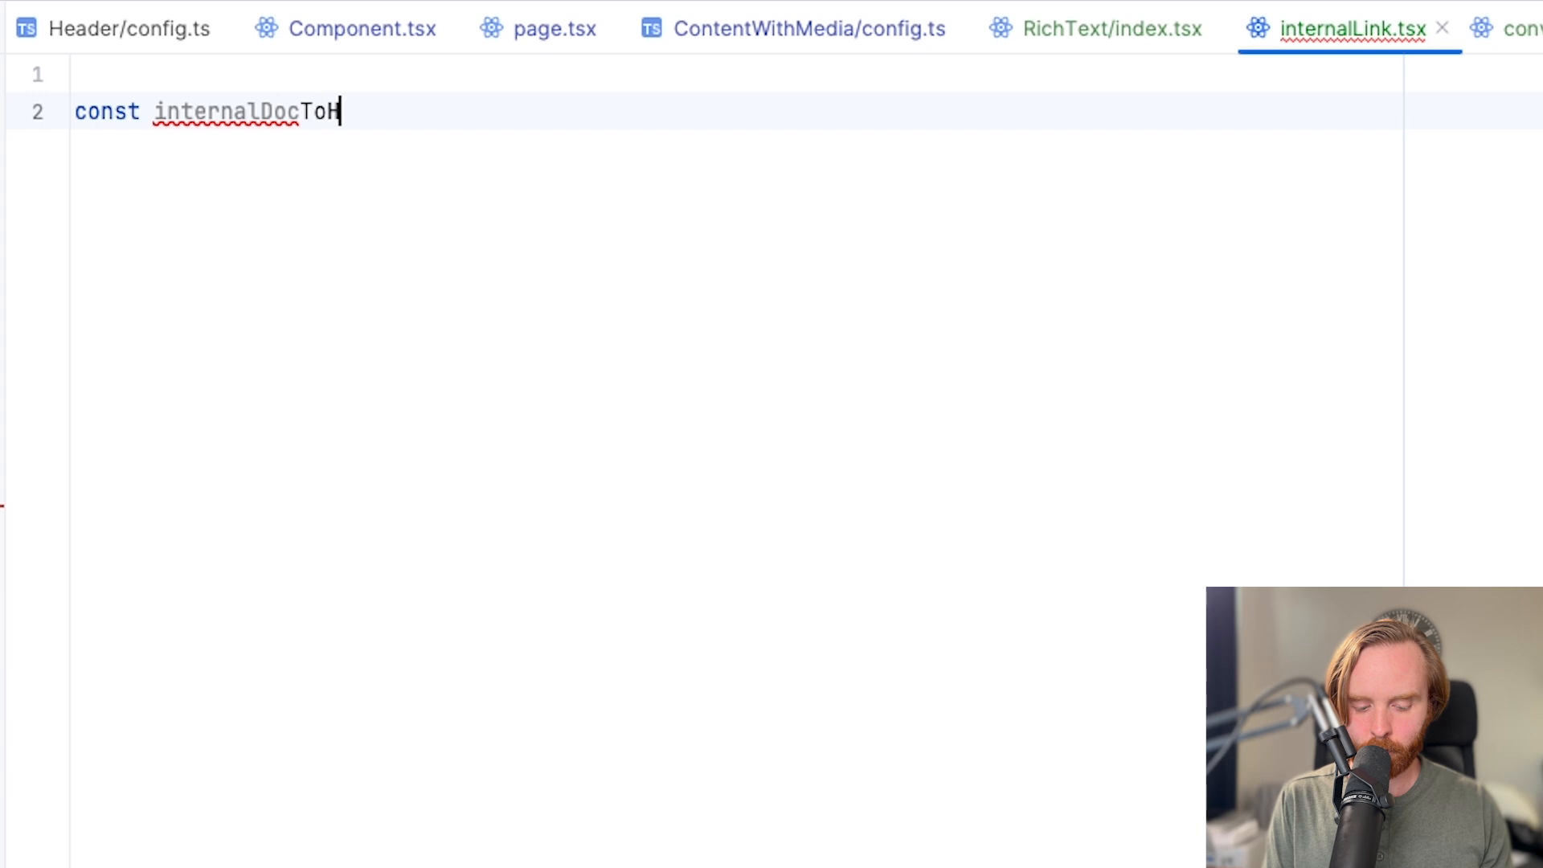
type("ref")
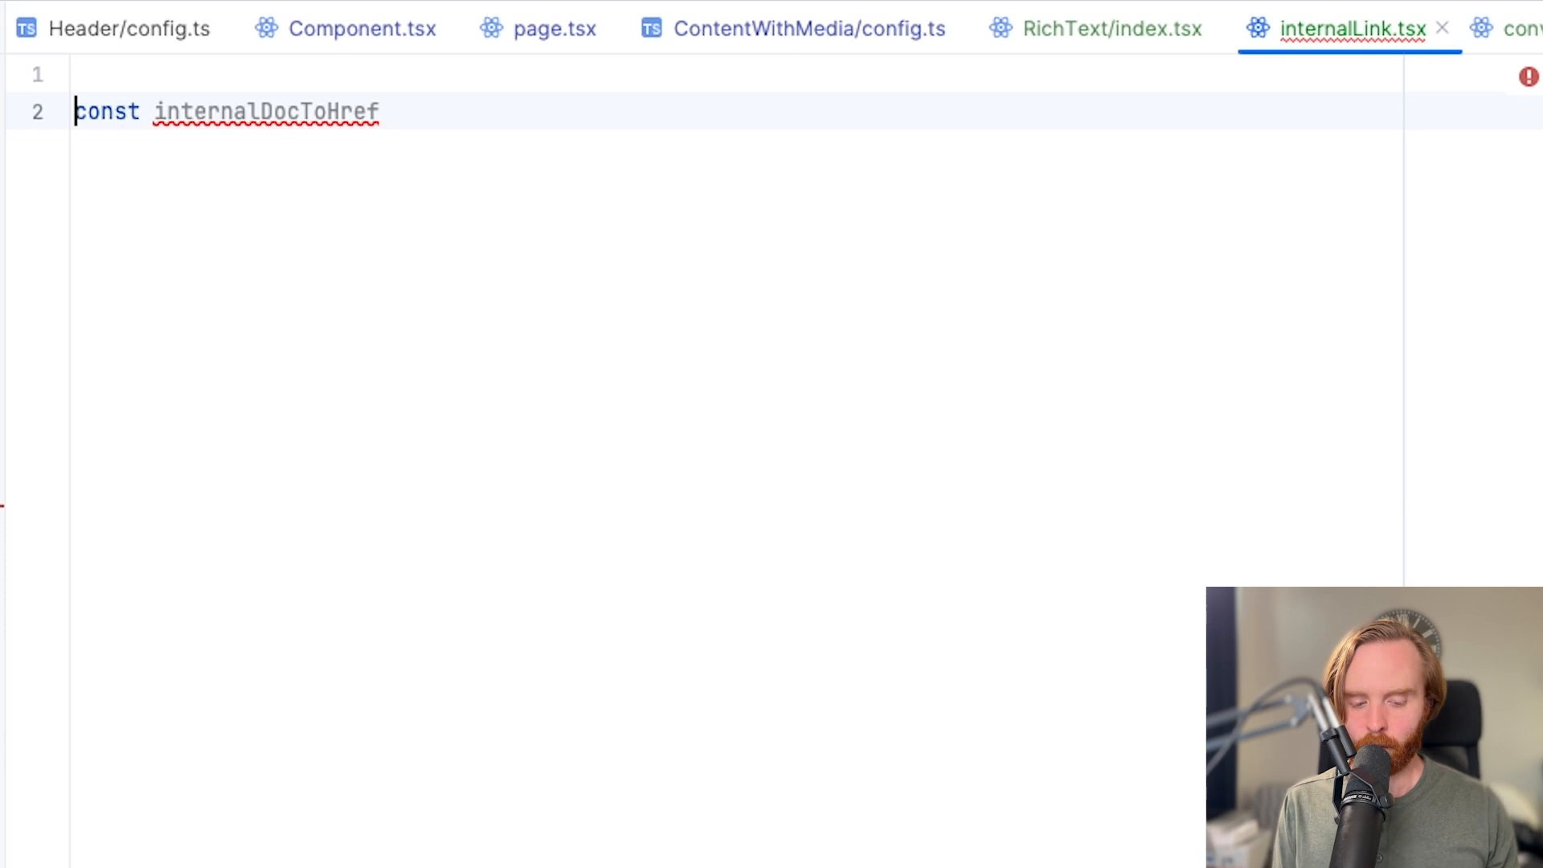
type("export")
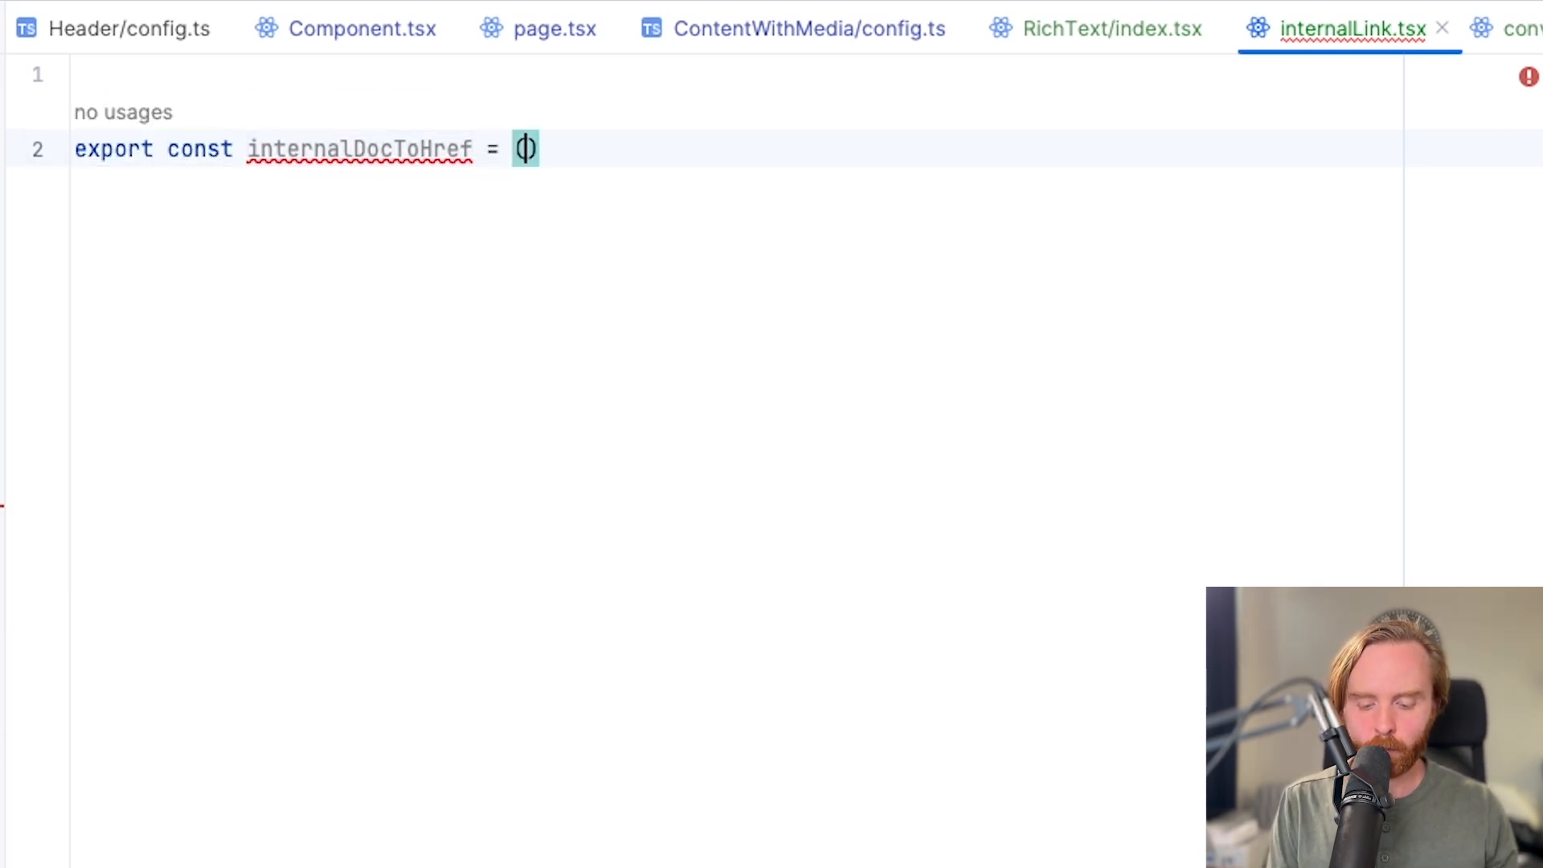
type("{linkNid")
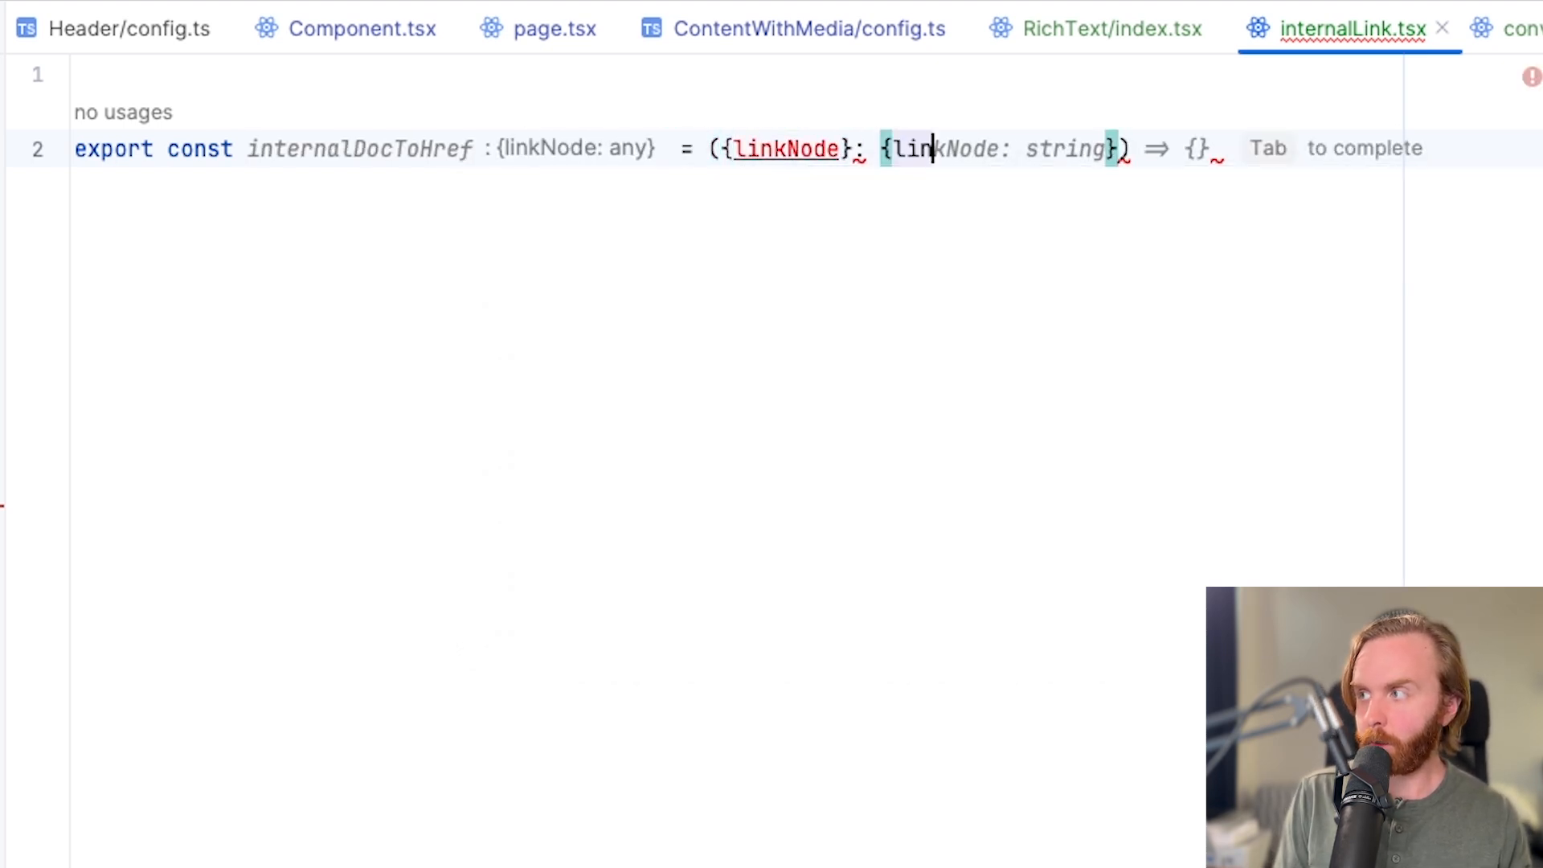
type("Seri")
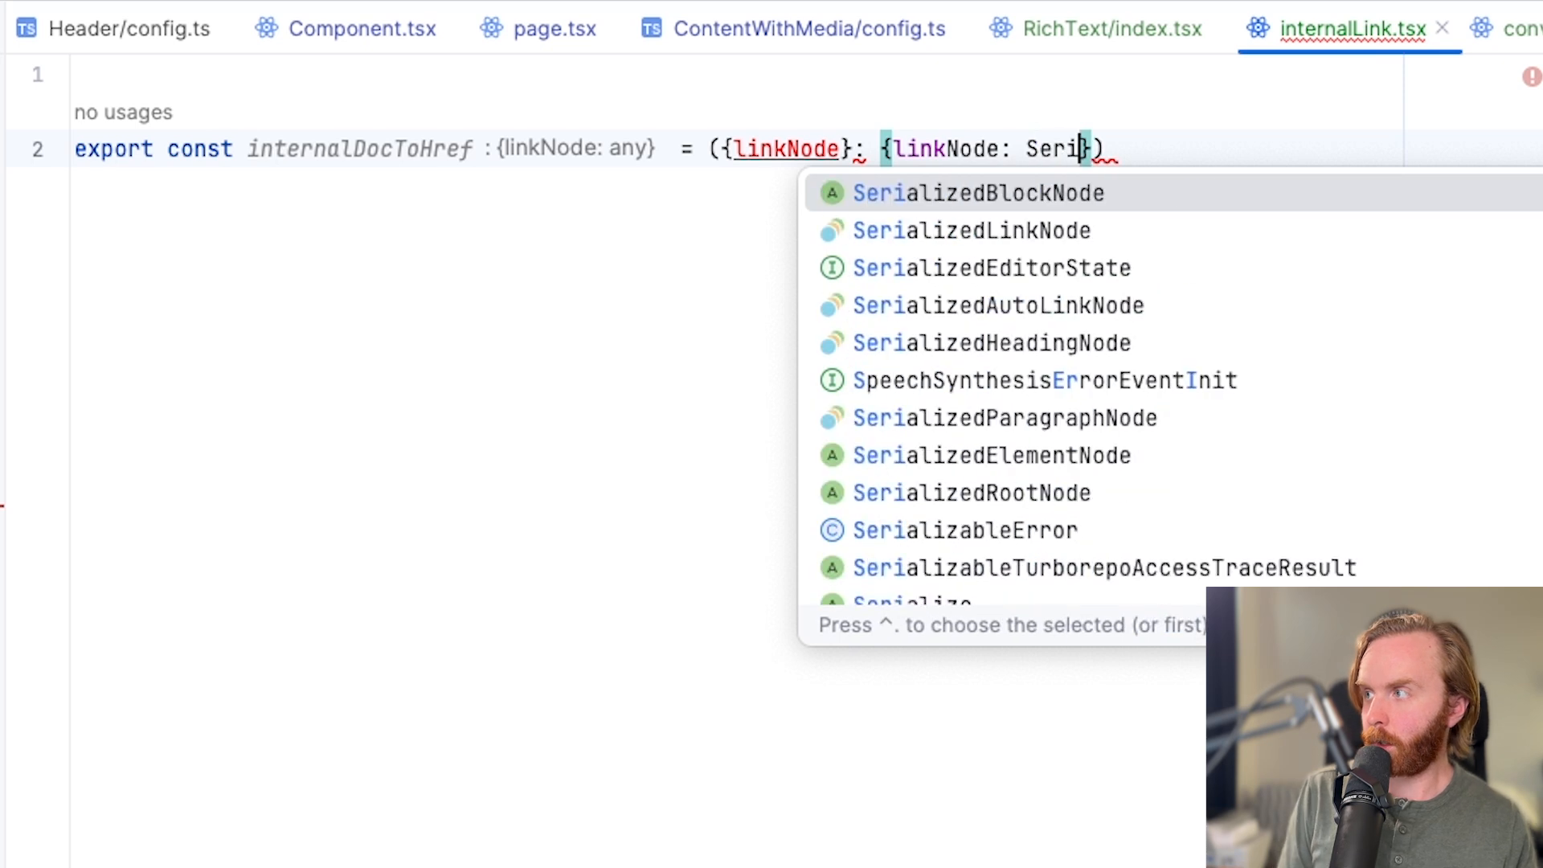
left_click(984, 231)
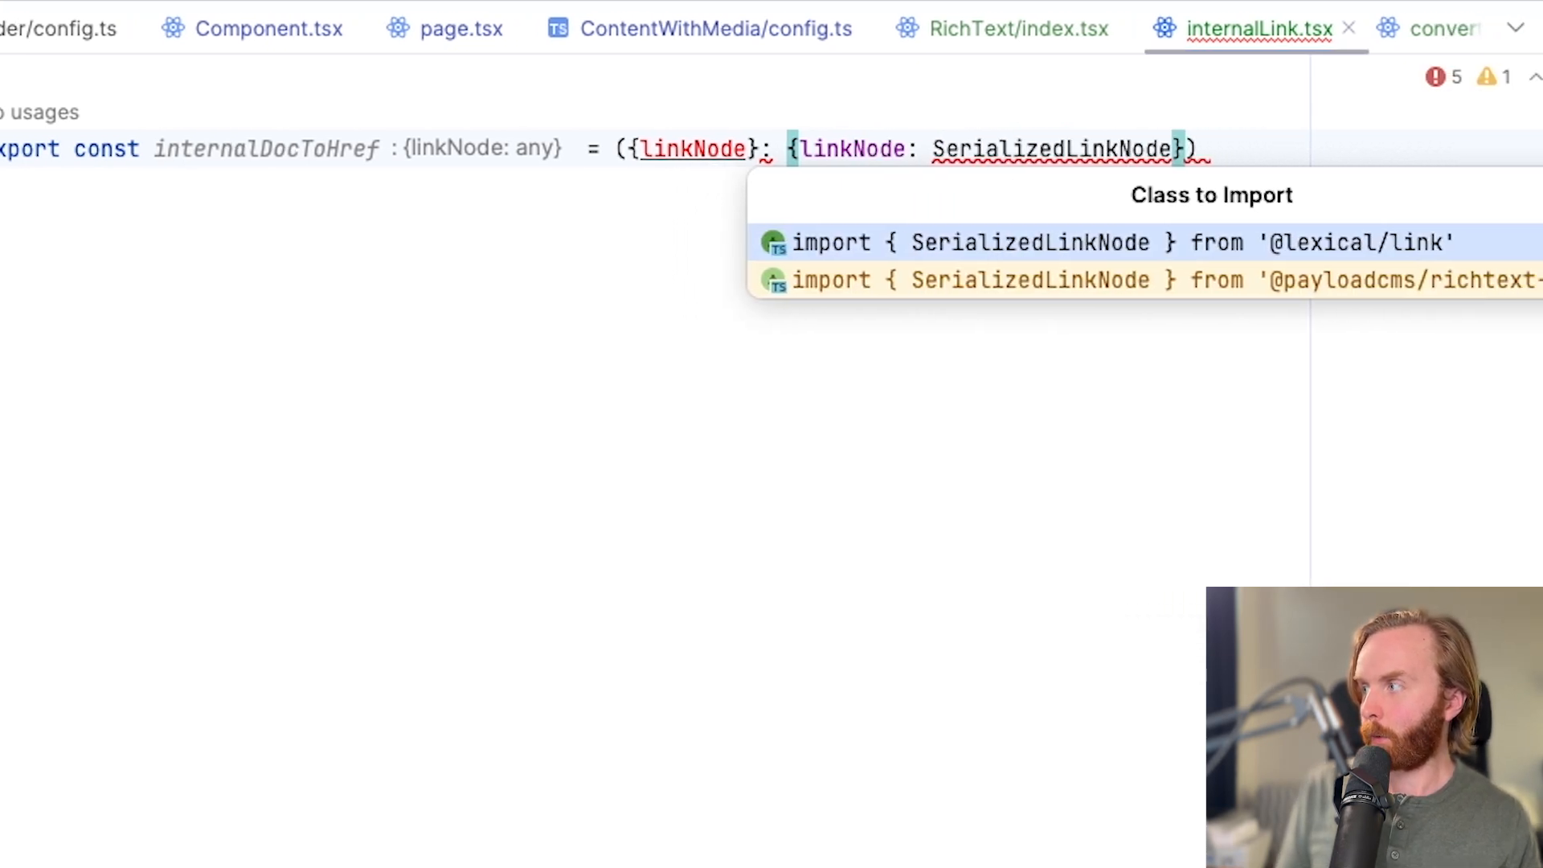
left_click(1030, 280)
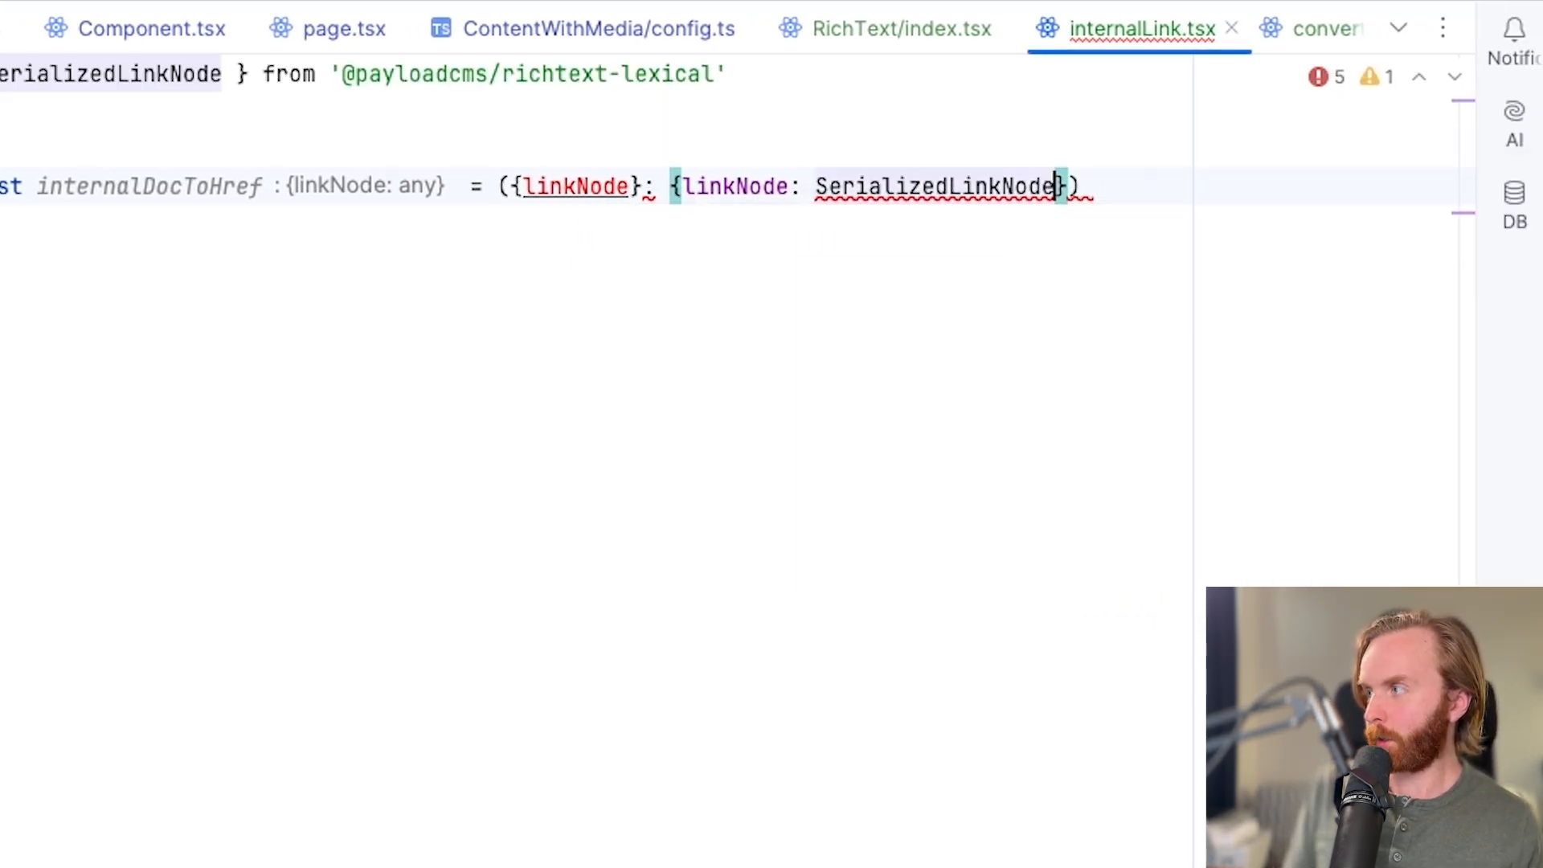
type(": void => {")
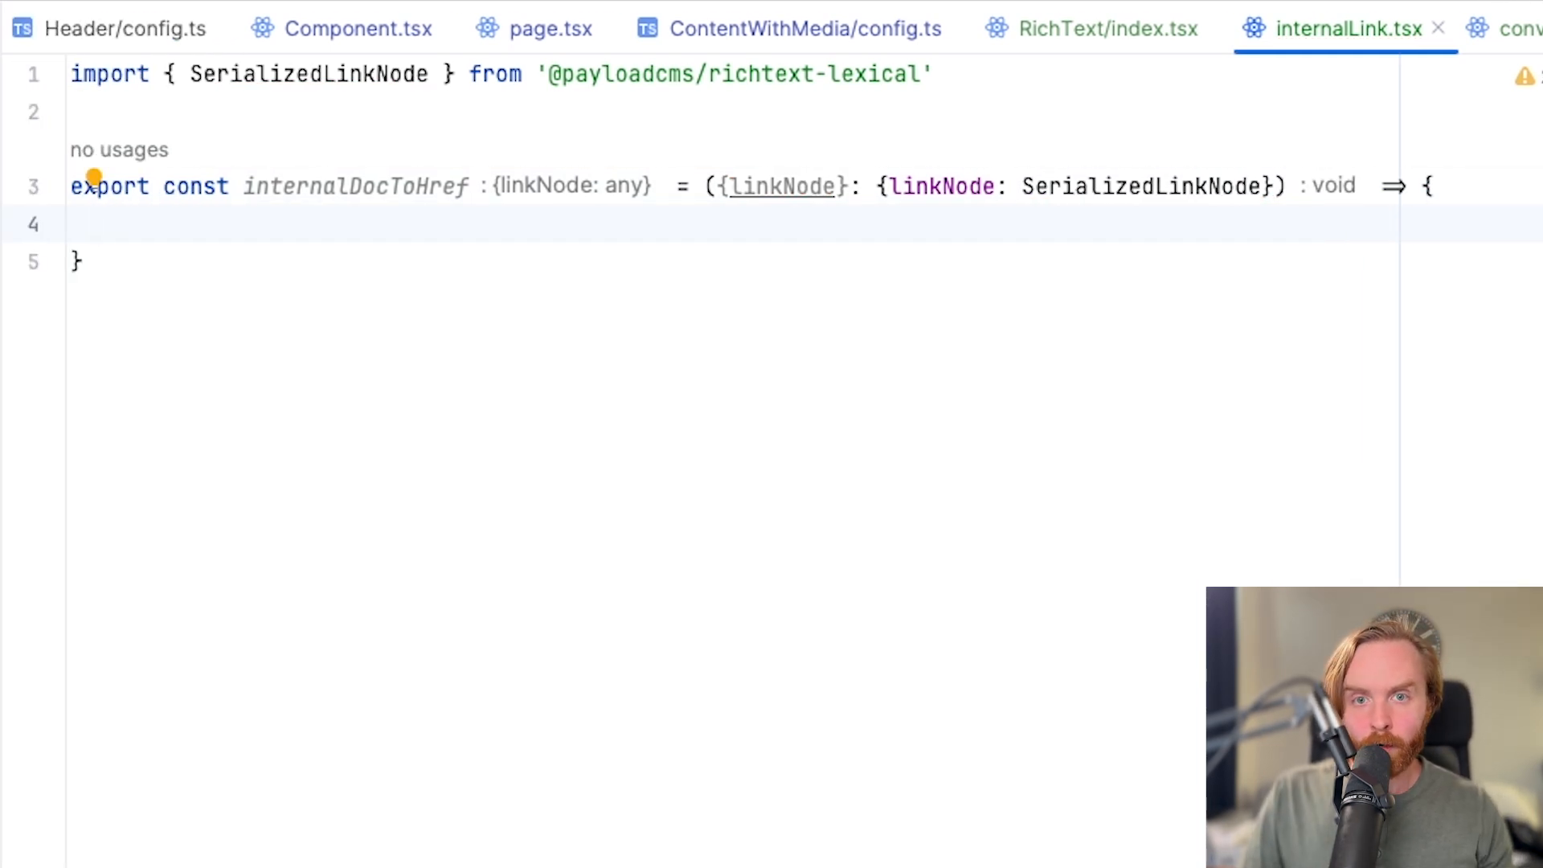
Step: Destructure const {value, relationTo} from linkNode.fields.doc!
type("lin")
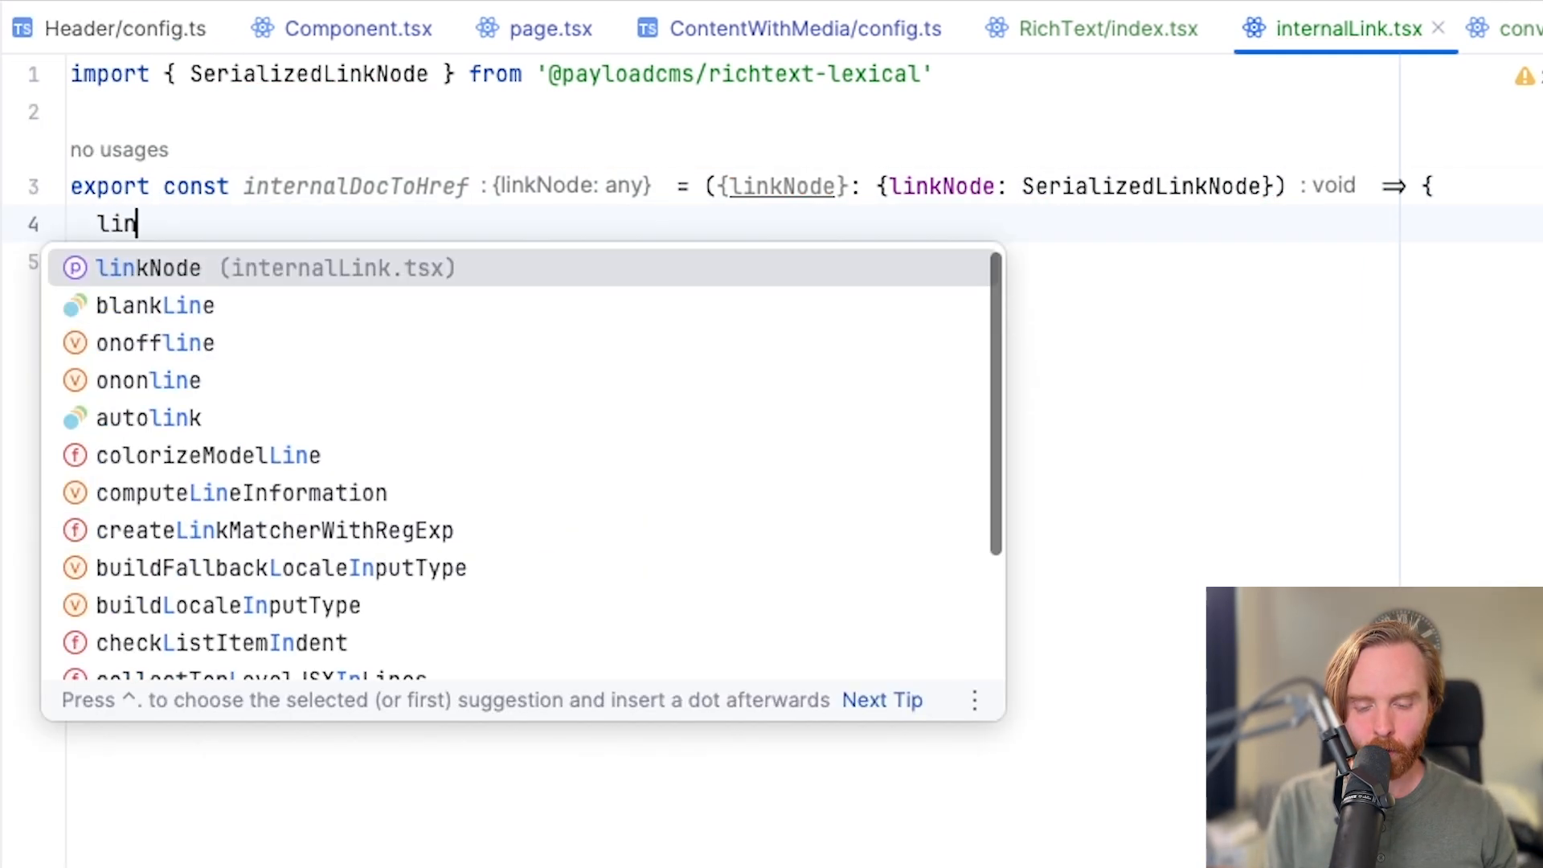
type("Node.fields")
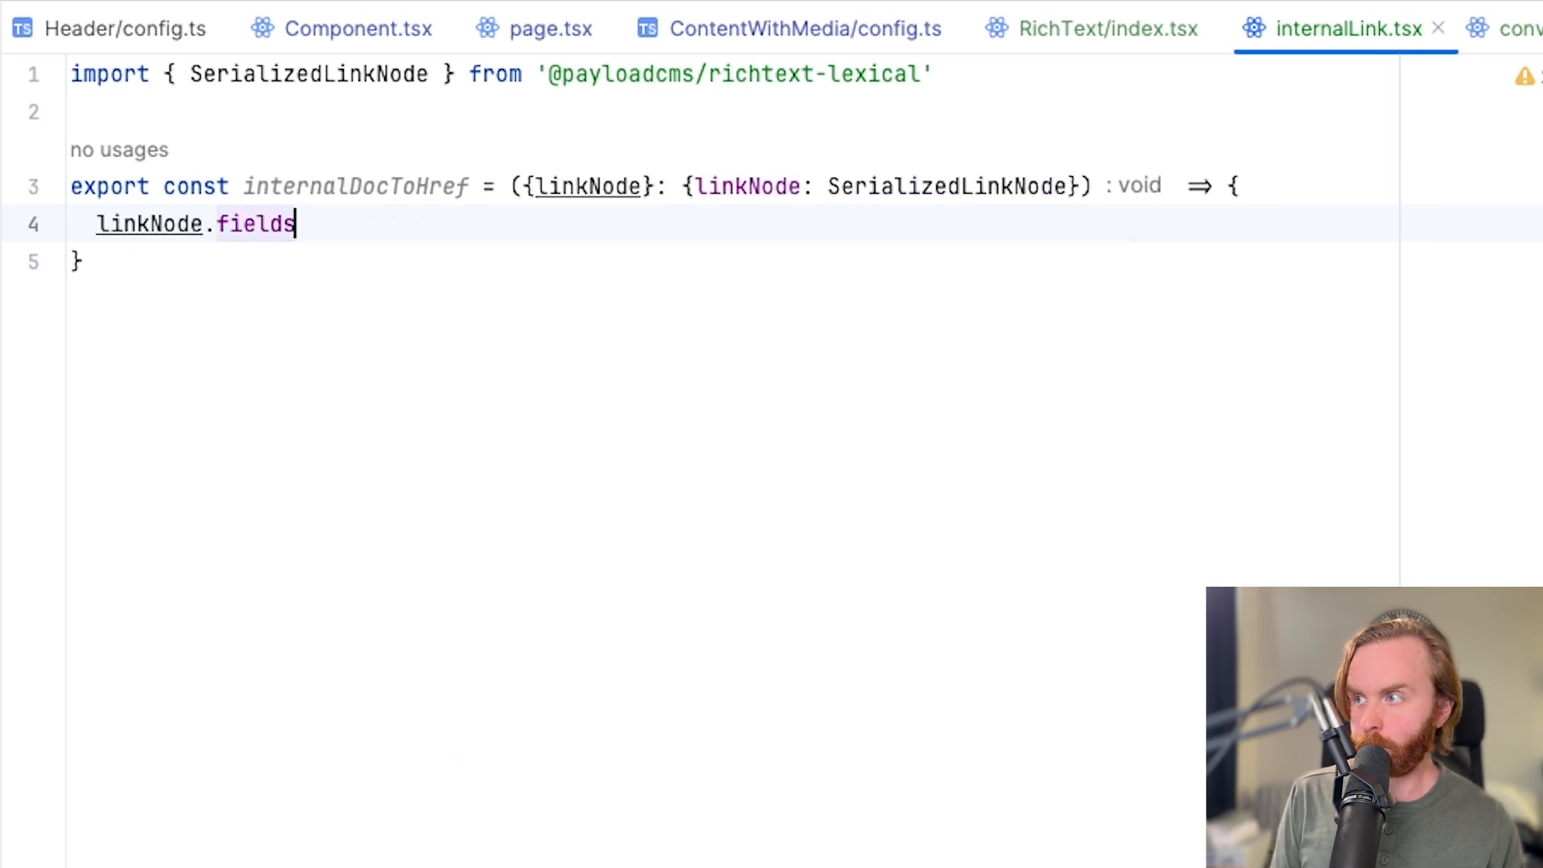
type(".doc!")
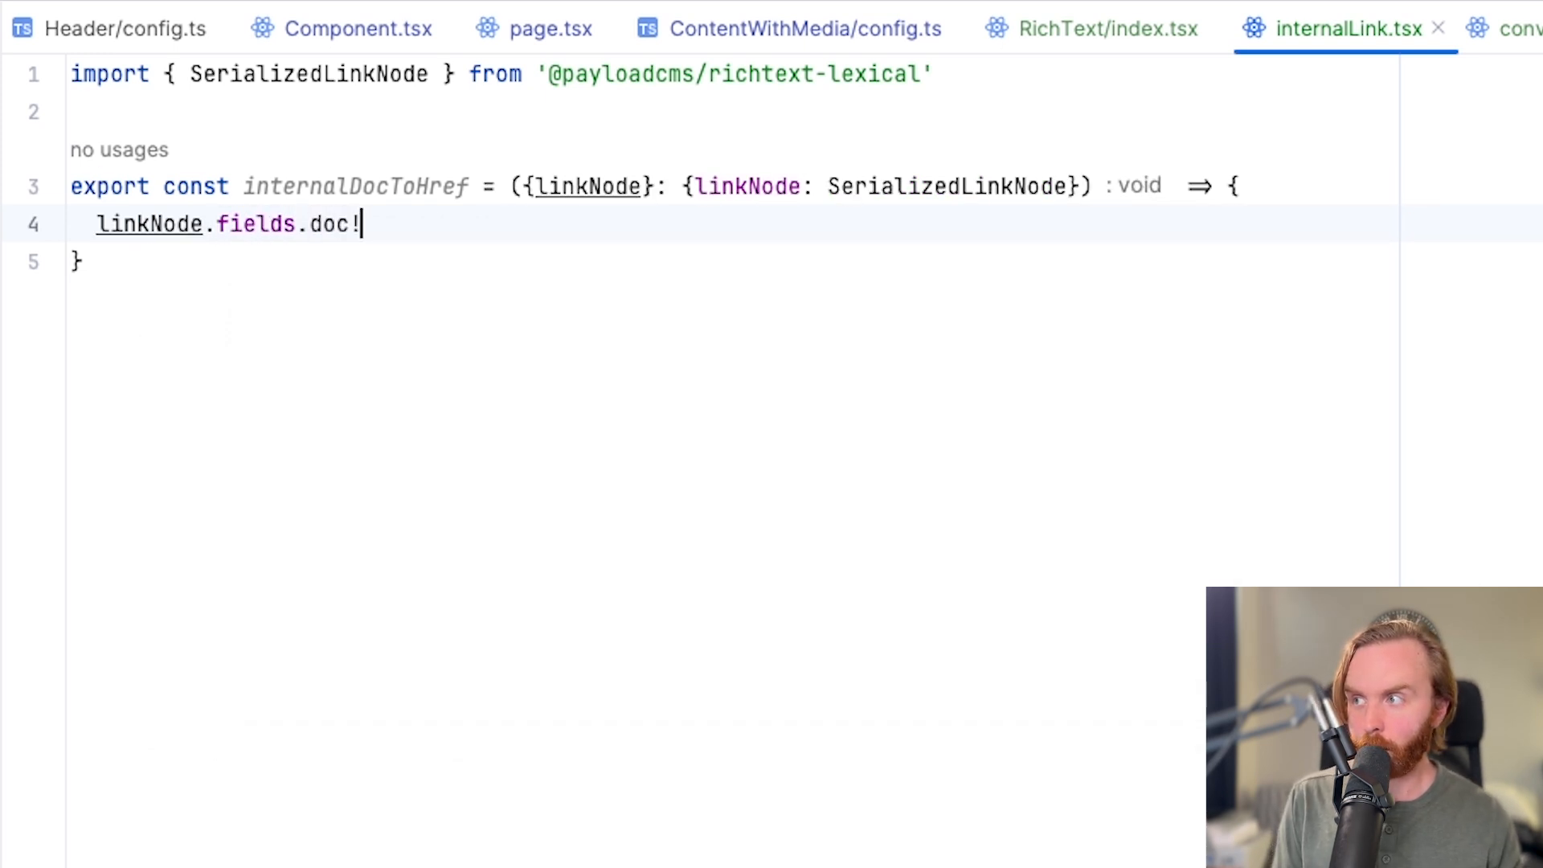
type("const {")
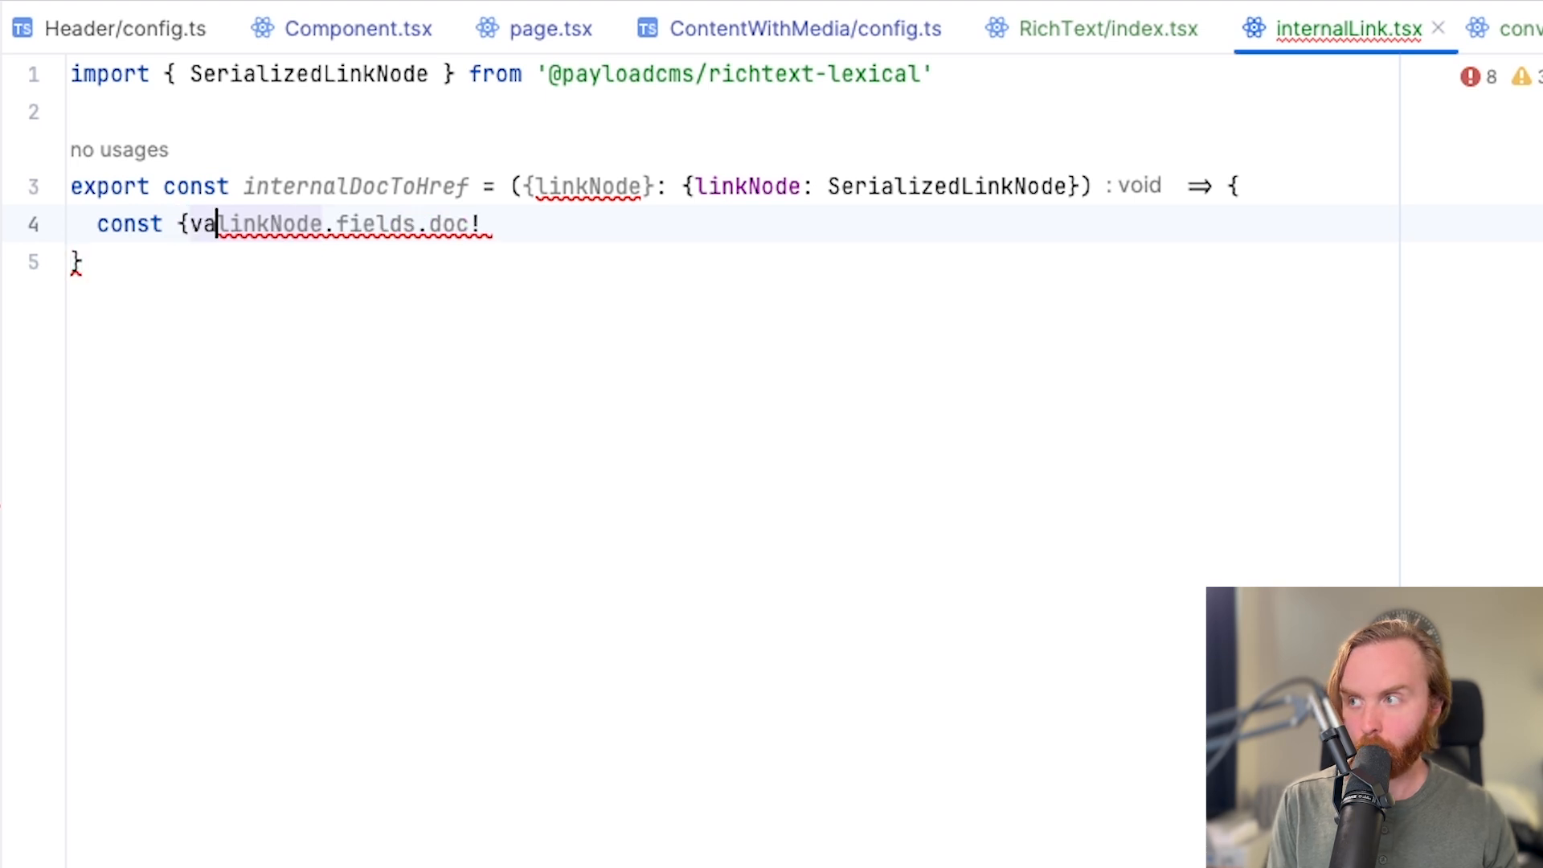
type("value, relationTo} =")
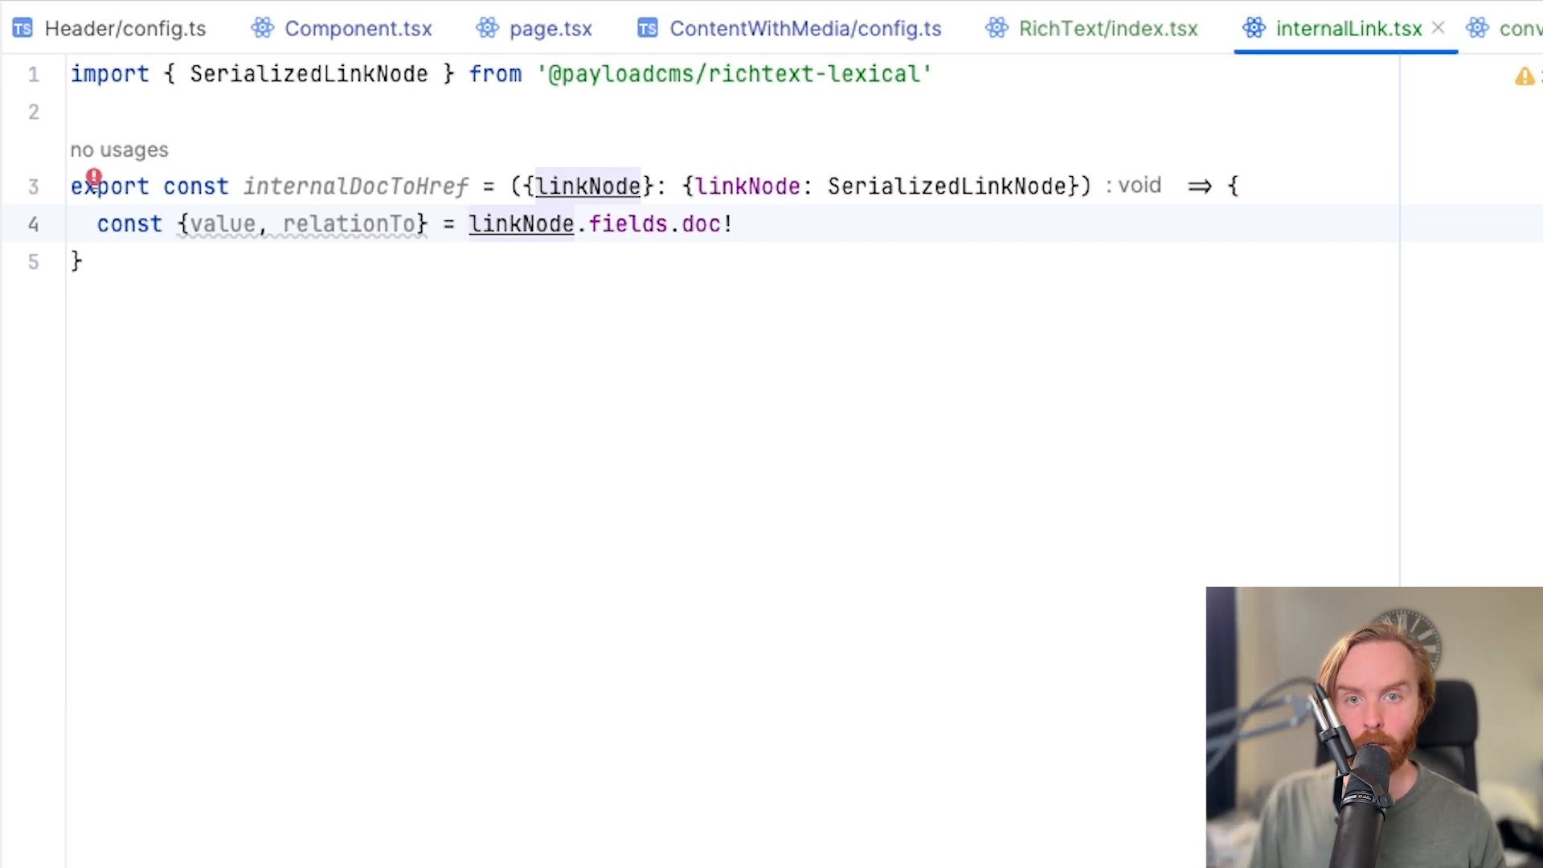
Step: Add const slug = typeof value !== 'string' && value.slug
type("con")
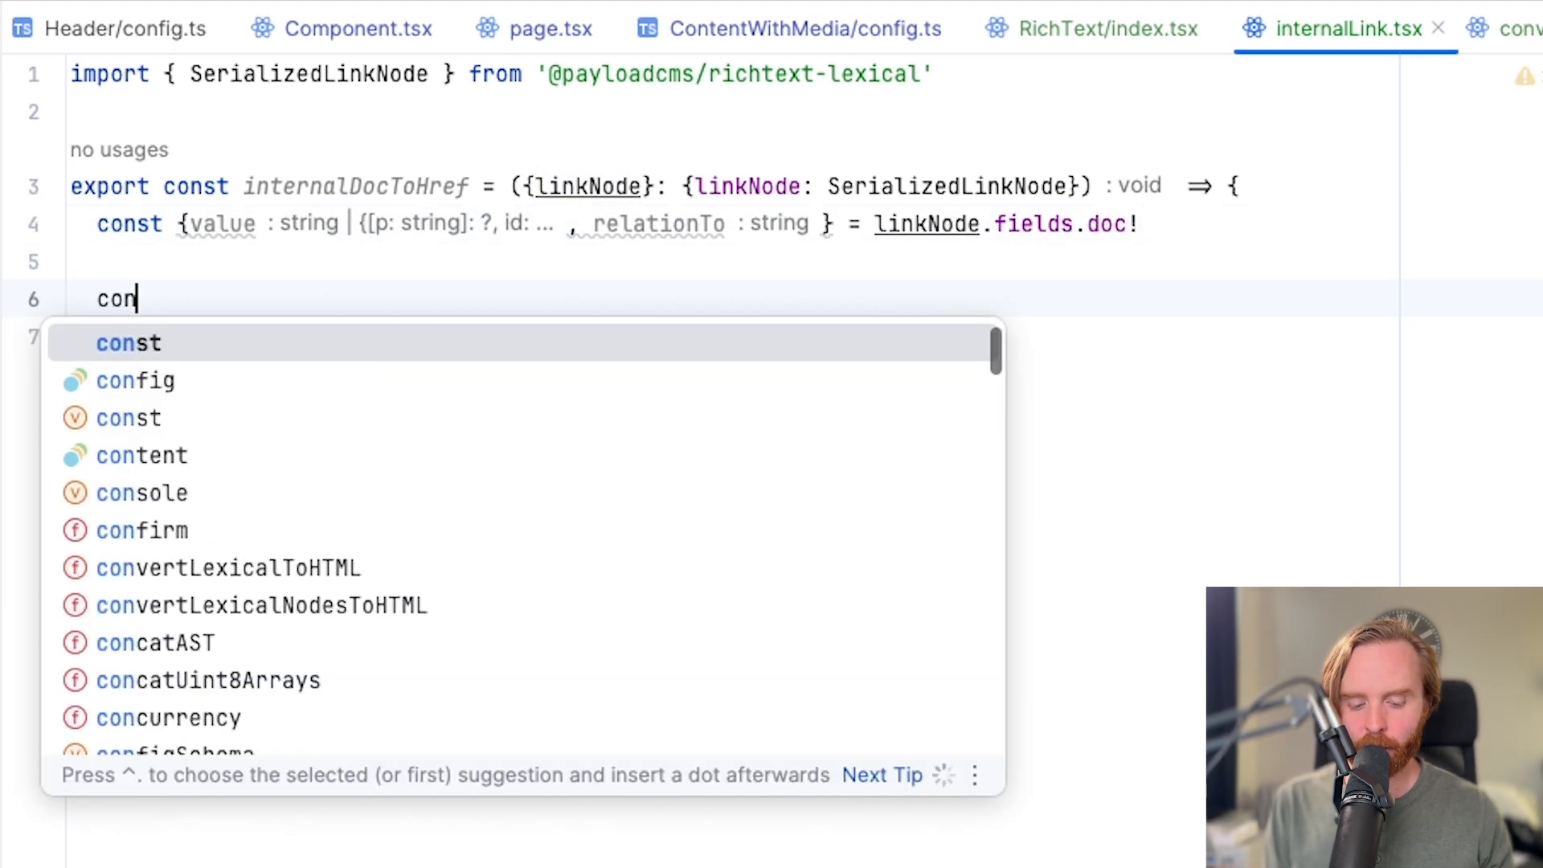
type("st slug =")
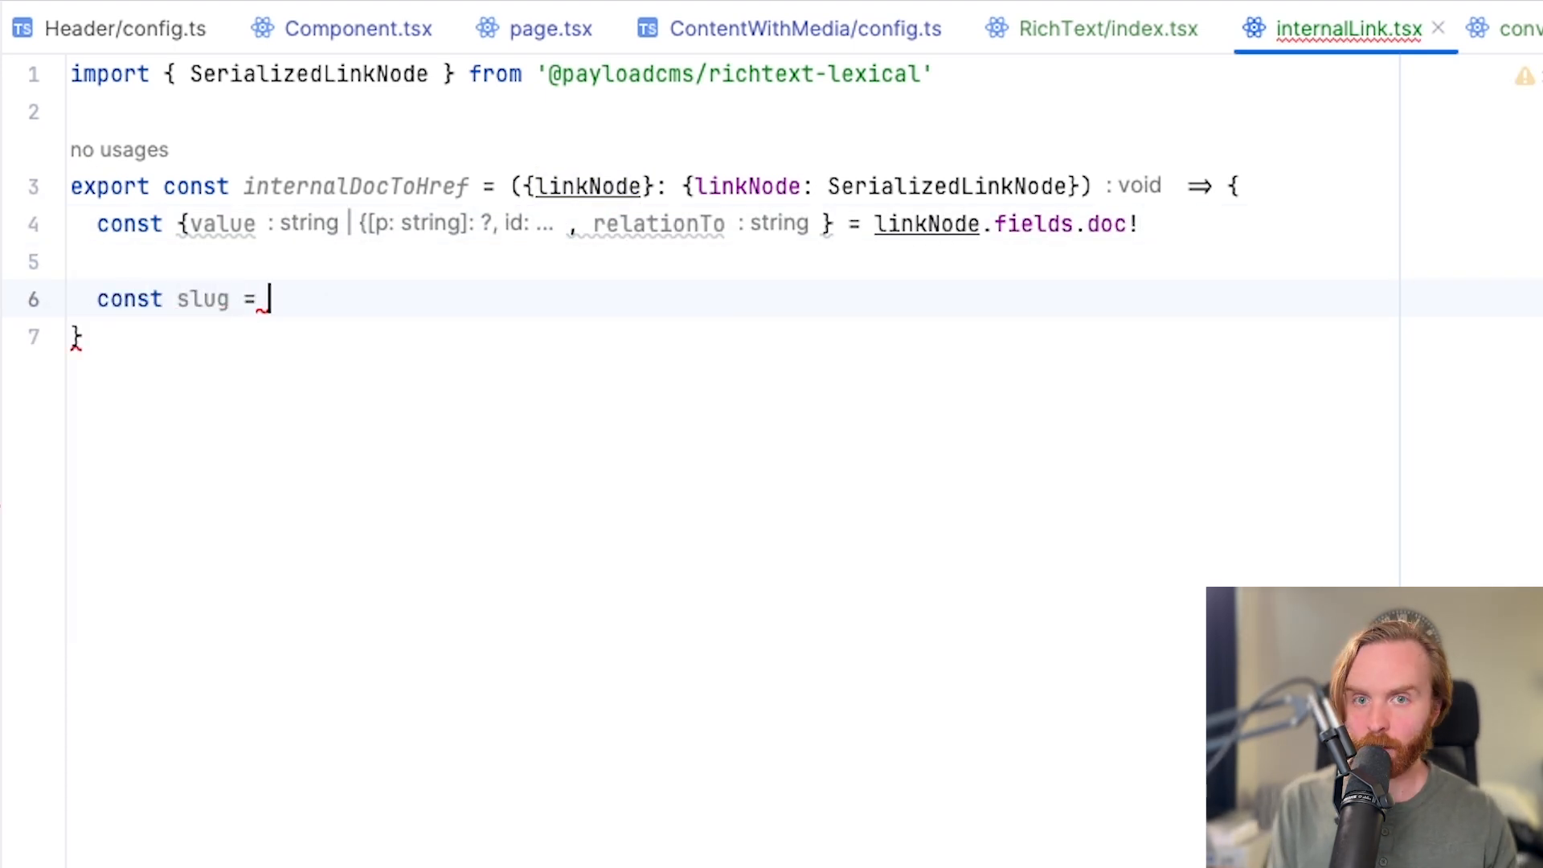
type("typeof value !== 'string' && value.slug")
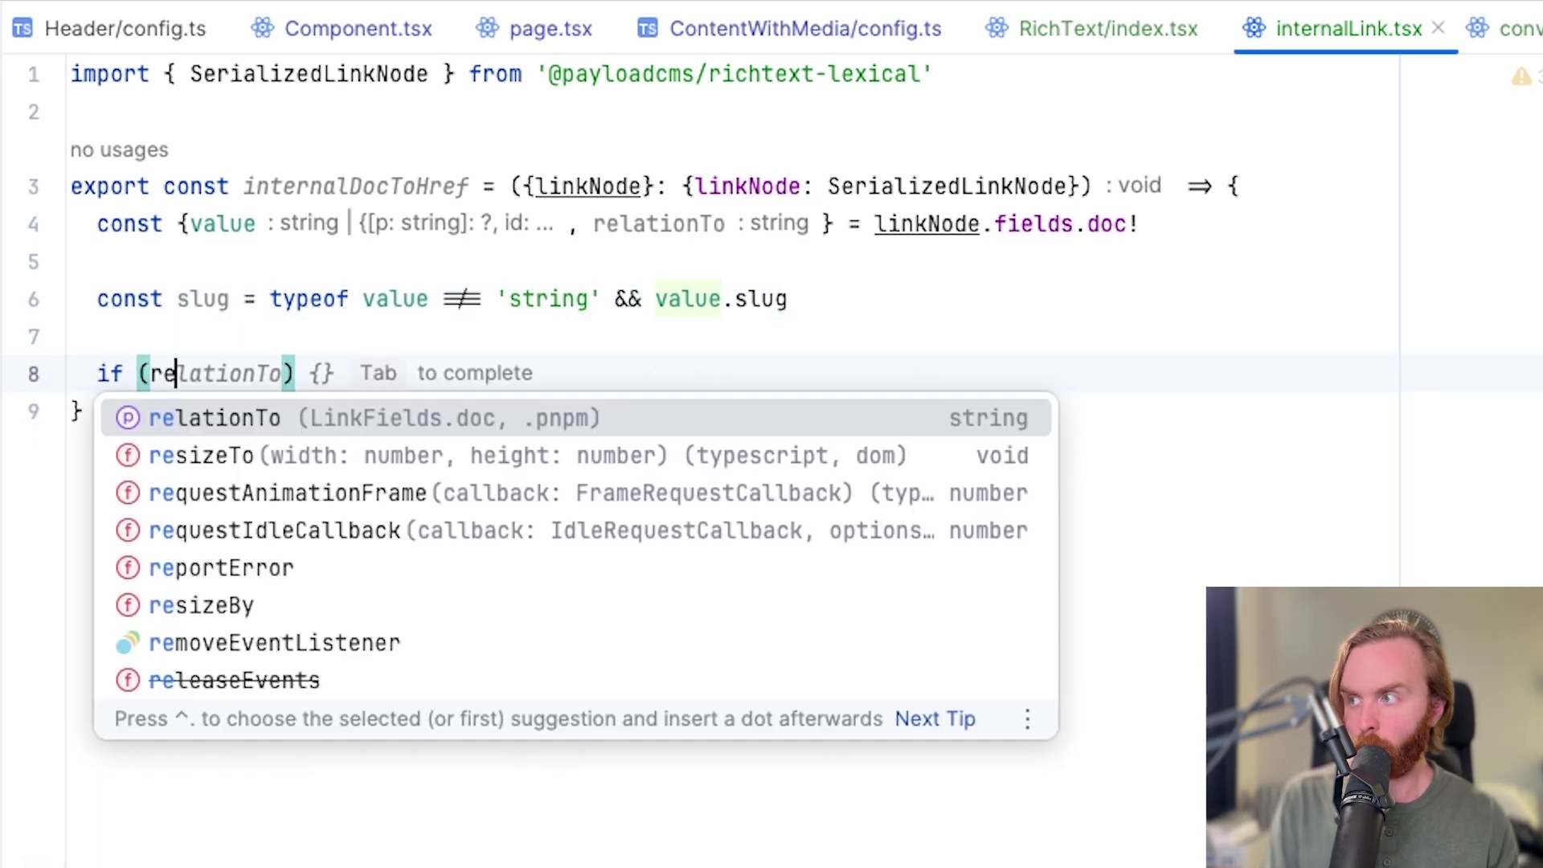
Step: Return `/posts/${slug}` when relationTo is 'posts', else `/users/${slug}`
type("relationTo ==")
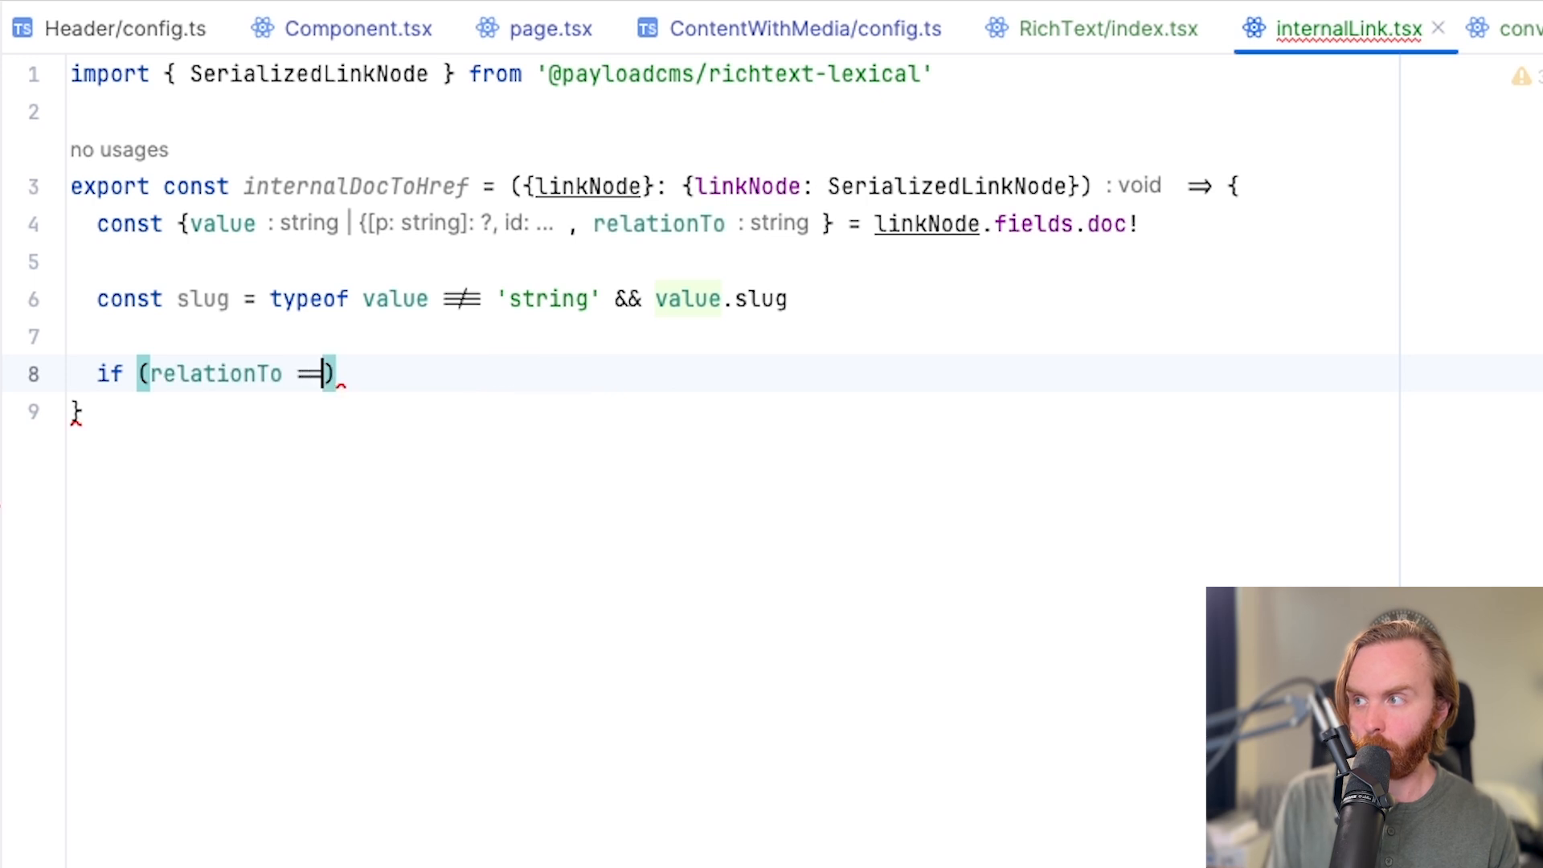
type("'posts'")
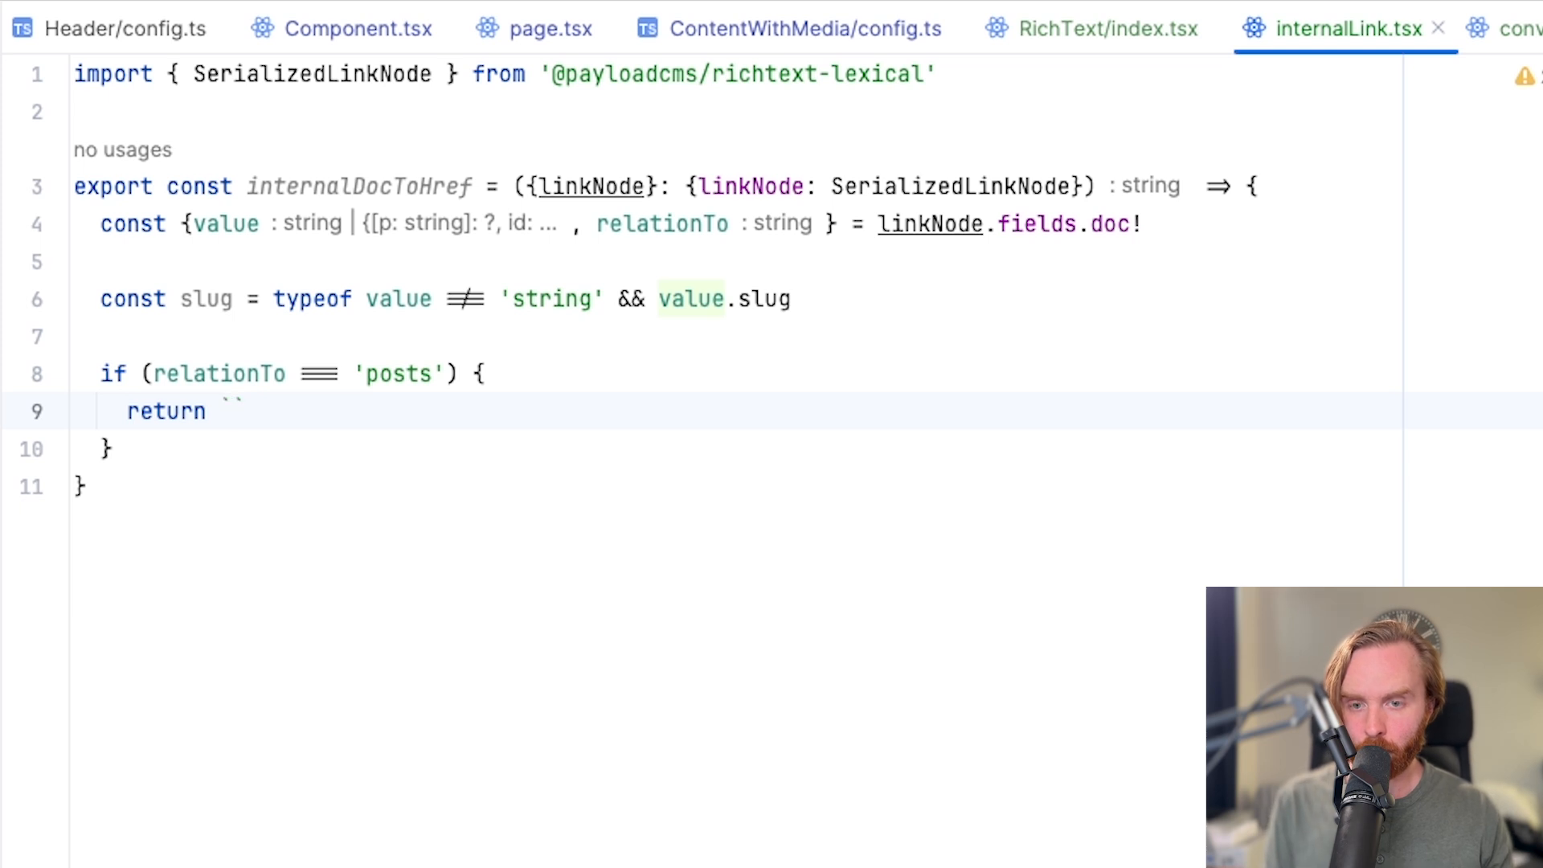
type("/posts/${slug")
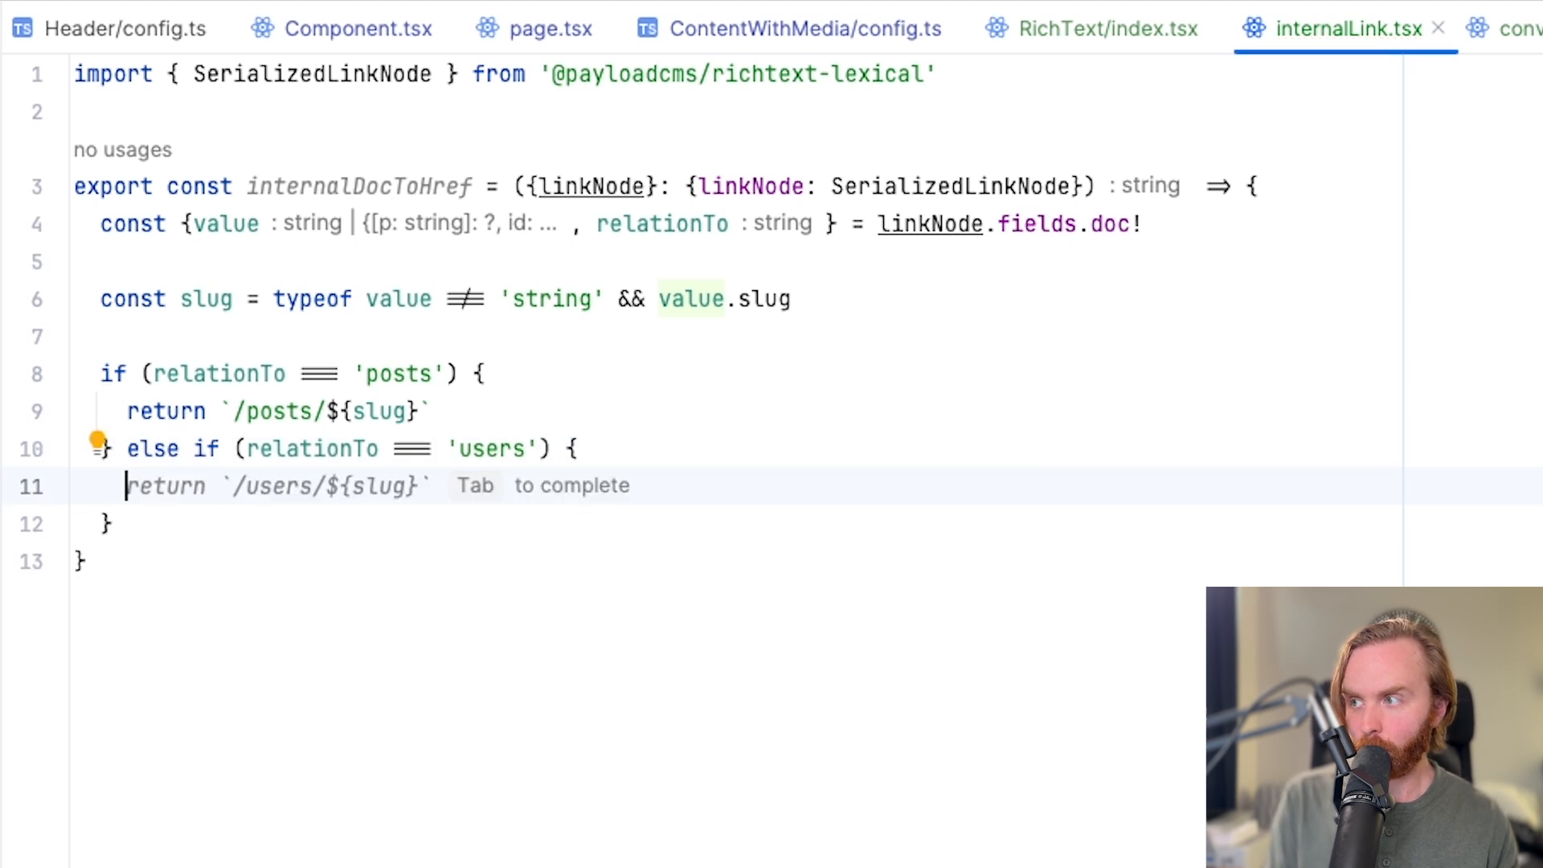
key("Tab")
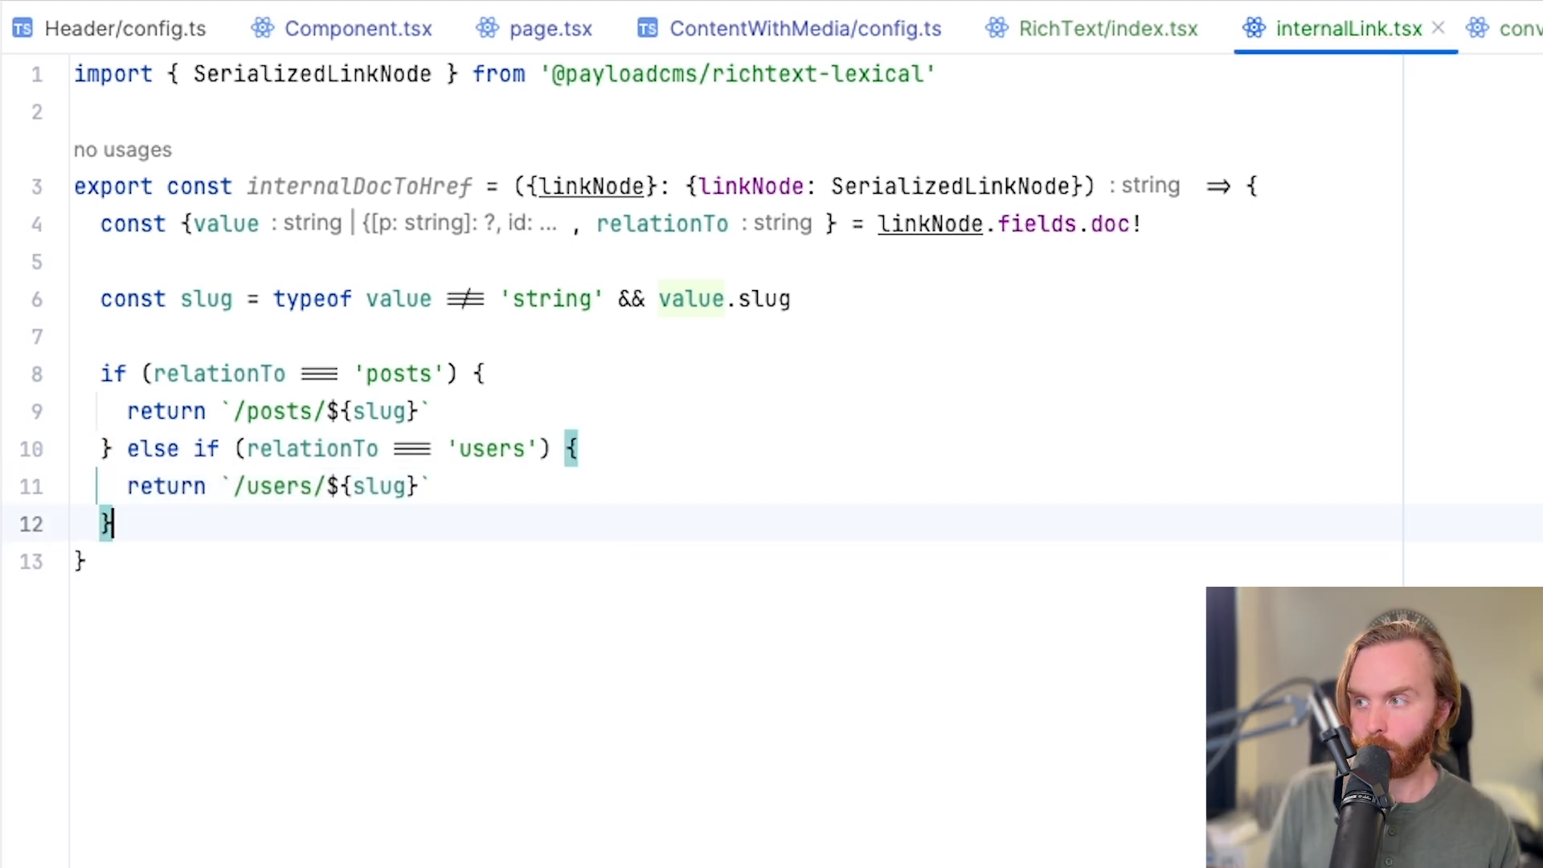
type("else {")
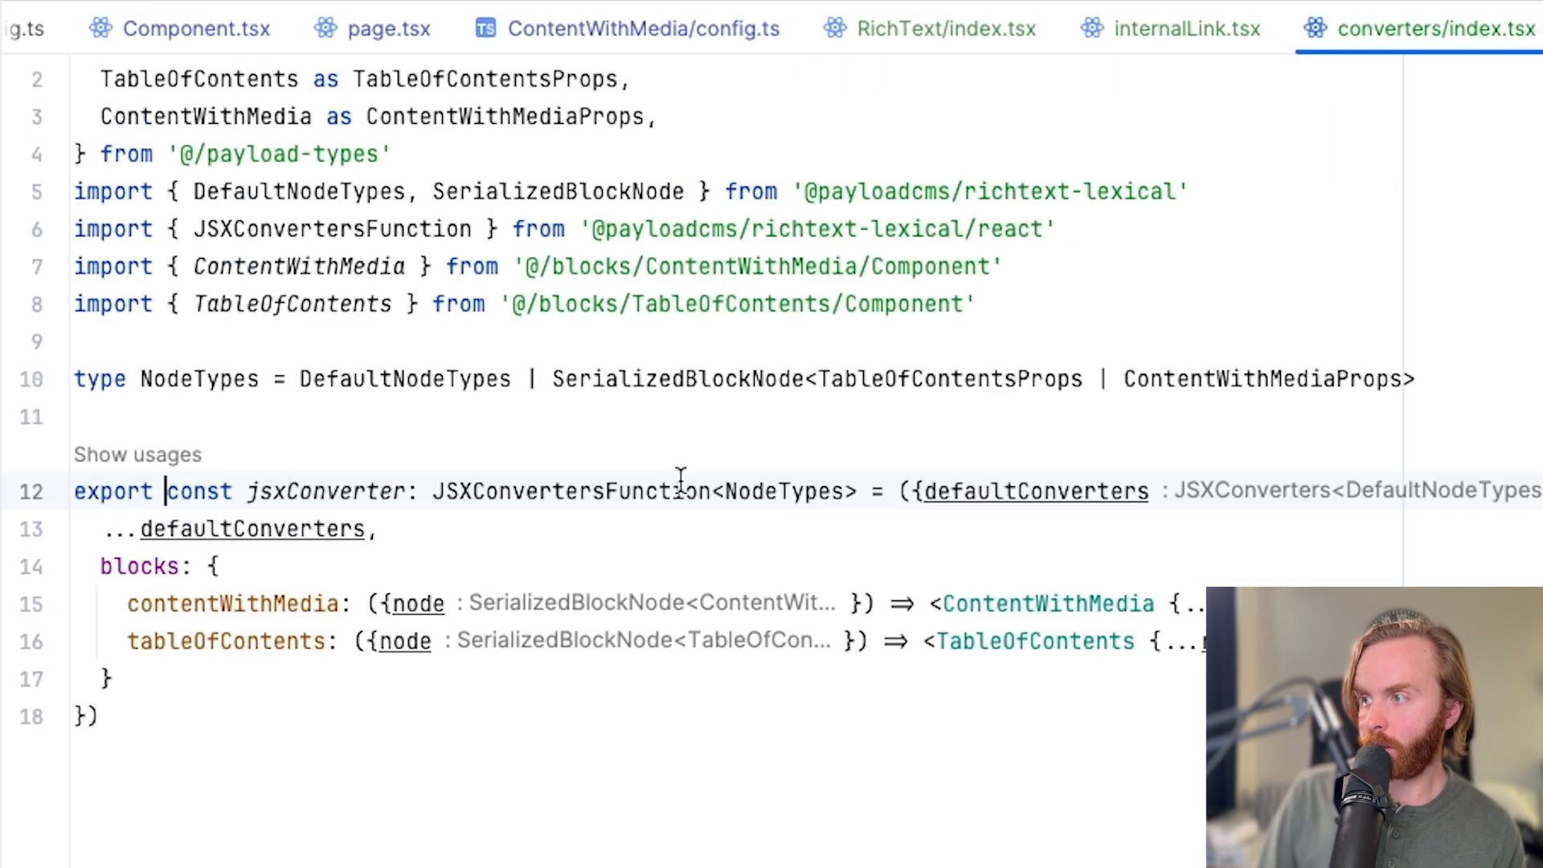
Step: Spread LinkJSXConverter({internalDocToHref}) into jsxConverter after the default converters, auto-importing it
type("...Link")
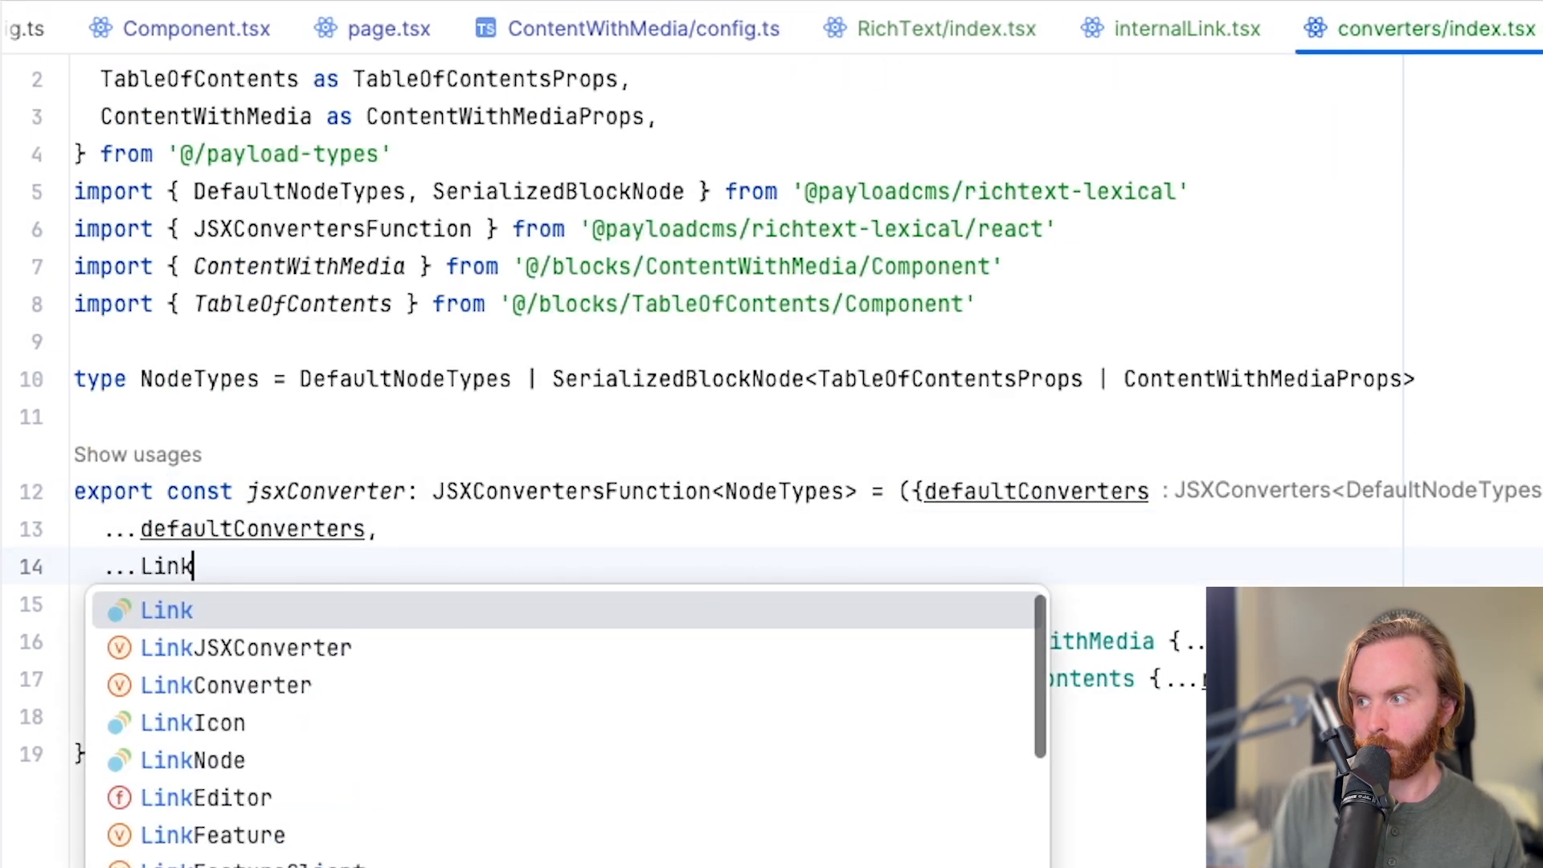
left_click(244, 648)
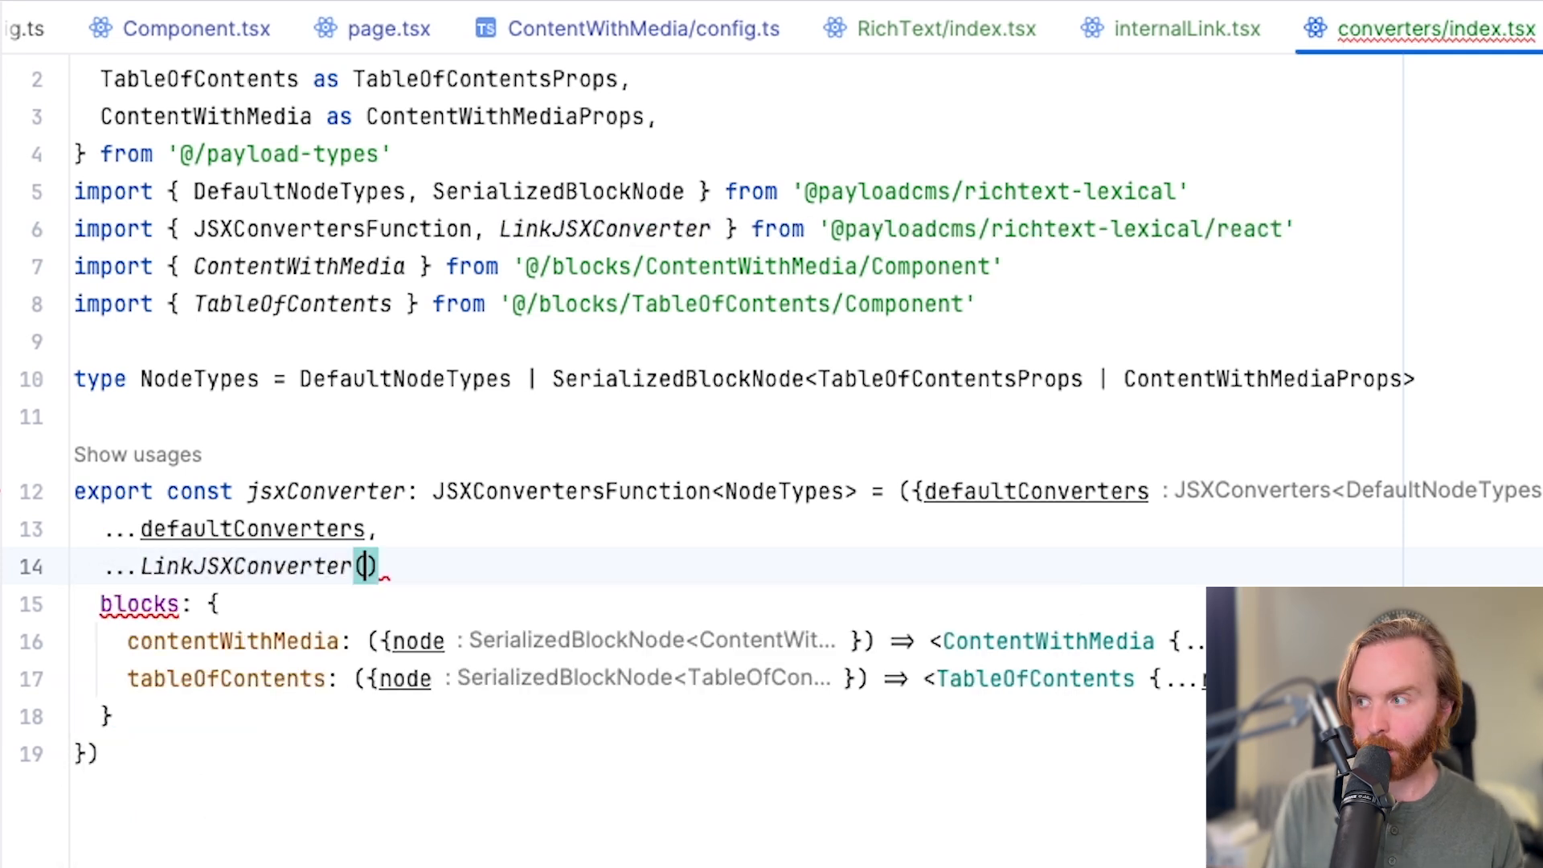
type("args: {}),")
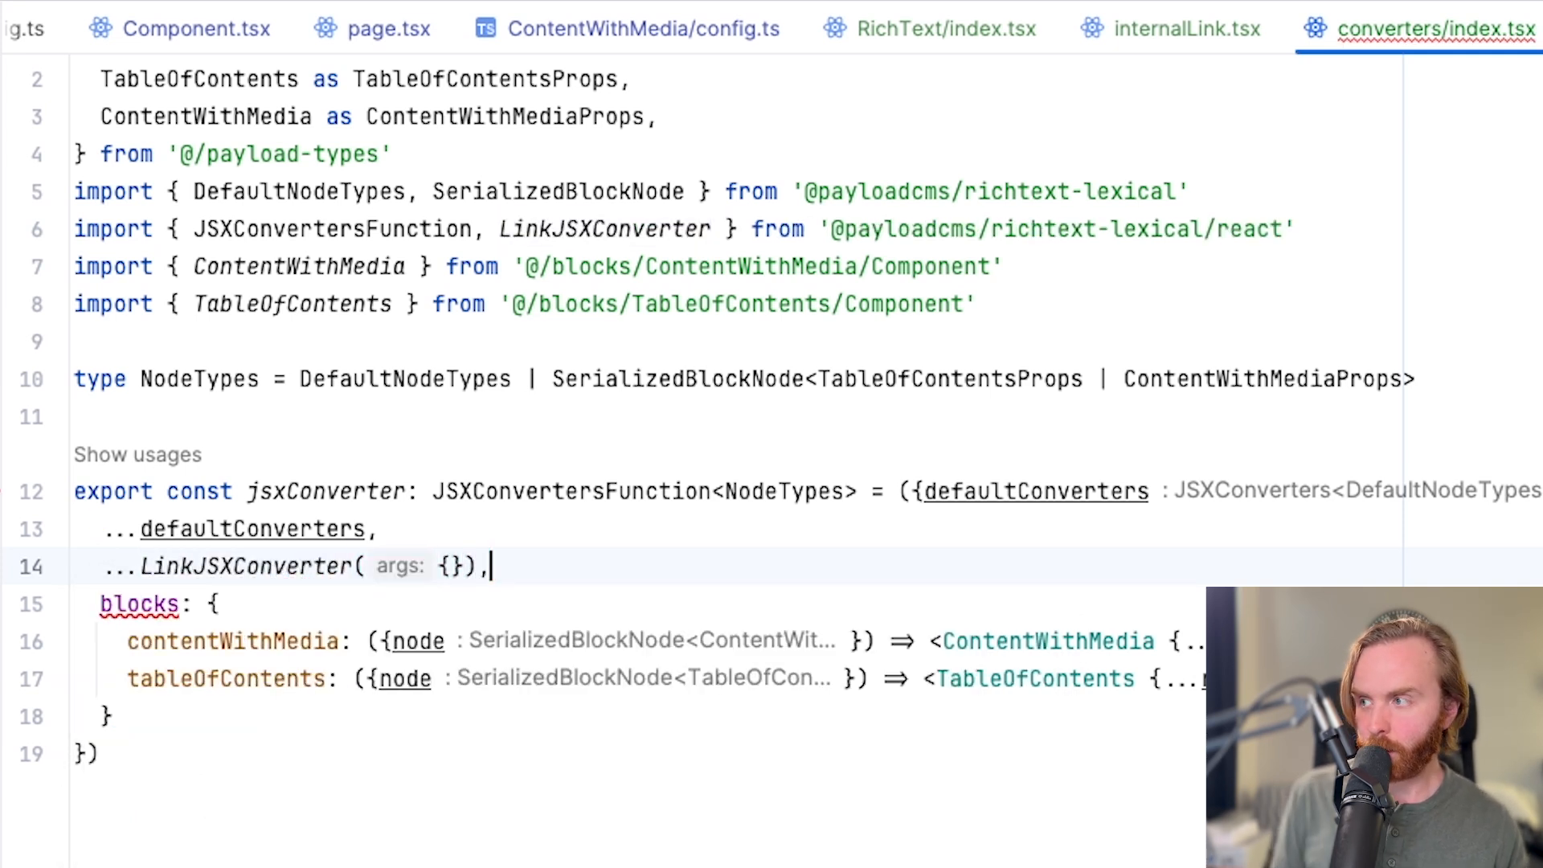
type("internalDocToHref")
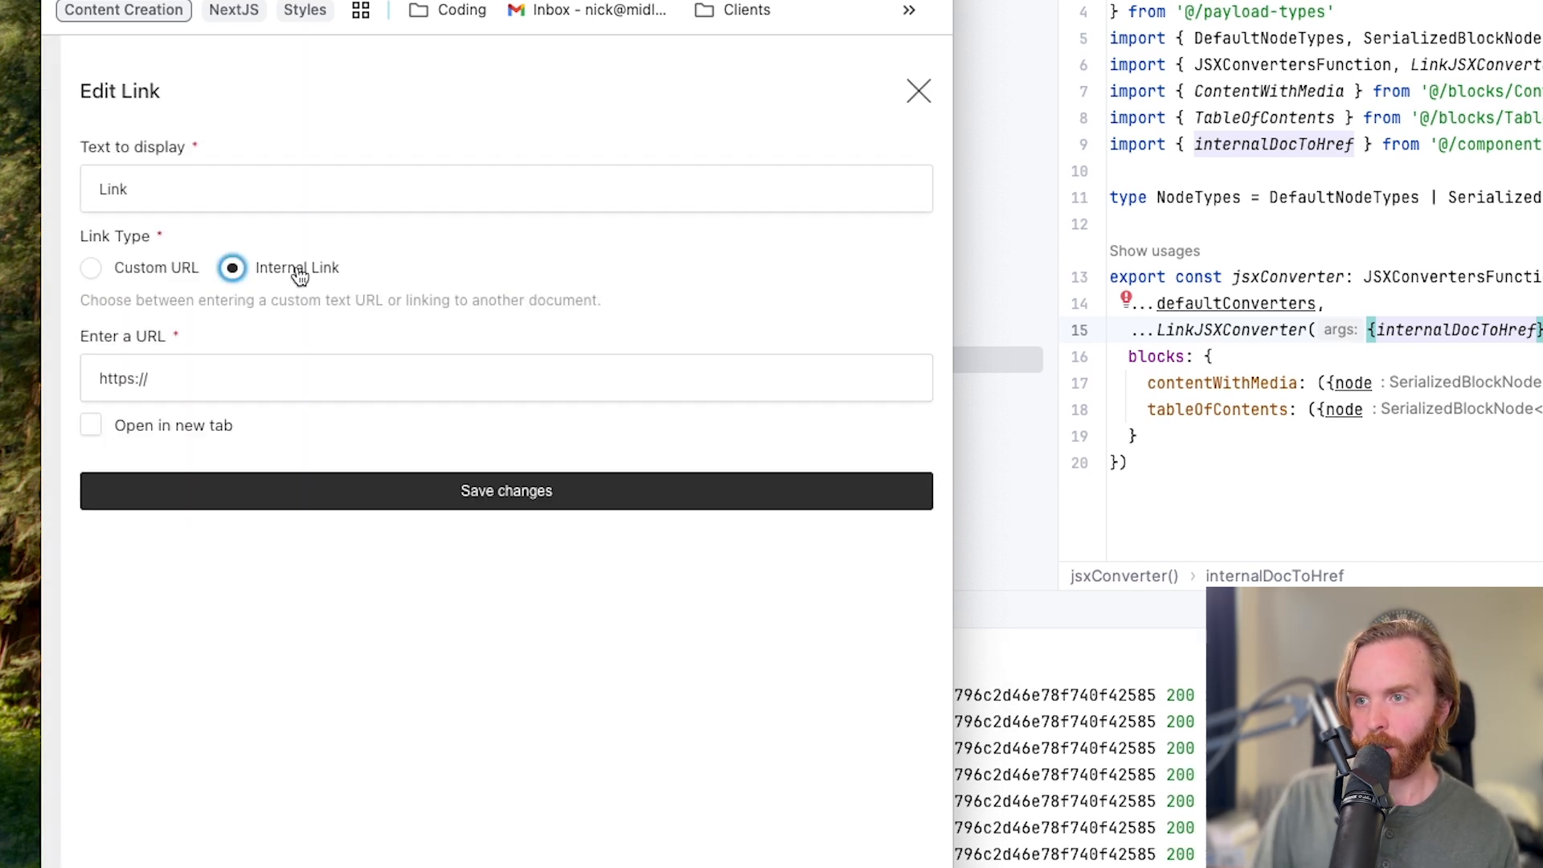
Step: Switch the Edit Link drawer to Internal Link and pick a user document to link to
left_click(231, 267)
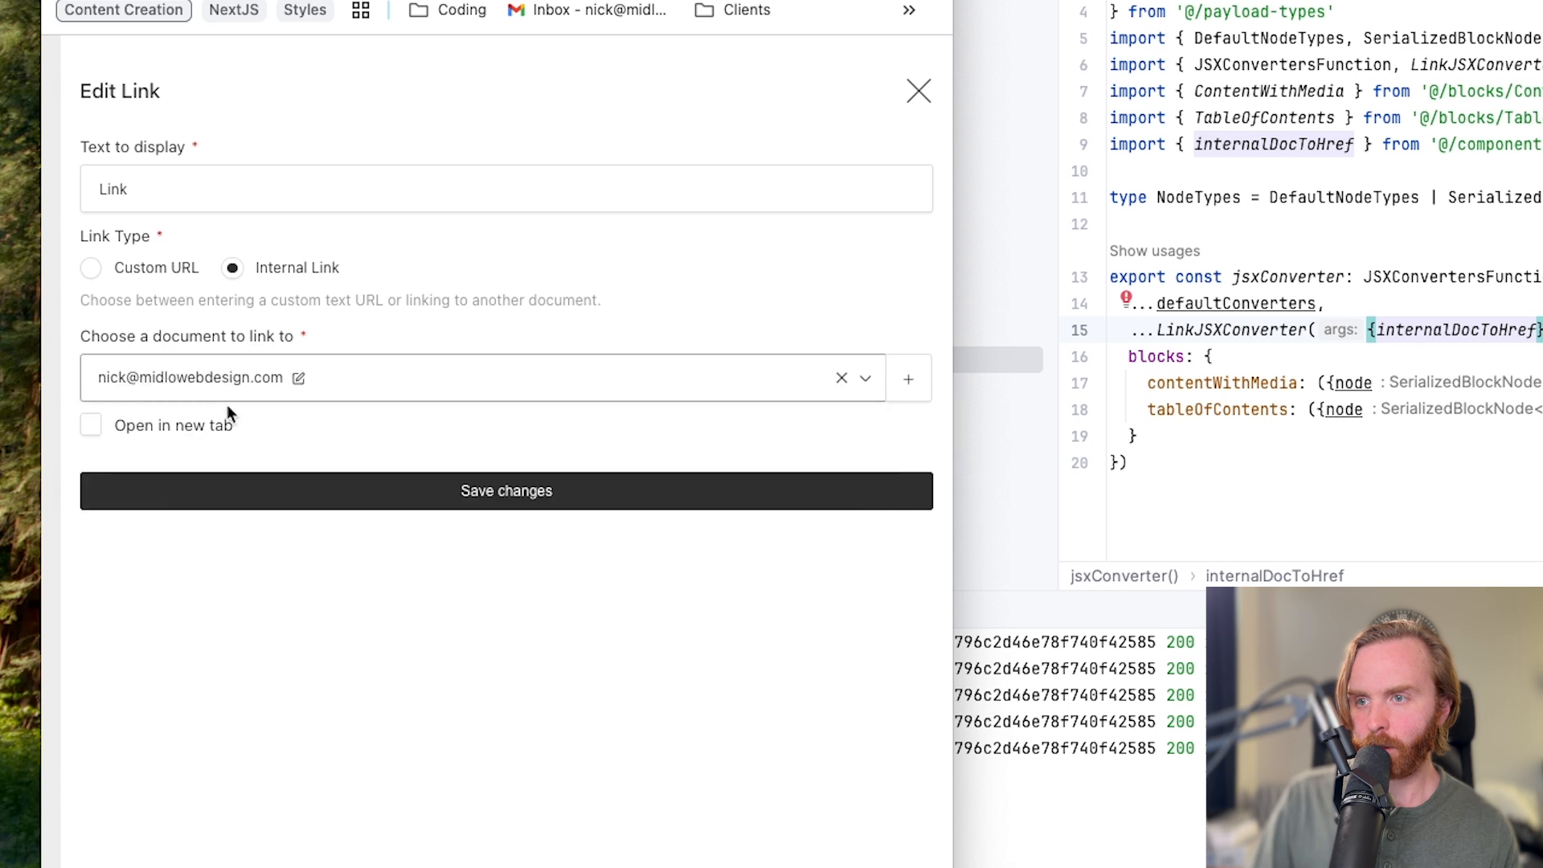
left_click(505, 492)
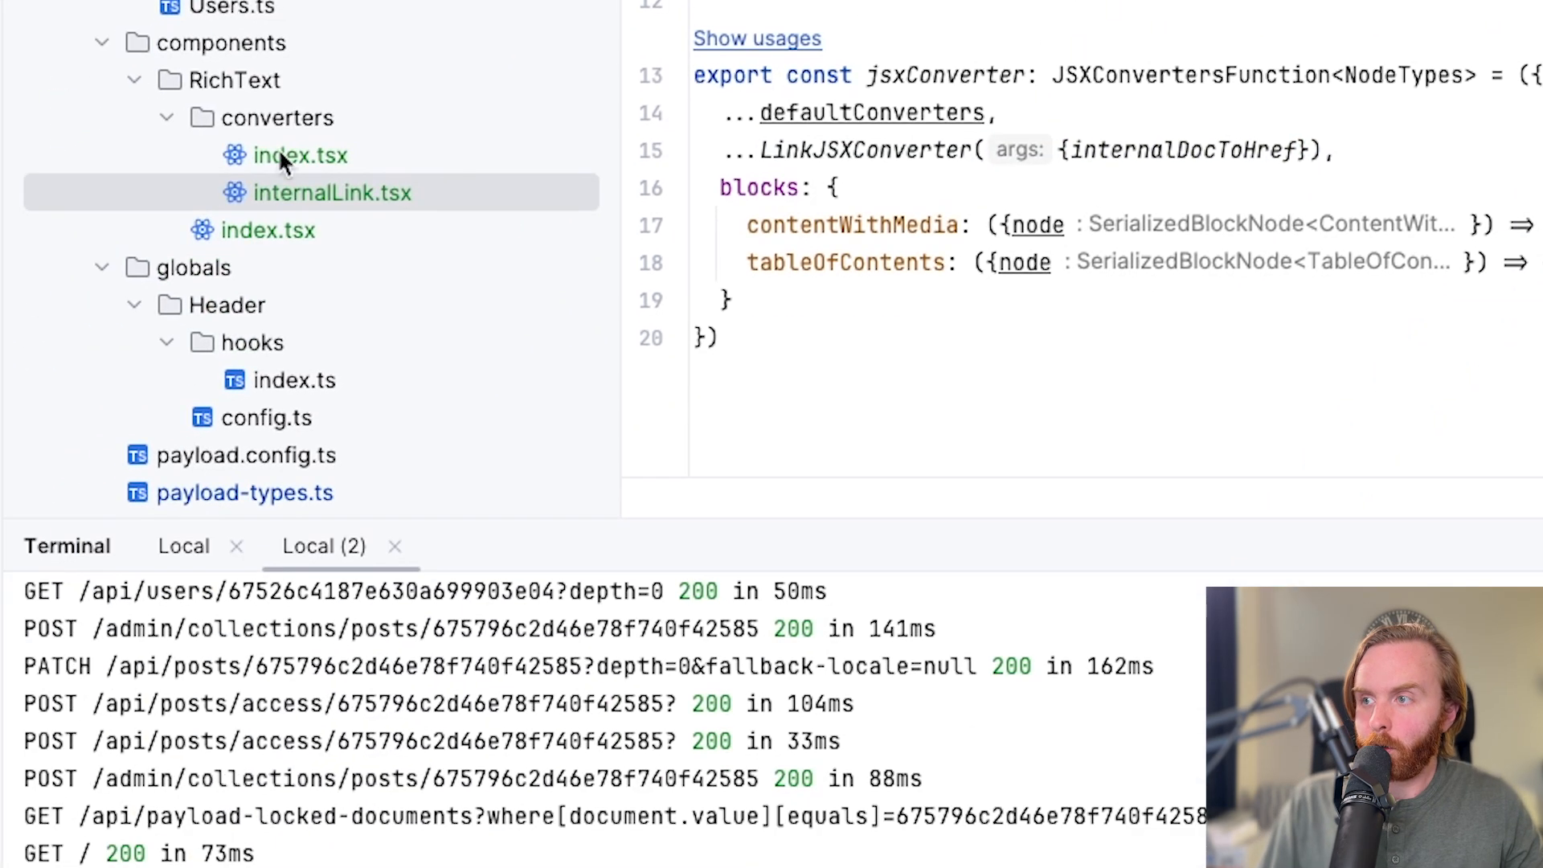
Step: Create headingConverter.tsx in the converters folder via New > File
right_click(274, 119)
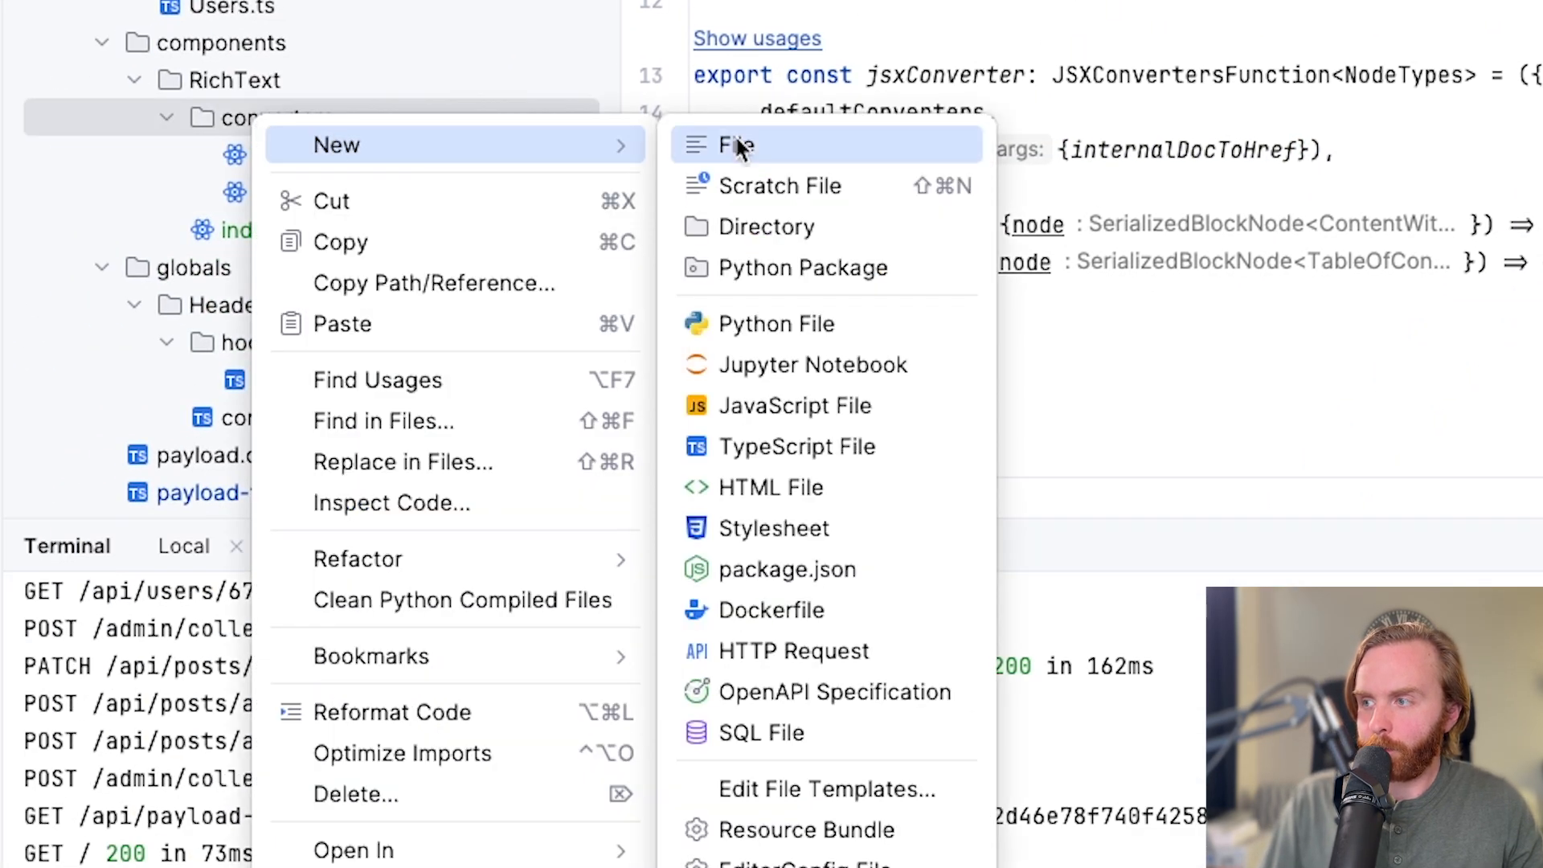
left_click(735, 145)
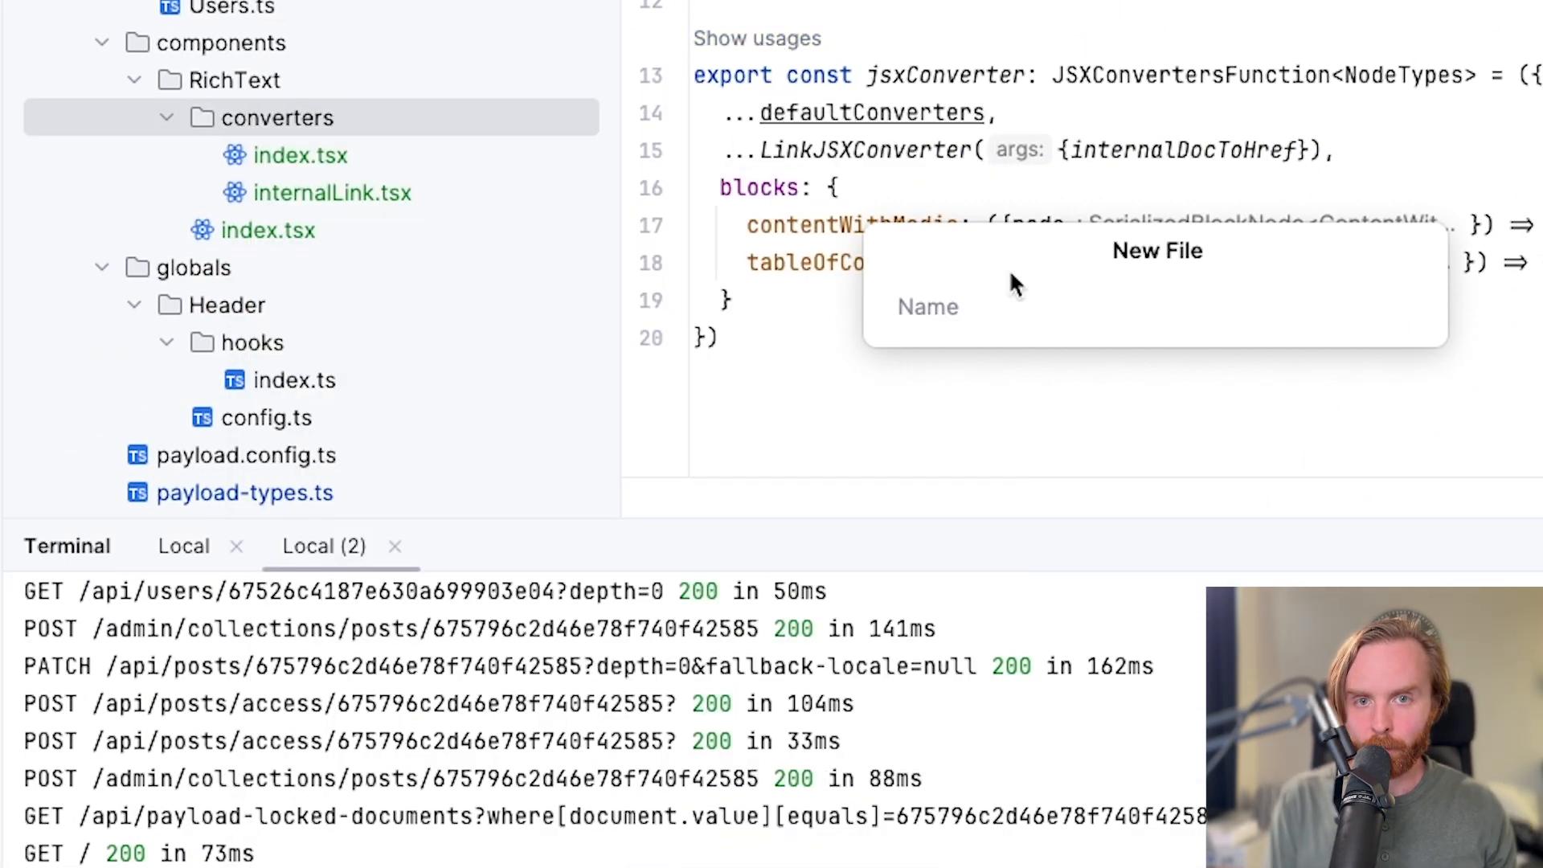
type("headingConvert")
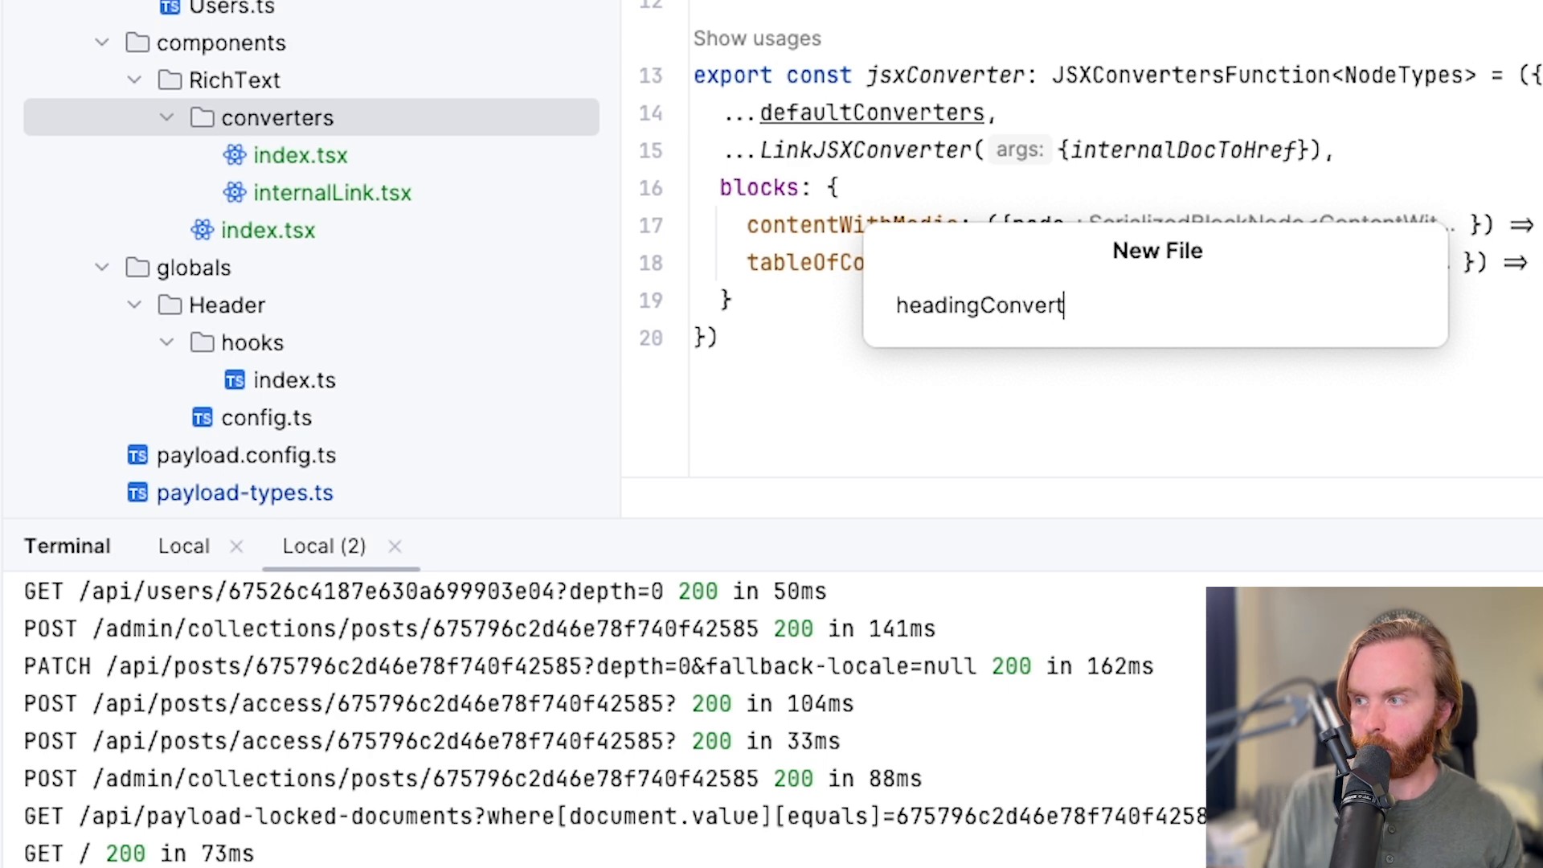
key("Enter")
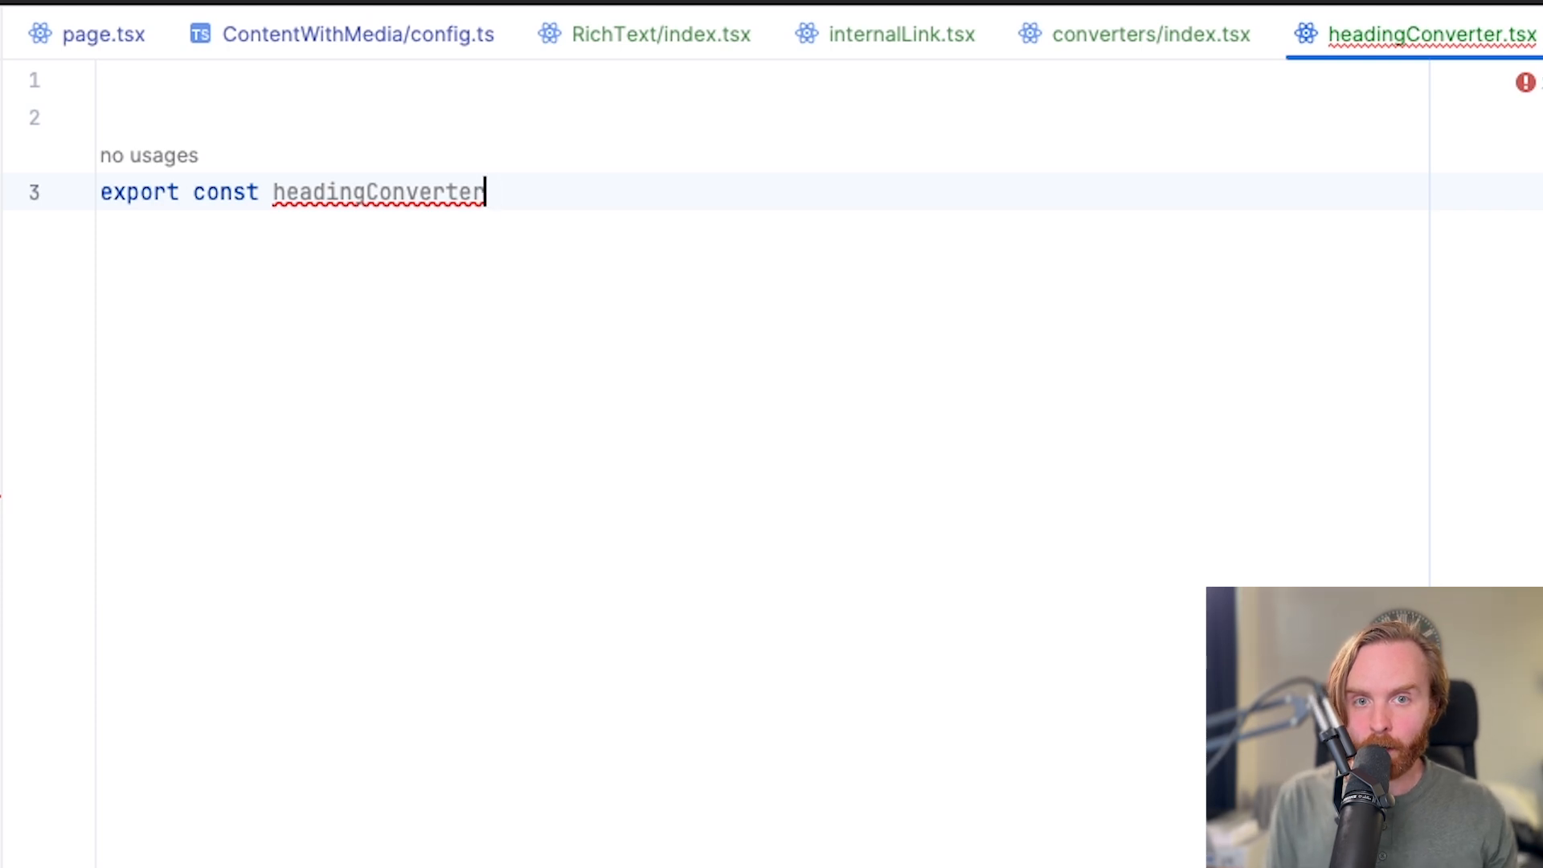
Step: Type headingConverter as JSXConverters<SerializedHeadingNode> and destructure node and nodesToJSX in the heading converter
type(": JSXConverters<SerializedHeadingNode> = {")
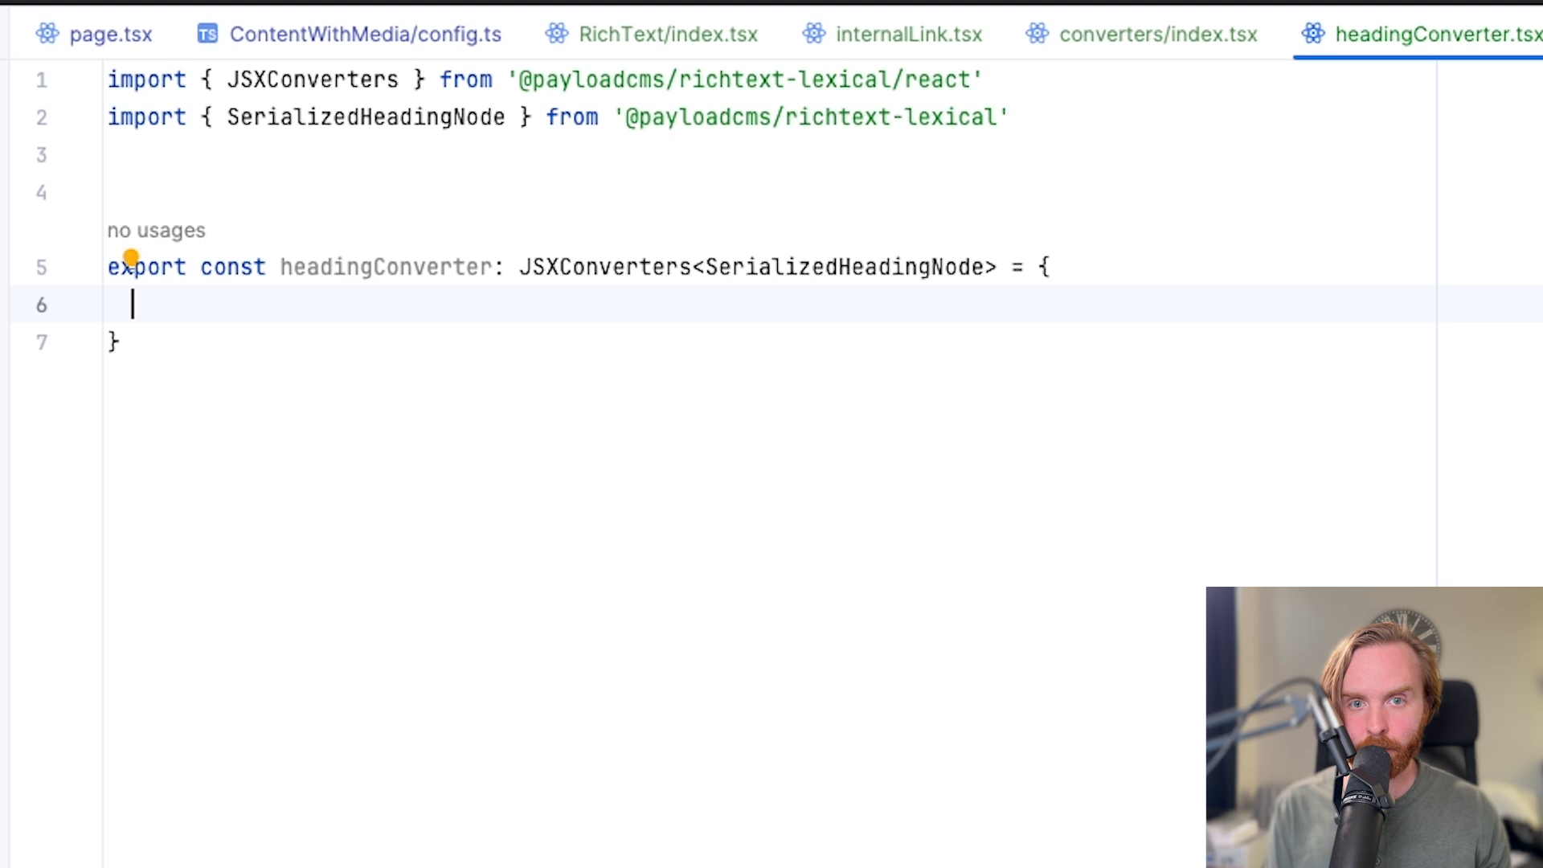
type("heading: ({node")
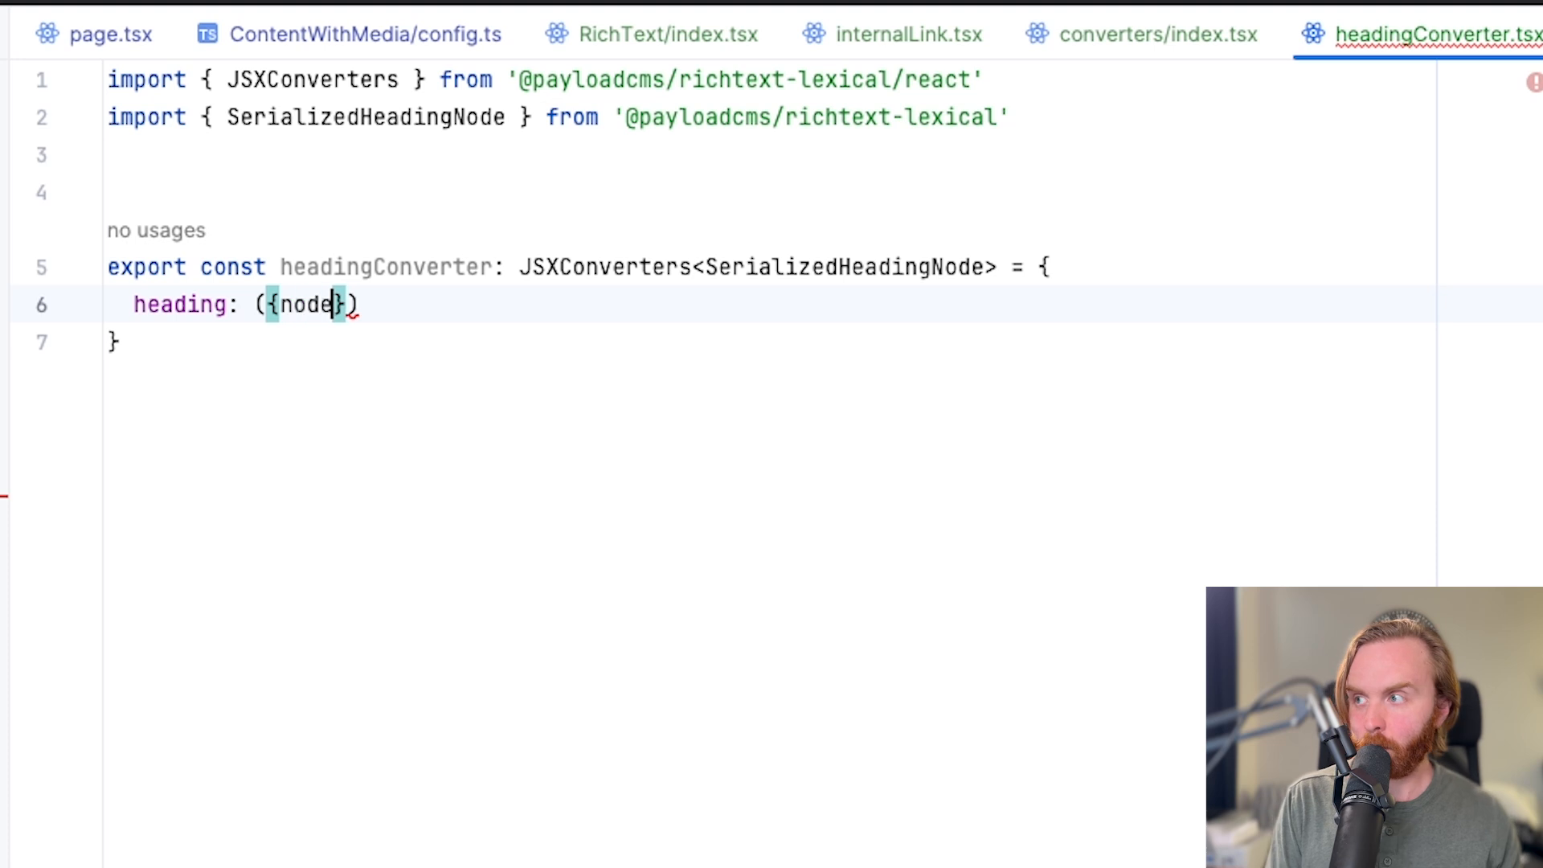
type(", nodesTo")
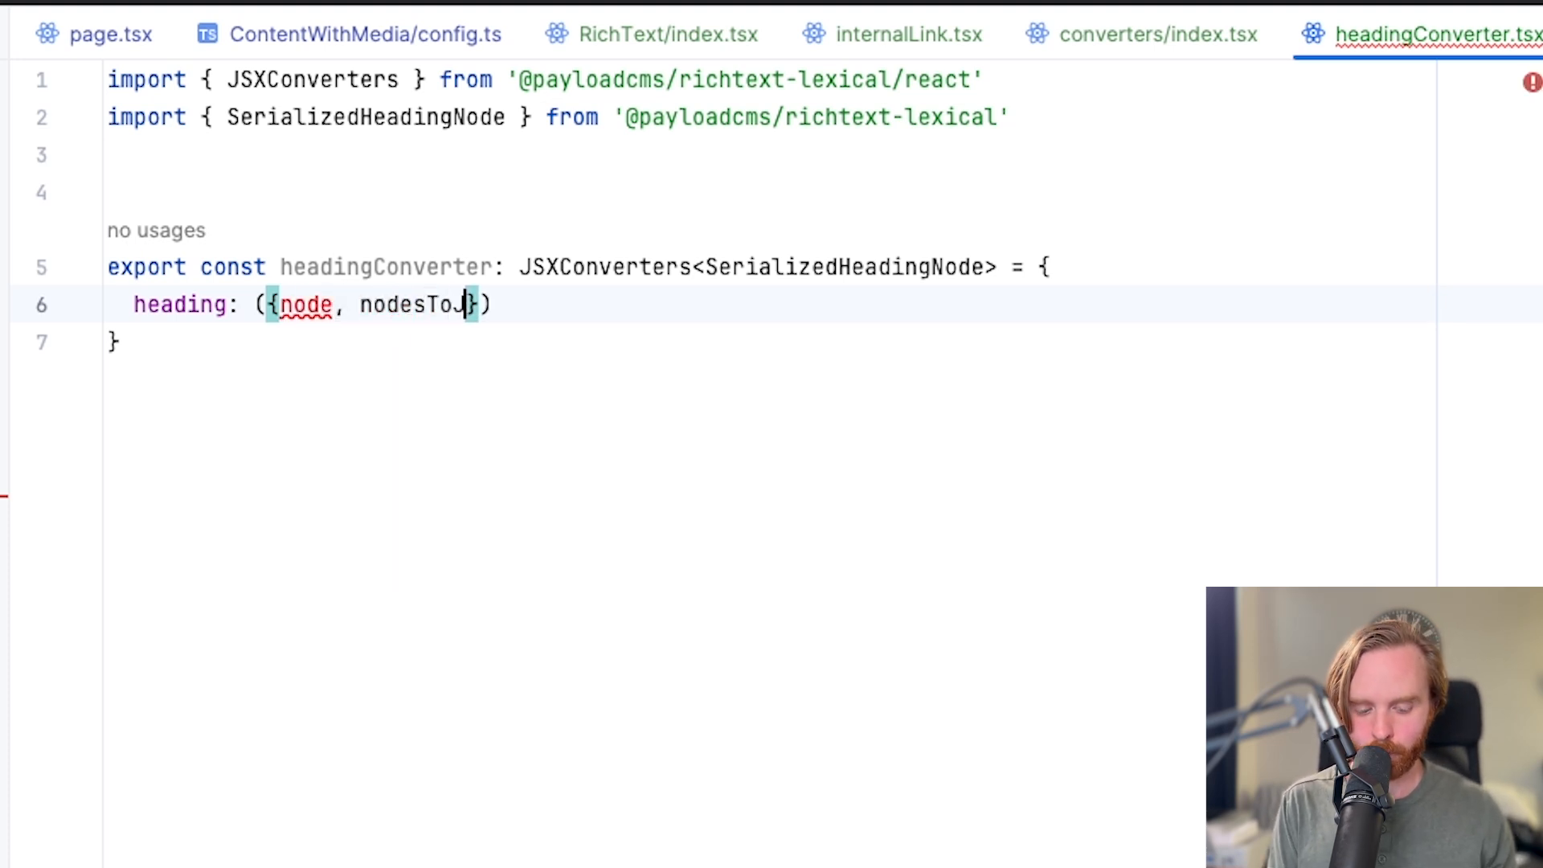
type("JSX")
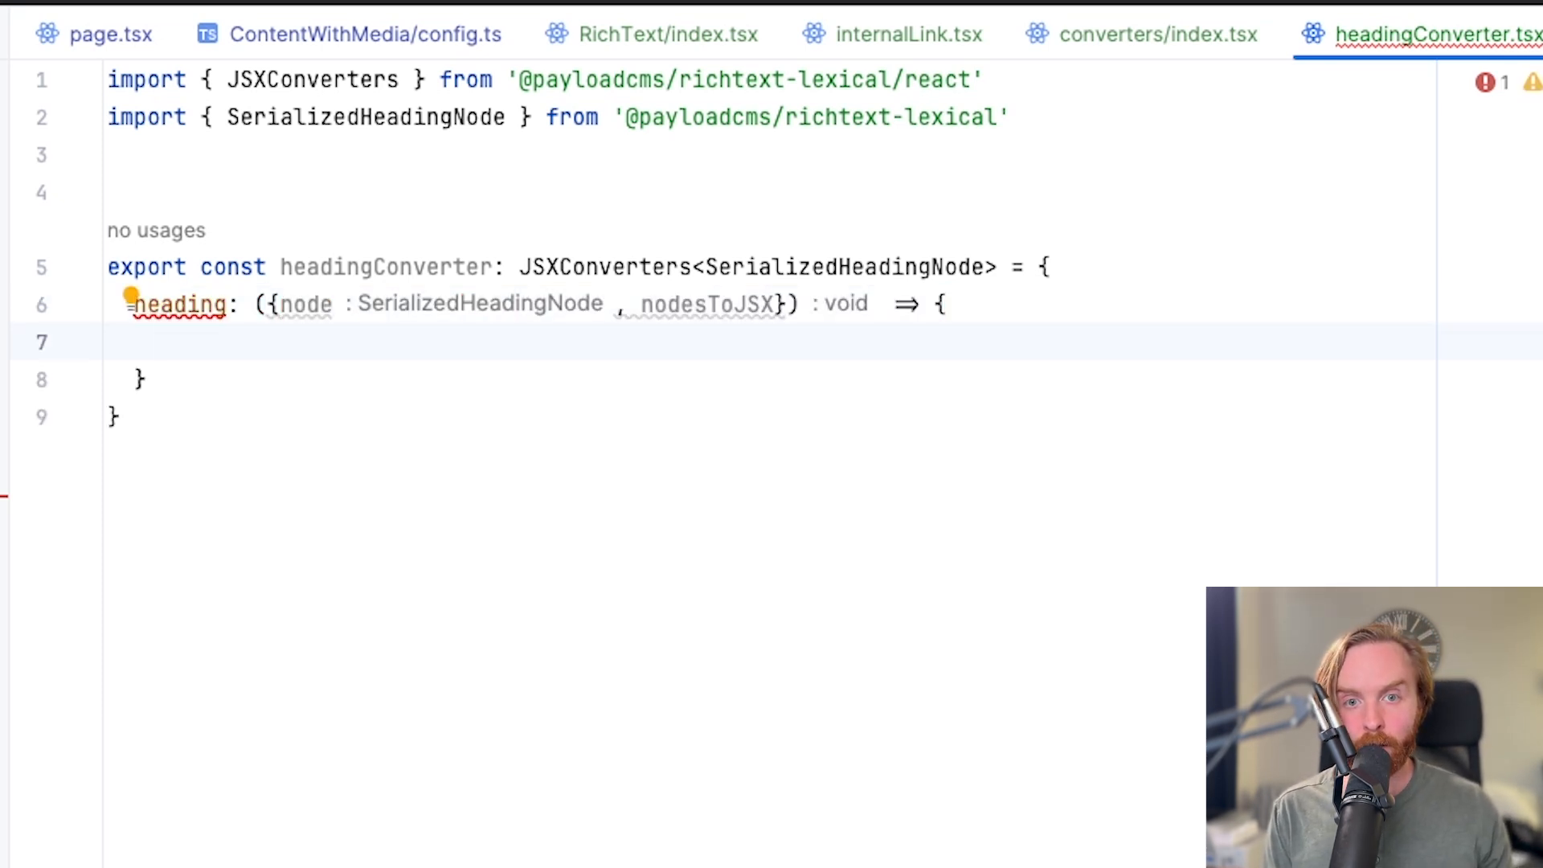
Step: Add const text = nodesToJSX({nodes: node.children}).join('') to flatten the heading's children
type("const text = nodesToJSX({nodes")
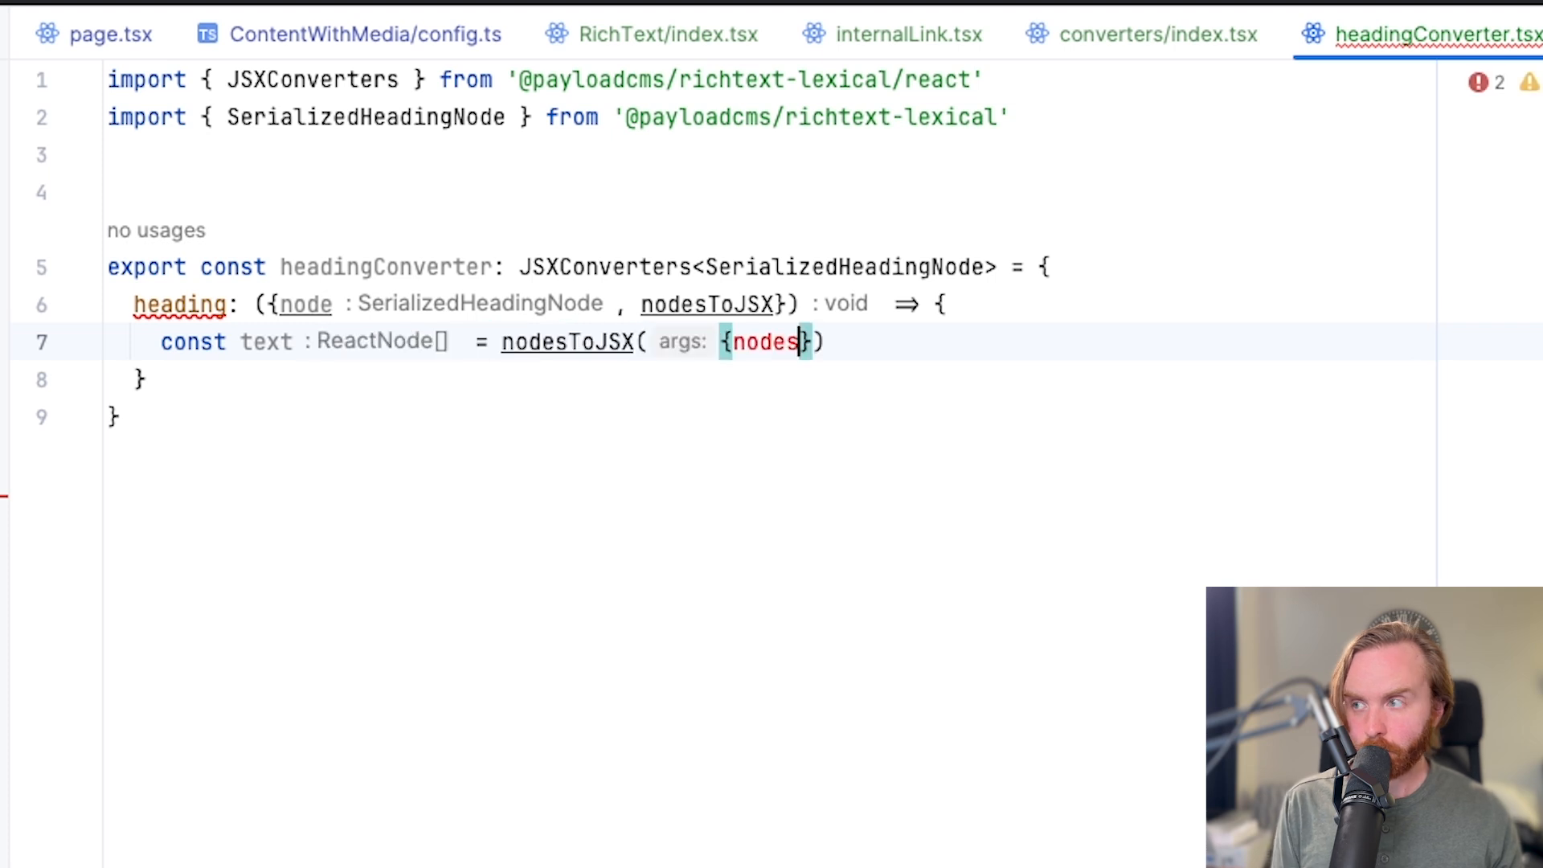
type(": node.children")
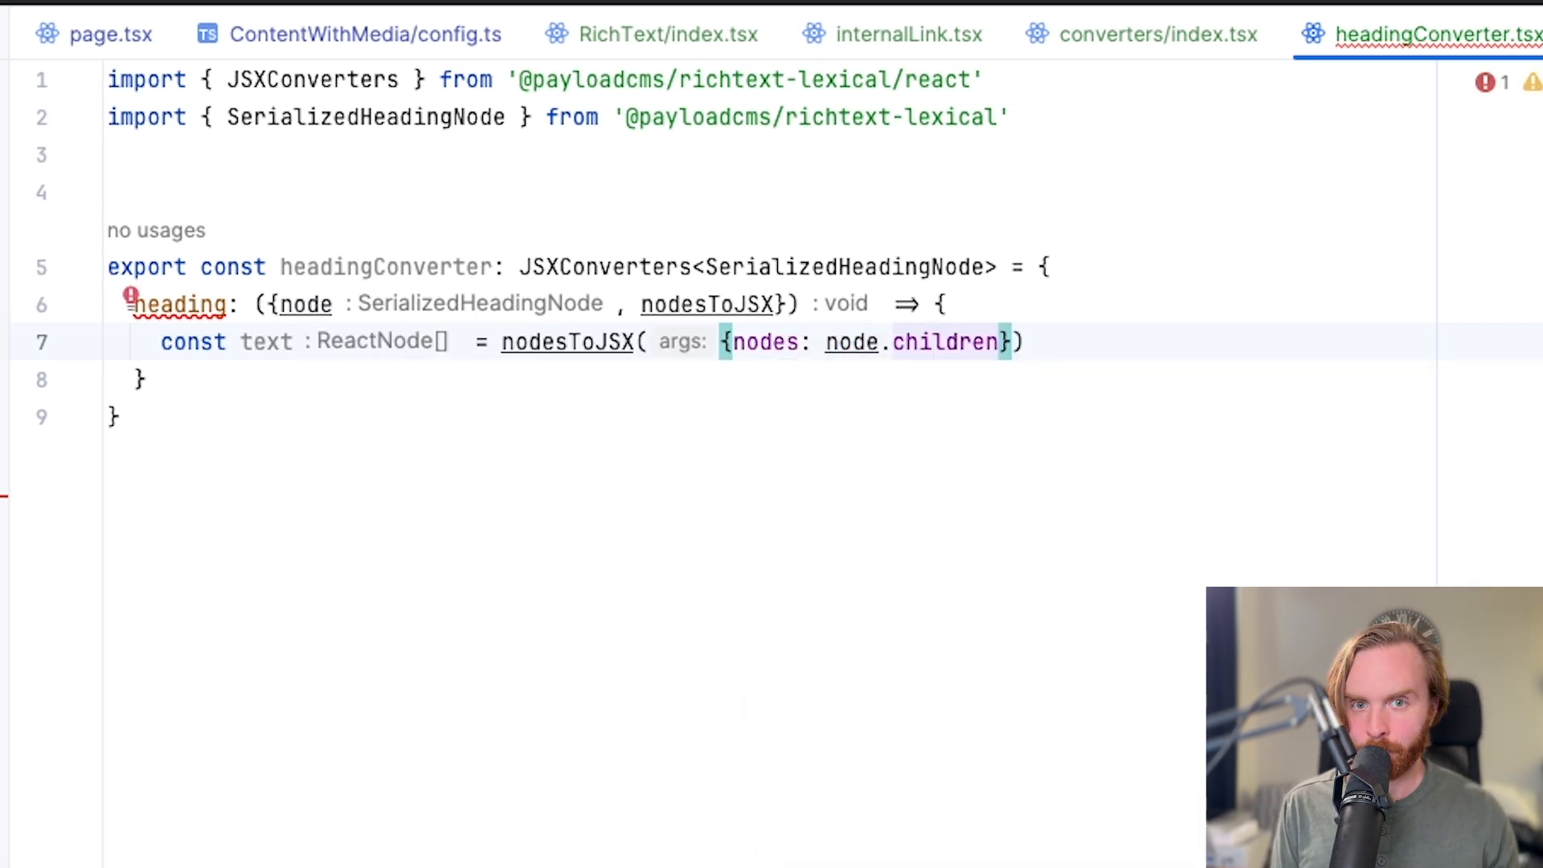
type(".join('")
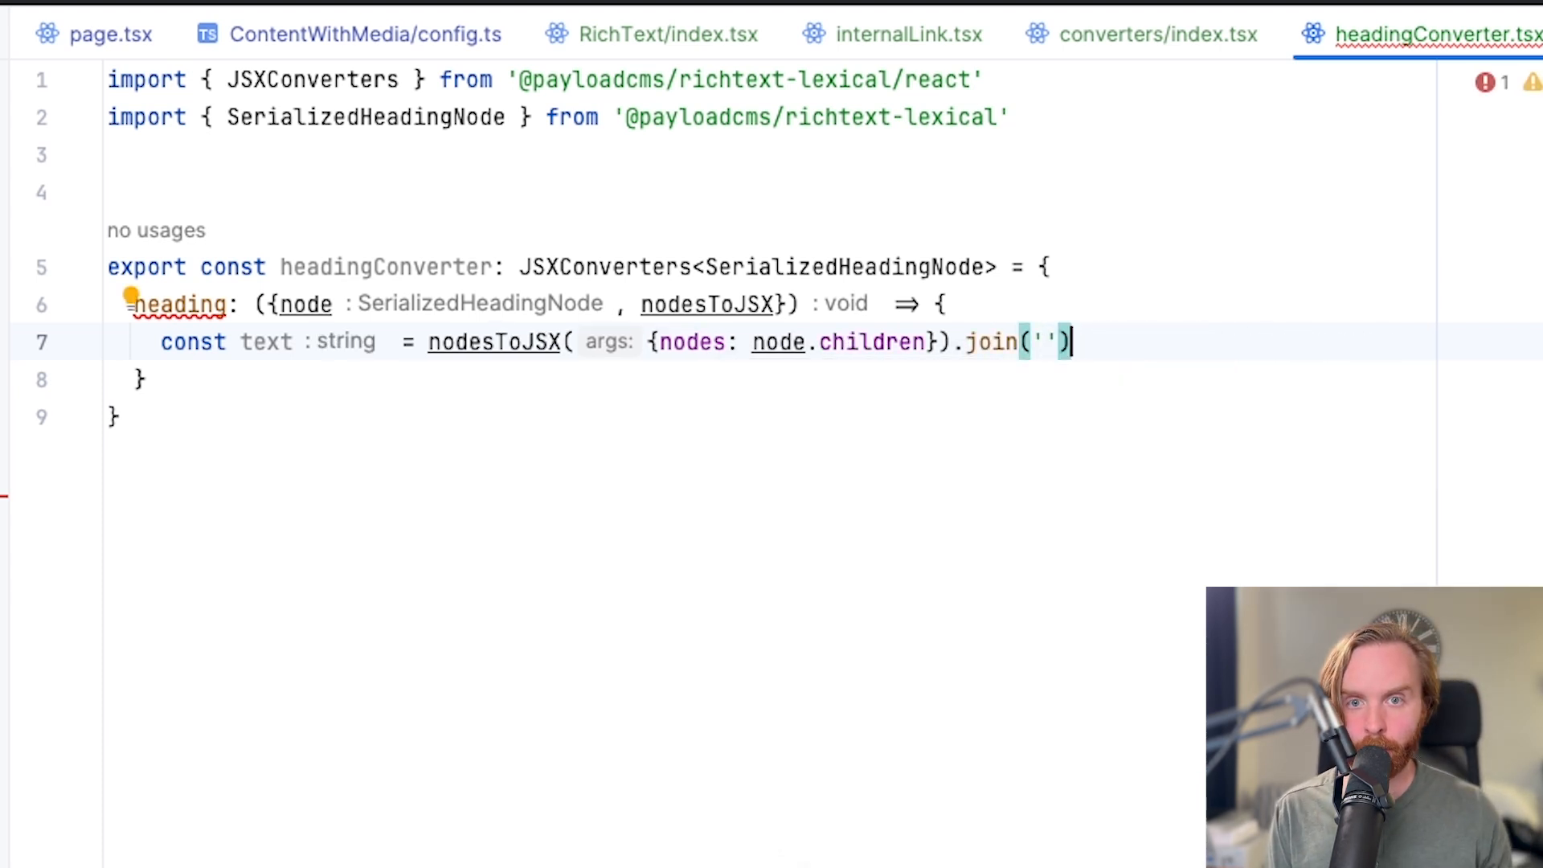
key("Enter")
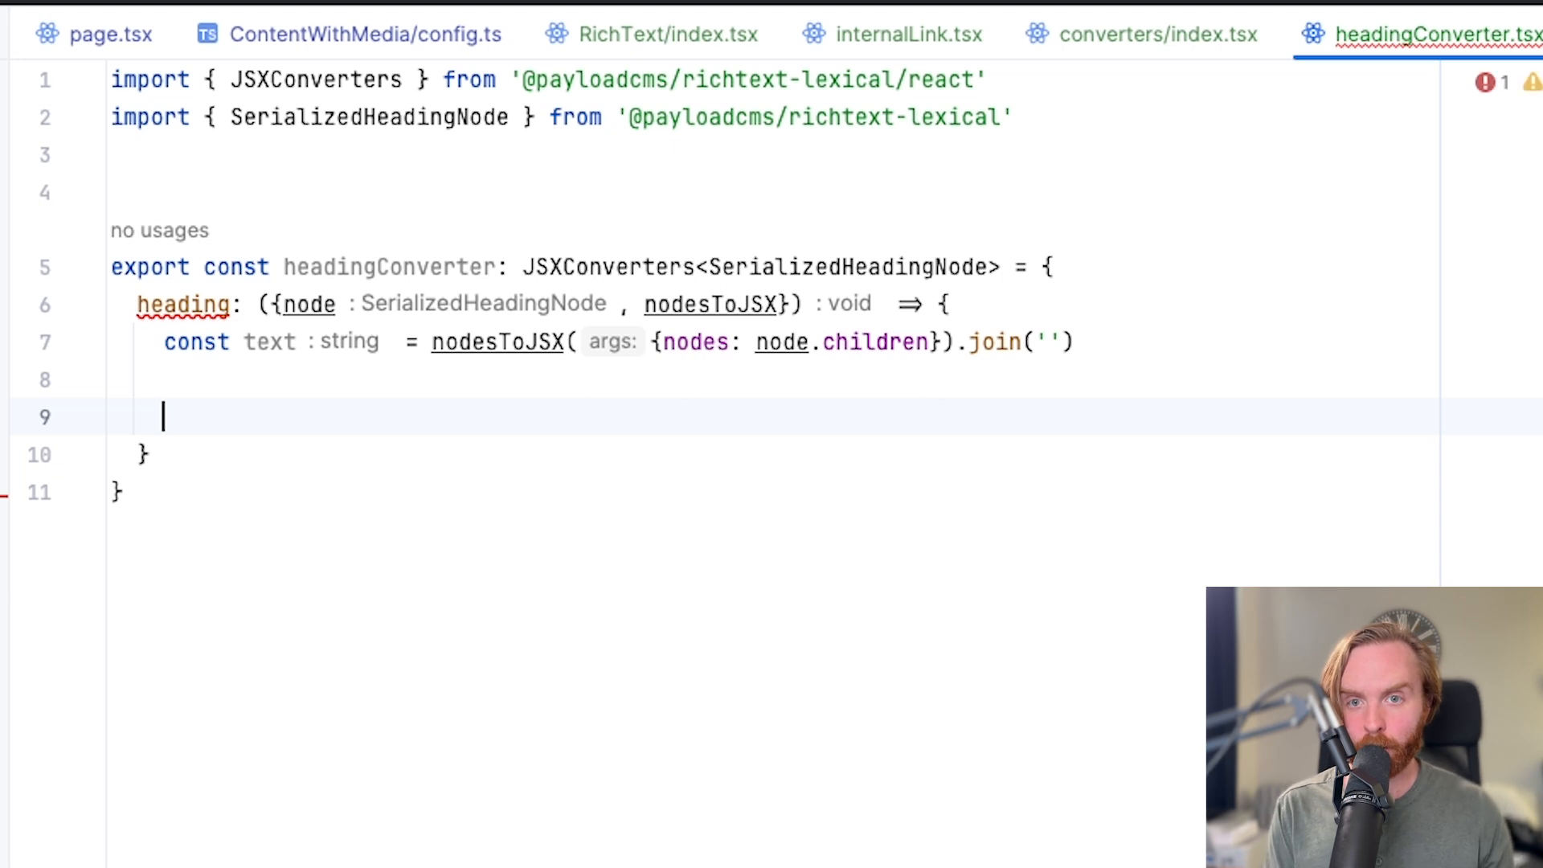
Step: Inside if (node.tag === 'h2'), build a slug id from text via toLowerCase and the two replace regexes
type("if (node.tag === 'h2') {")
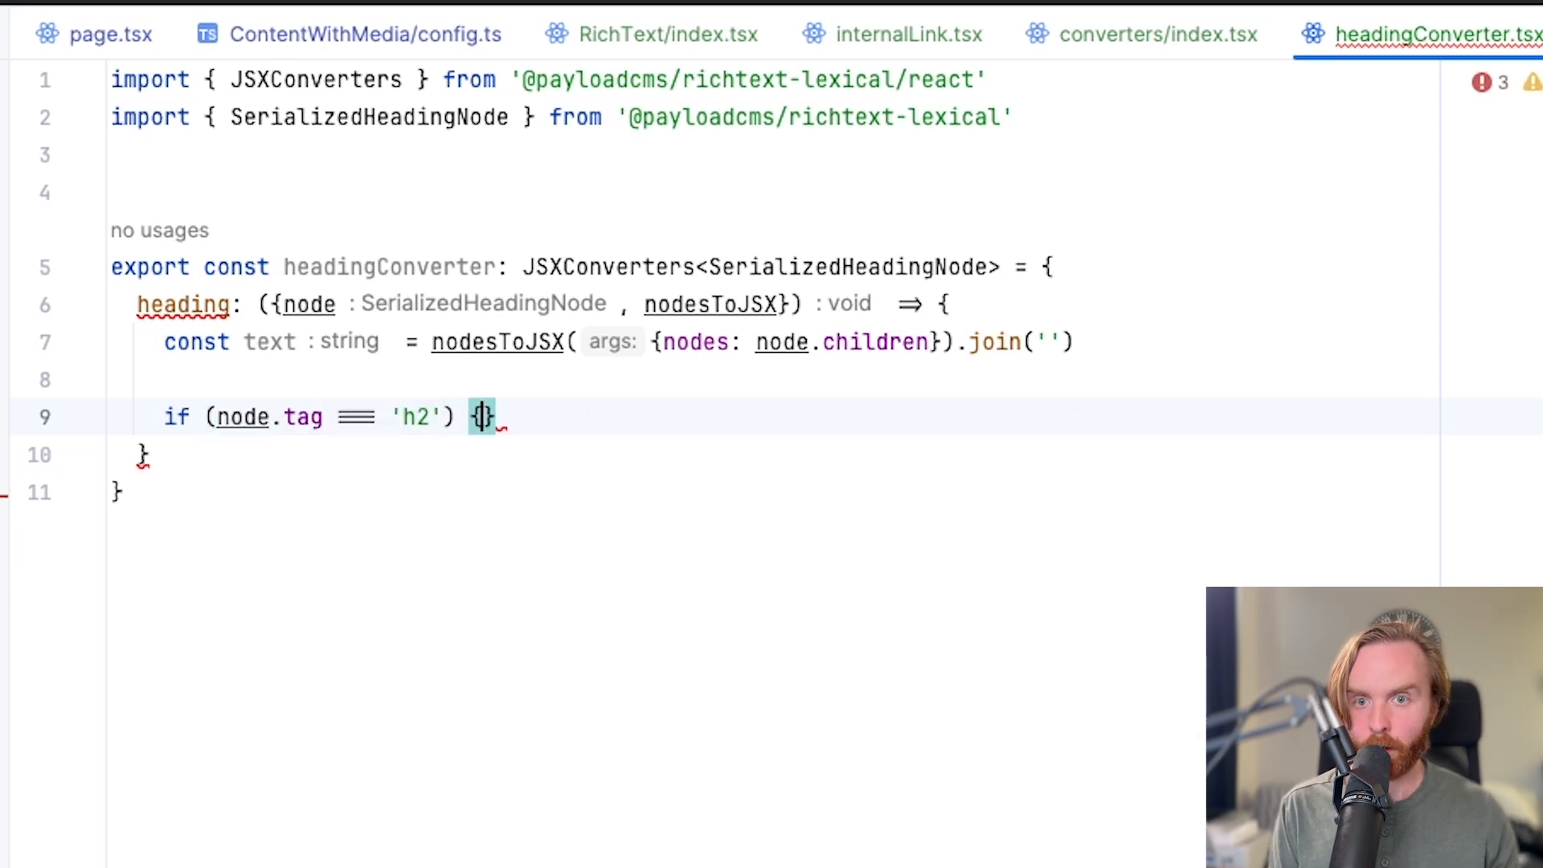
key("Enter")
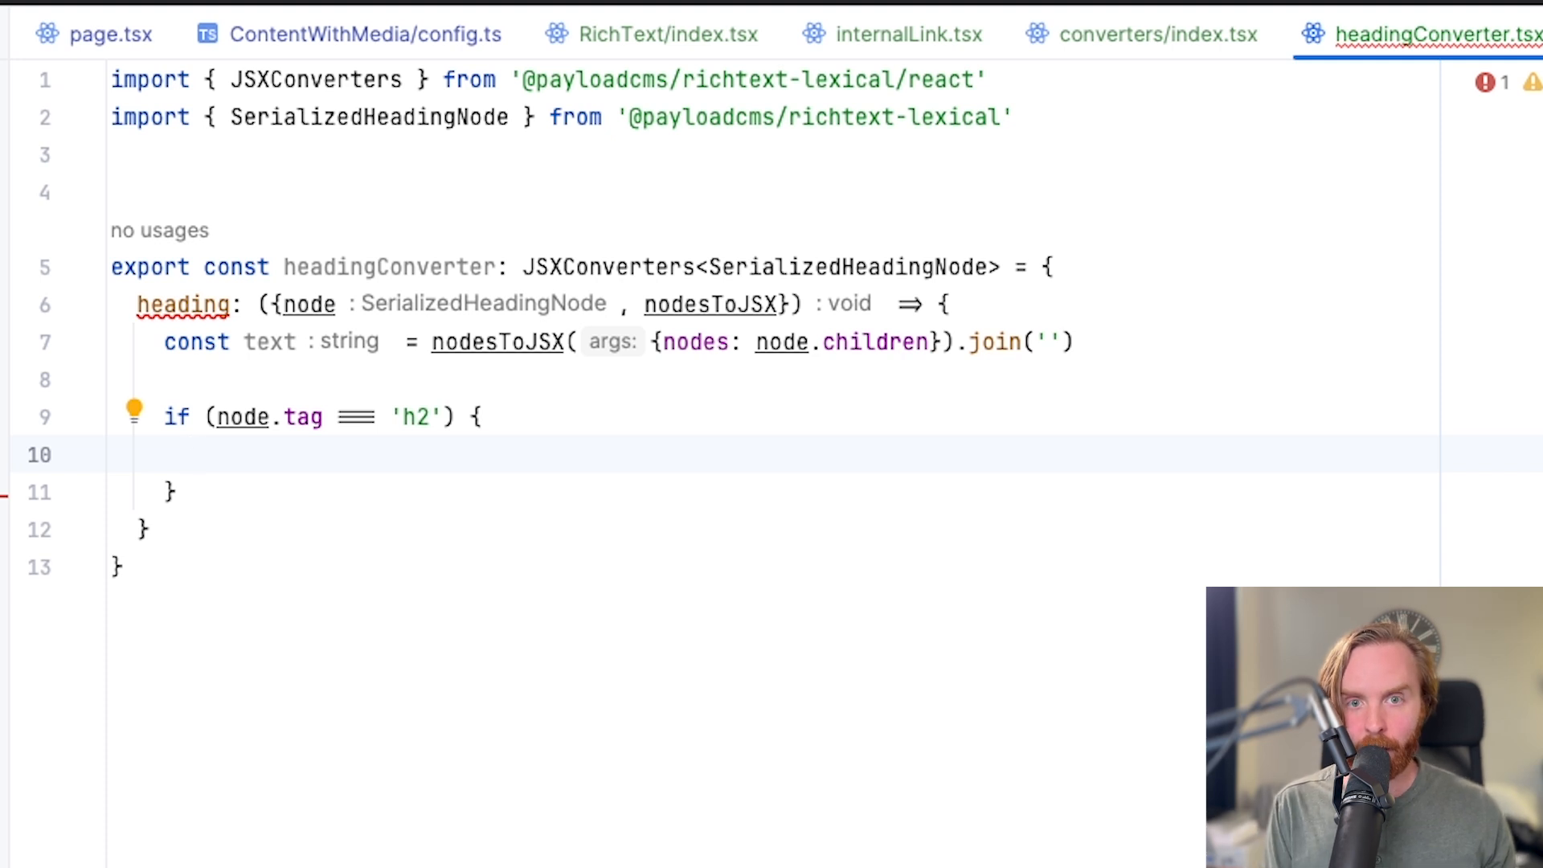
type("const id")
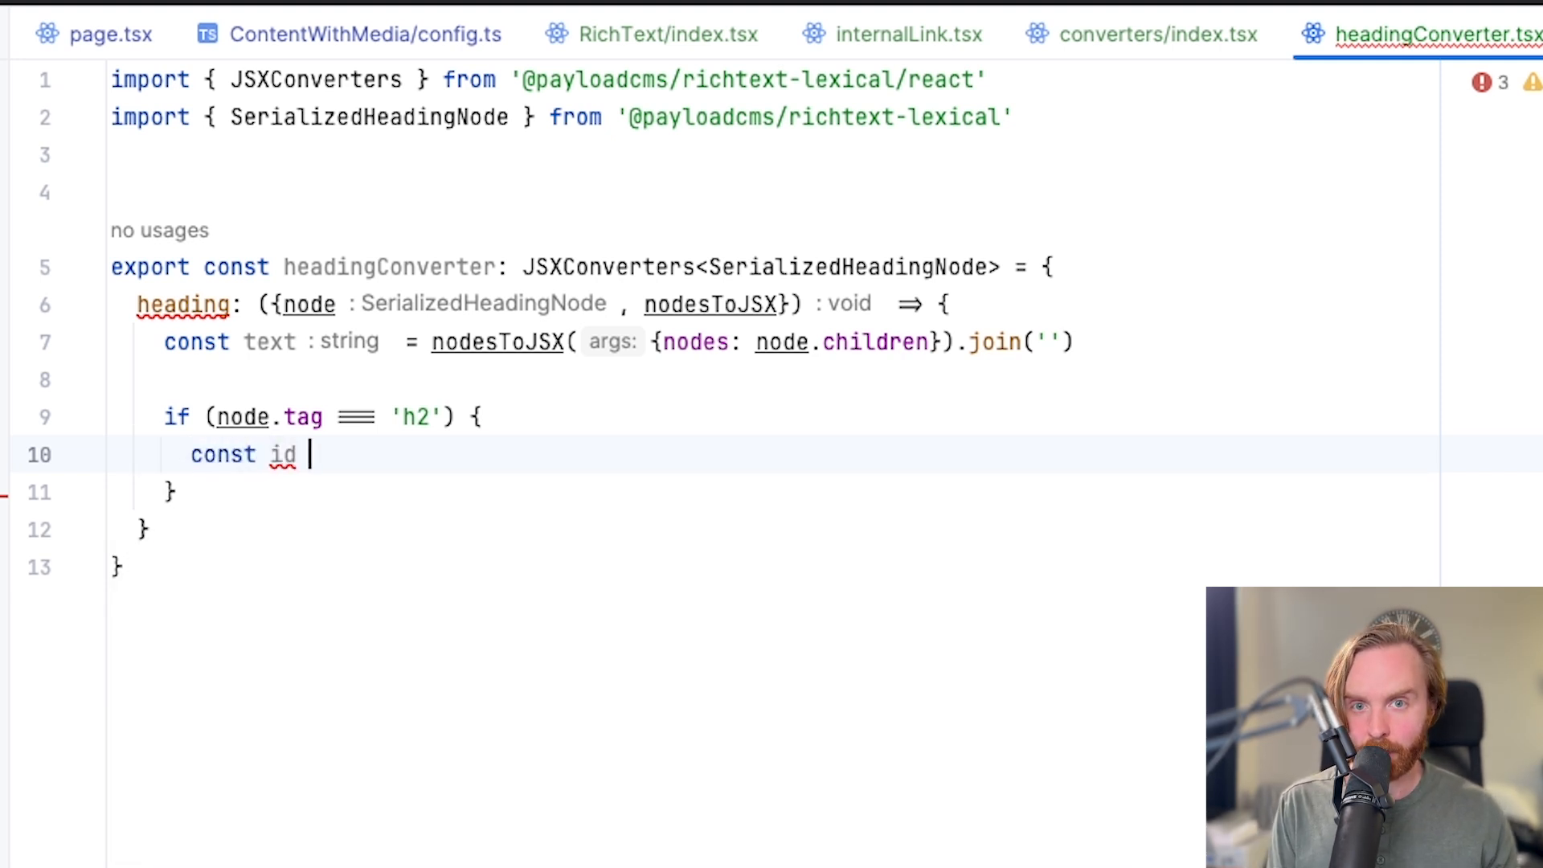
type("=")
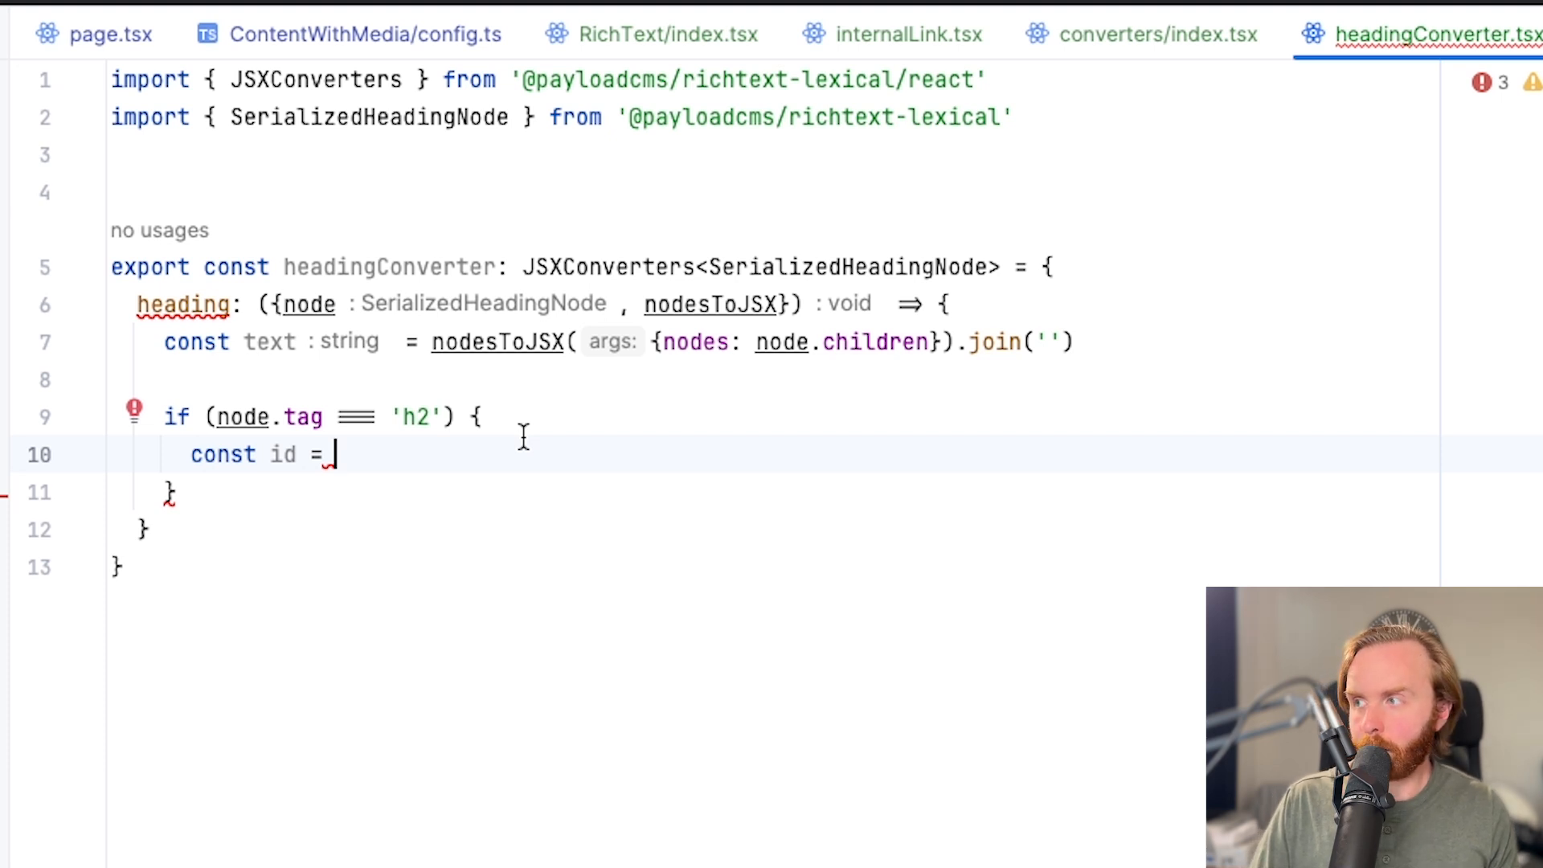
type("text.toLowerCase().replace(/\\s+/g, '-').replace(/[^a-z0-9-]/g, '")
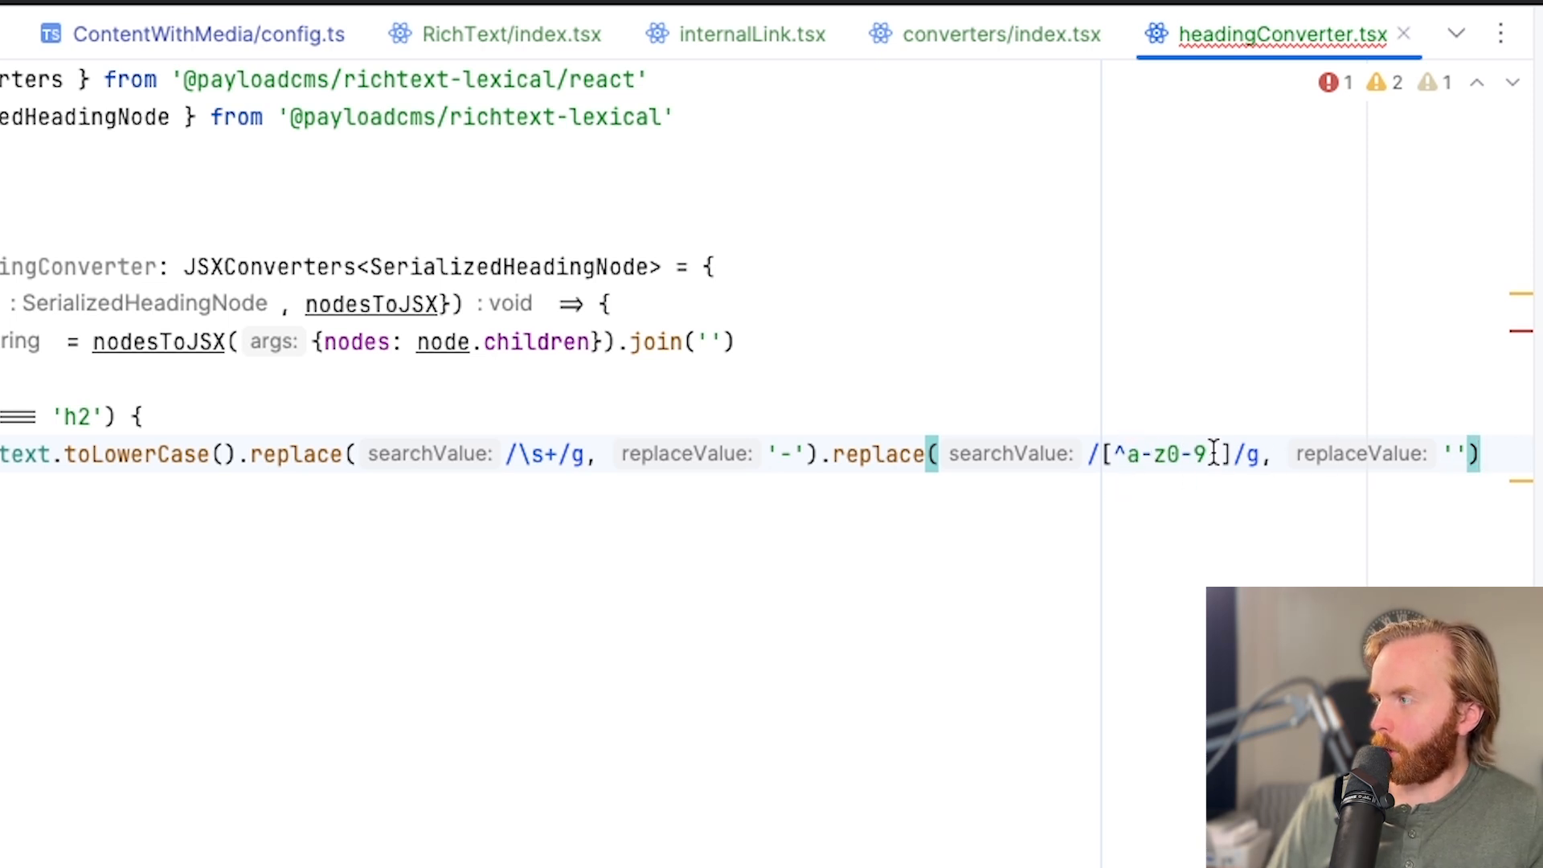
type("-")
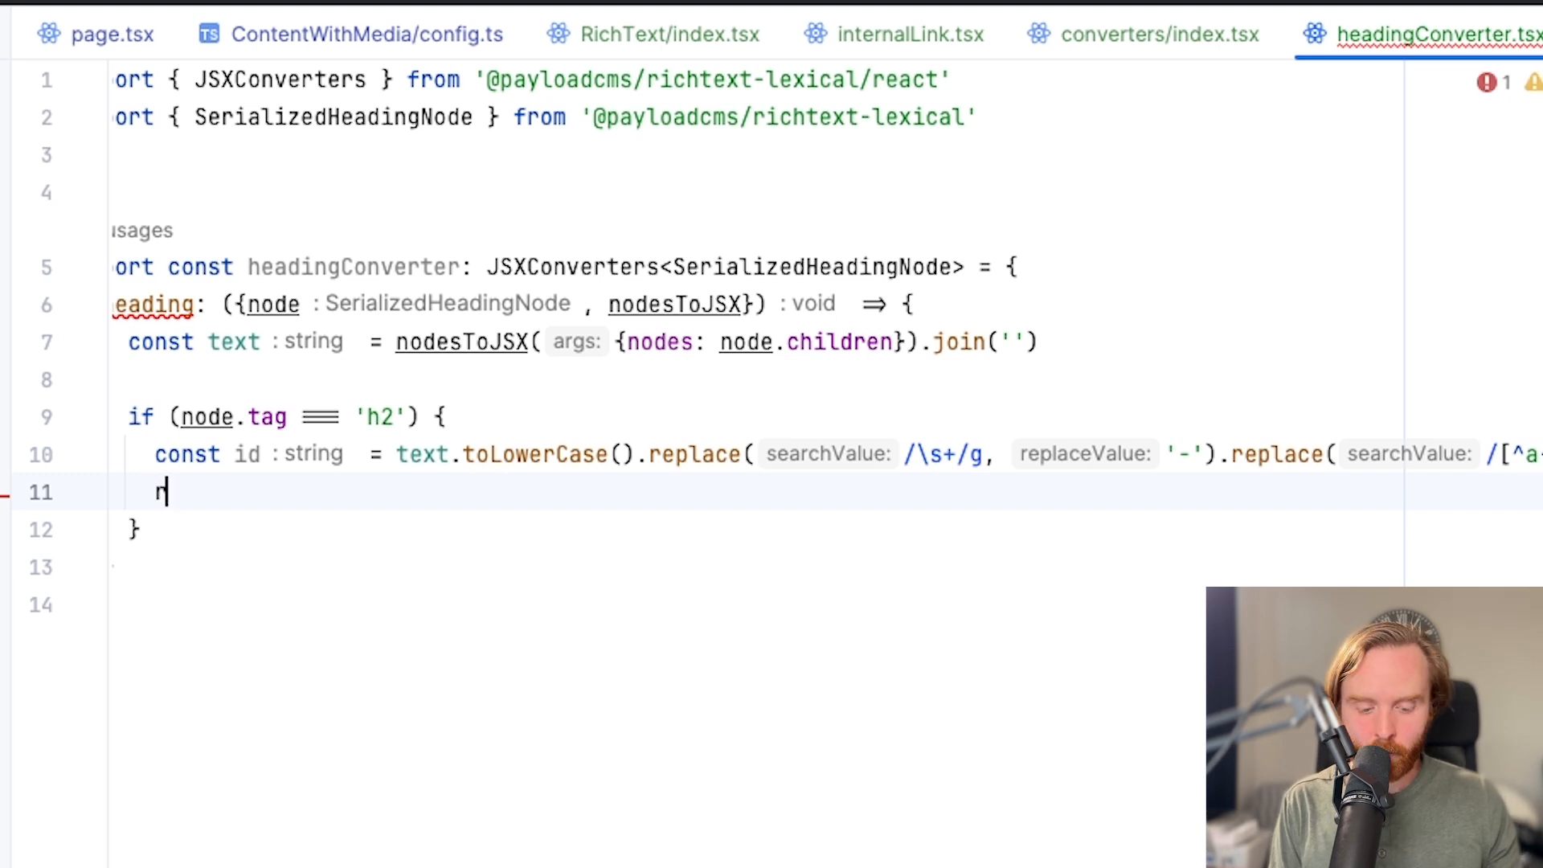
Step: Return <h2 id={id}>{text}</h2> for h2 headings
type("return <h2")
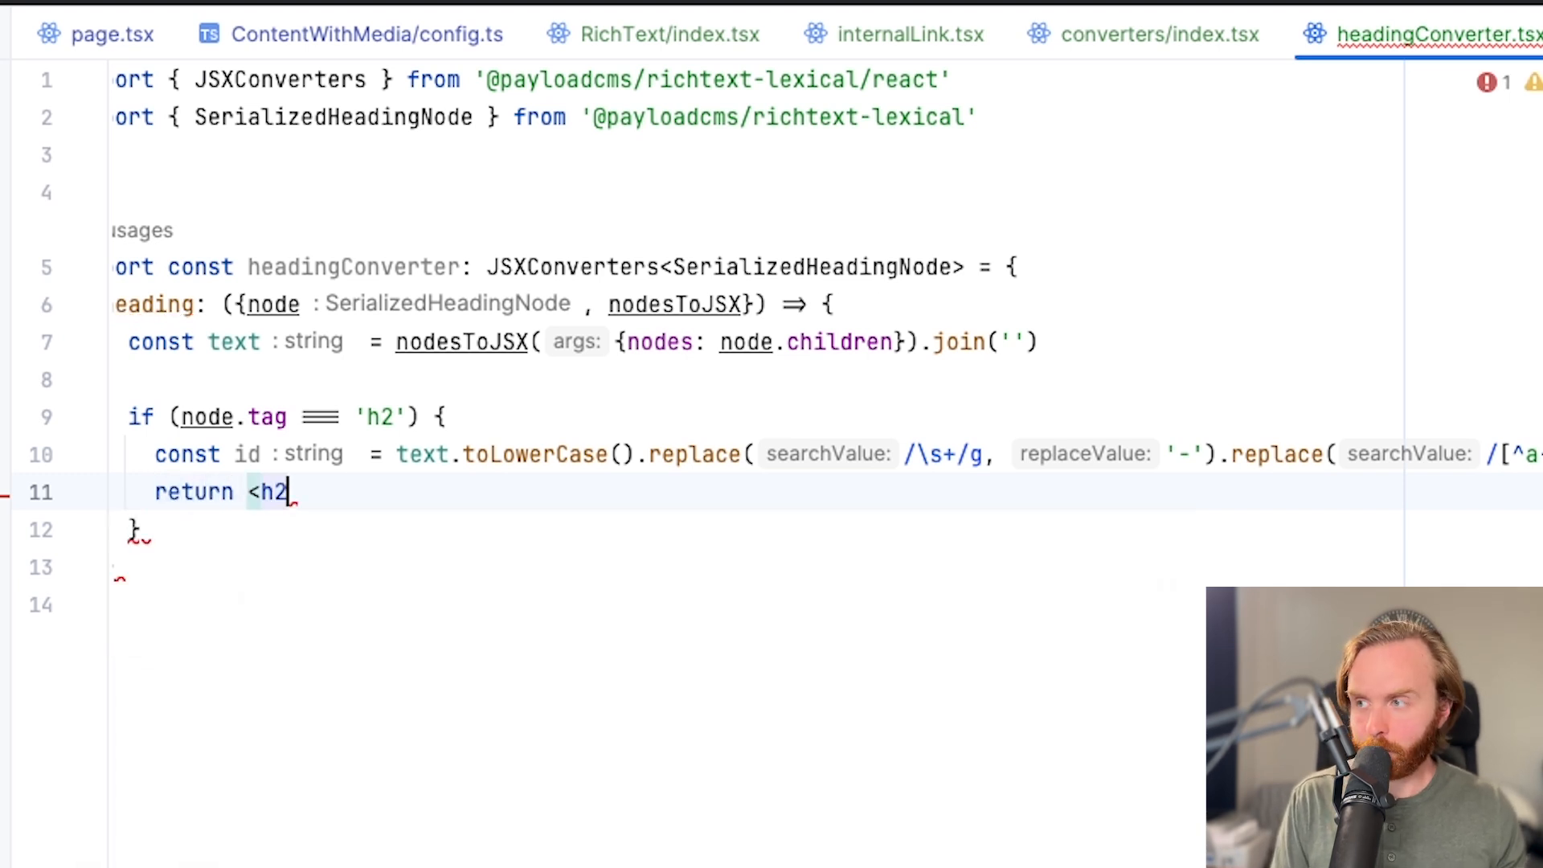
type("id={id}>{}</h2>")
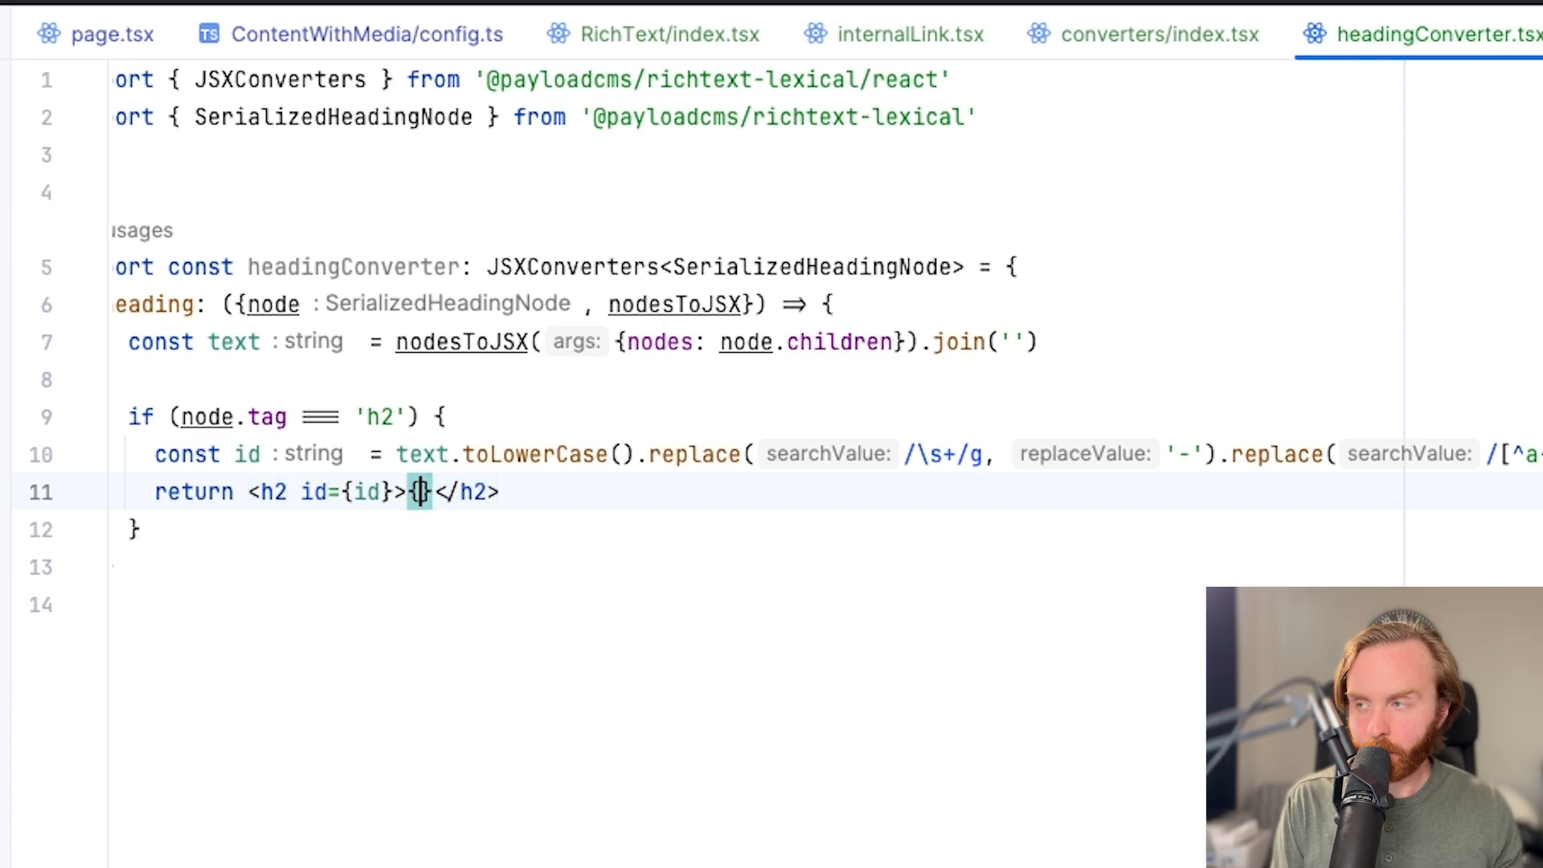
type("text")
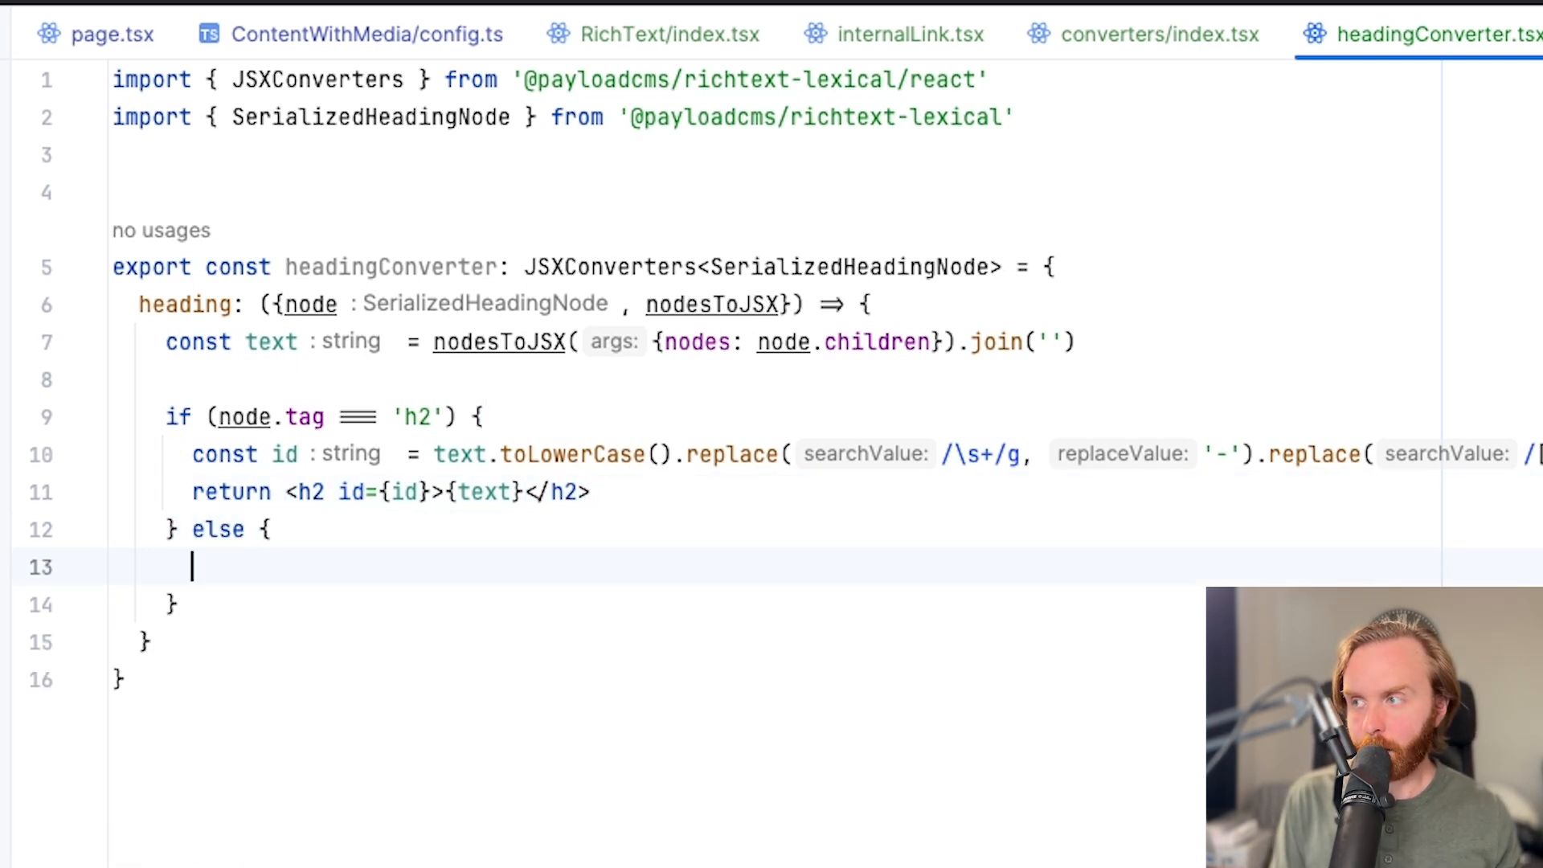
Step: In the else branch, set const Tag = node.tag and return <Tag>{text}</Tag>
type("const T")
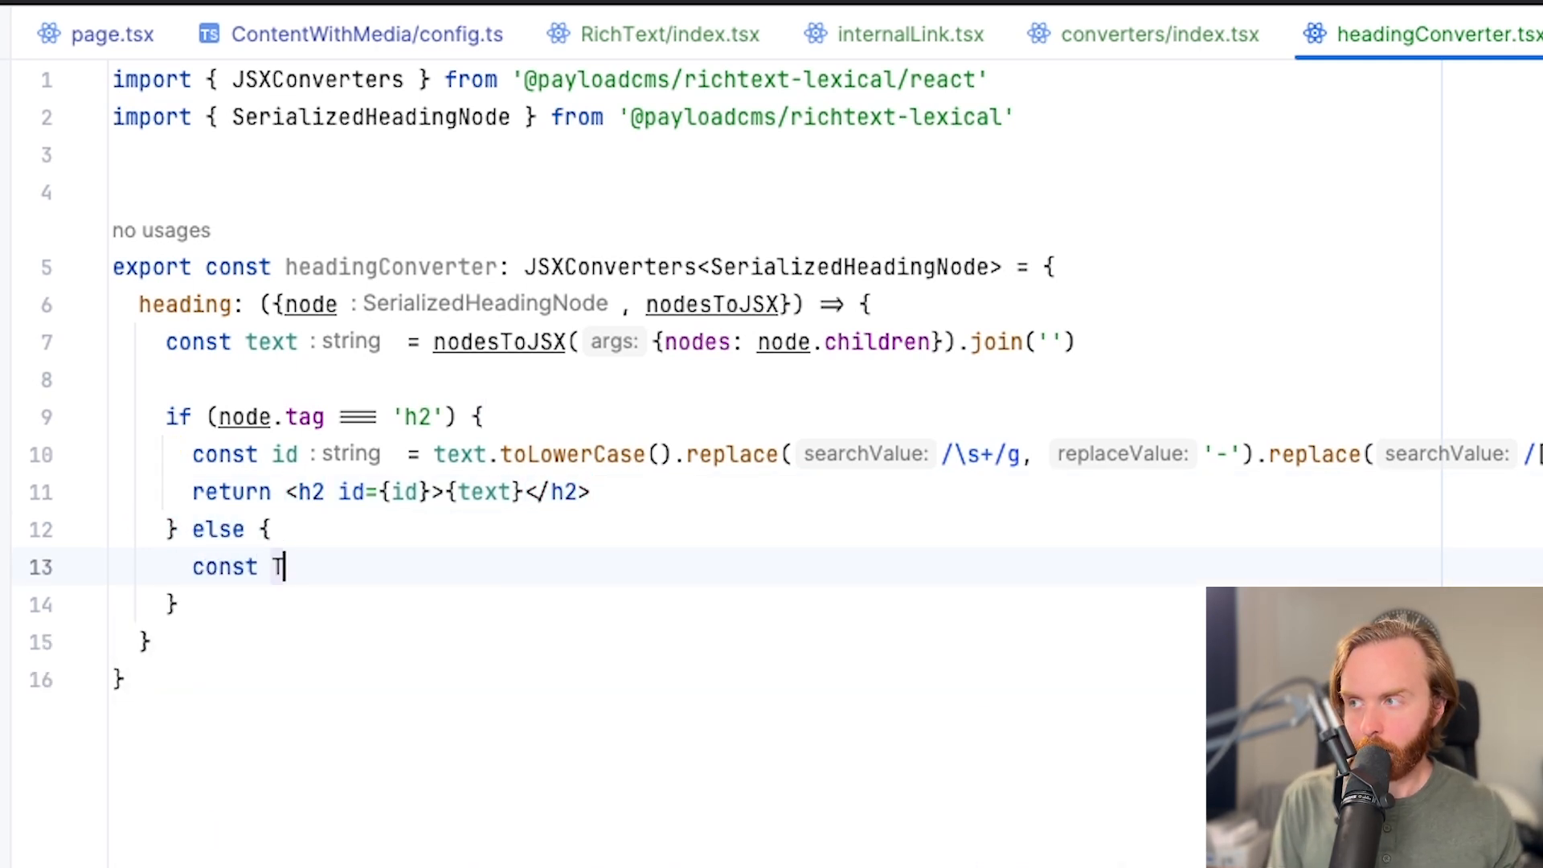
type("ag = node.tag")
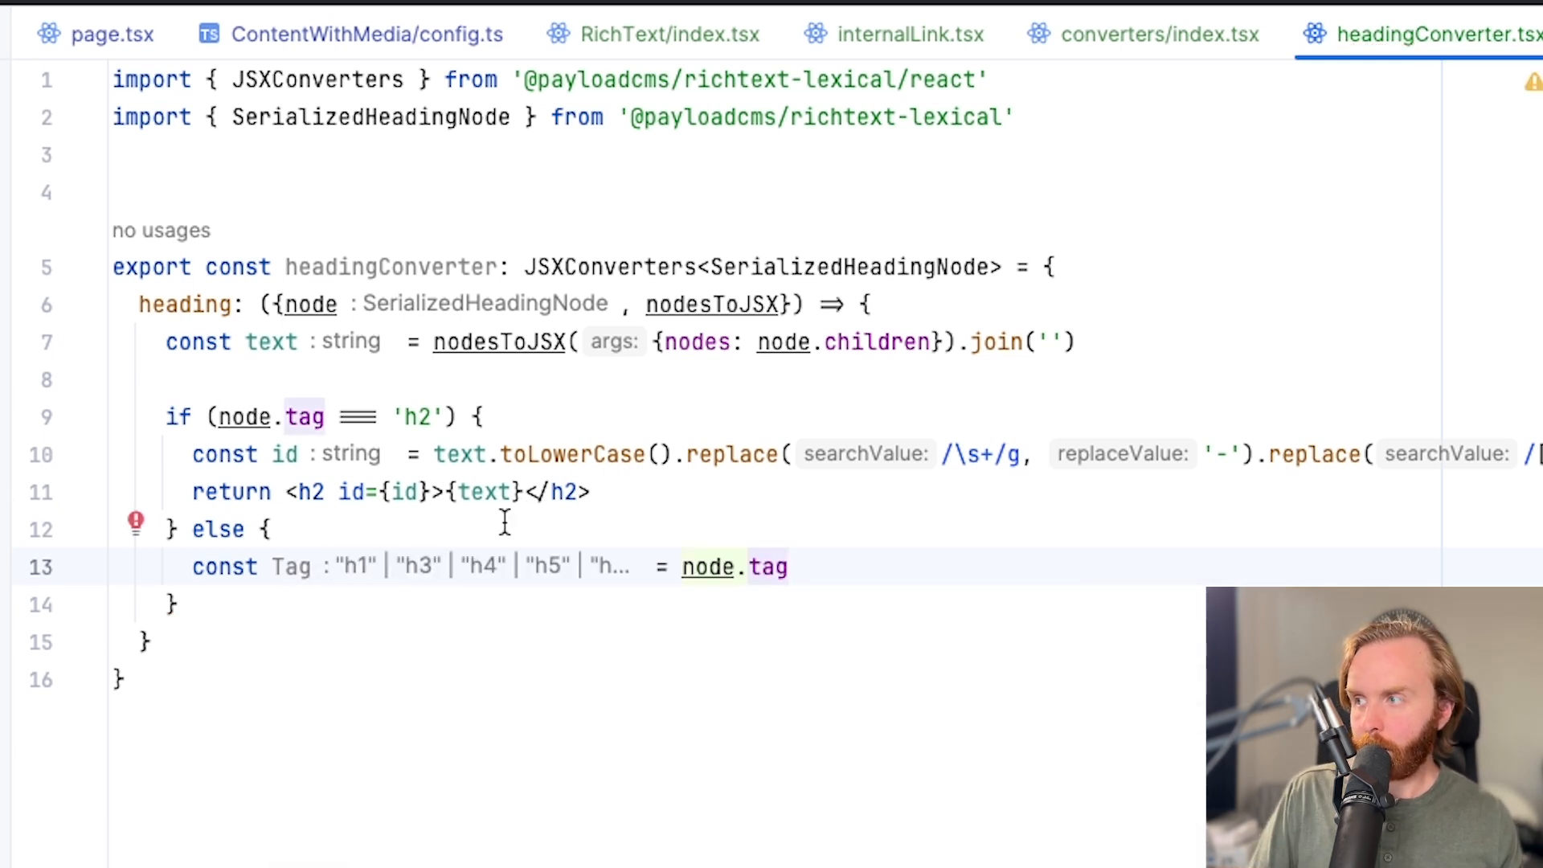
mouse_move(476, 566)
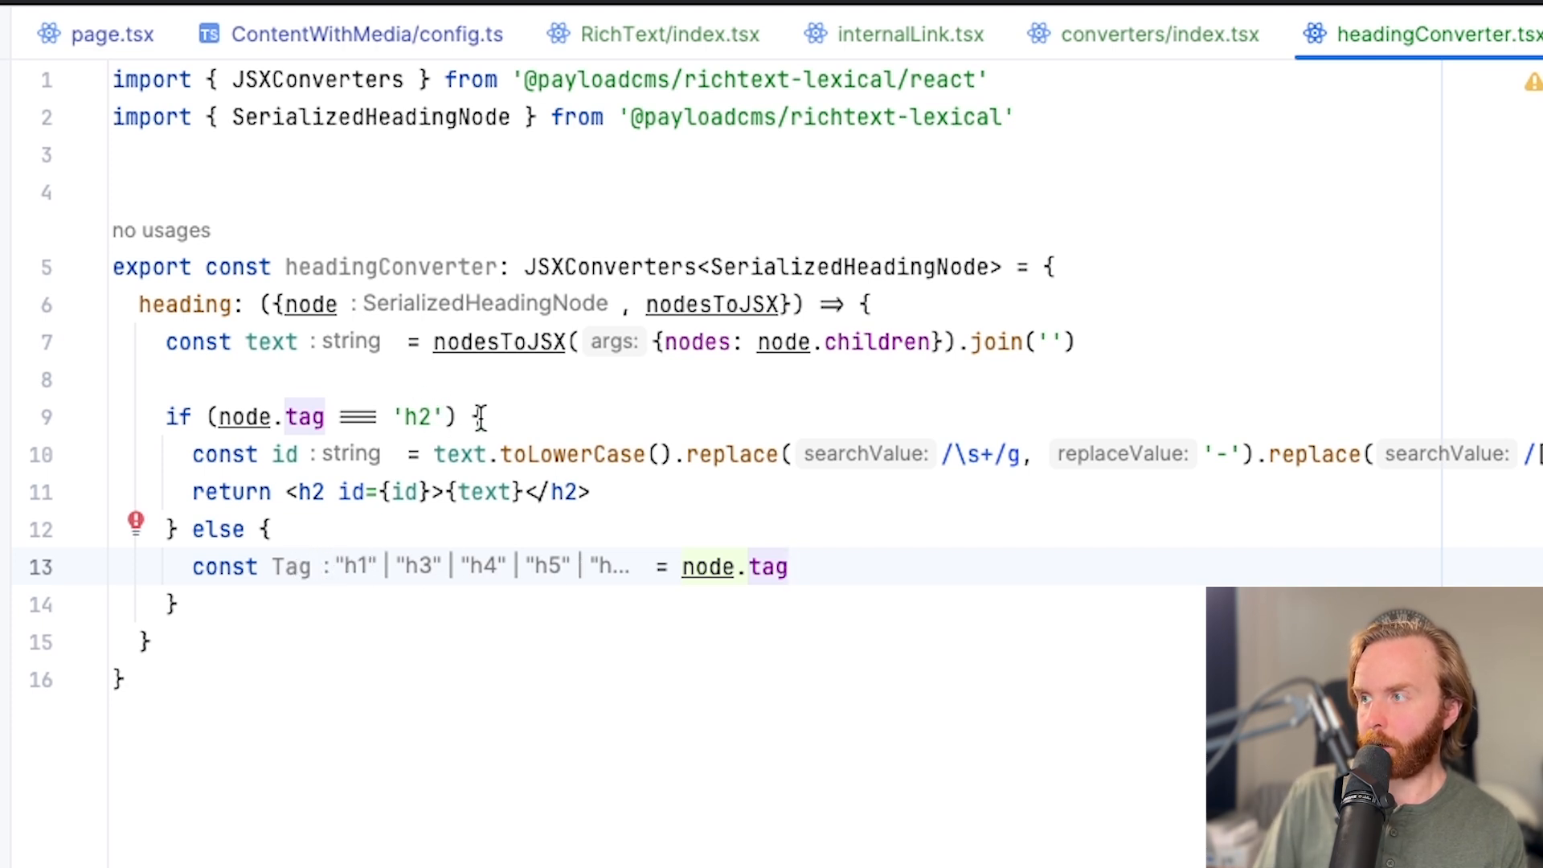
type("return <Tag></Tag>")
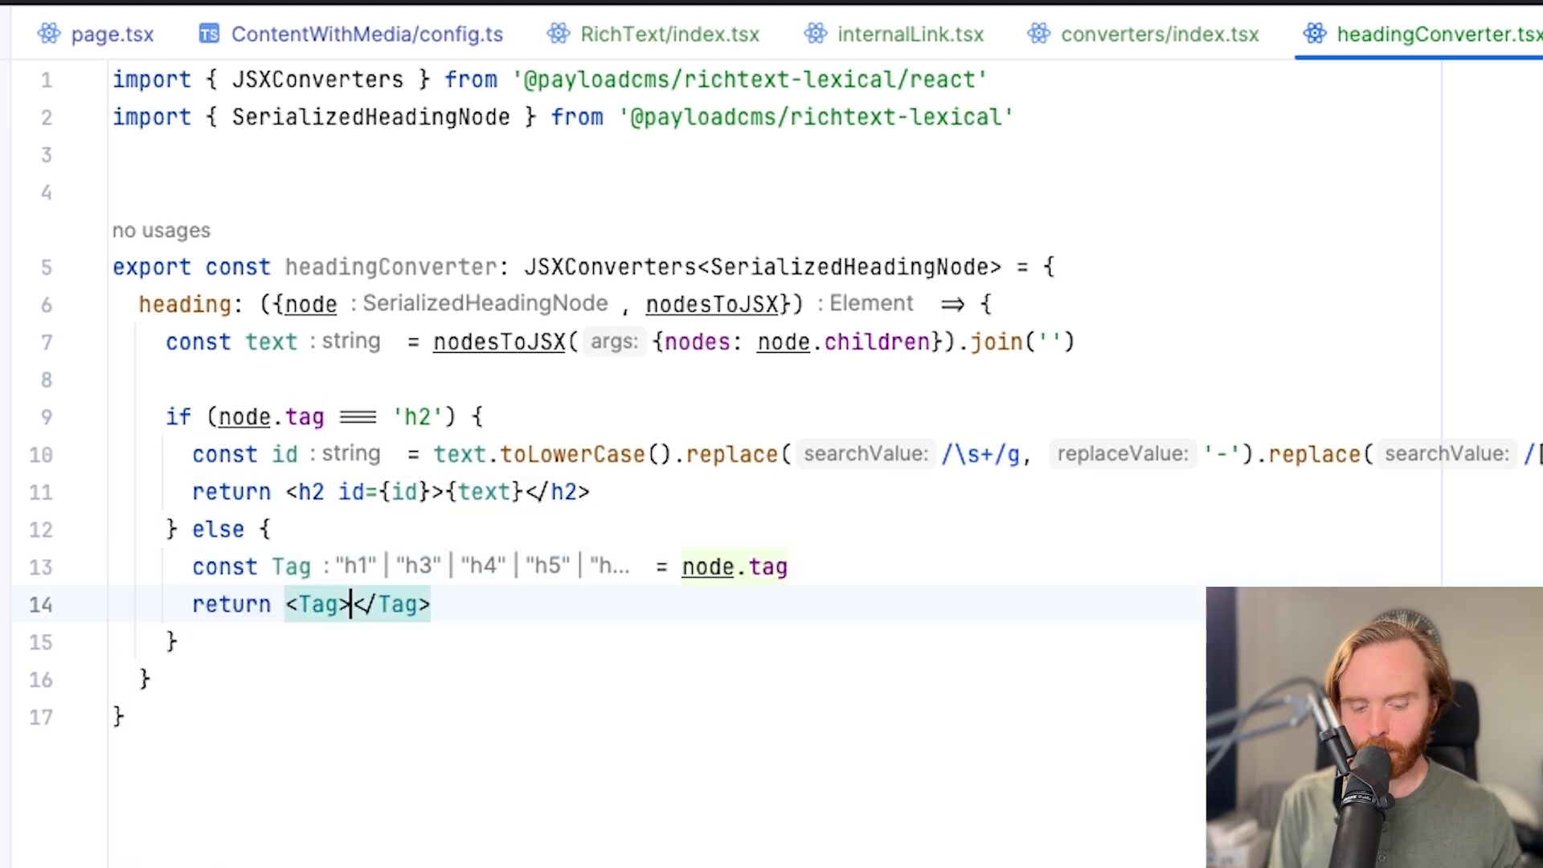
type("{text")
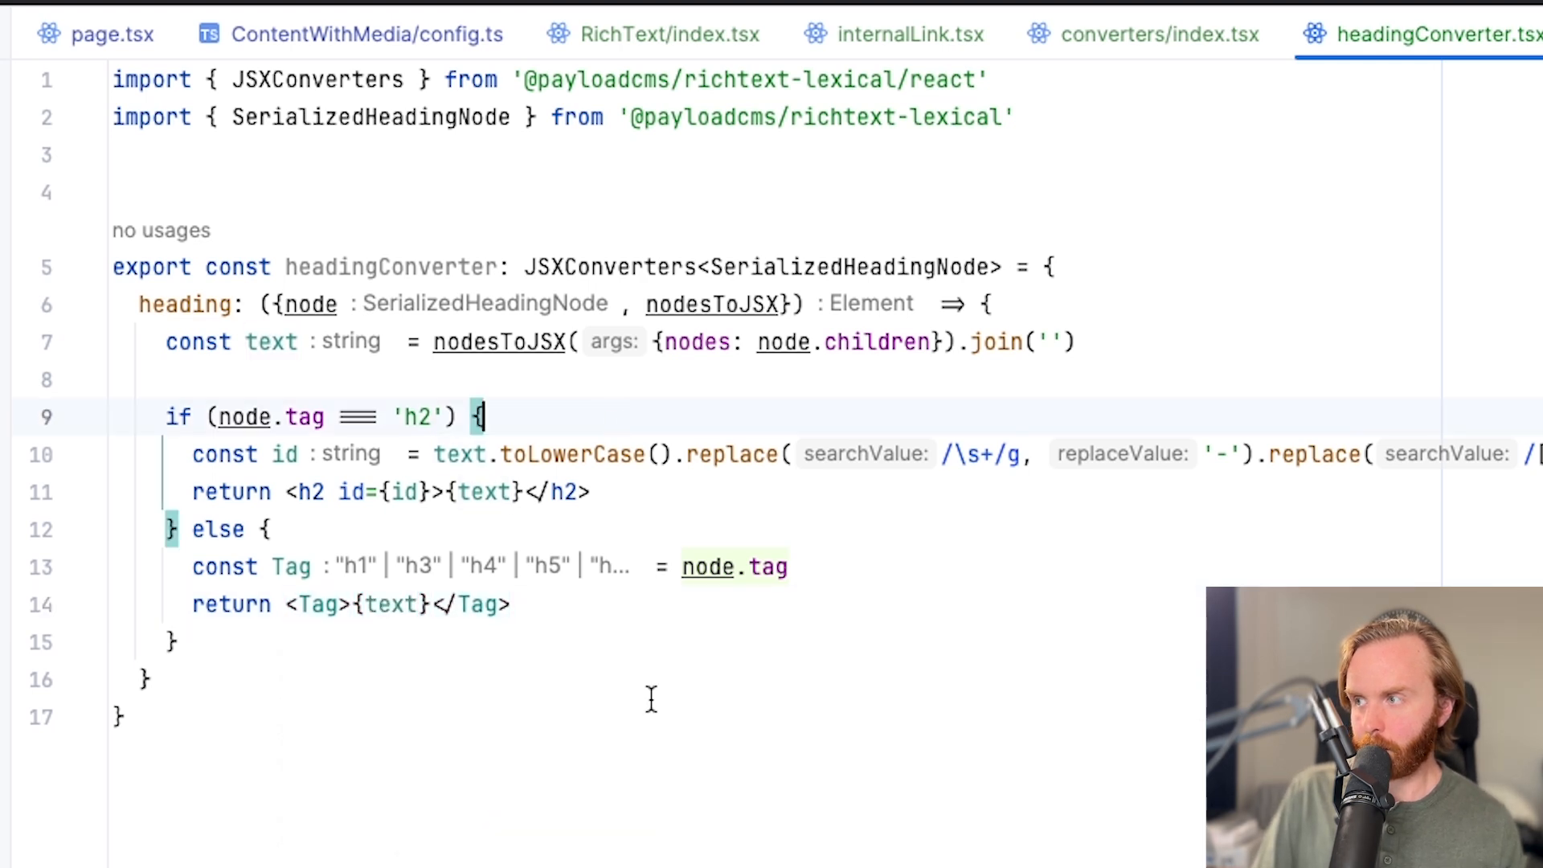
mouse_move(1155, 45)
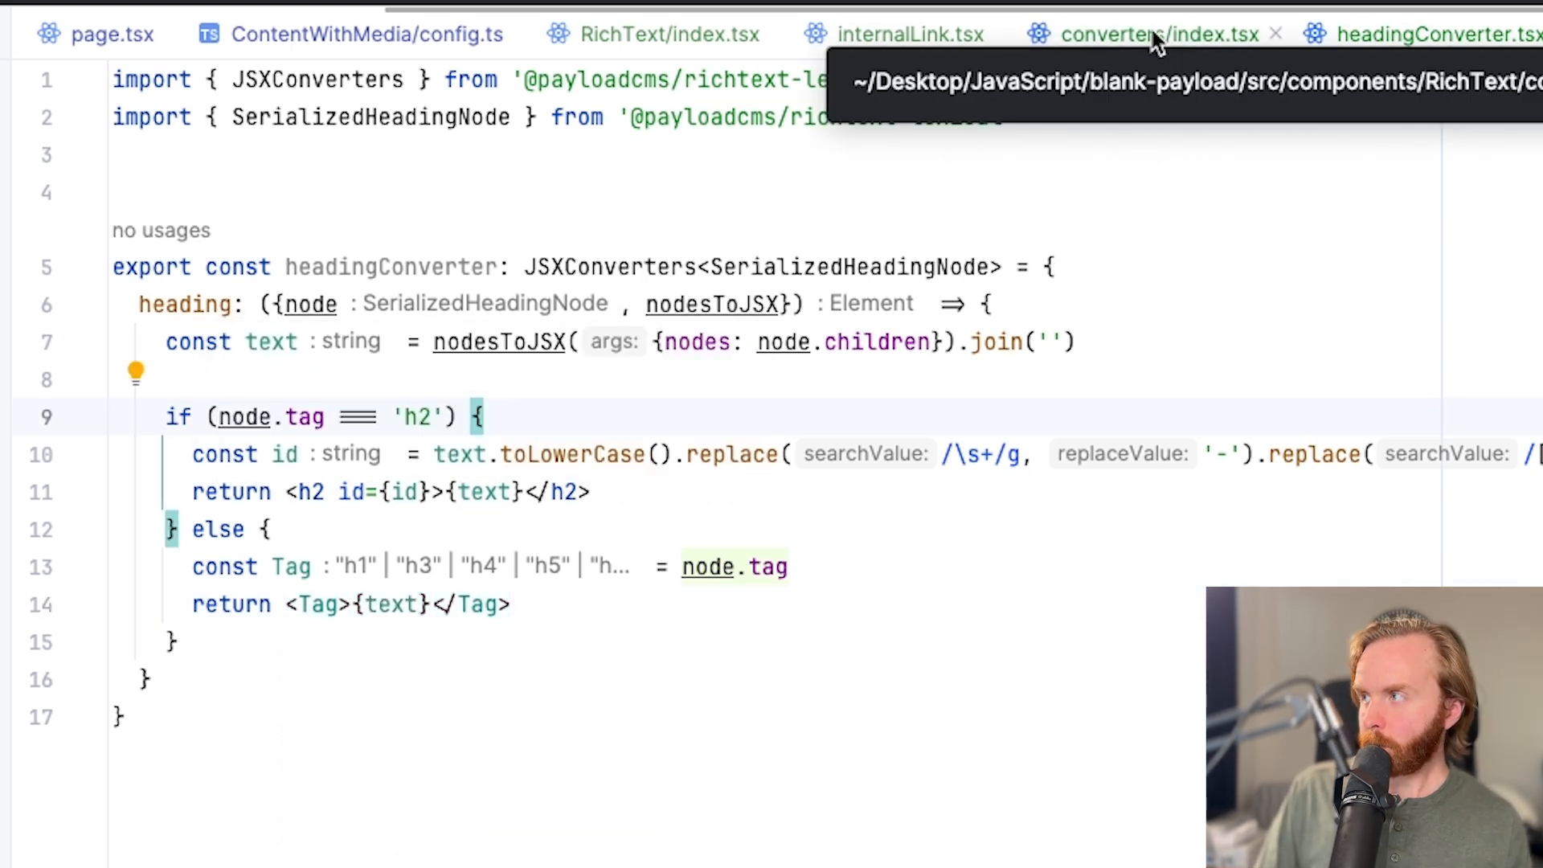
Step: Spread ...headingConverter after ...LinkJSXConverter in converters/index.tsx with its auto-import
left_click(1166, 34)
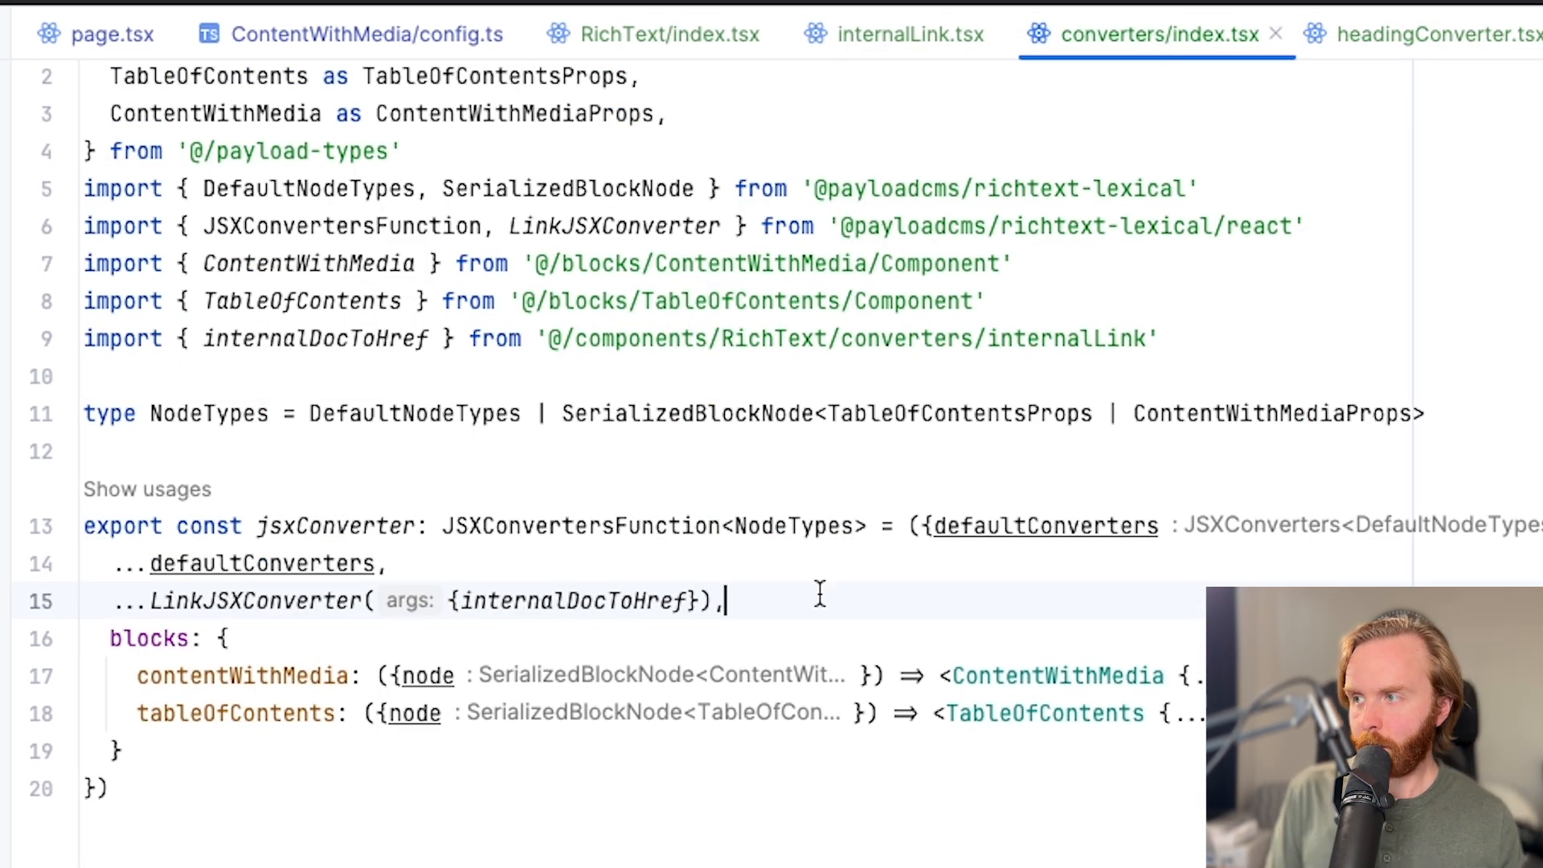
type("...")
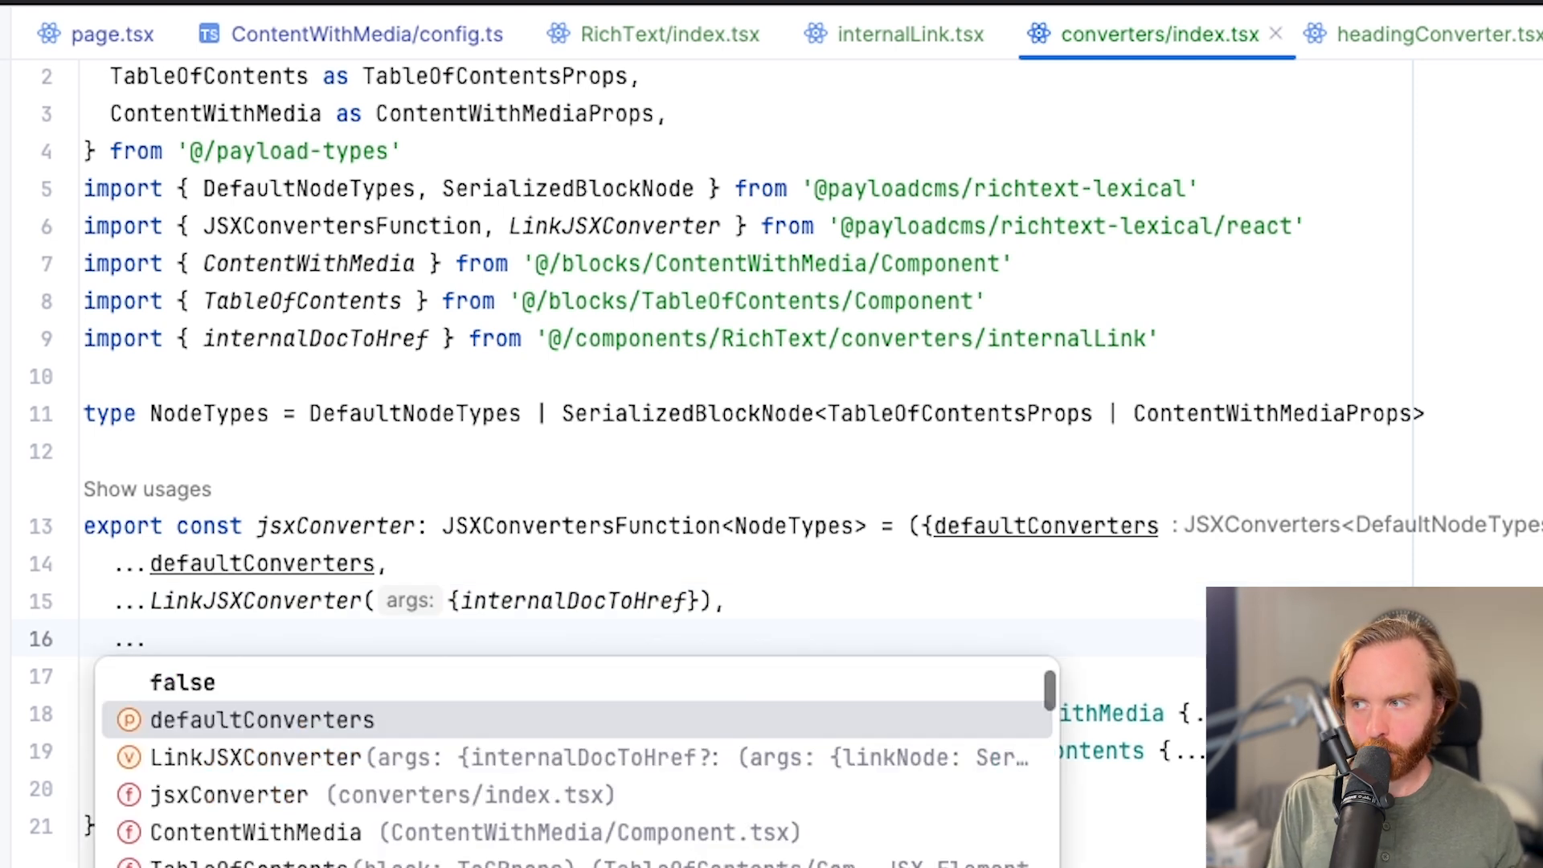
type("headingConverter,")
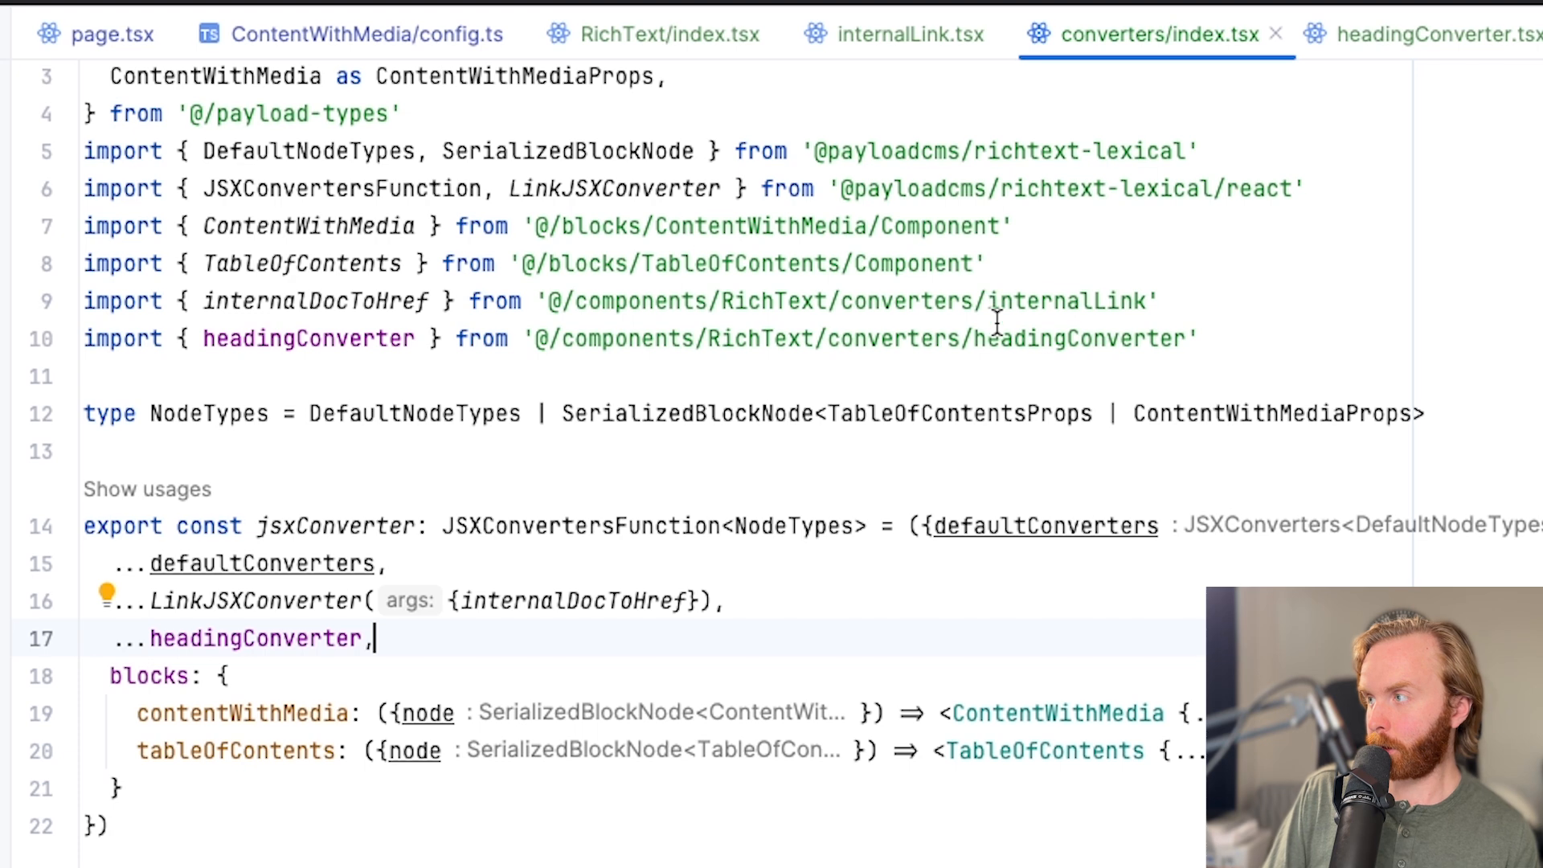
mouse_move(874, 469)
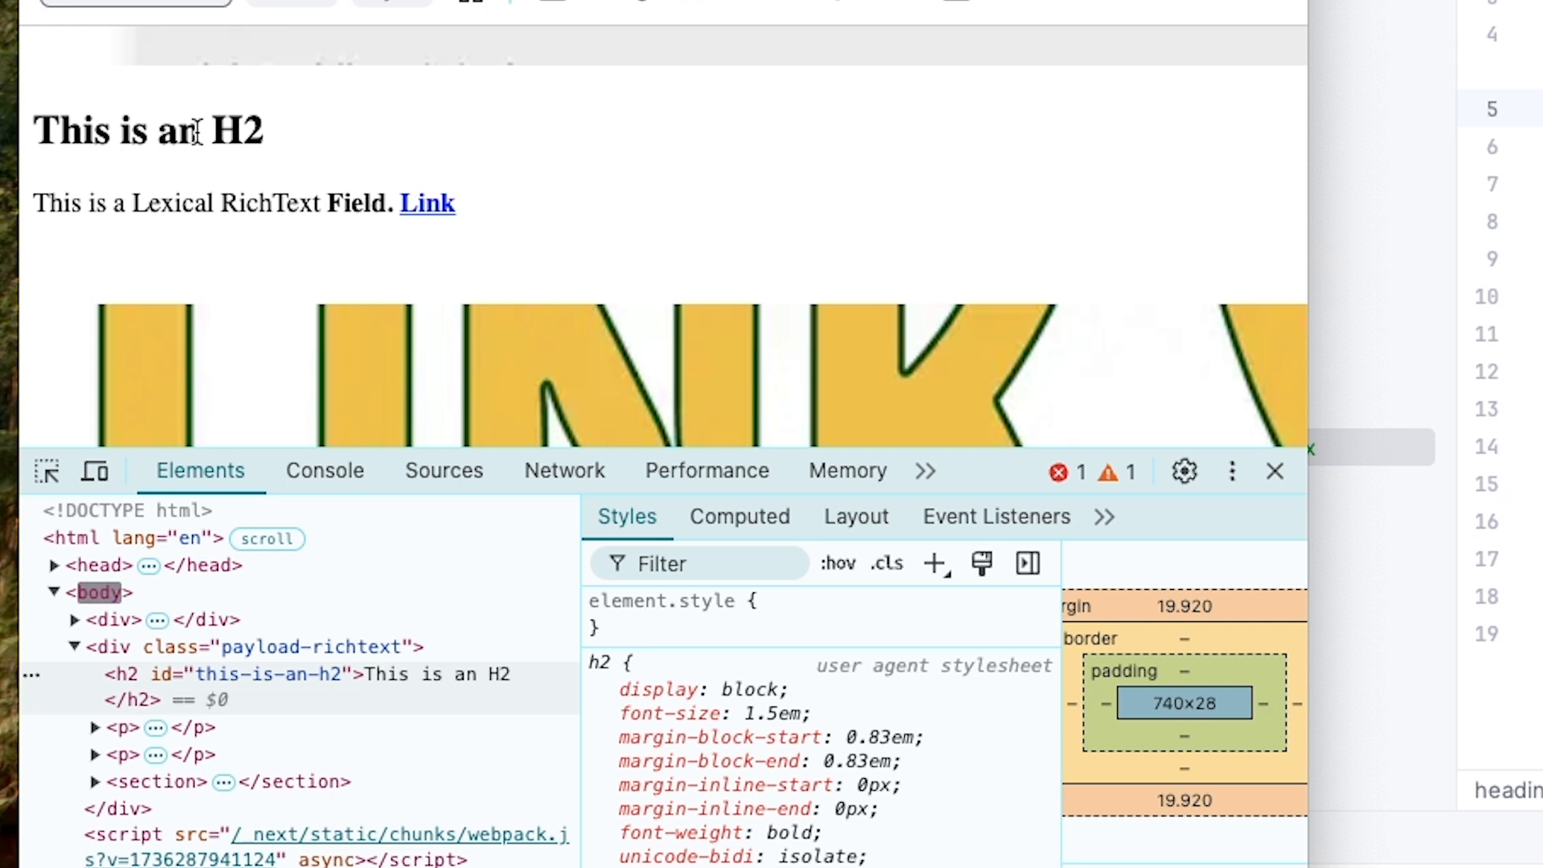
mouse_move(276, 685)
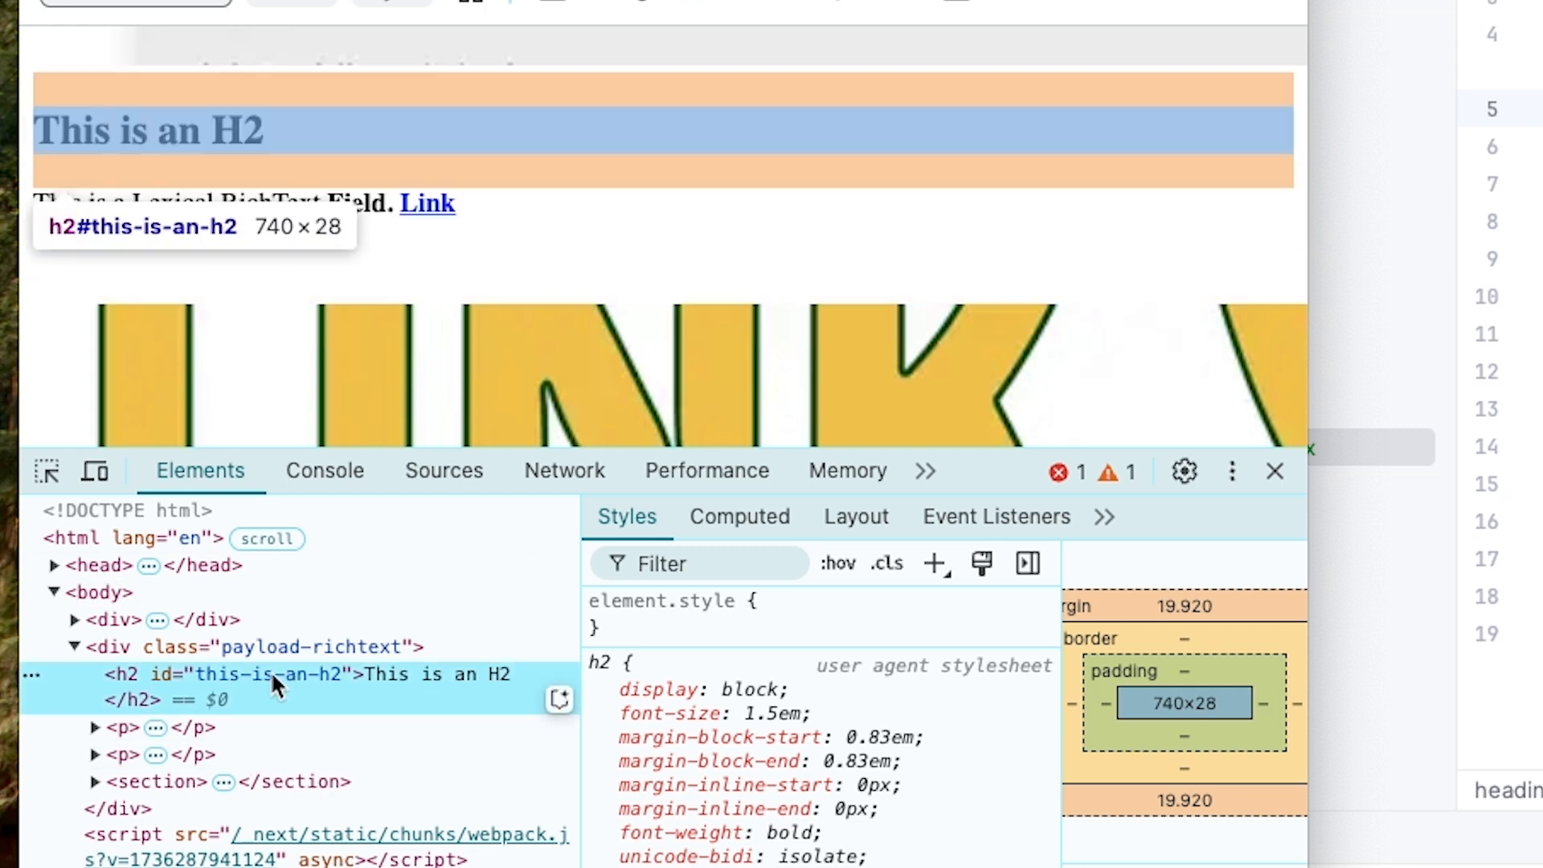